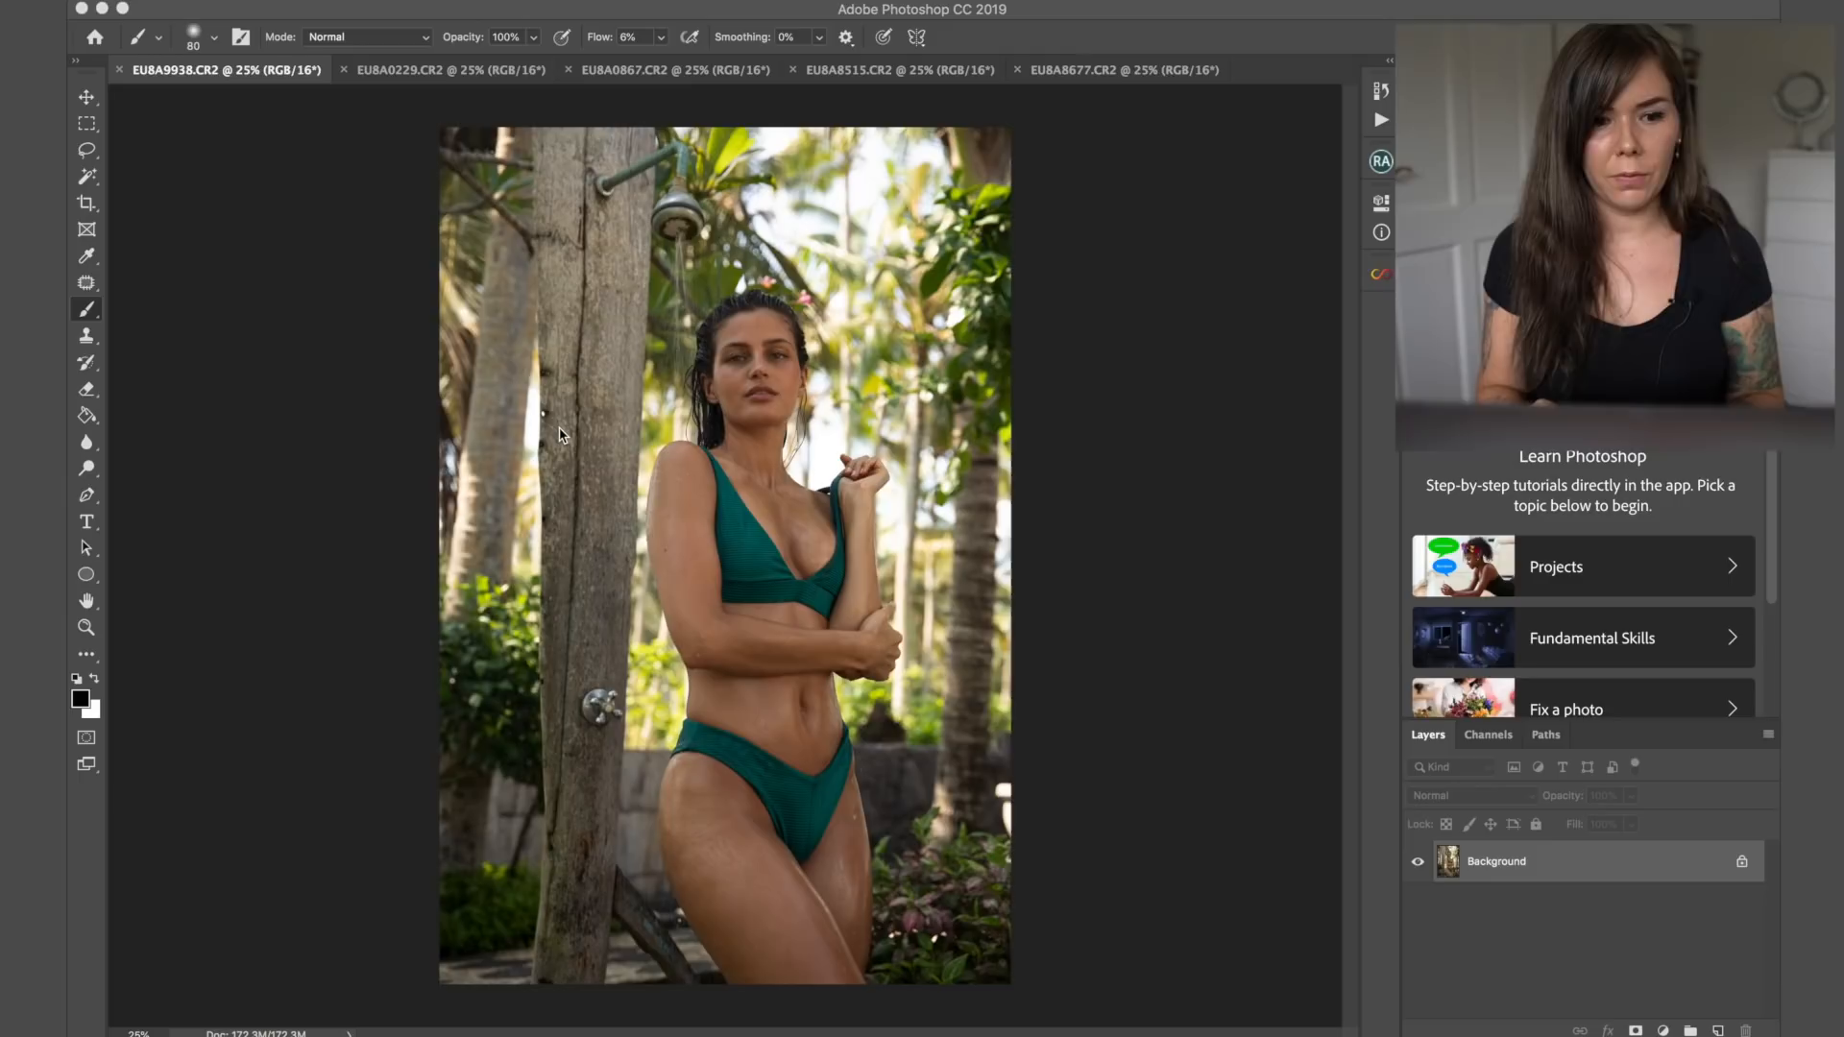
pyautogui.moveTo(538, 20)
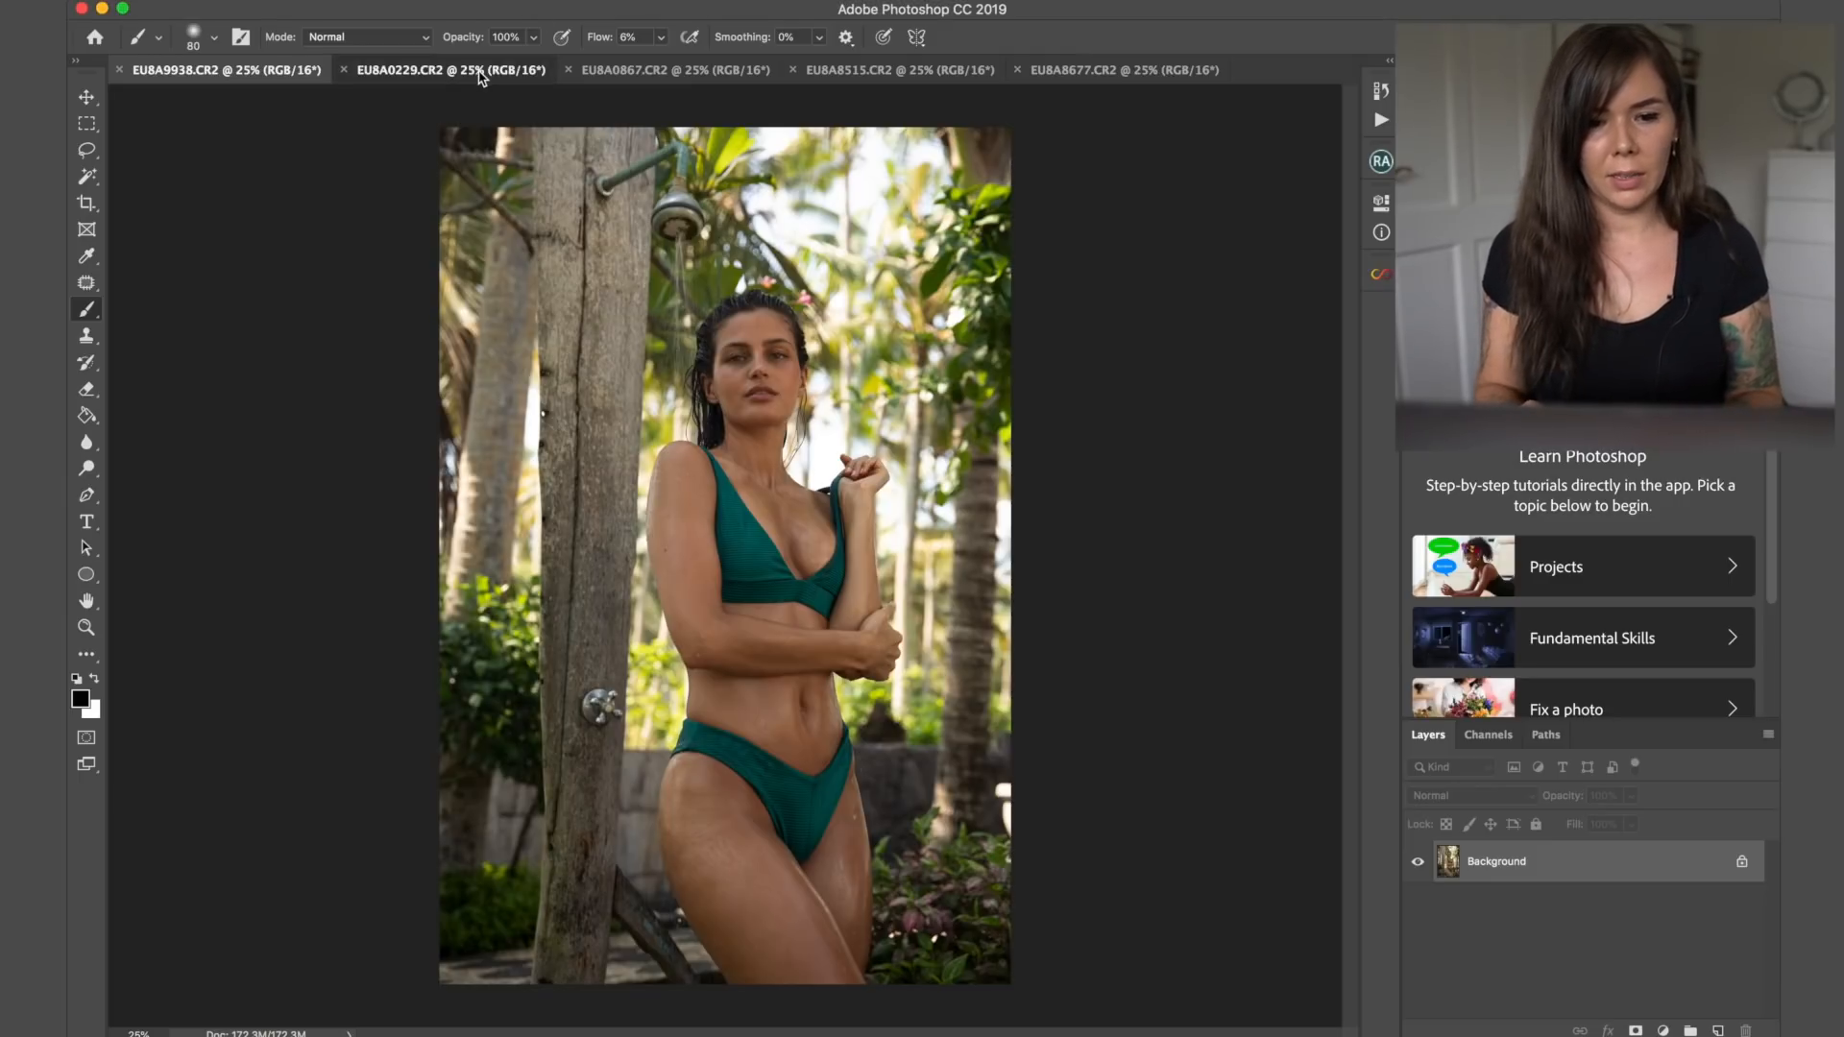
# - Flip past the poolside and shower photos to the tropical-leaves shot EU8A8677.CR2 and bring up Infinite Color
pyautogui.click(674, 69)
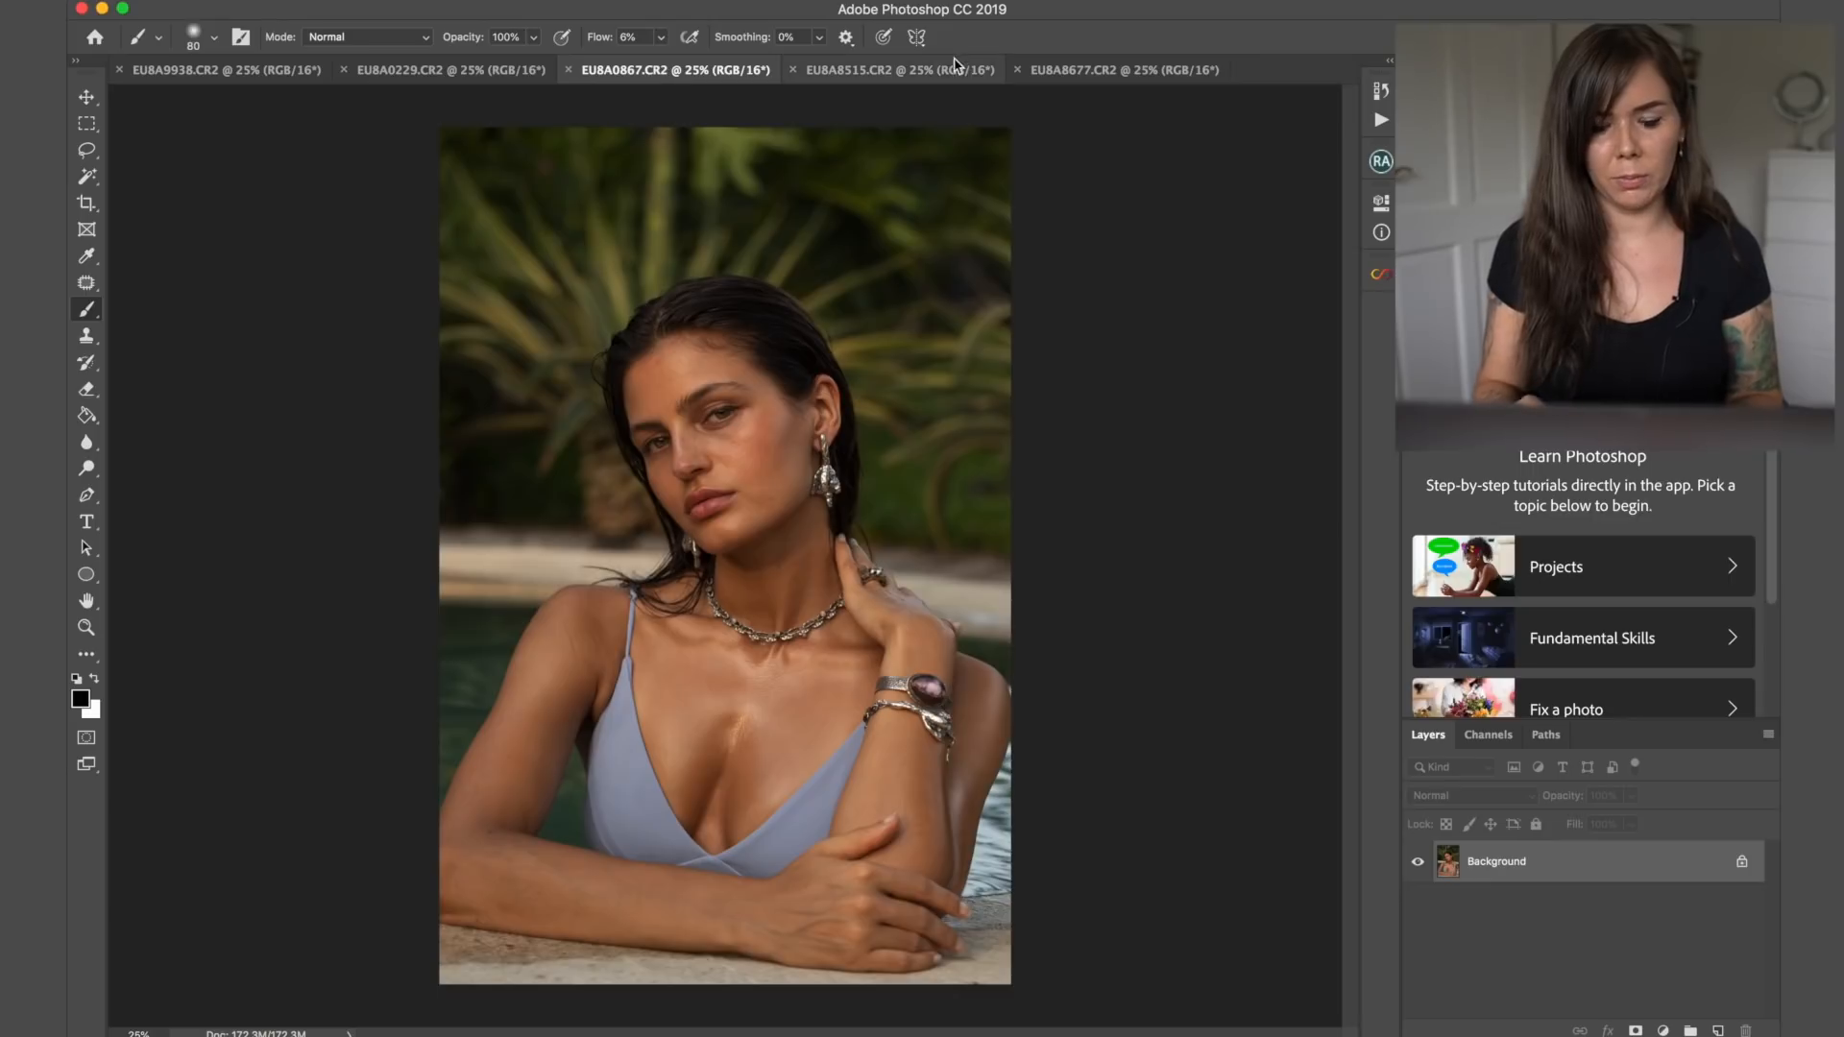
pyautogui.click(870, 69)
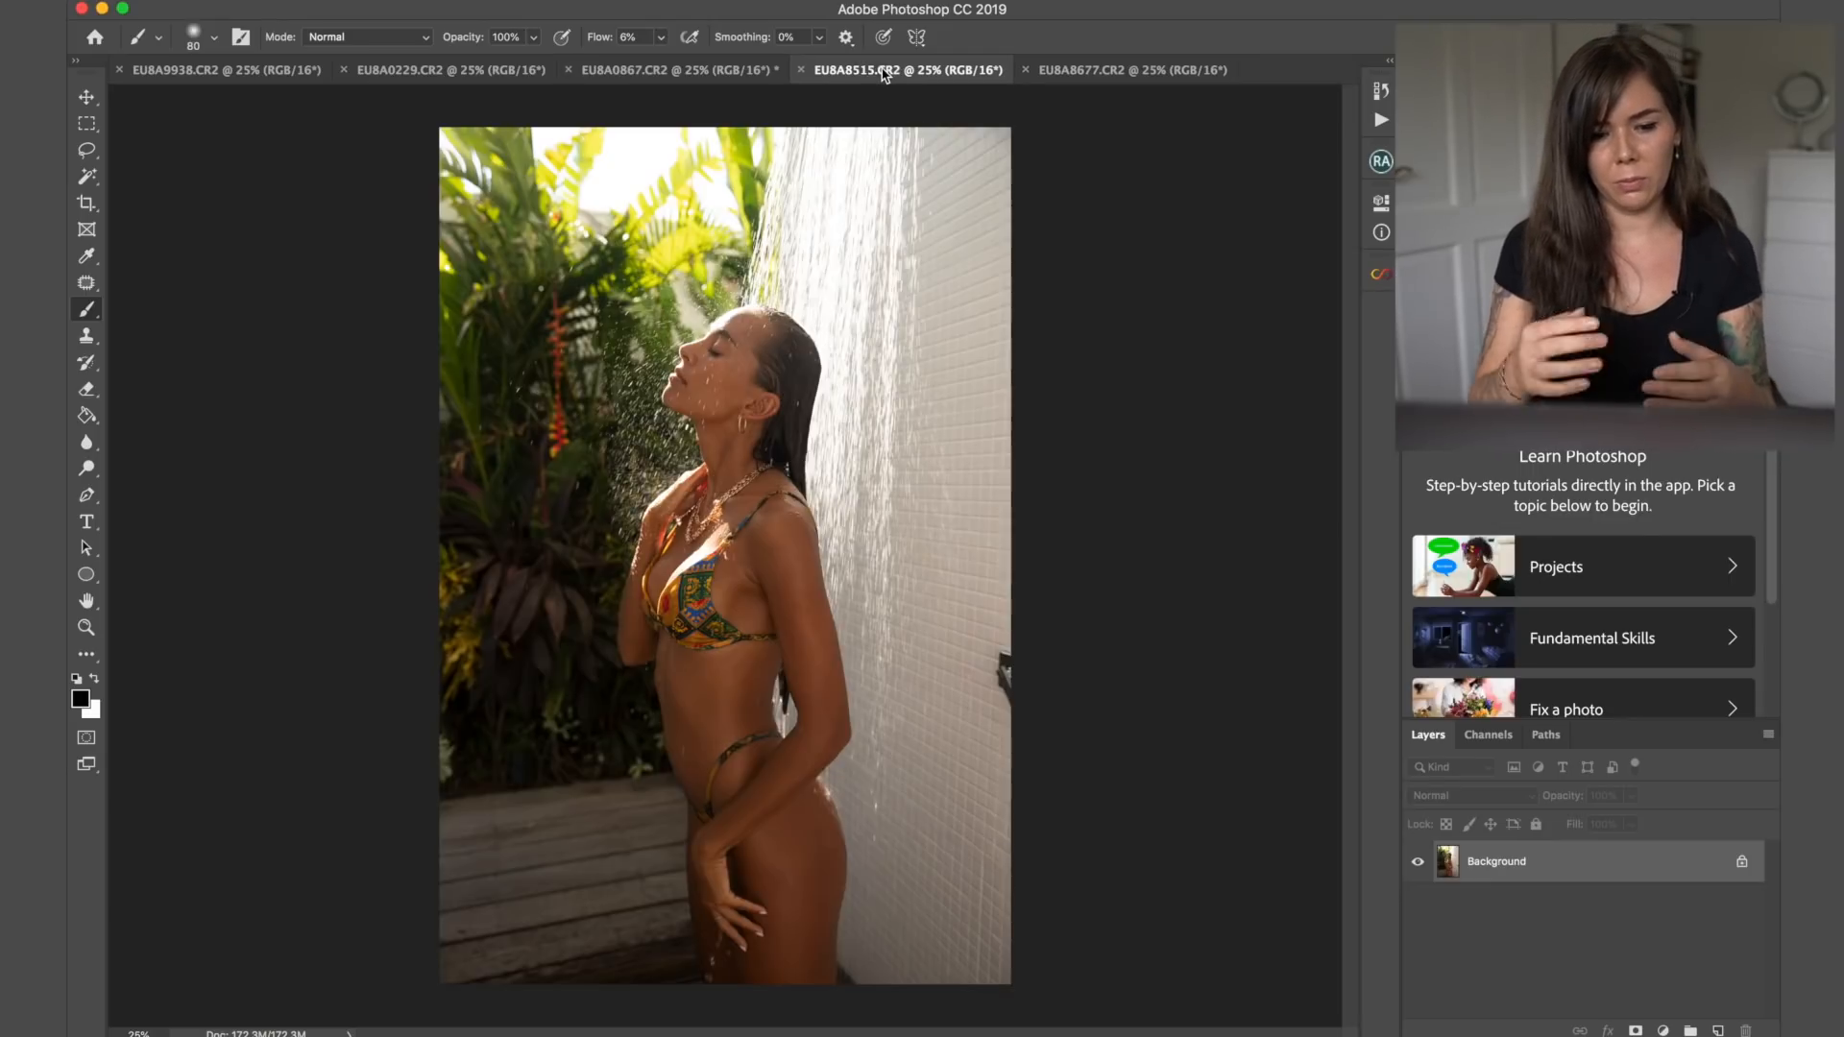
pyautogui.click(1130, 69)
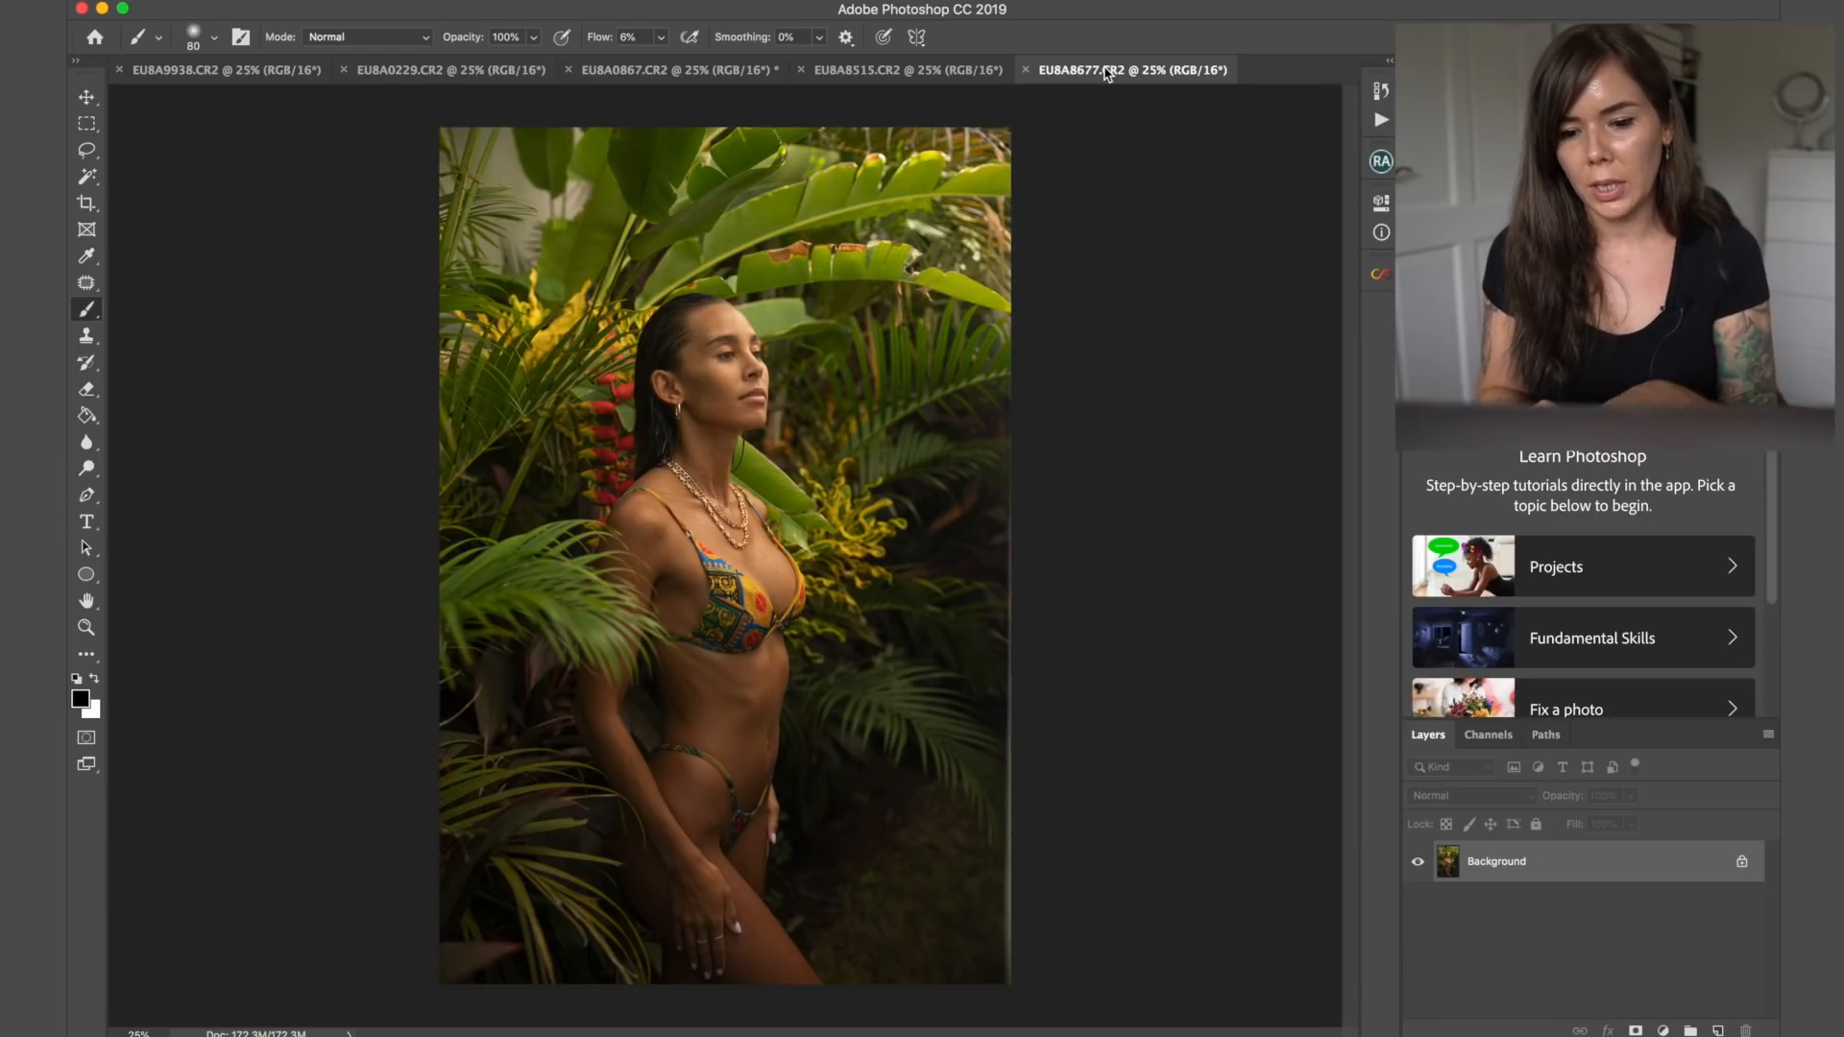
pyautogui.click(1381, 275)
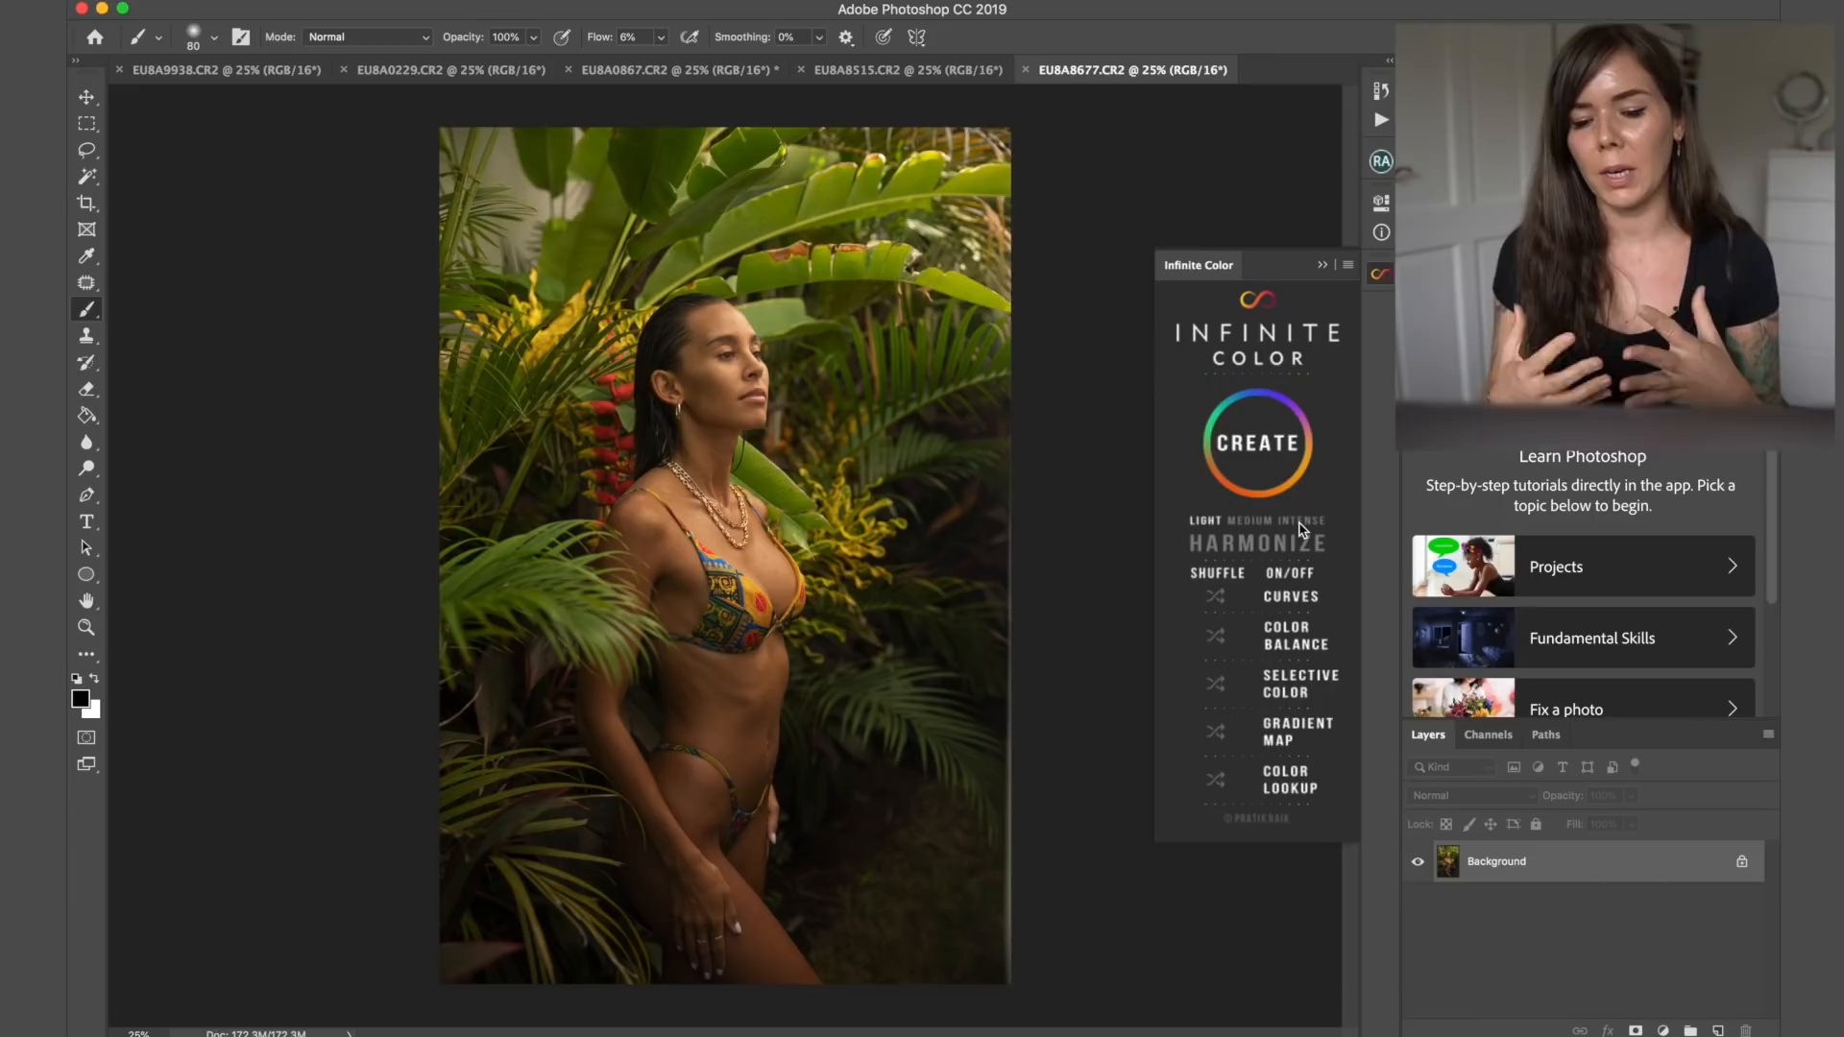
pyautogui.moveTo(1260, 592)
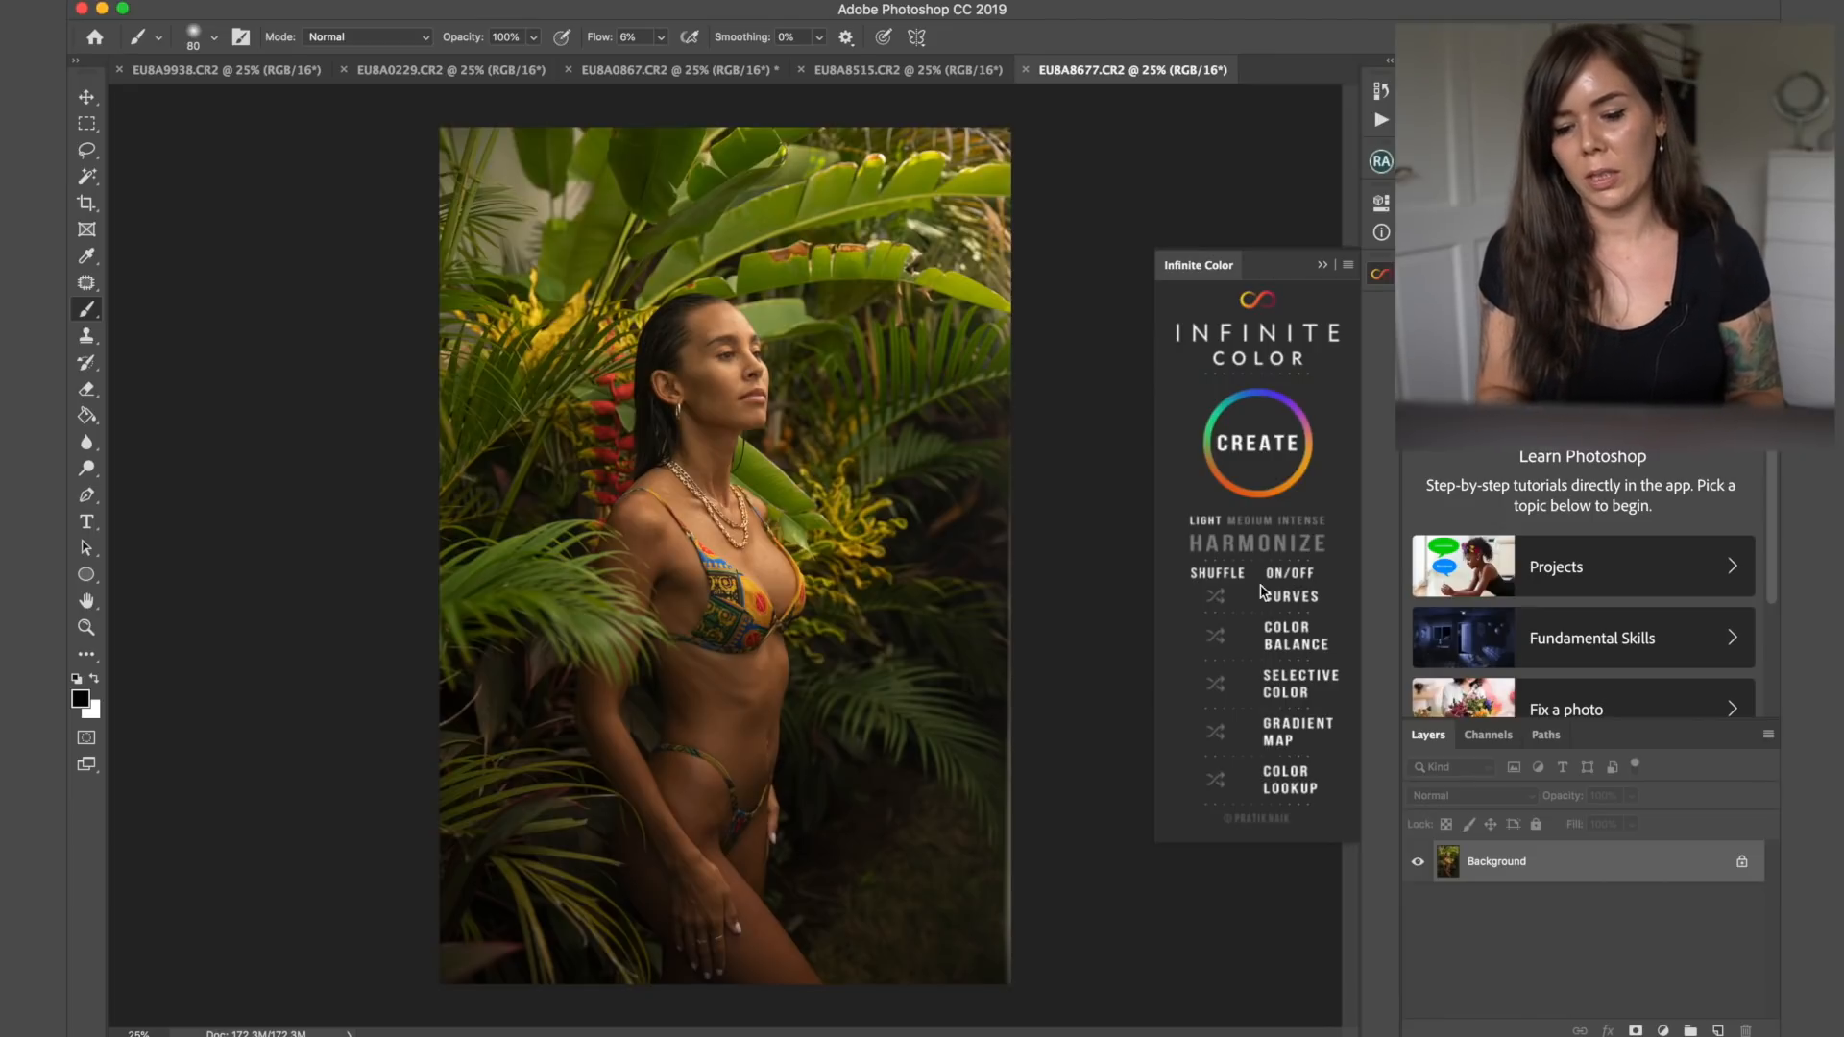
pyautogui.moveTo(1248, 609)
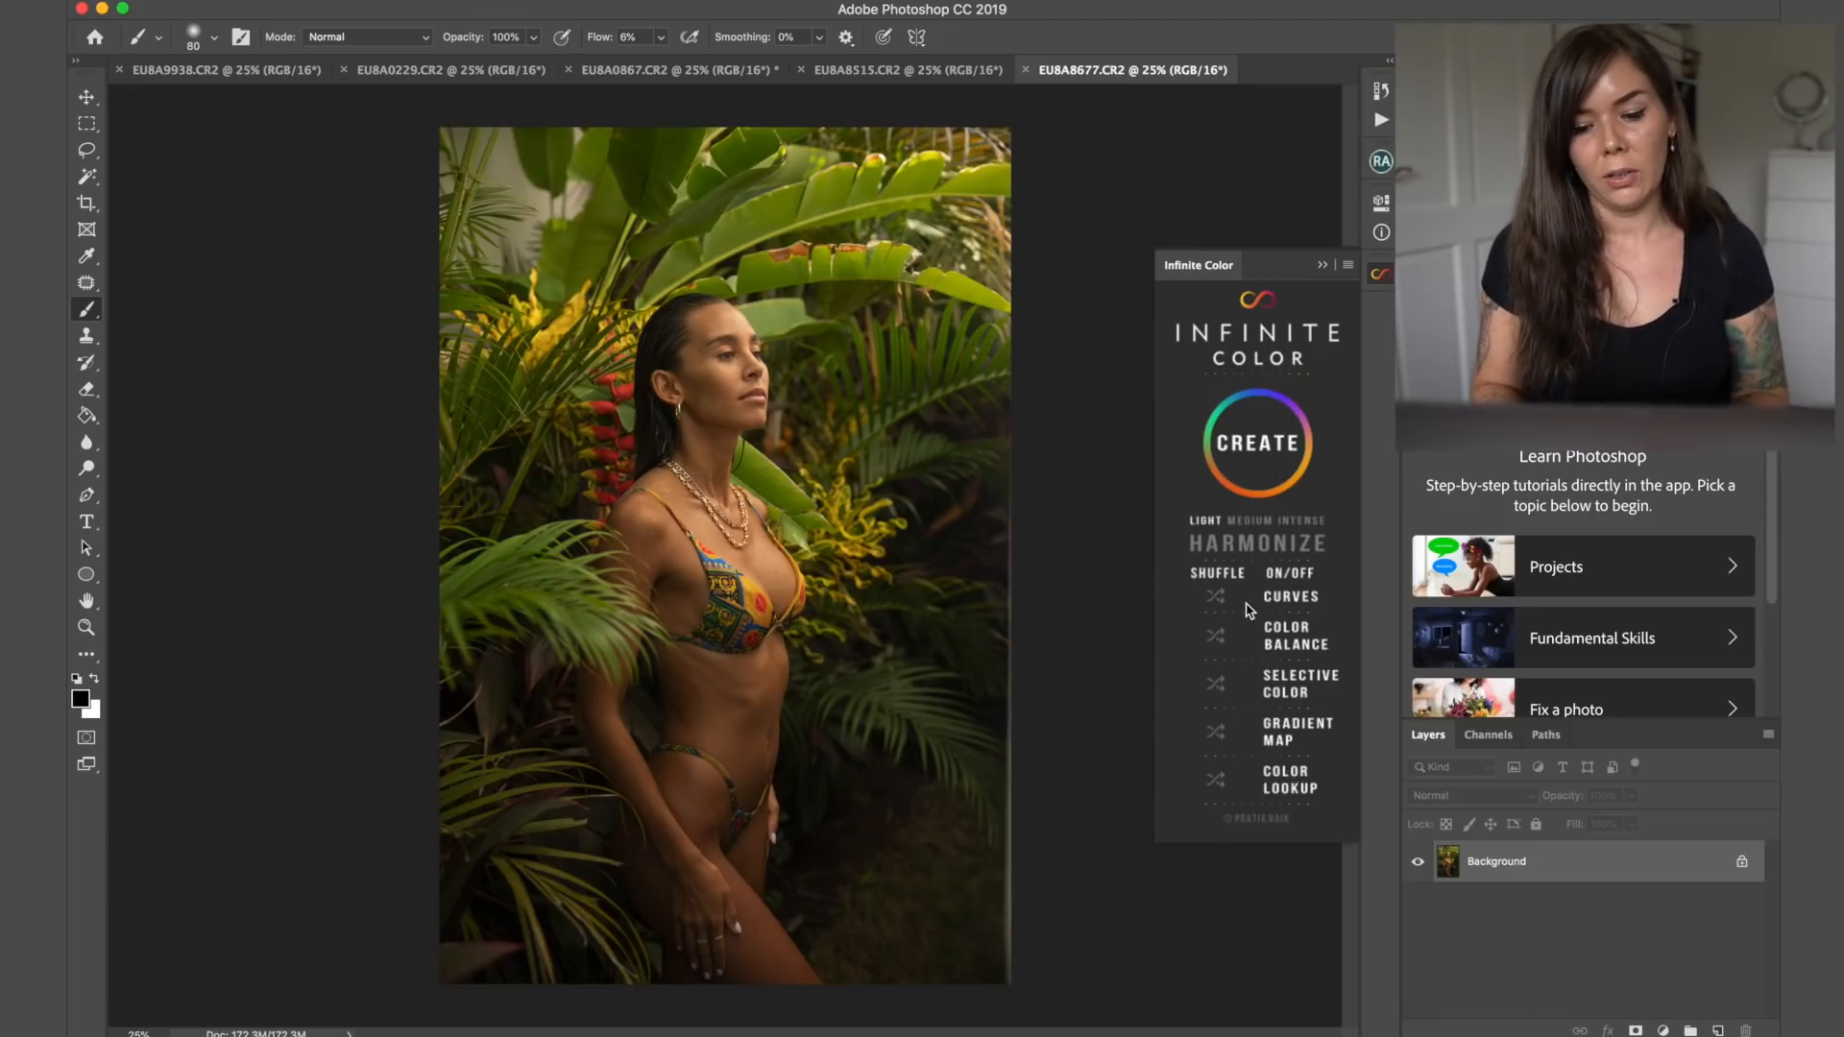
pyautogui.moveTo(1360, 687)
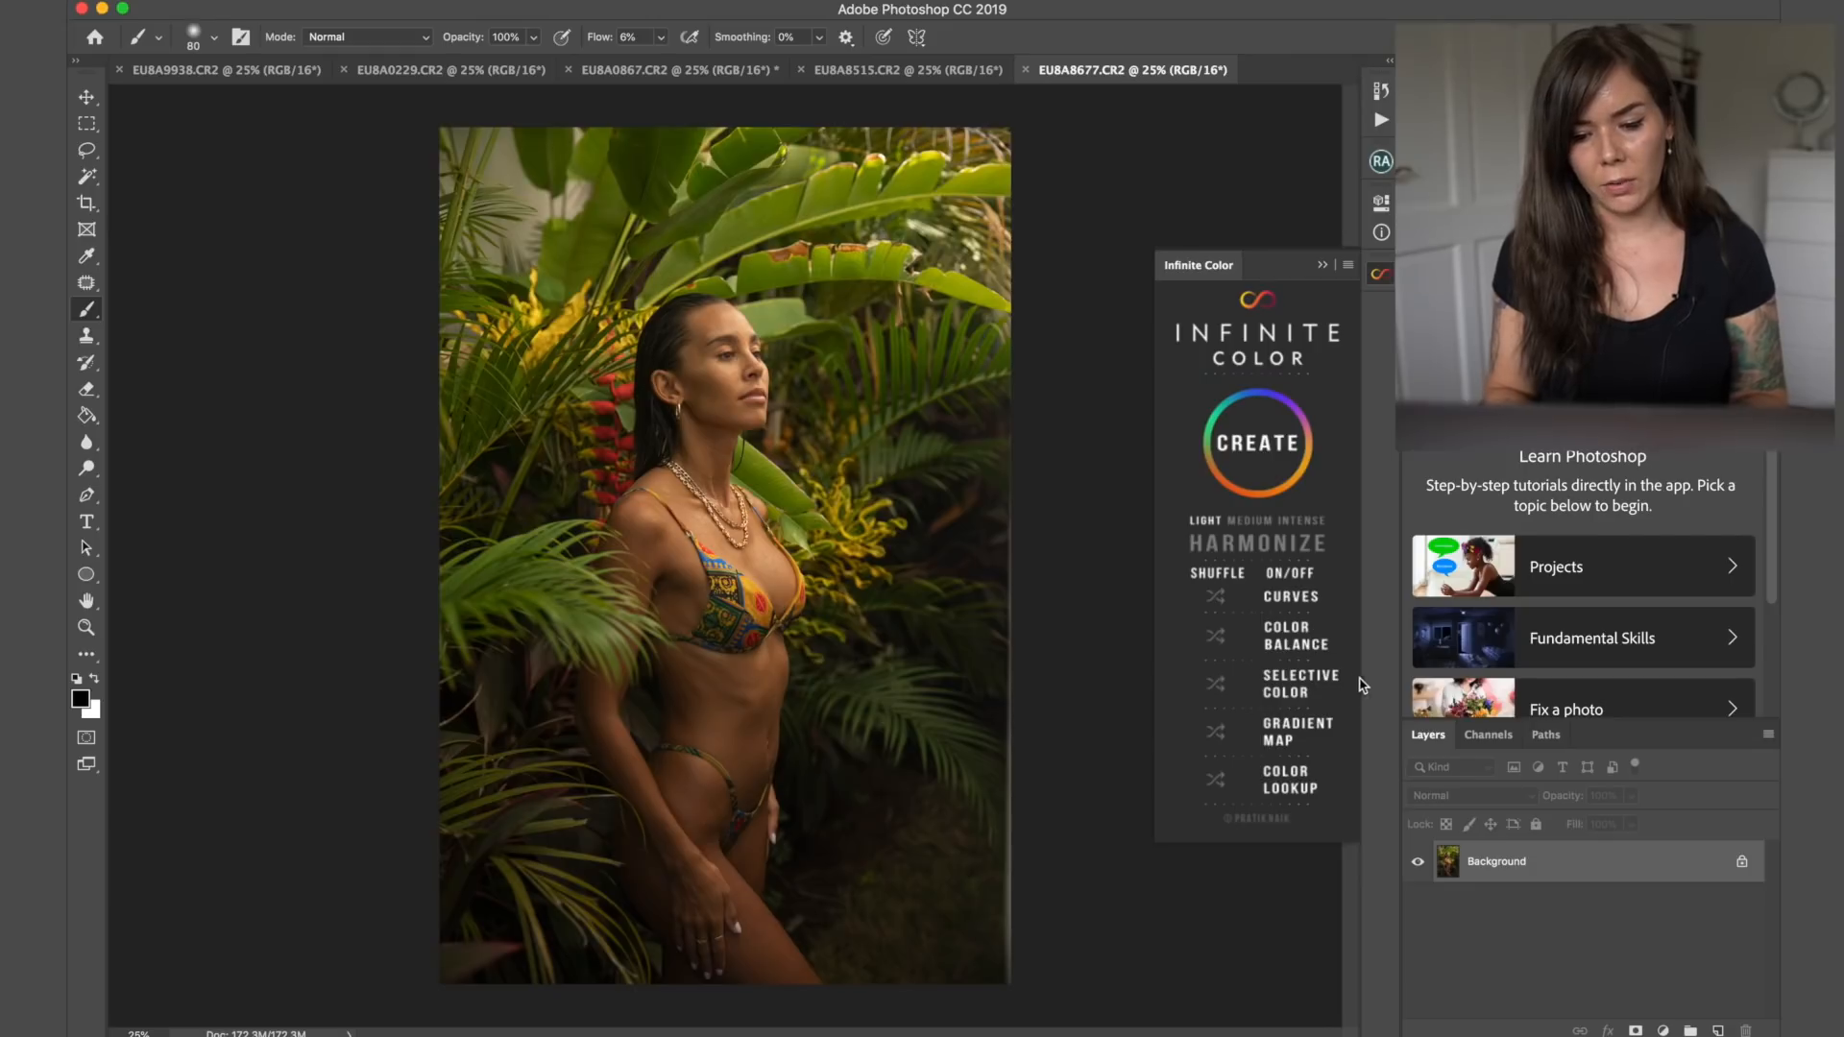
pyautogui.moveTo(1282, 659)
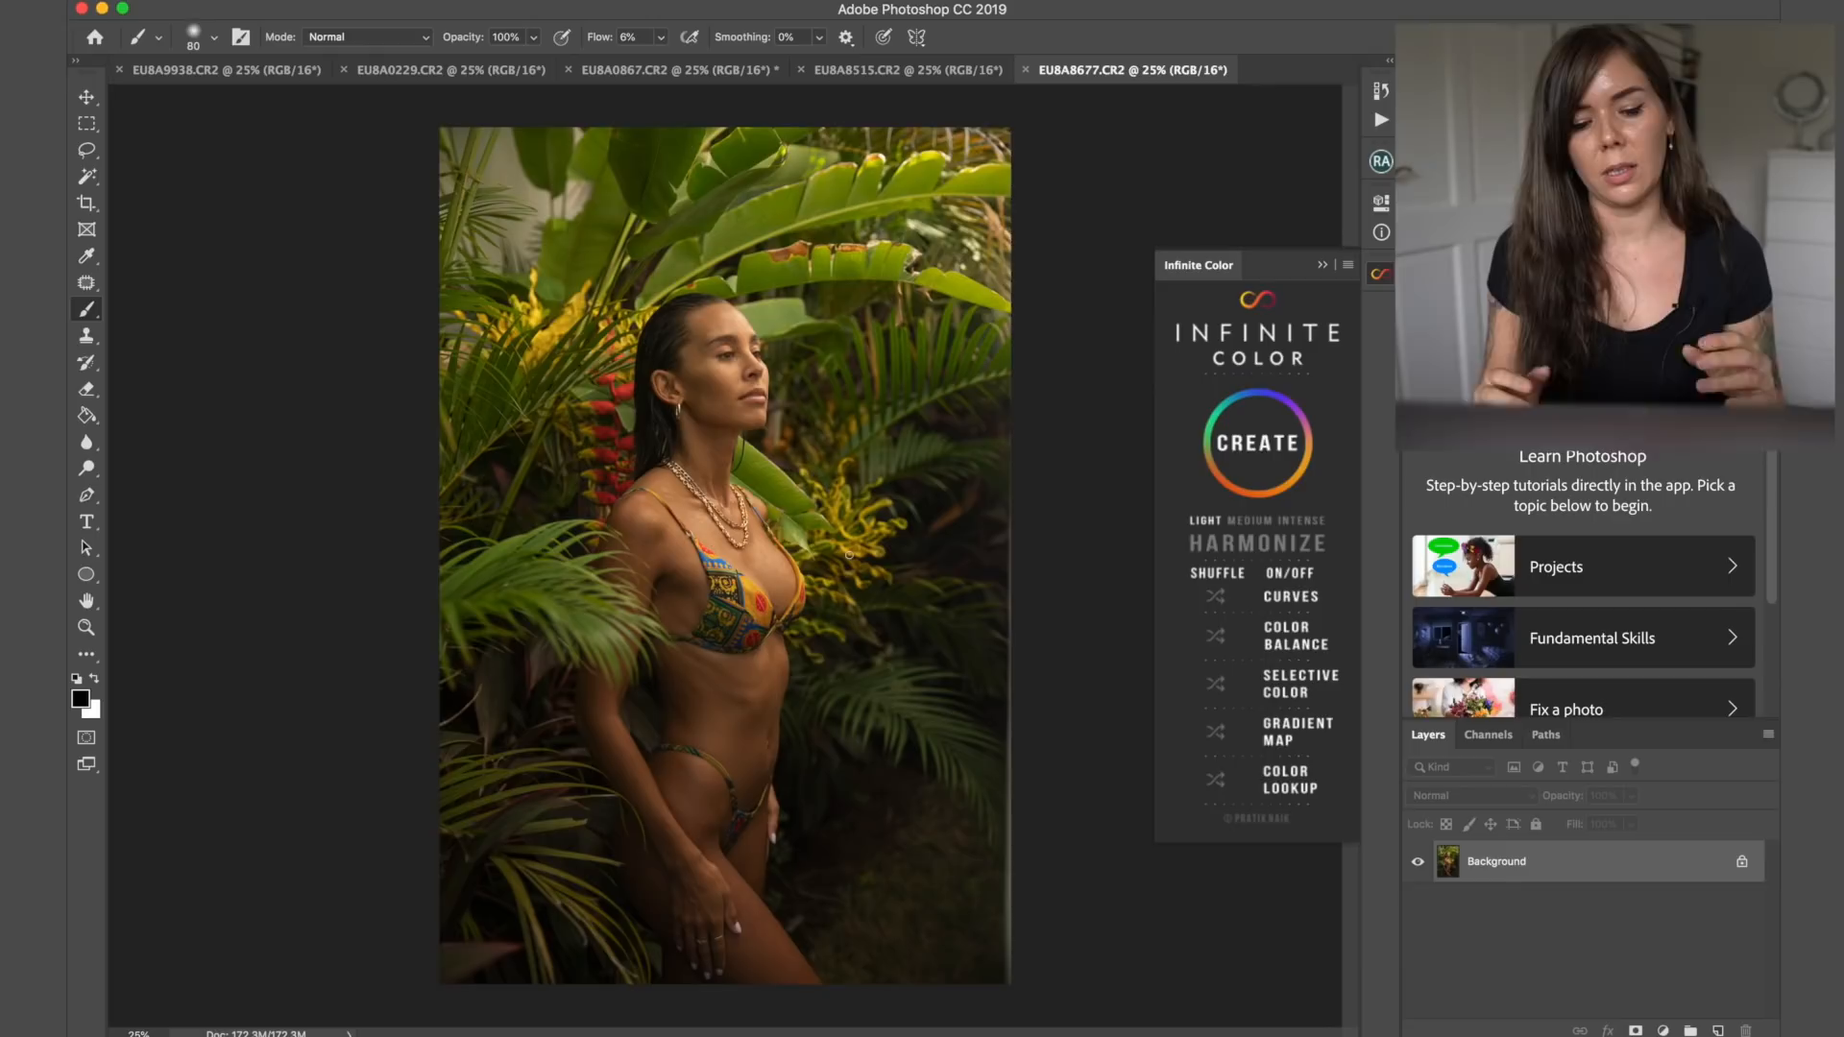
pyautogui.moveTo(1215, 563)
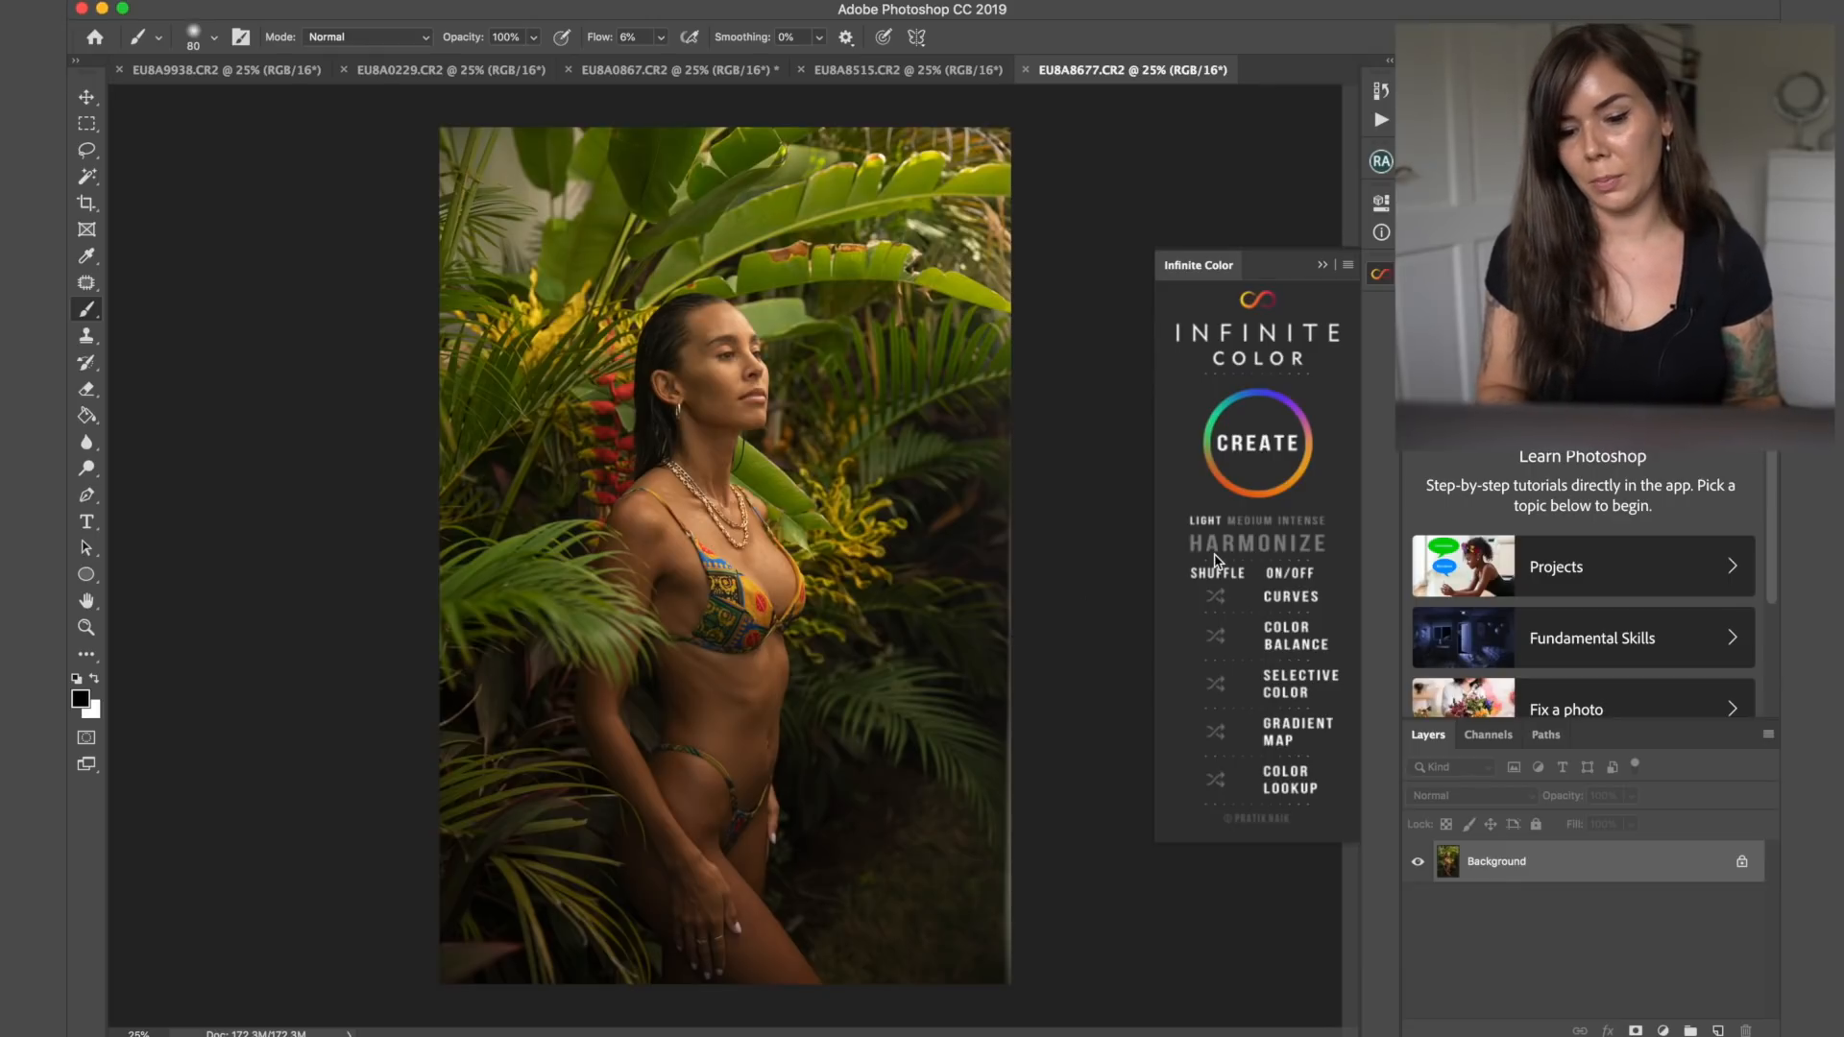
pyautogui.moveTo(1164, 294)
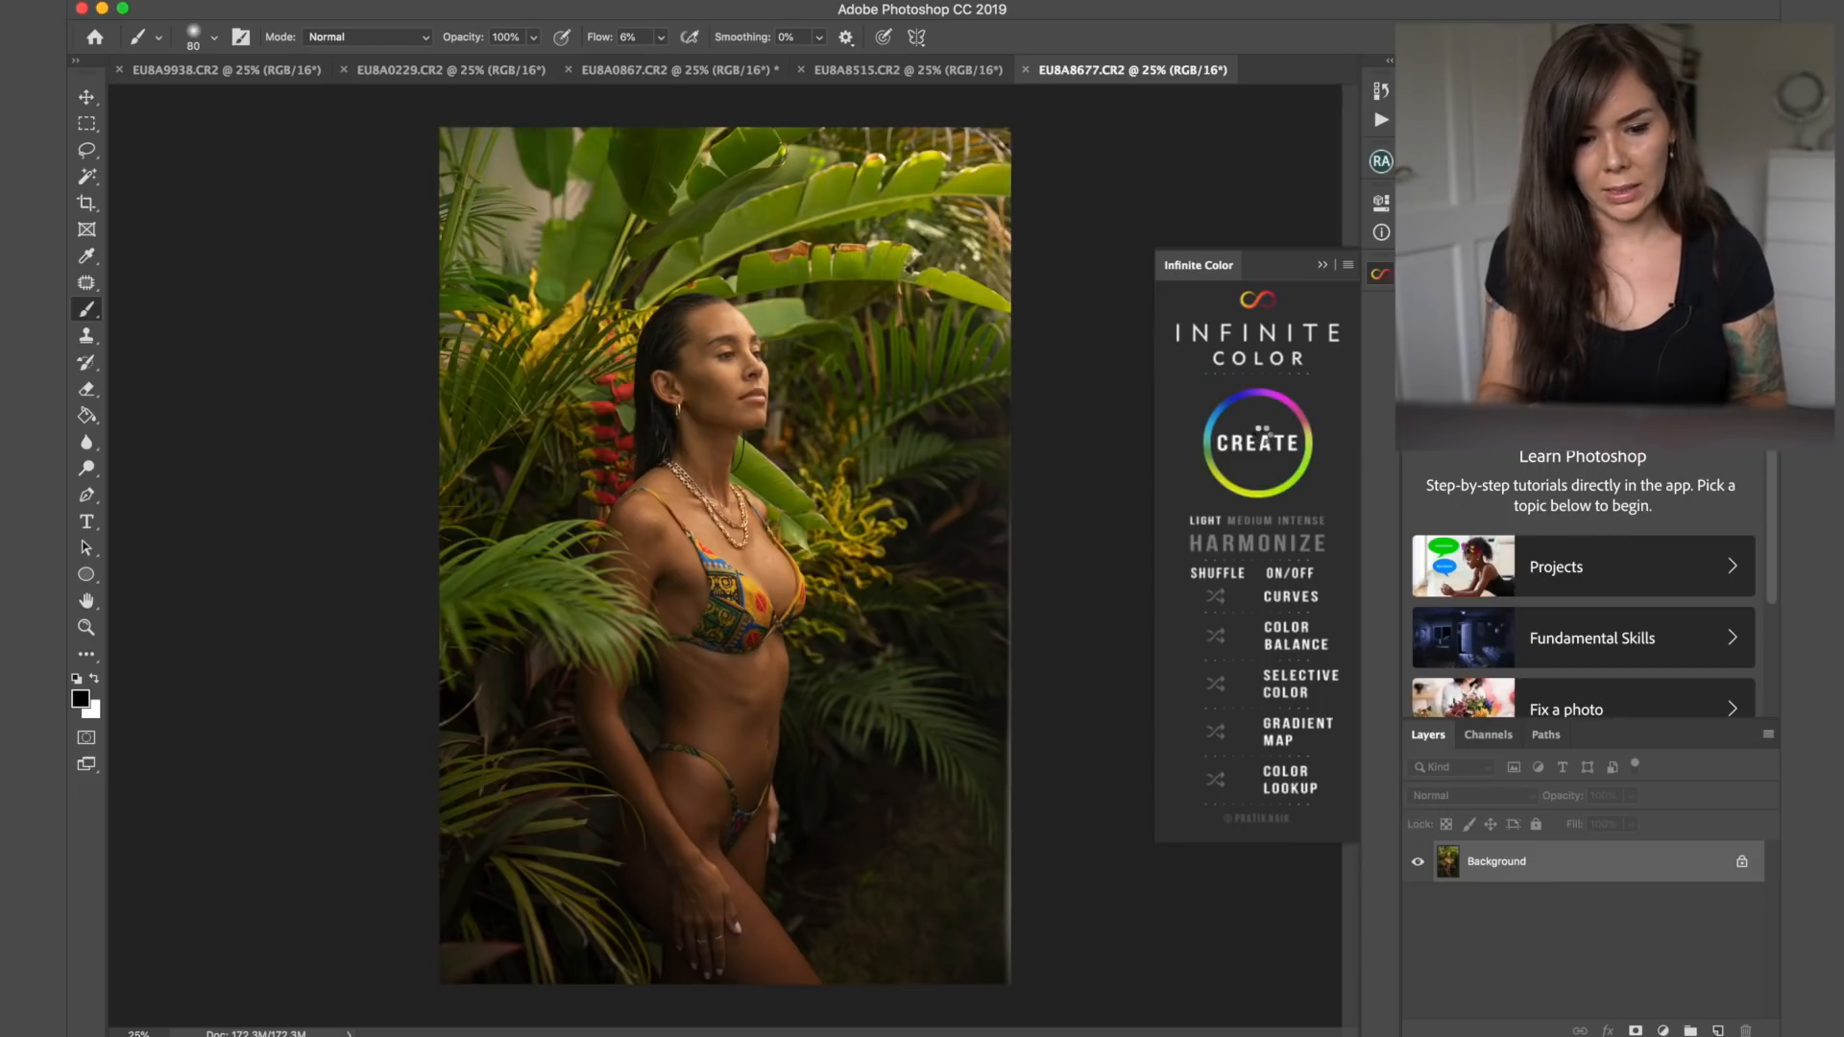
# - Generate random Infinite Color grades until a warm, moody one lands on the jungle photo
pyautogui.click(1256, 444)
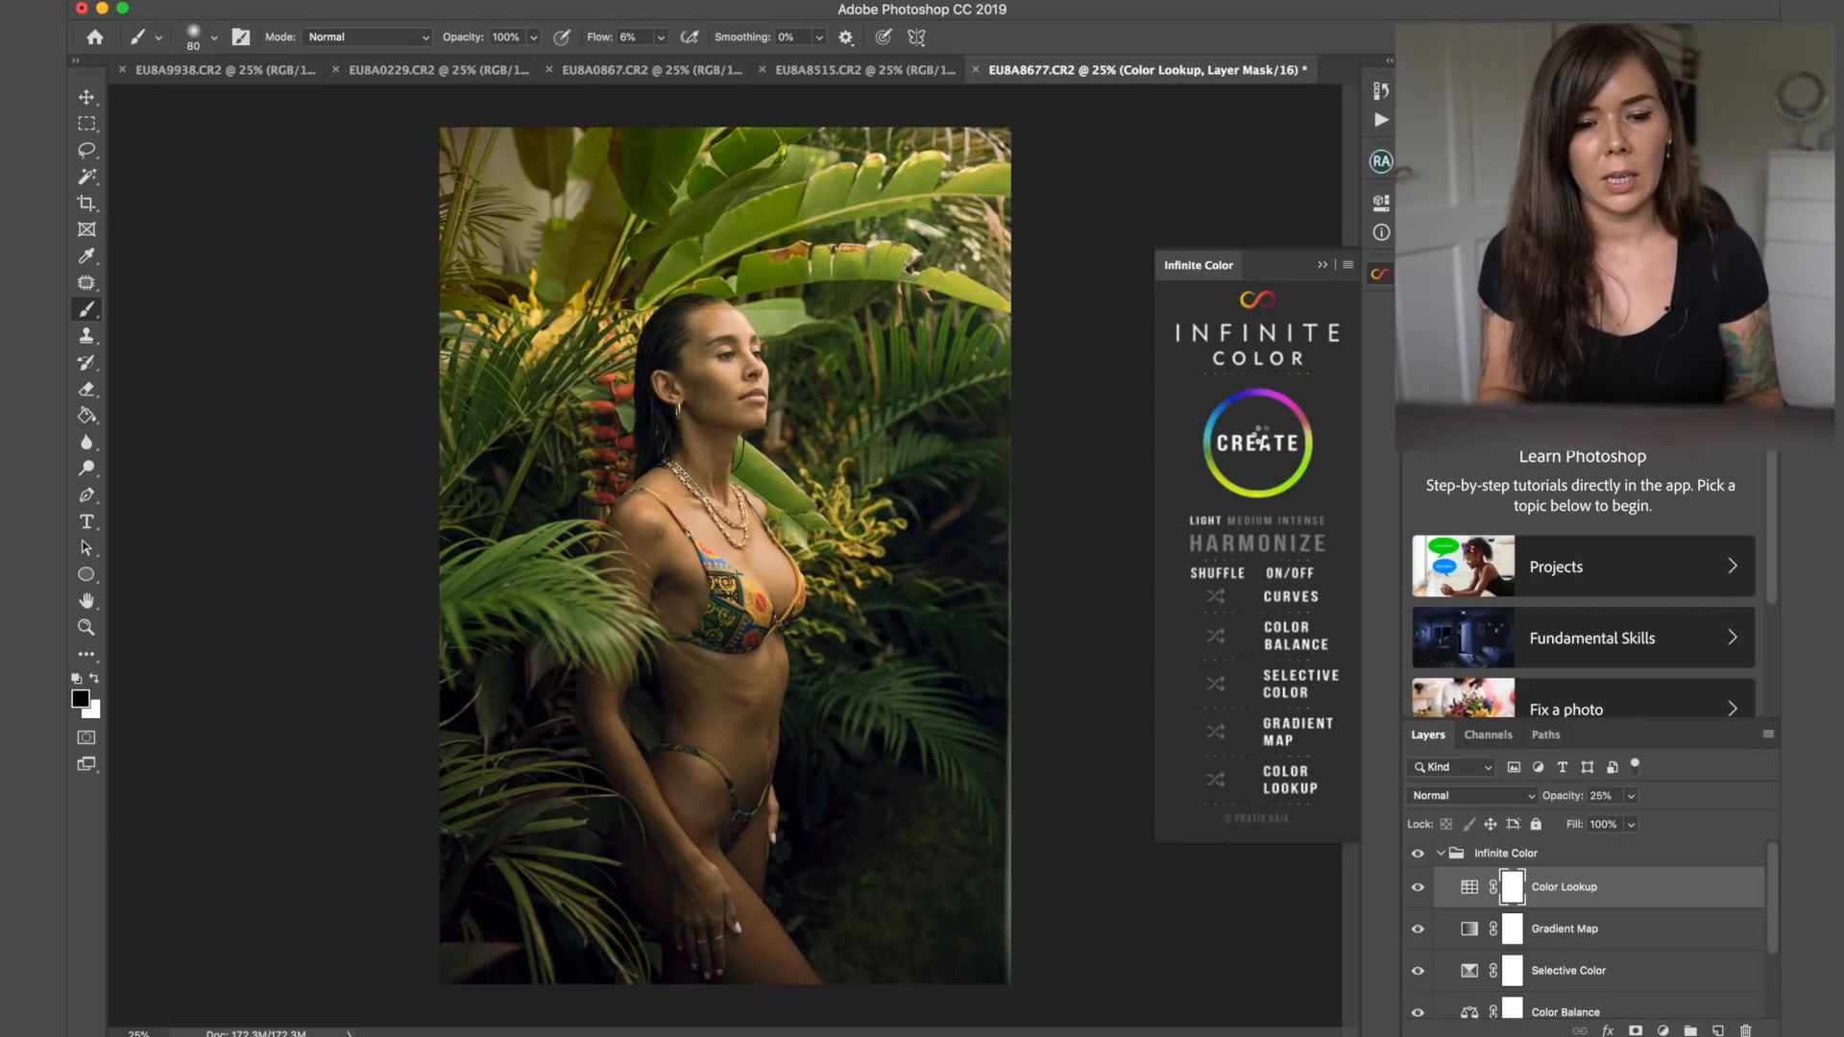
pyautogui.click(1256, 444)
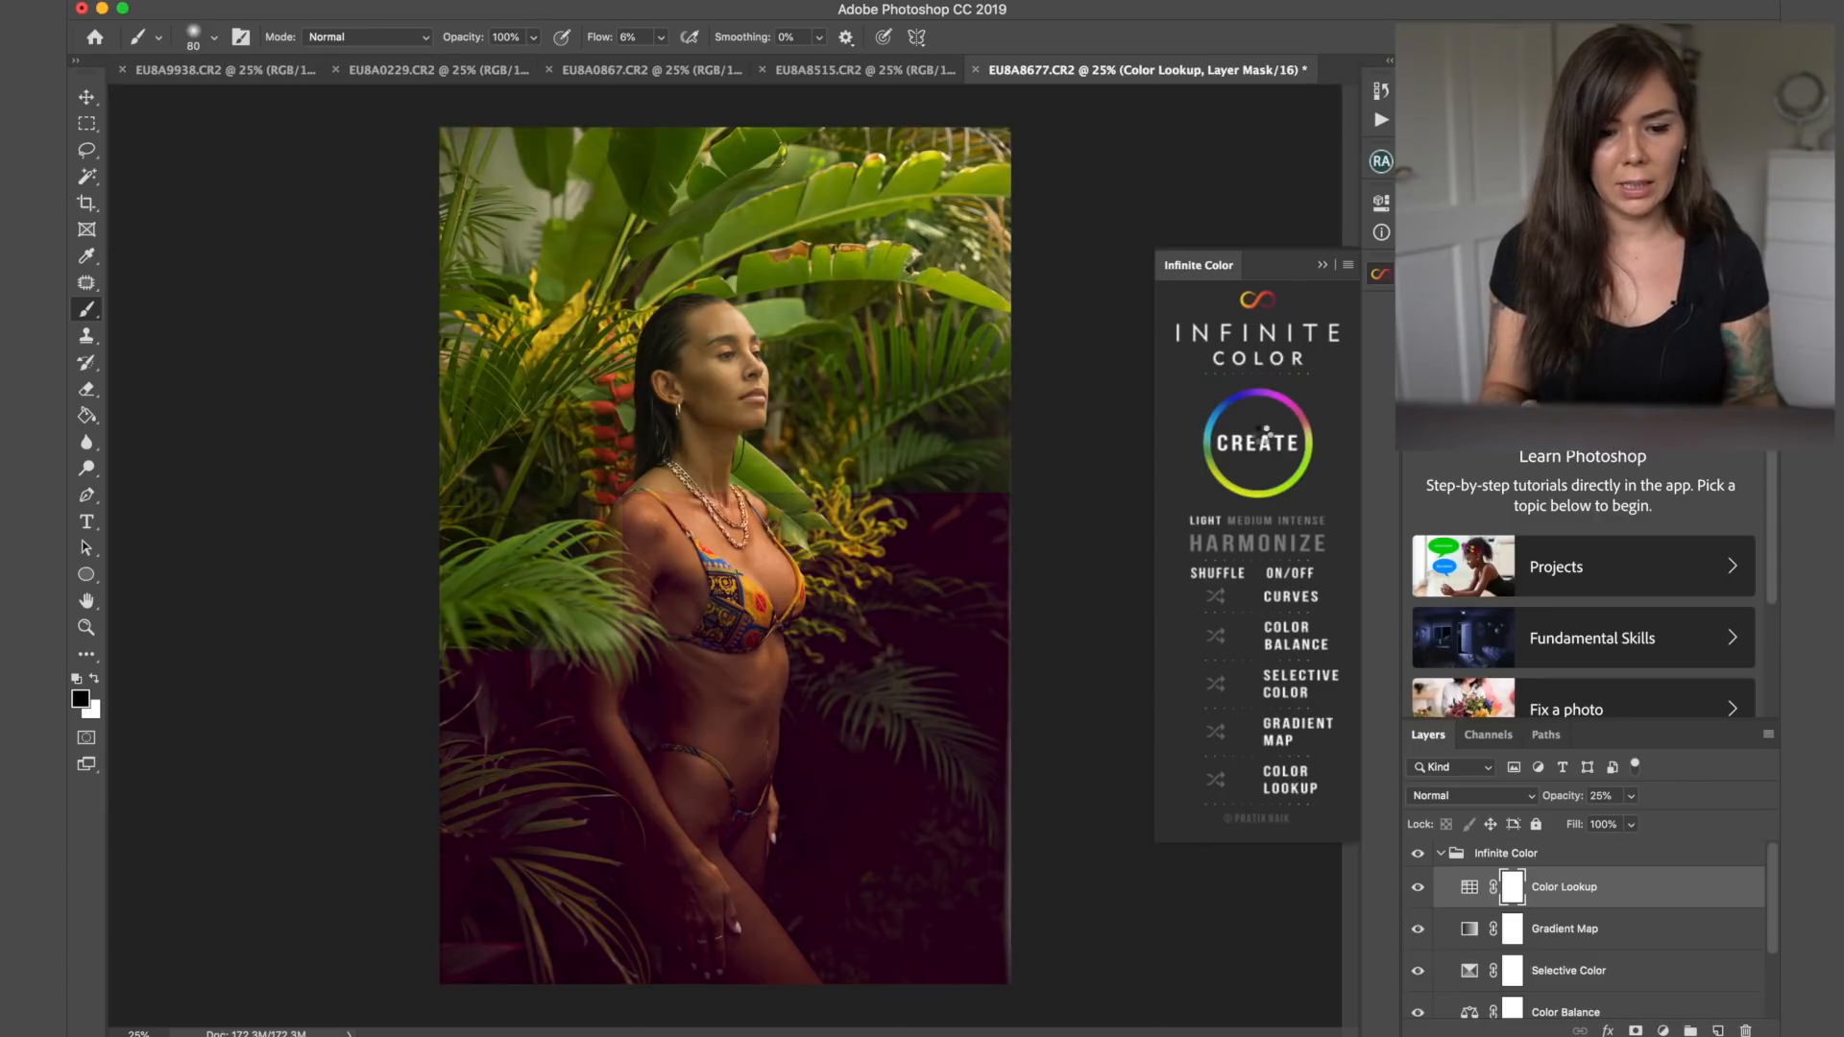
pyautogui.click(1255, 443)
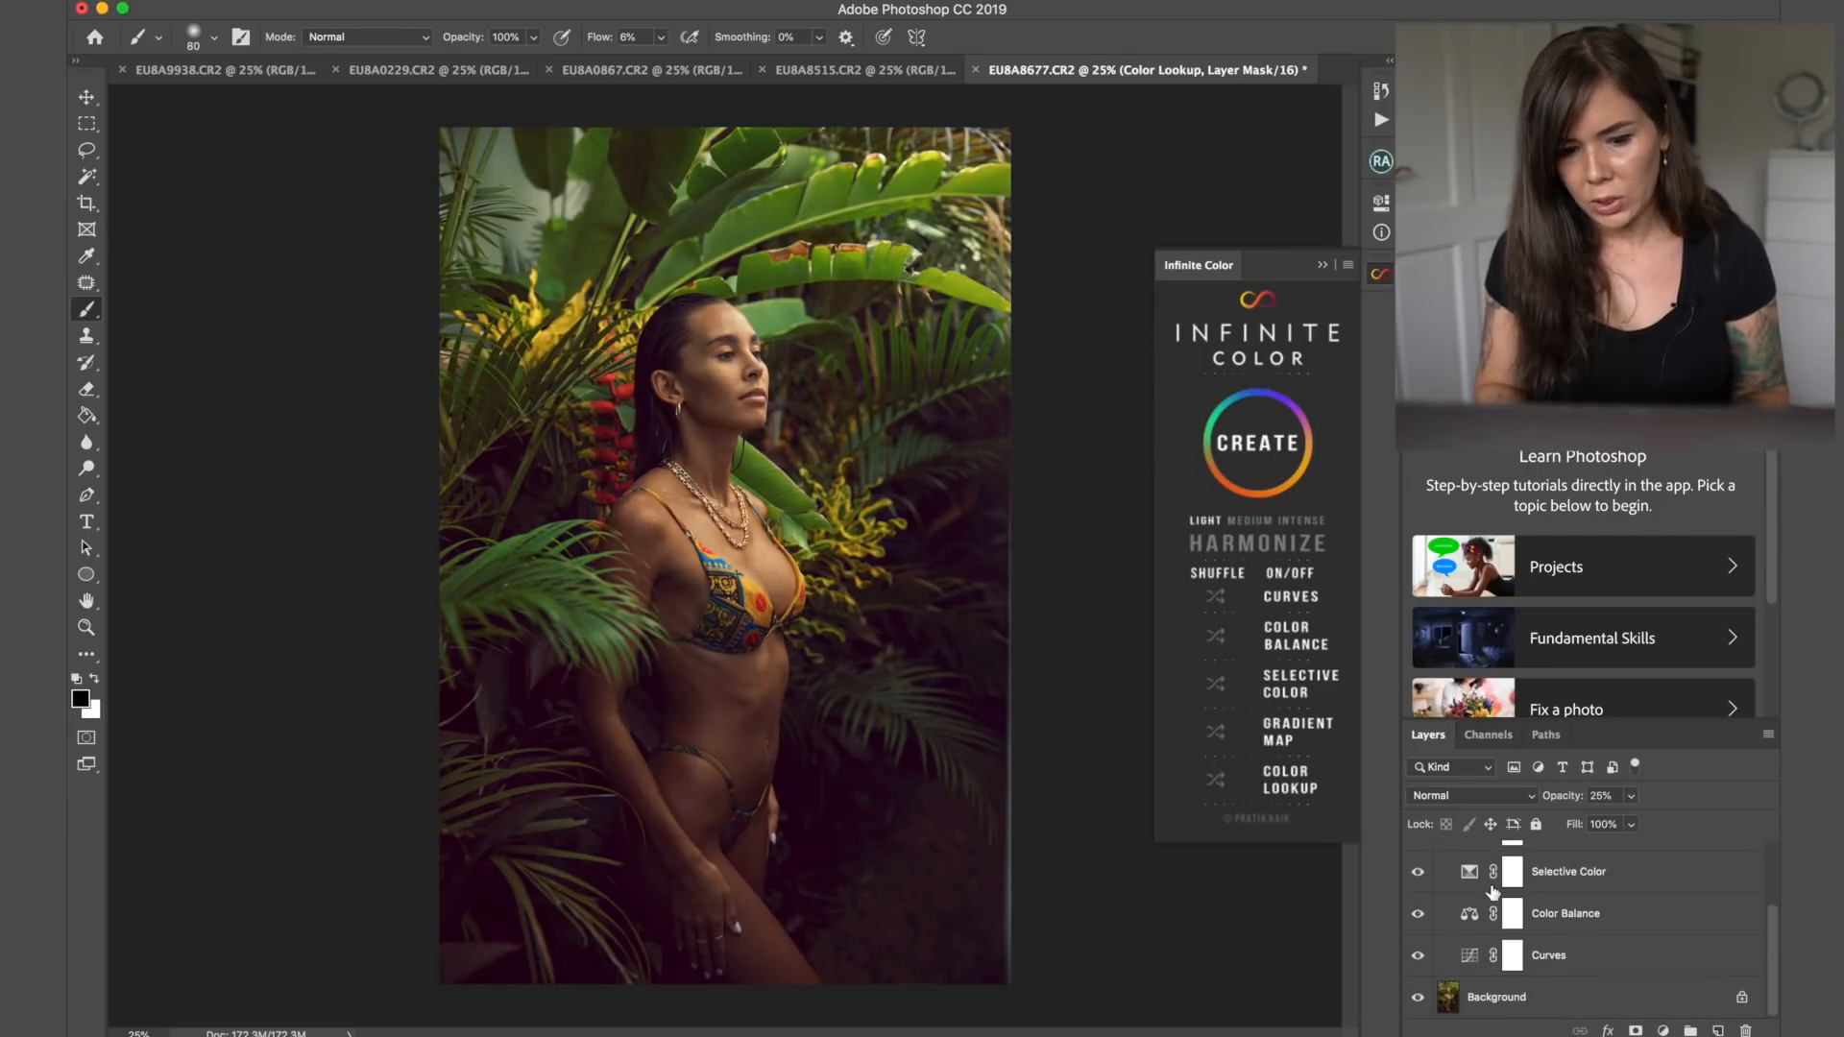
pyautogui.moveTo(1491, 912)
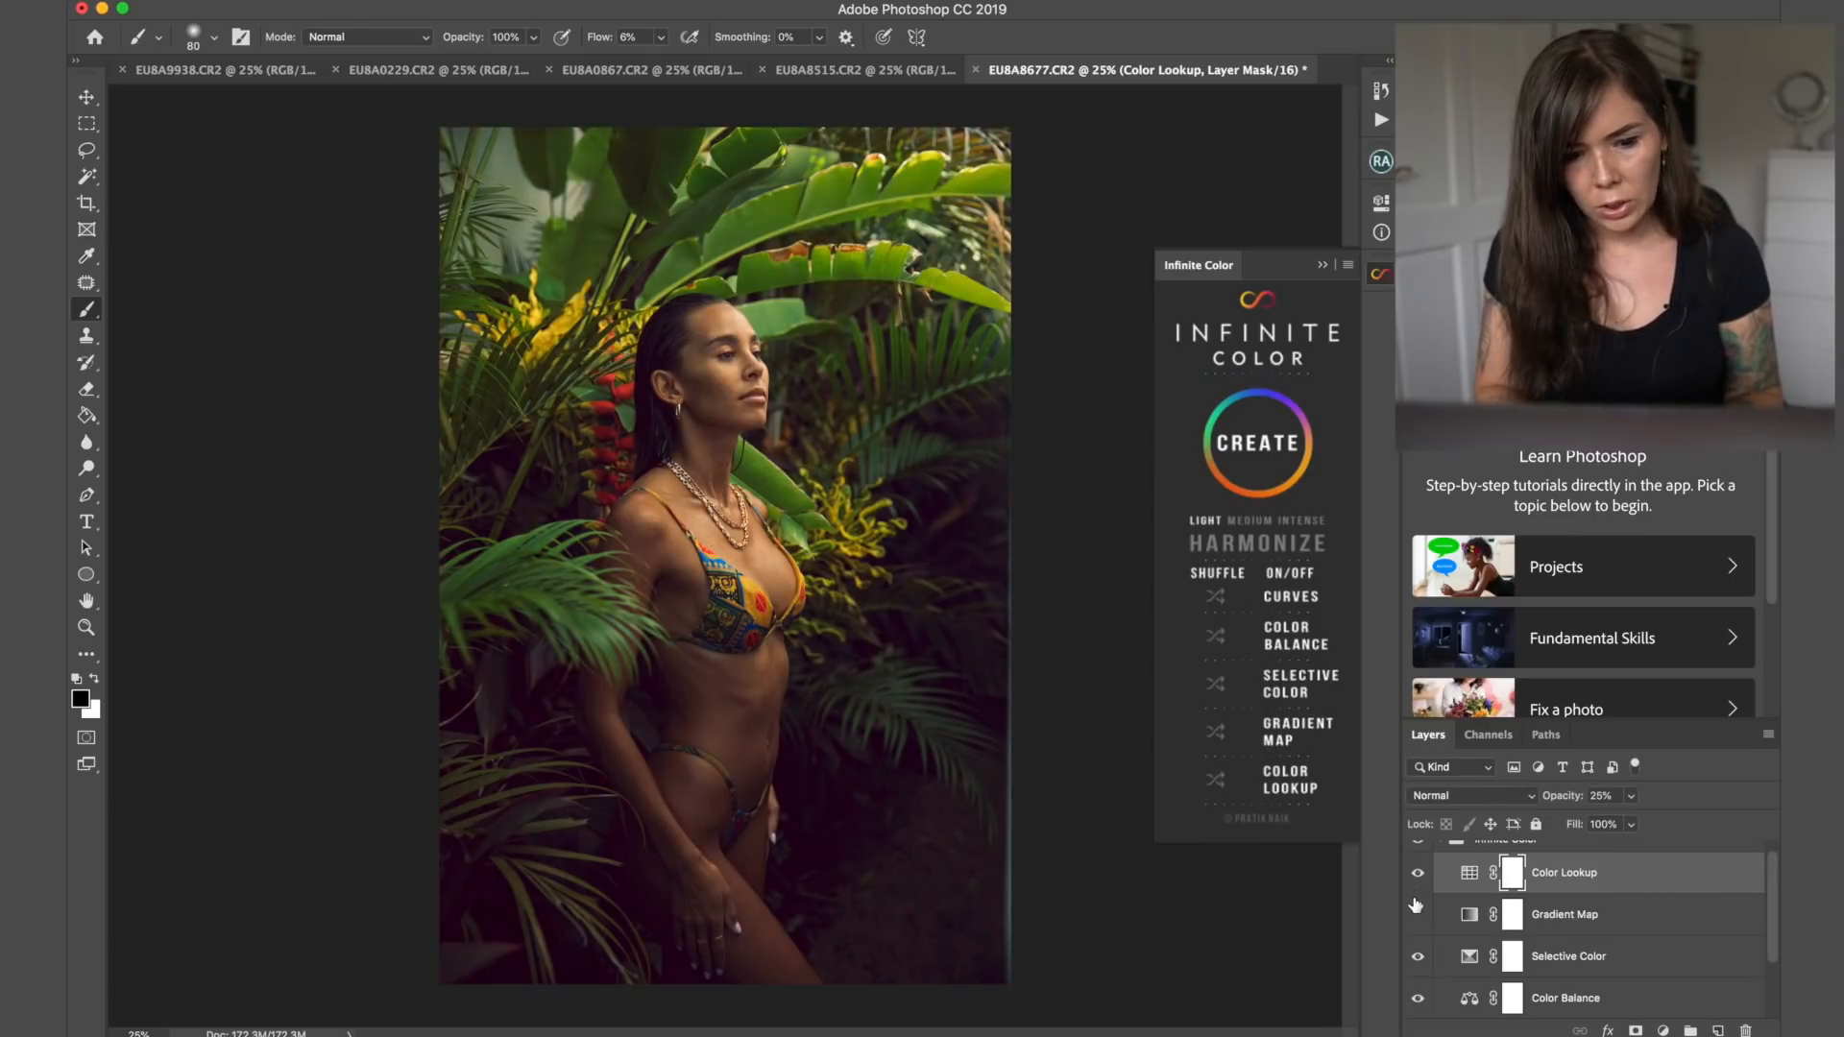
# - Compare the grade with the Gradient Map and Selective Color adjustments toggled off and back on
pyautogui.click(1417, 914)
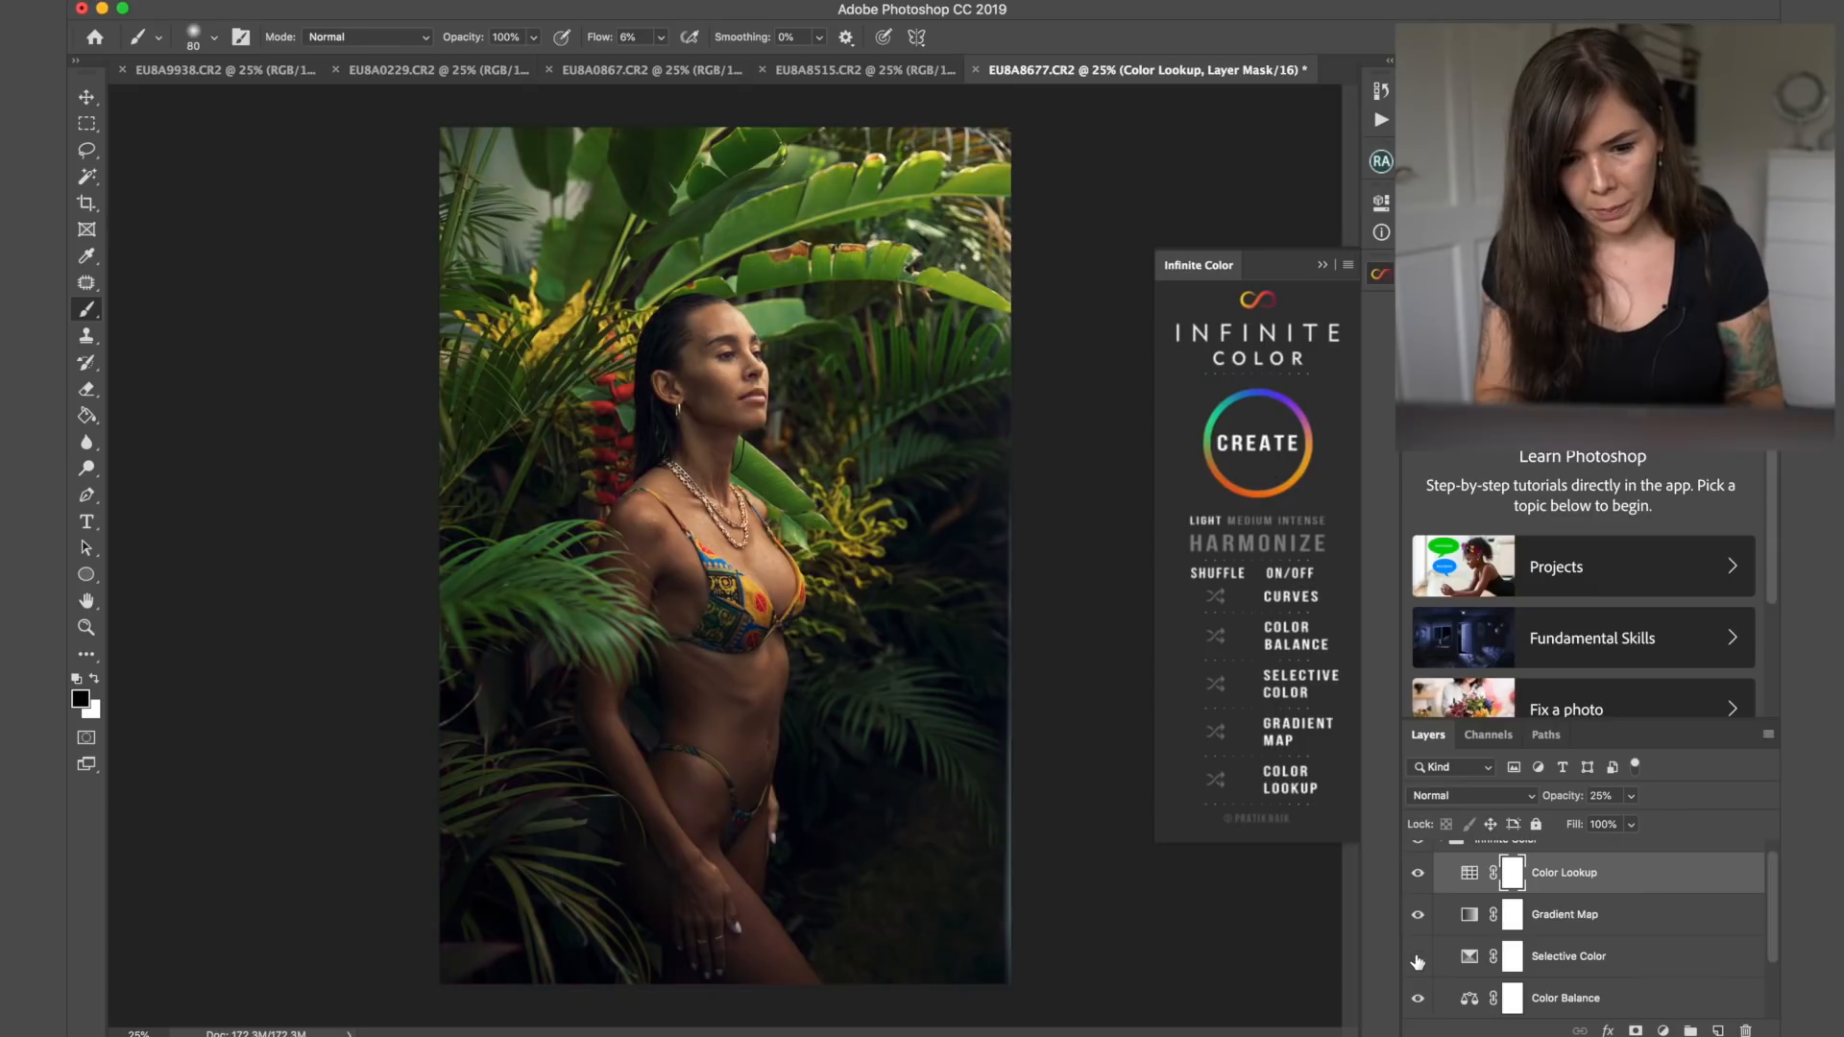
pyautogui.click(1417, 957)
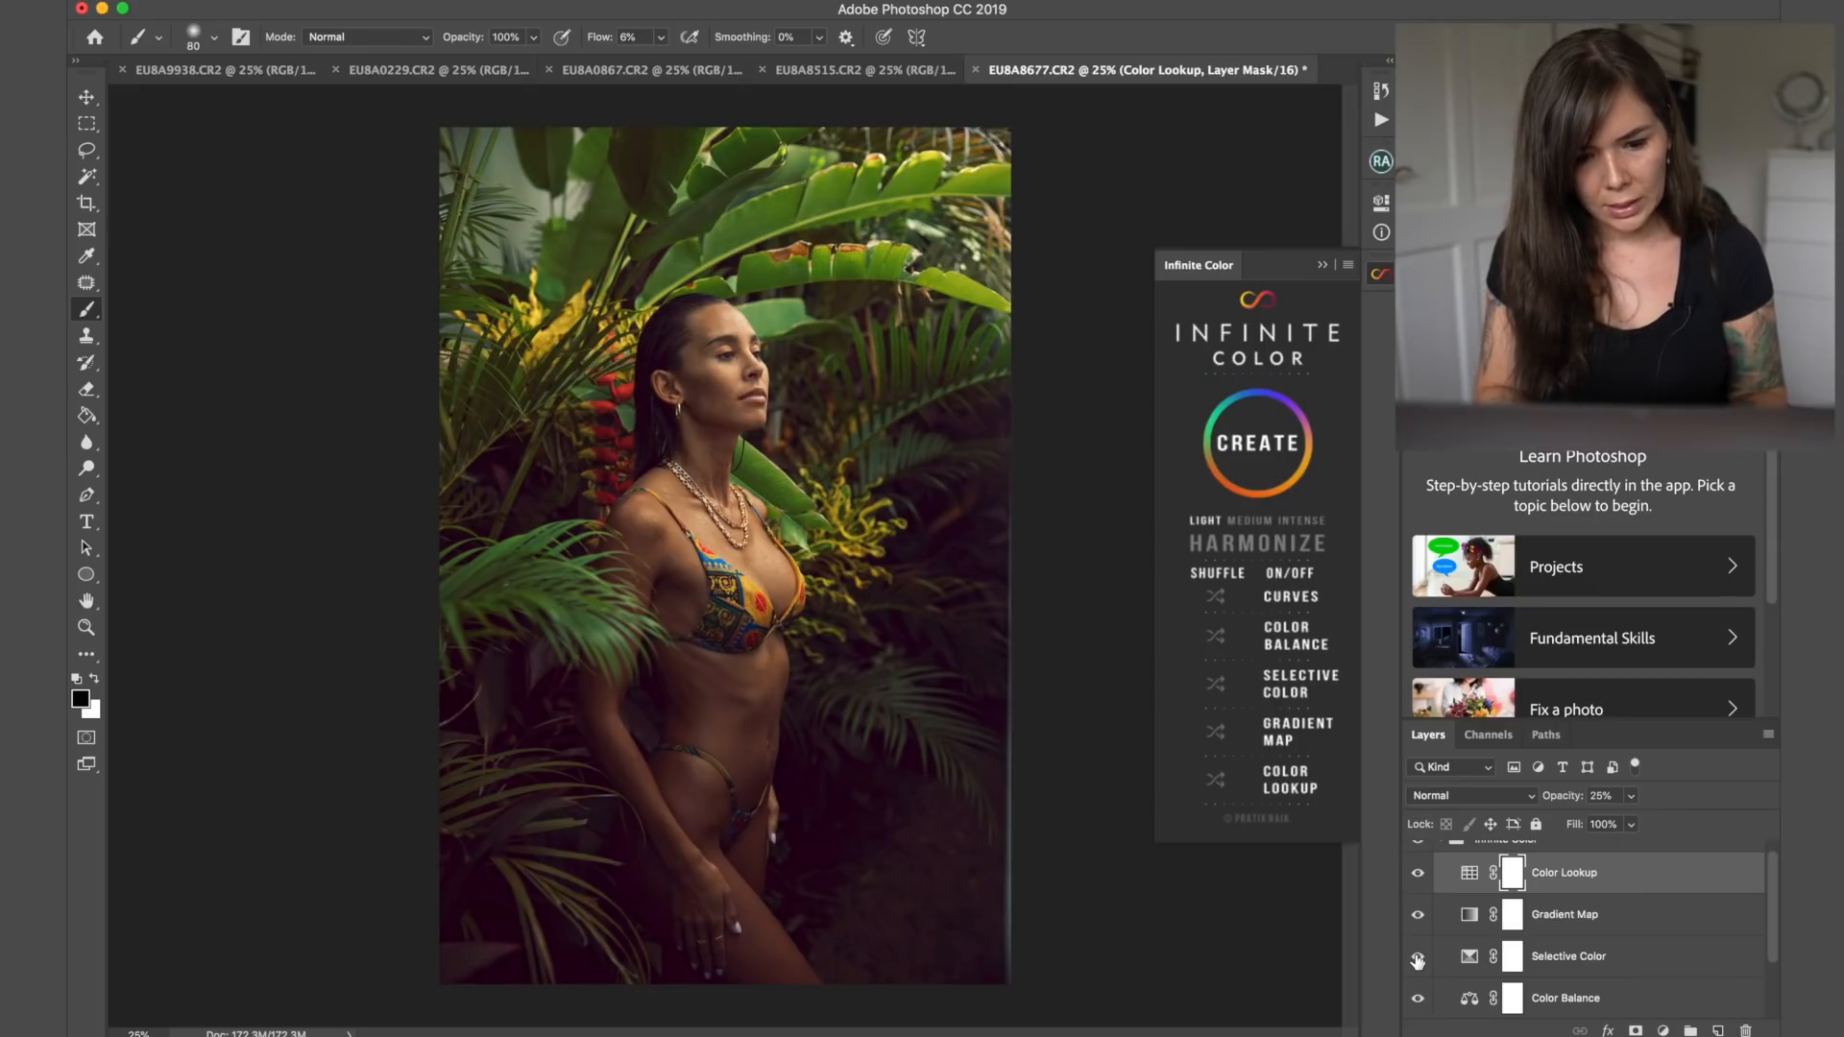
pyautogui.moveTo(1417, 956)
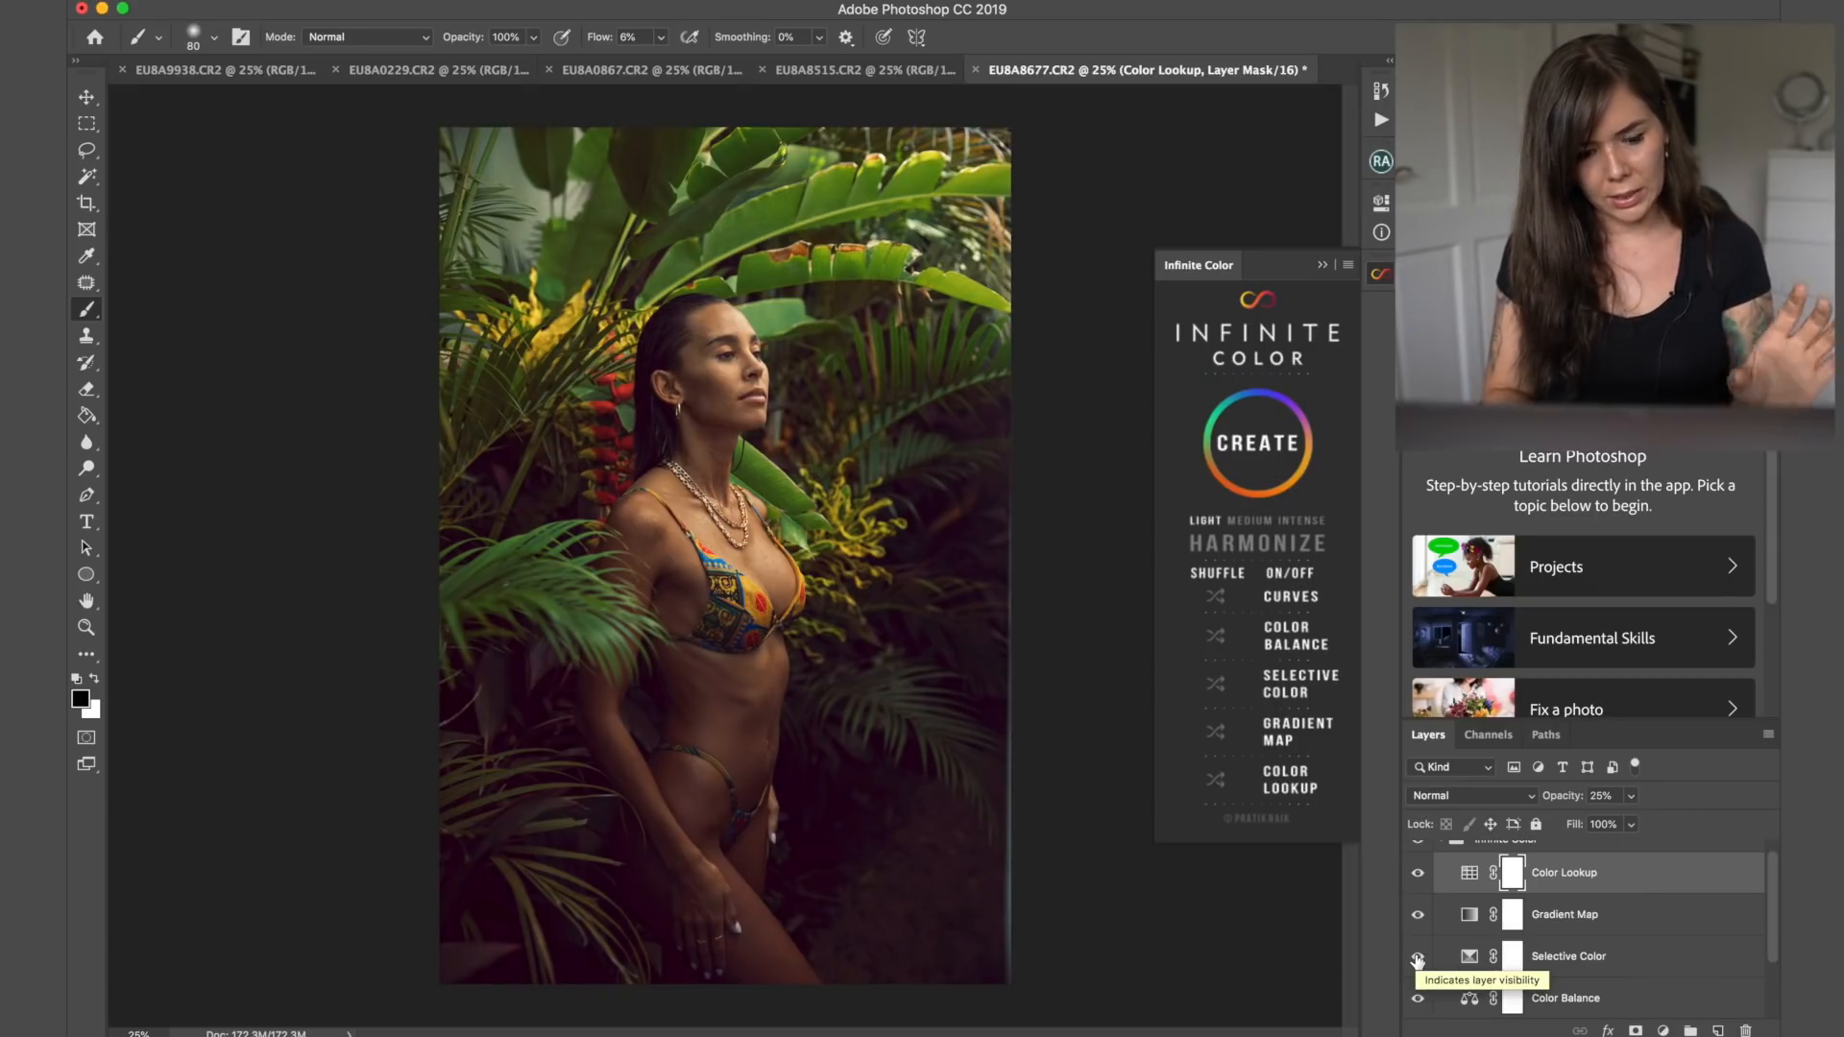
pyautogui.click(1417, 957)
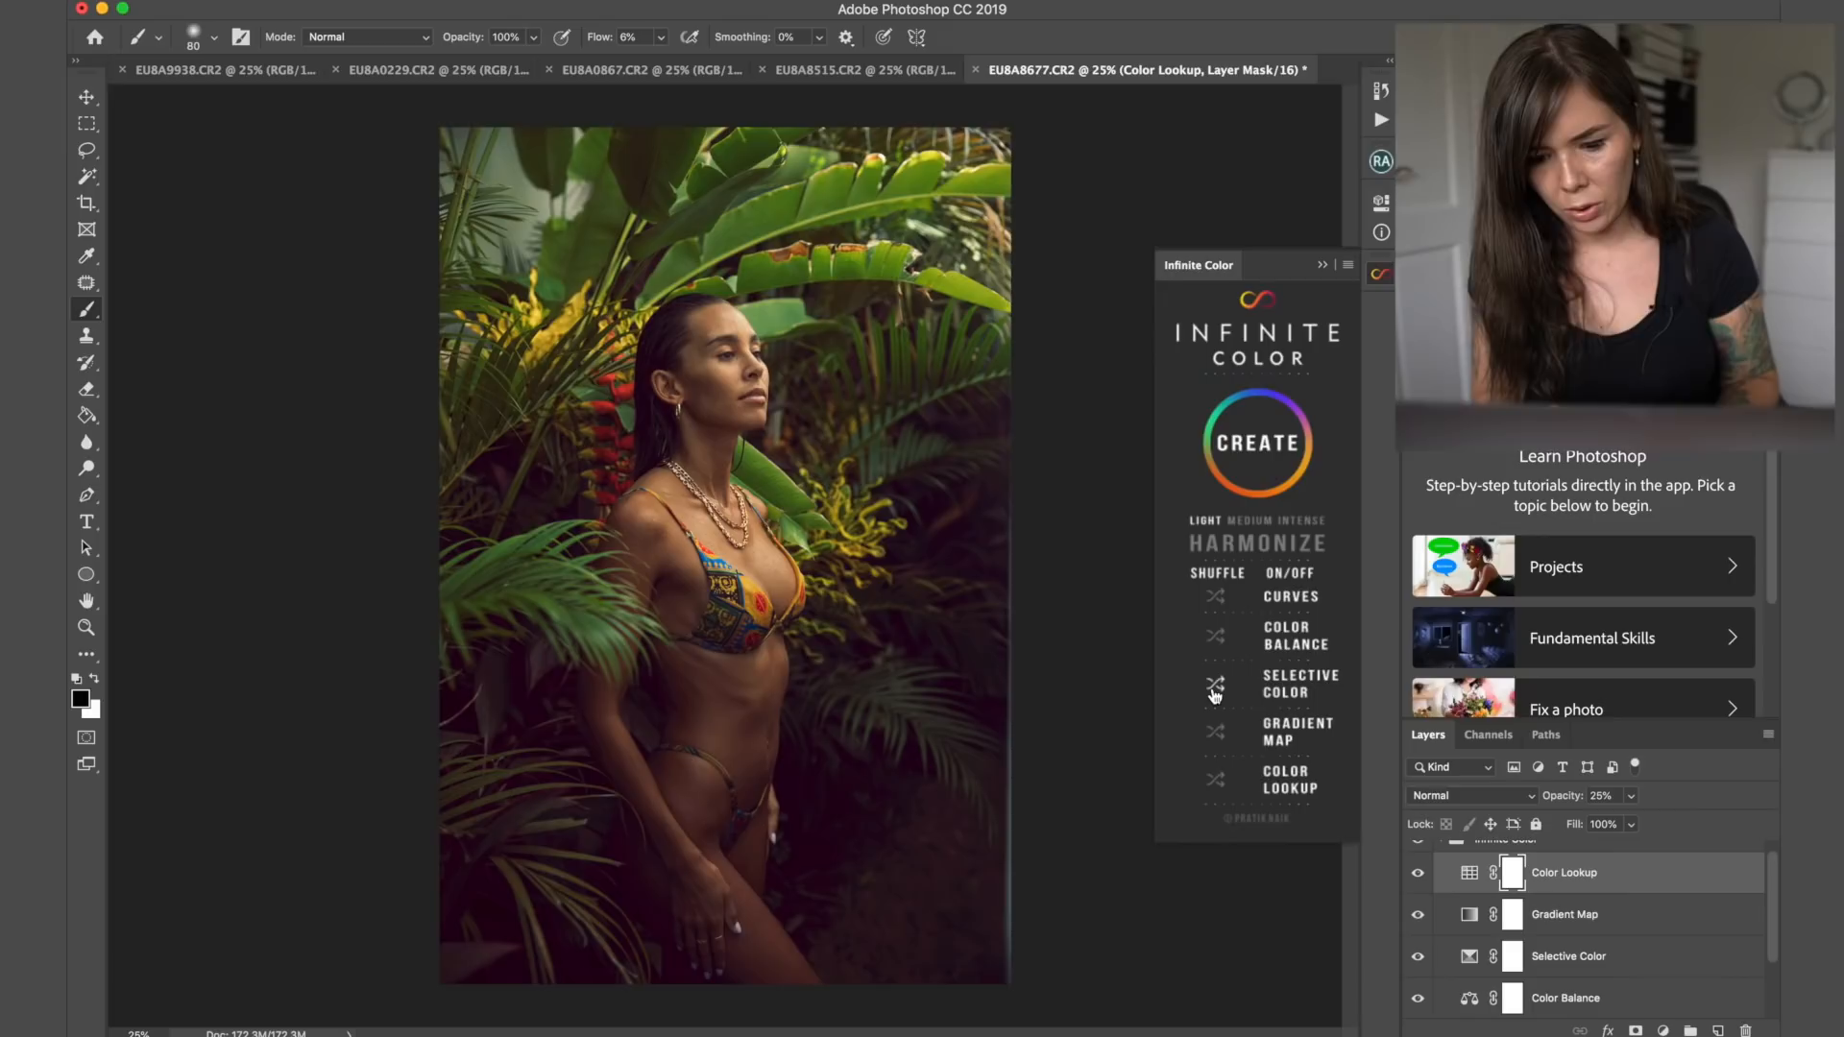
# - Shuffle only the Selective Color adjustment a few times for a cooler, greener variation
pyautogui.click(1568, 957)
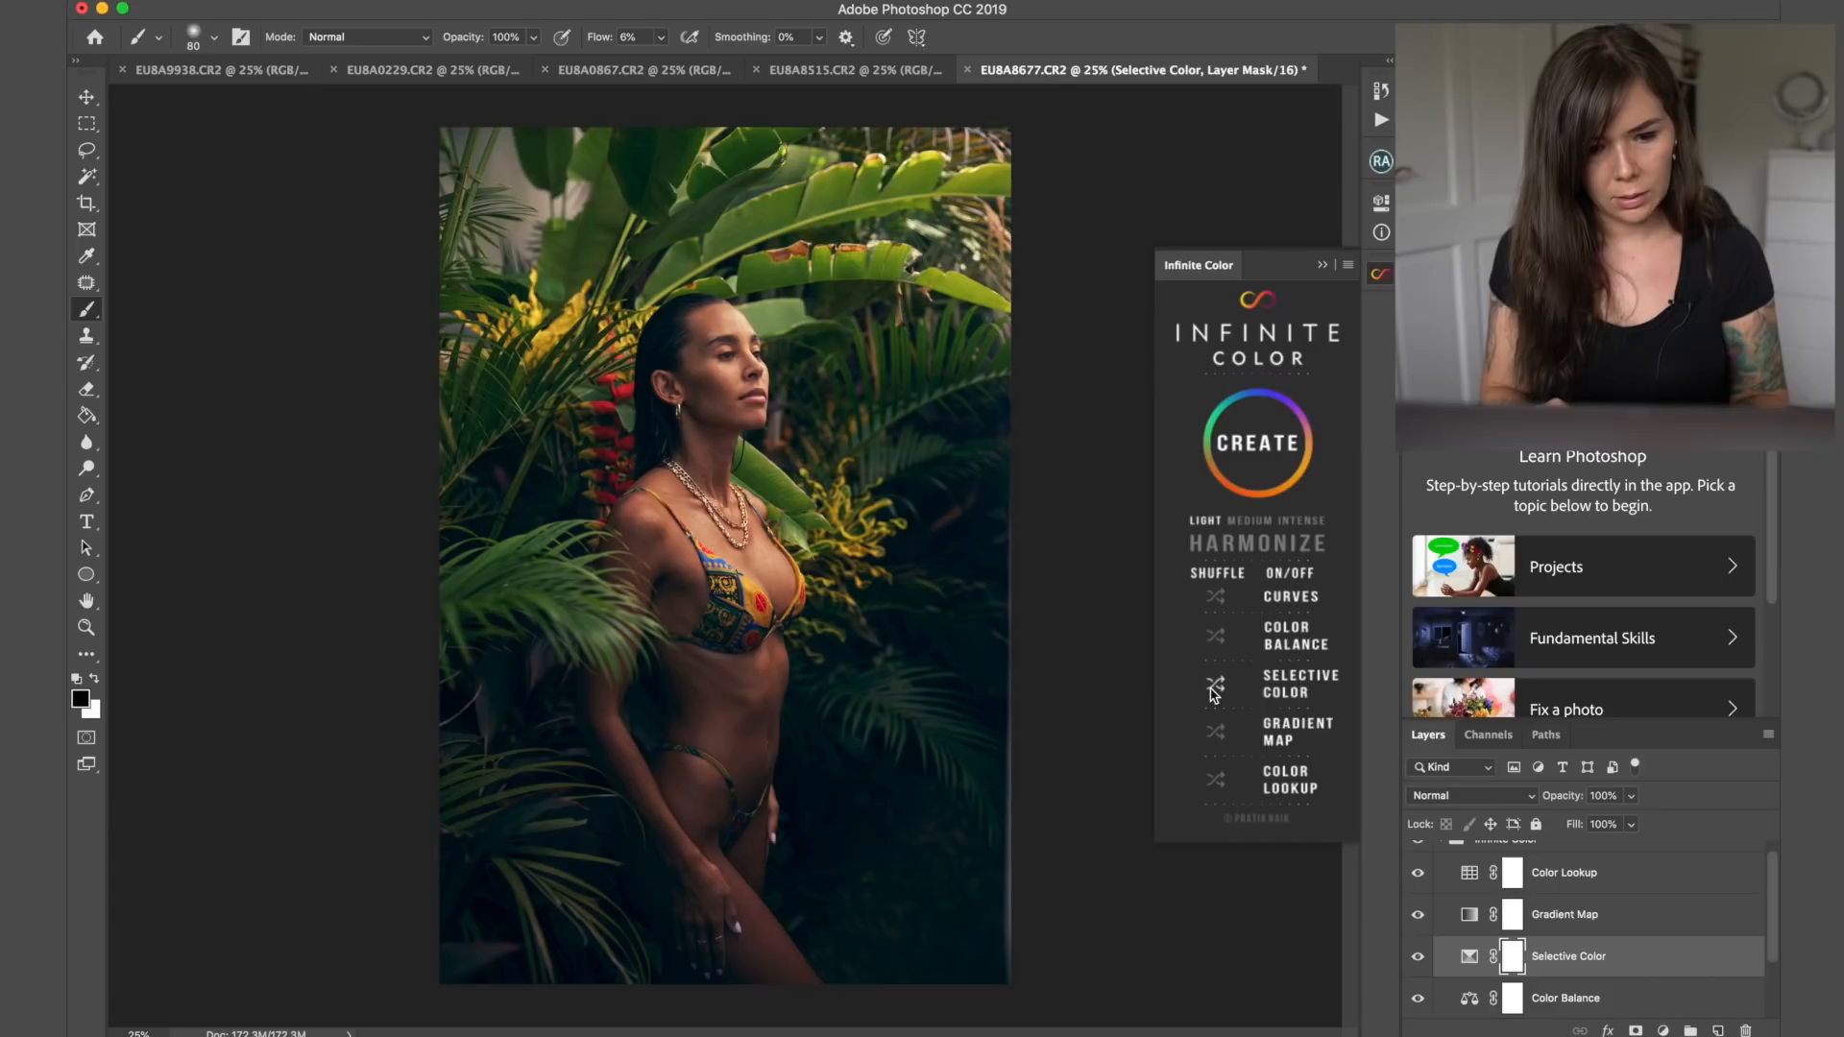
pyautogui.click(1216, 685)
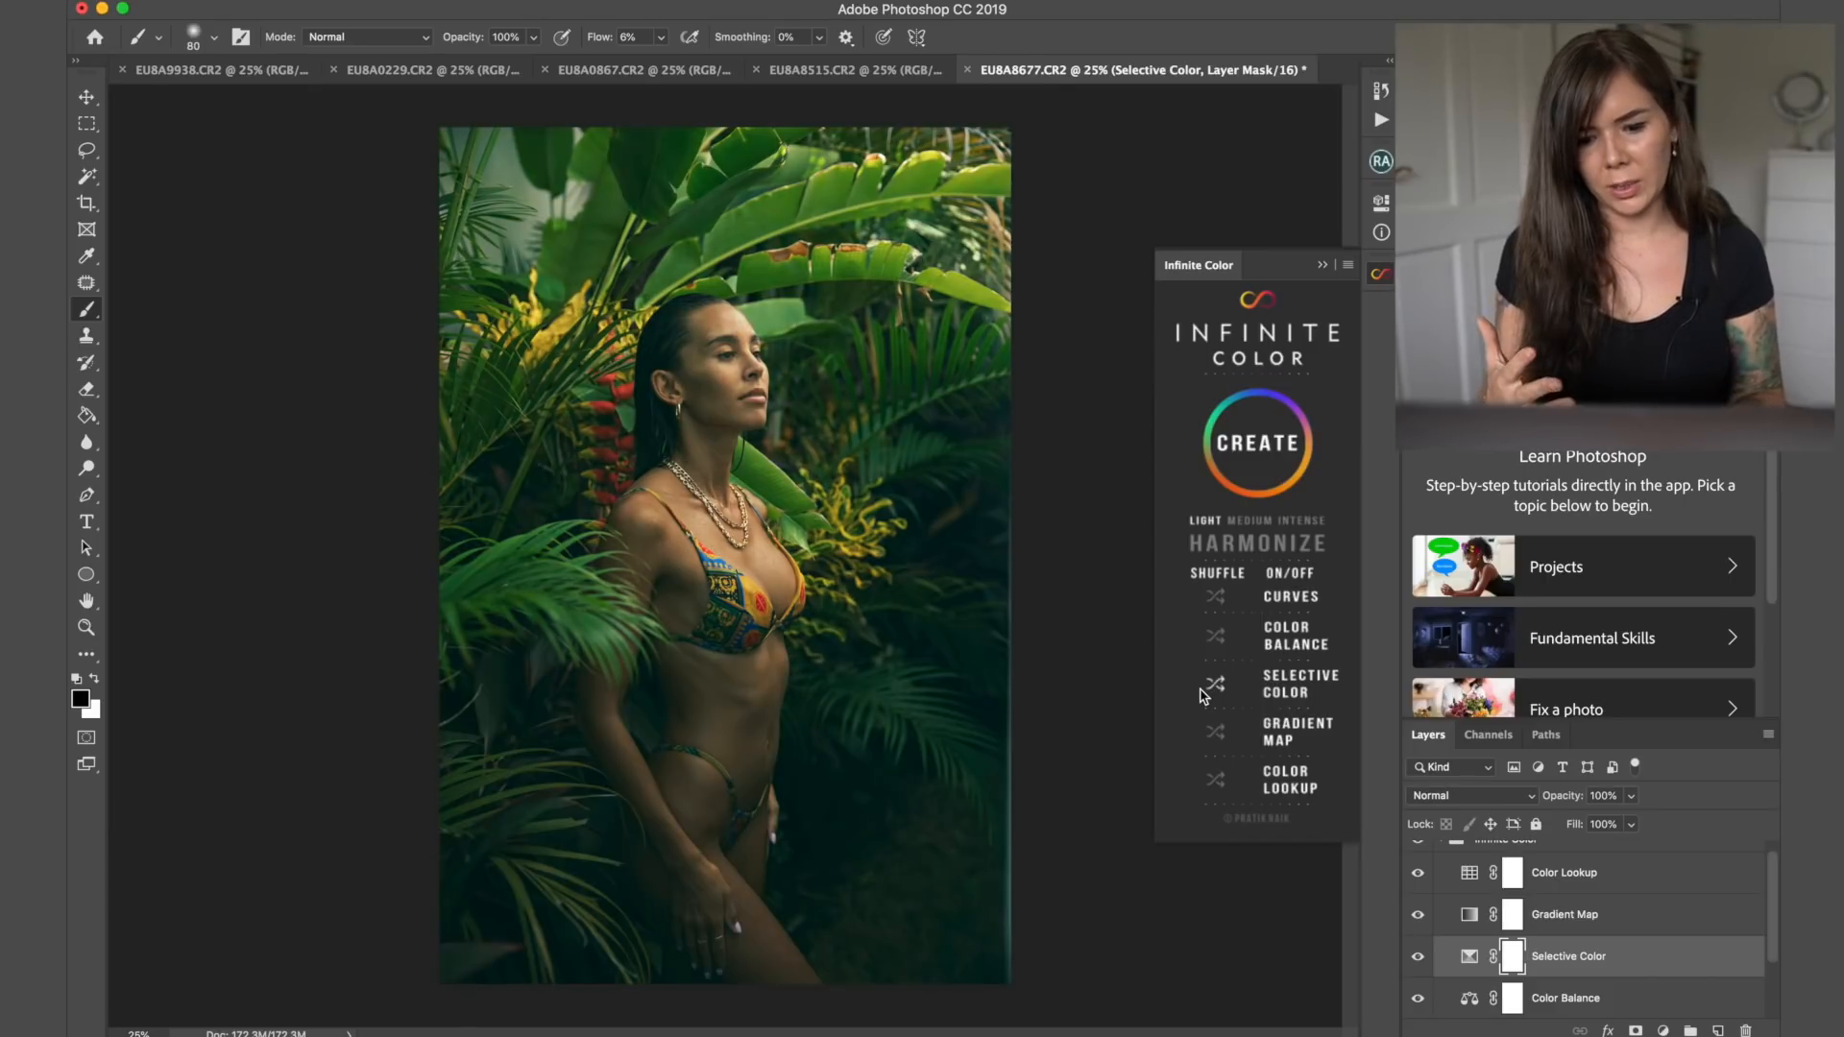
pyautogui.click(1216, 686)
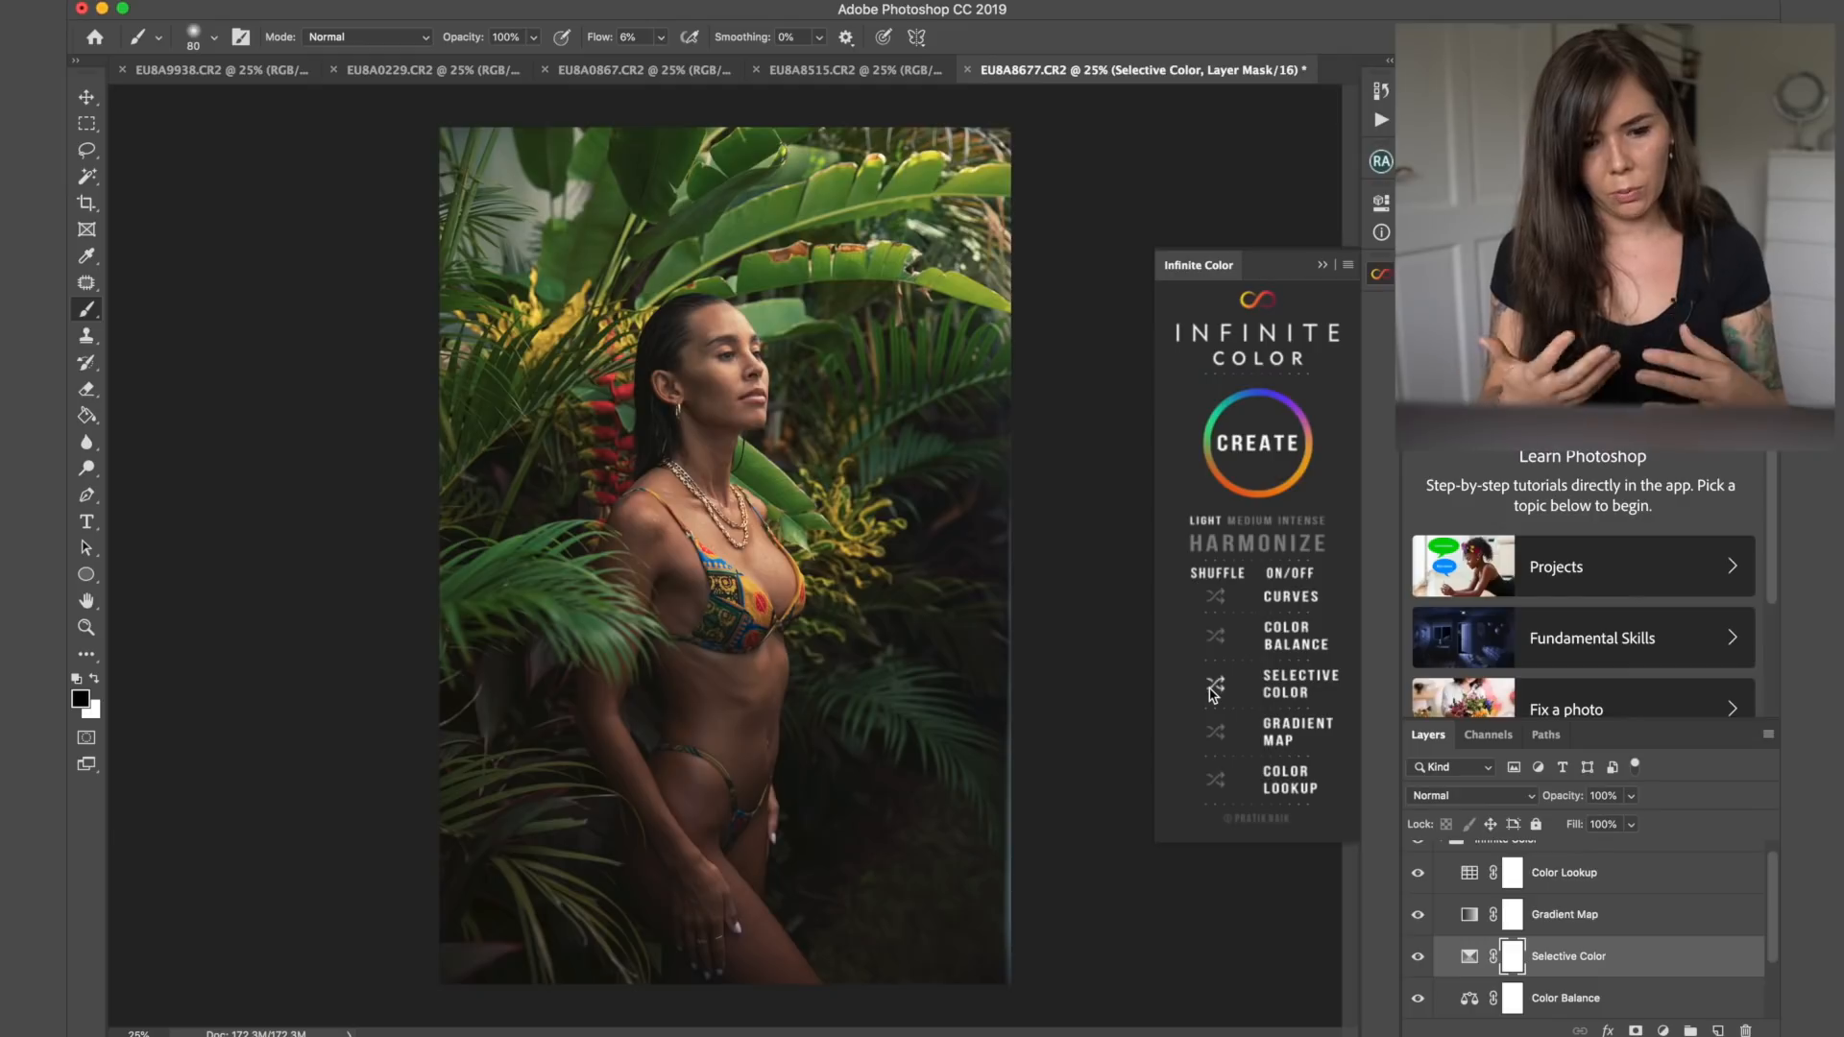
pyautogui.moveTo(745, 710)
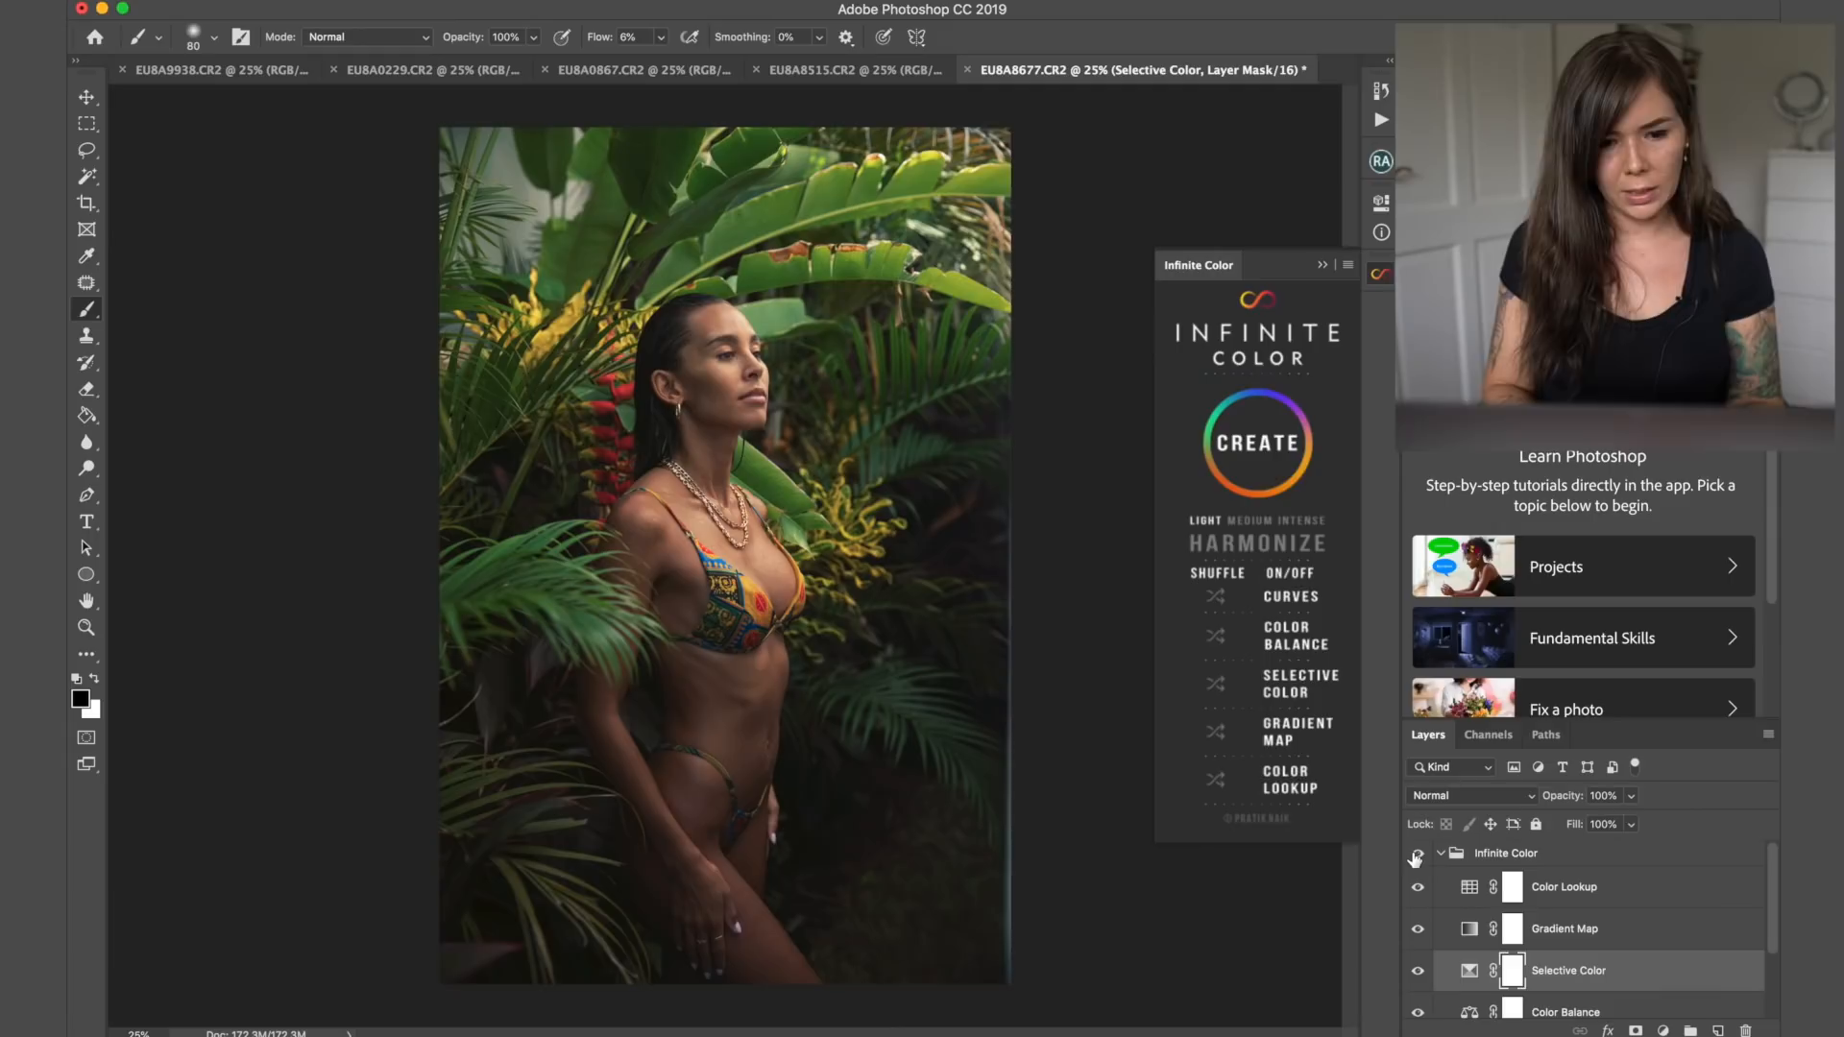
pyautogui.moveTo(1418, 857)
pyautogui.write('layer 1')
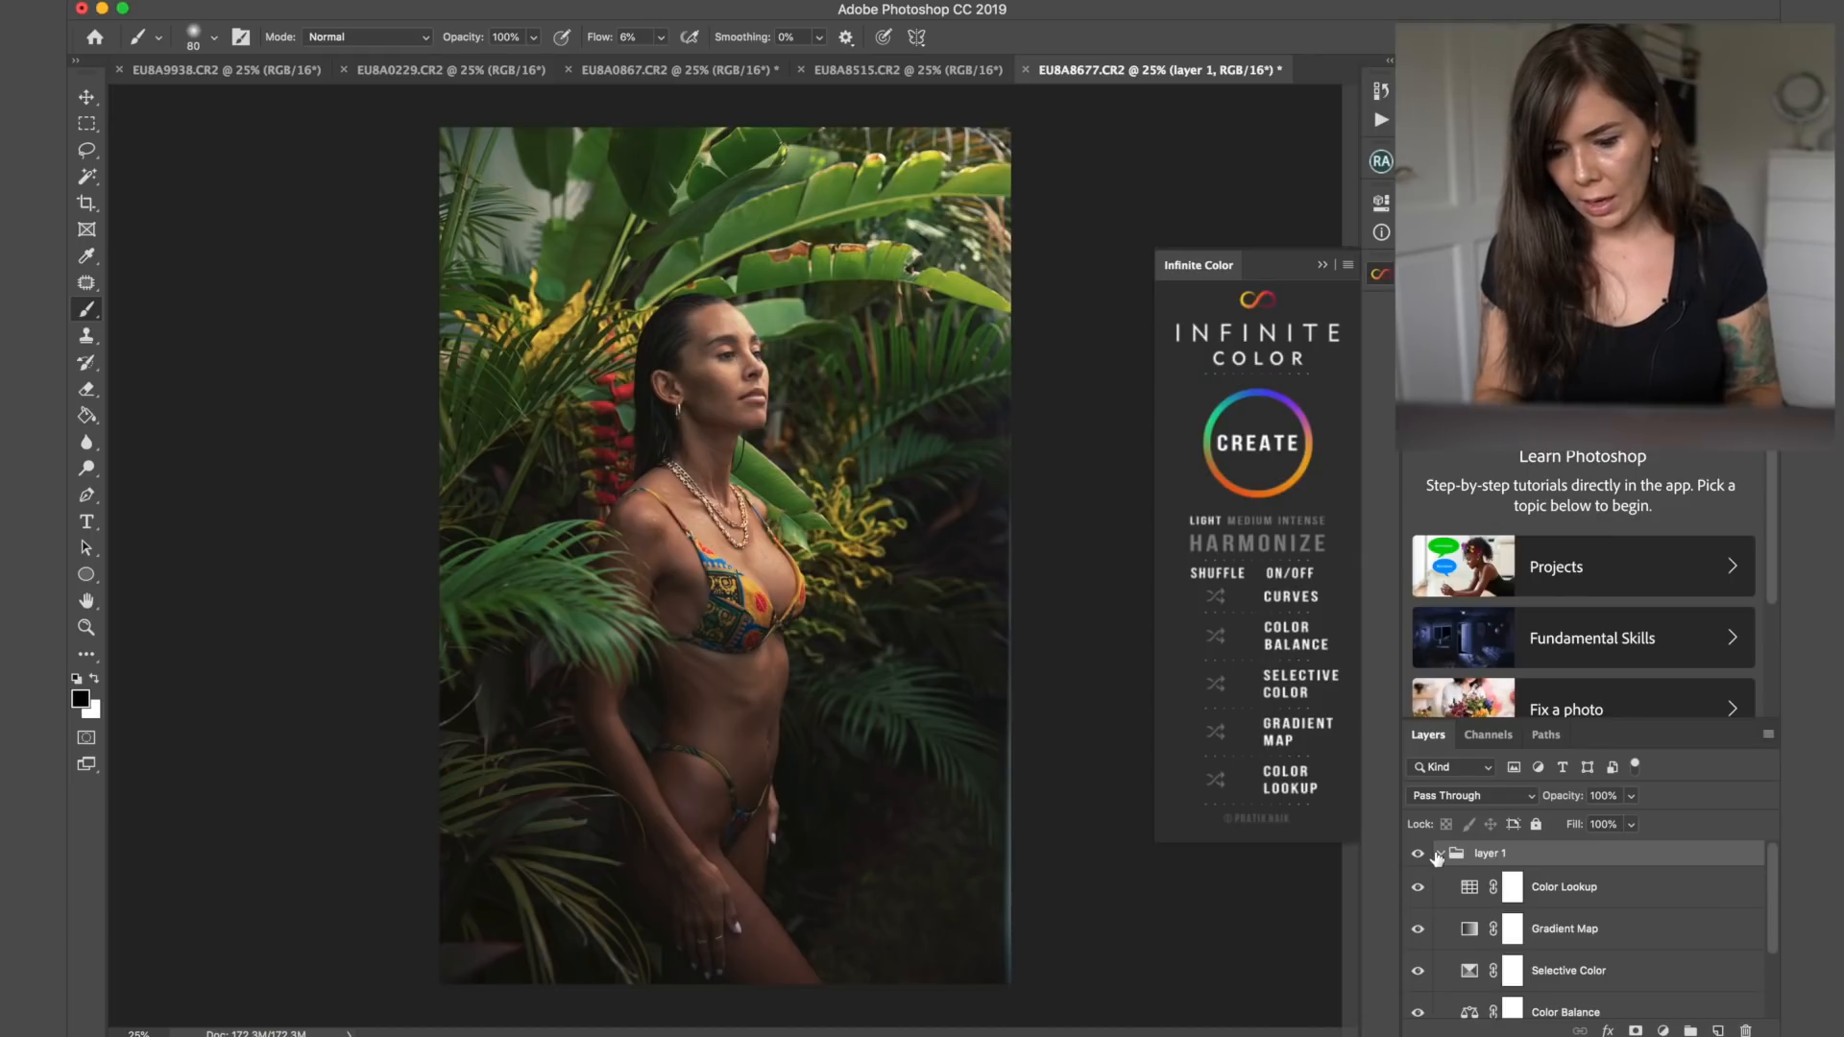
# - Collapse the first grade group and generate a second stacked grade with a warm red-orange cast
pyautogui.click(1439, 853)
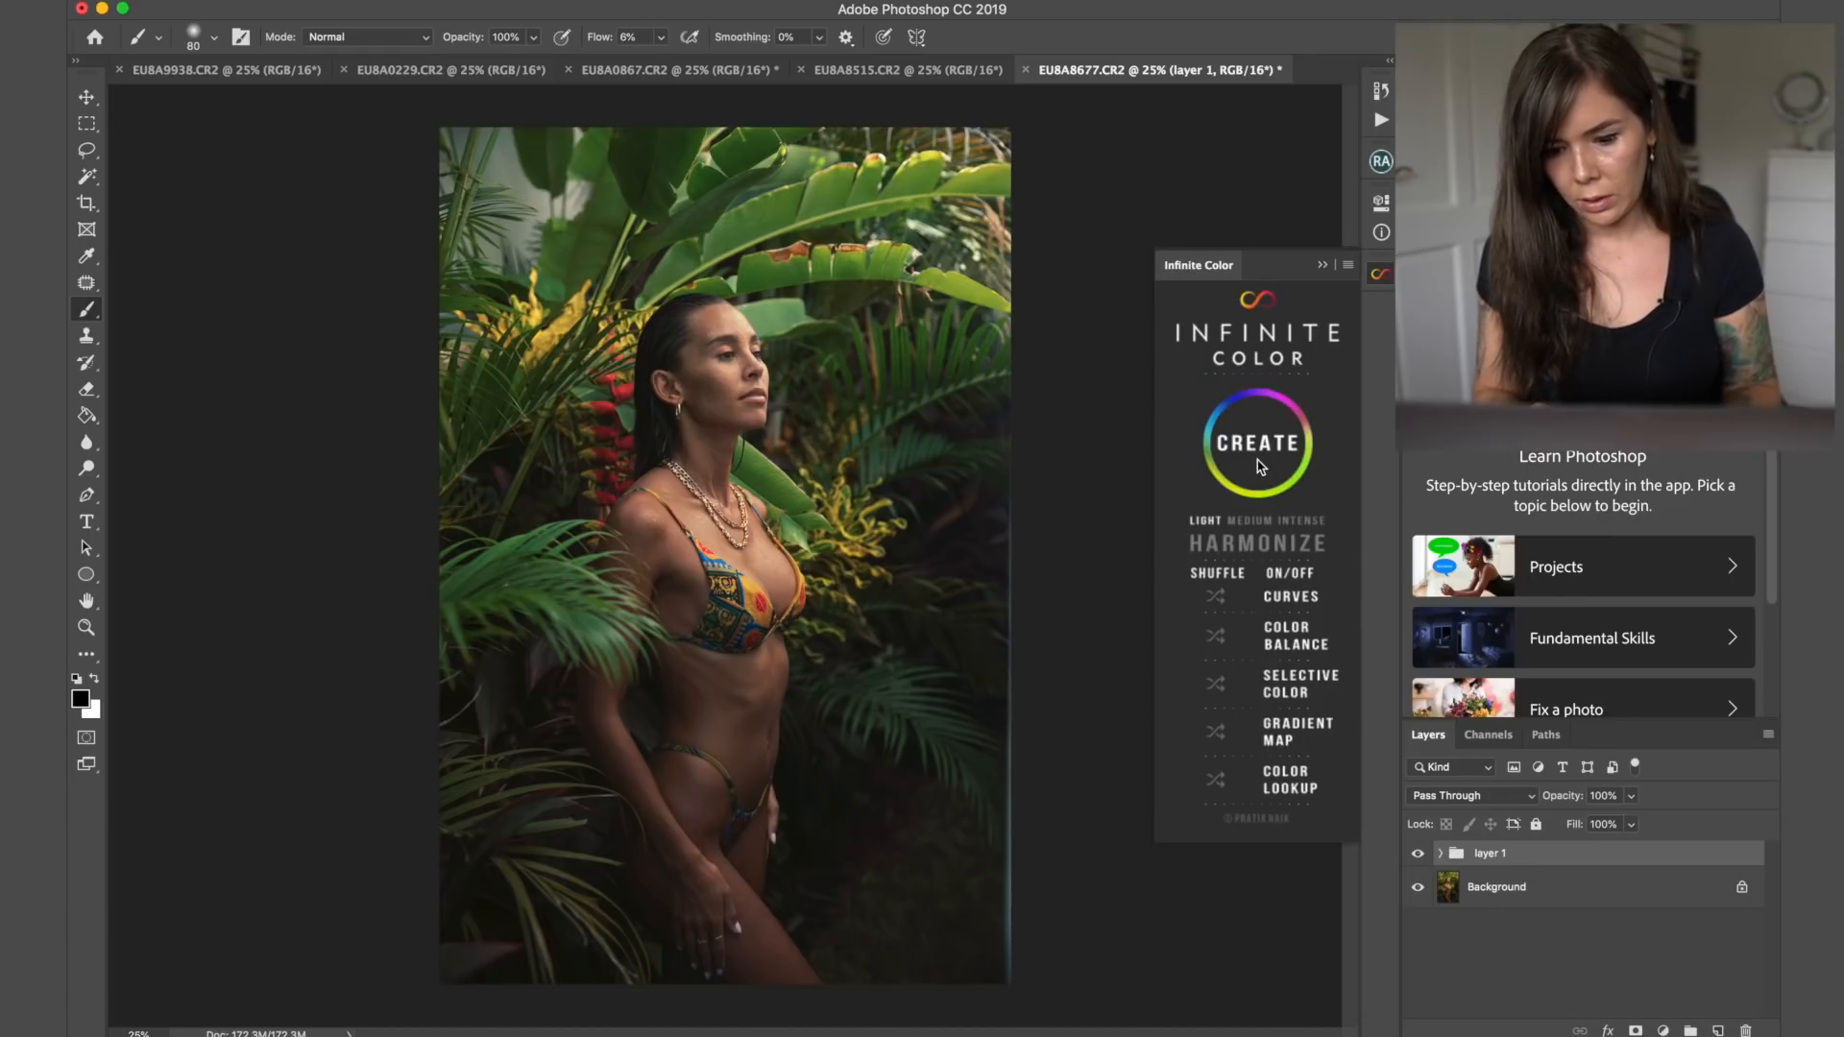
pyautogui.click(1254, 444)
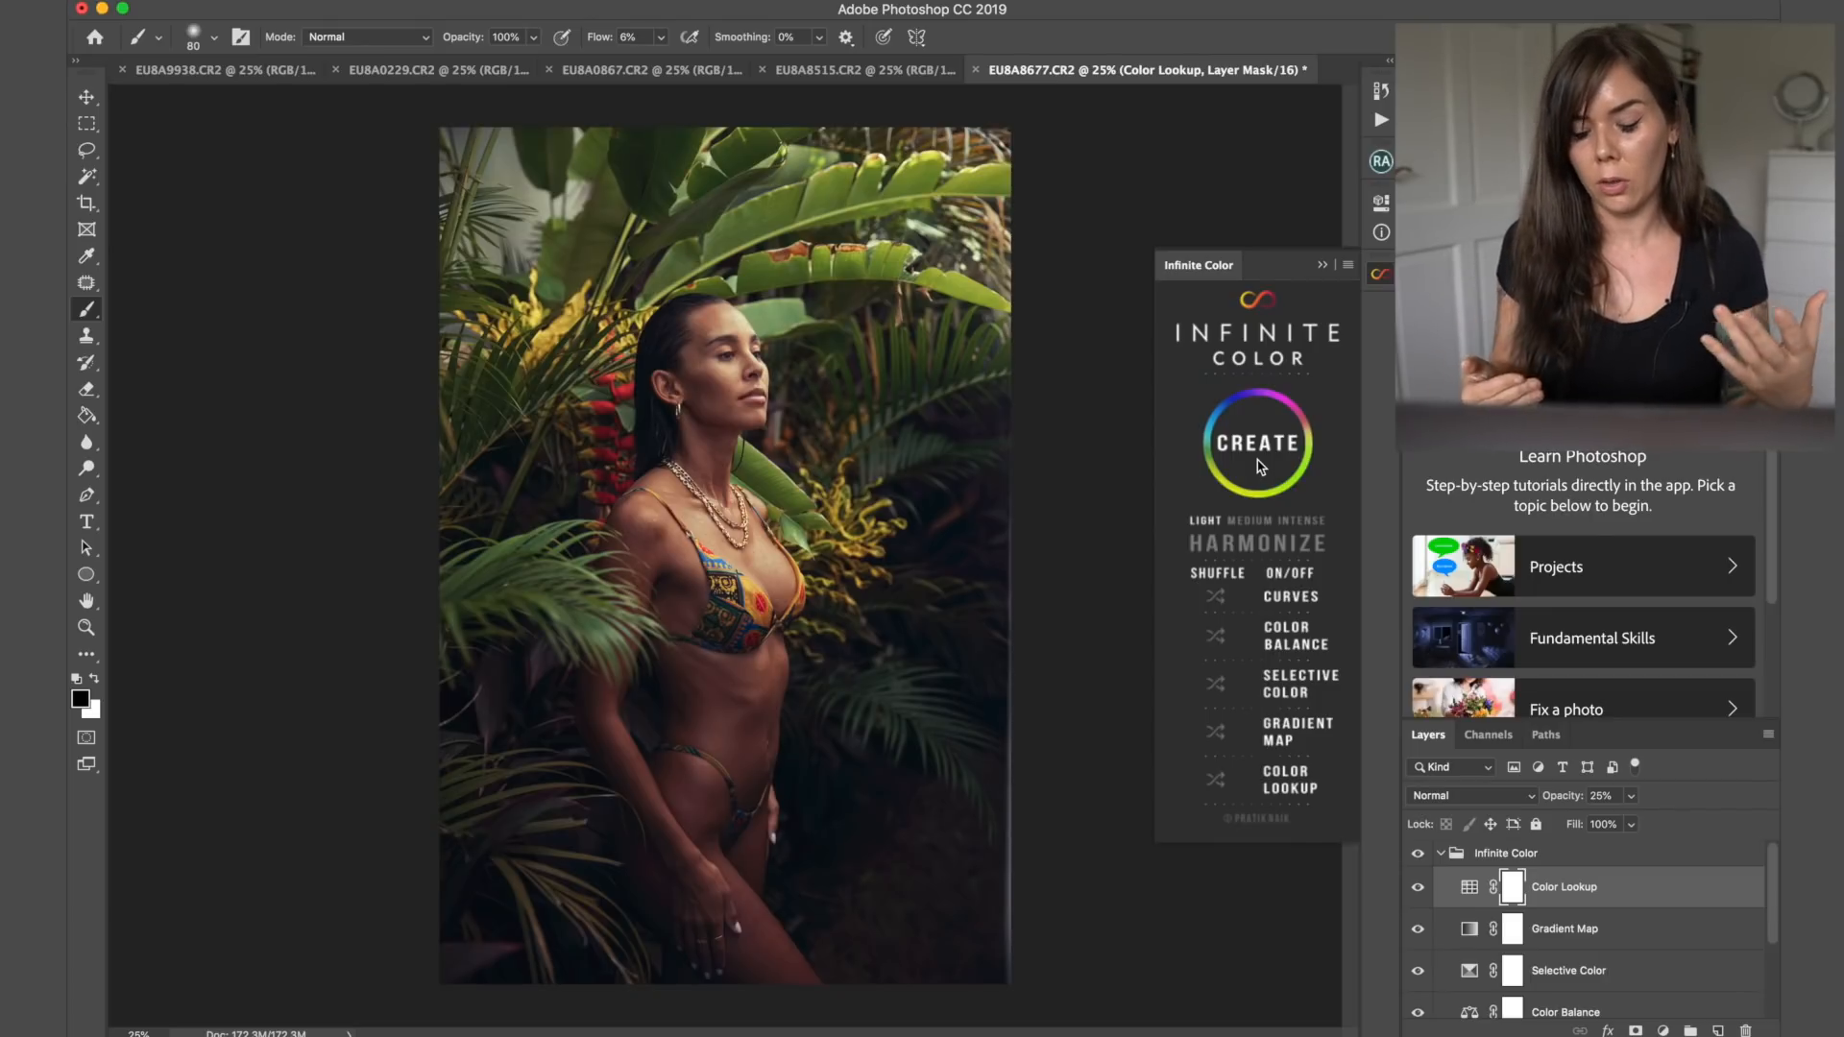
pyautogui.click(1254, 443)
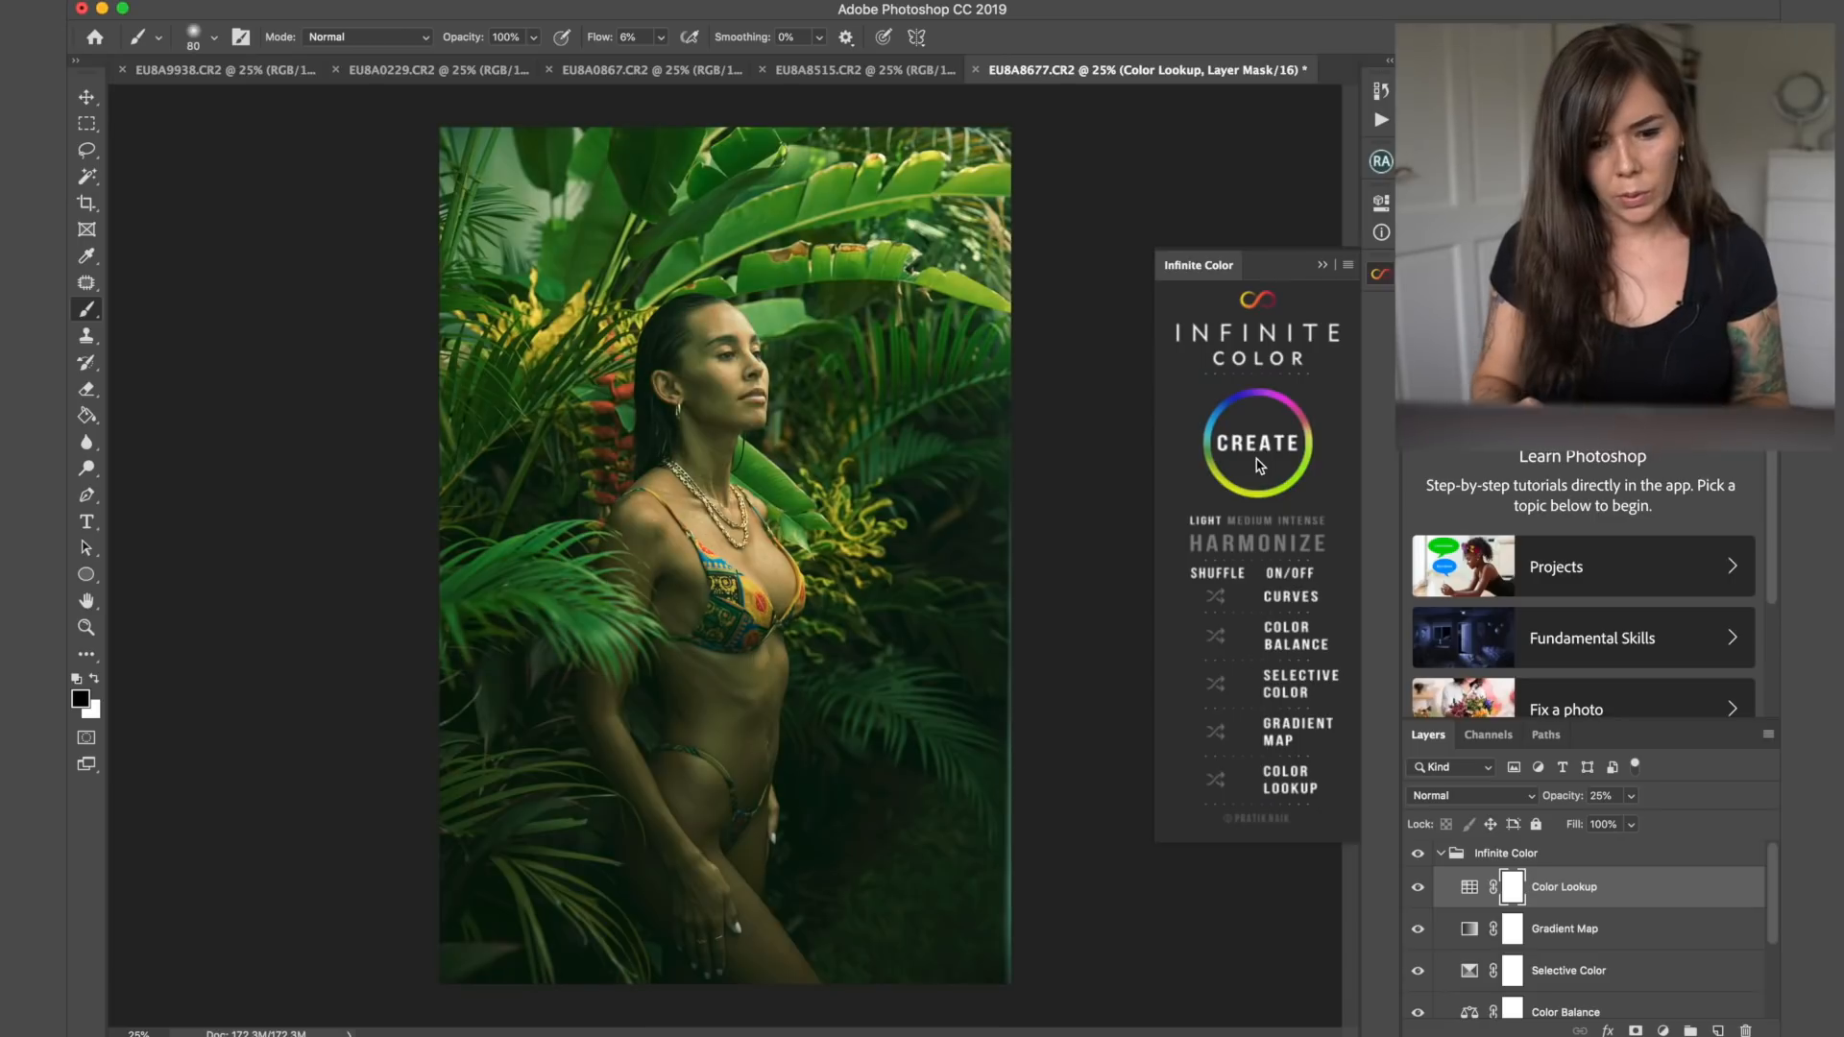
pyautogui.click(1255, 444)
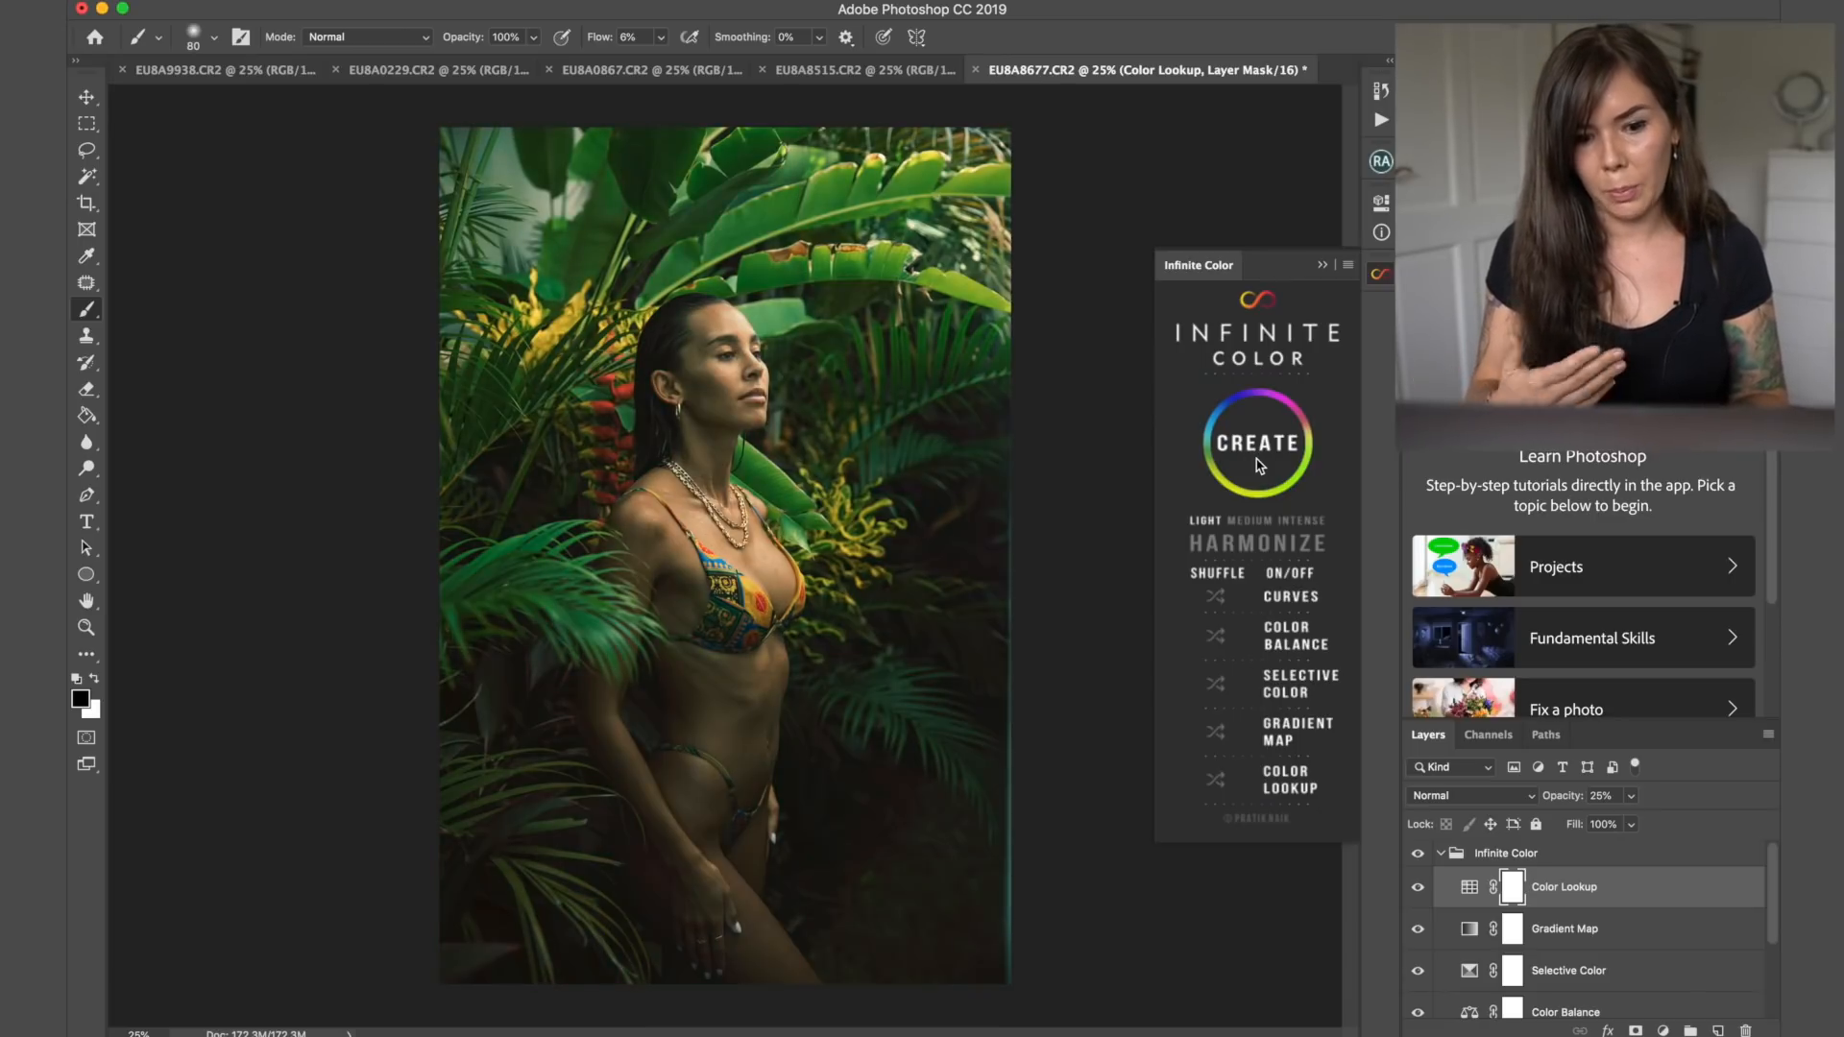
pyautogui.click(1254, 444)
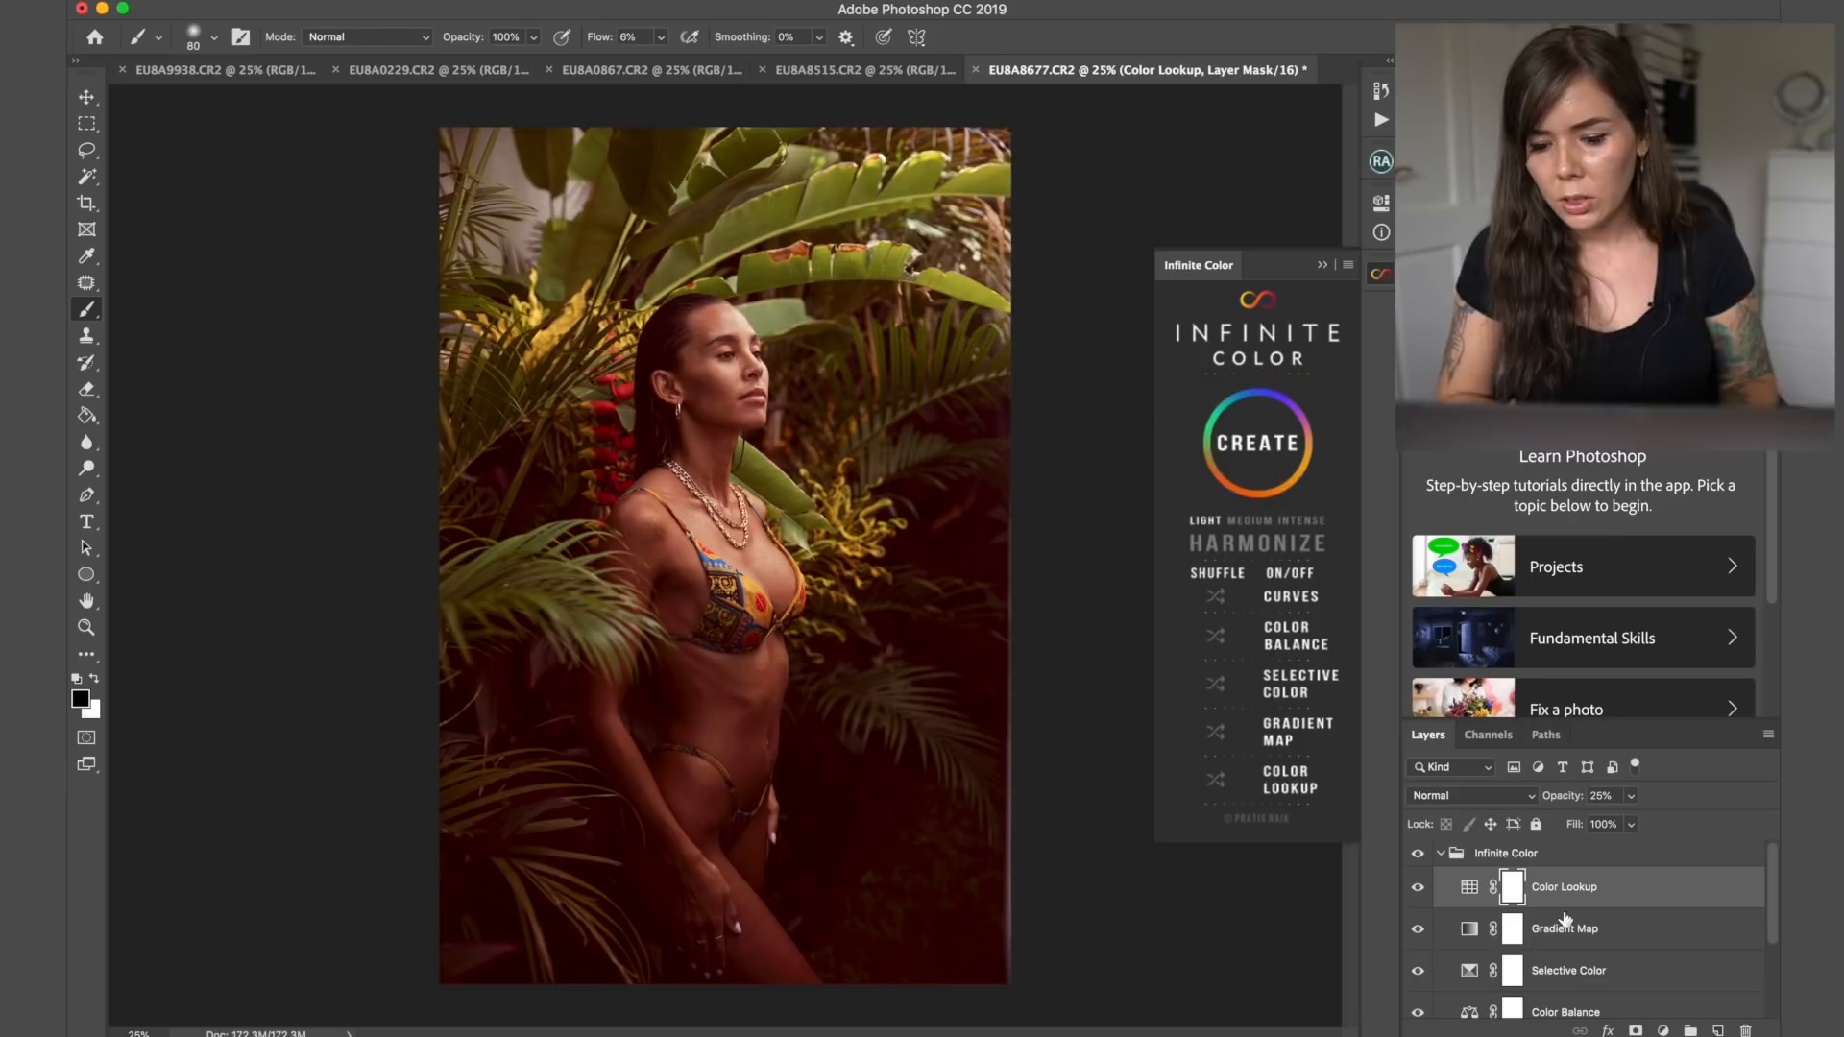
pyautogui.moveTo(1041, 578)
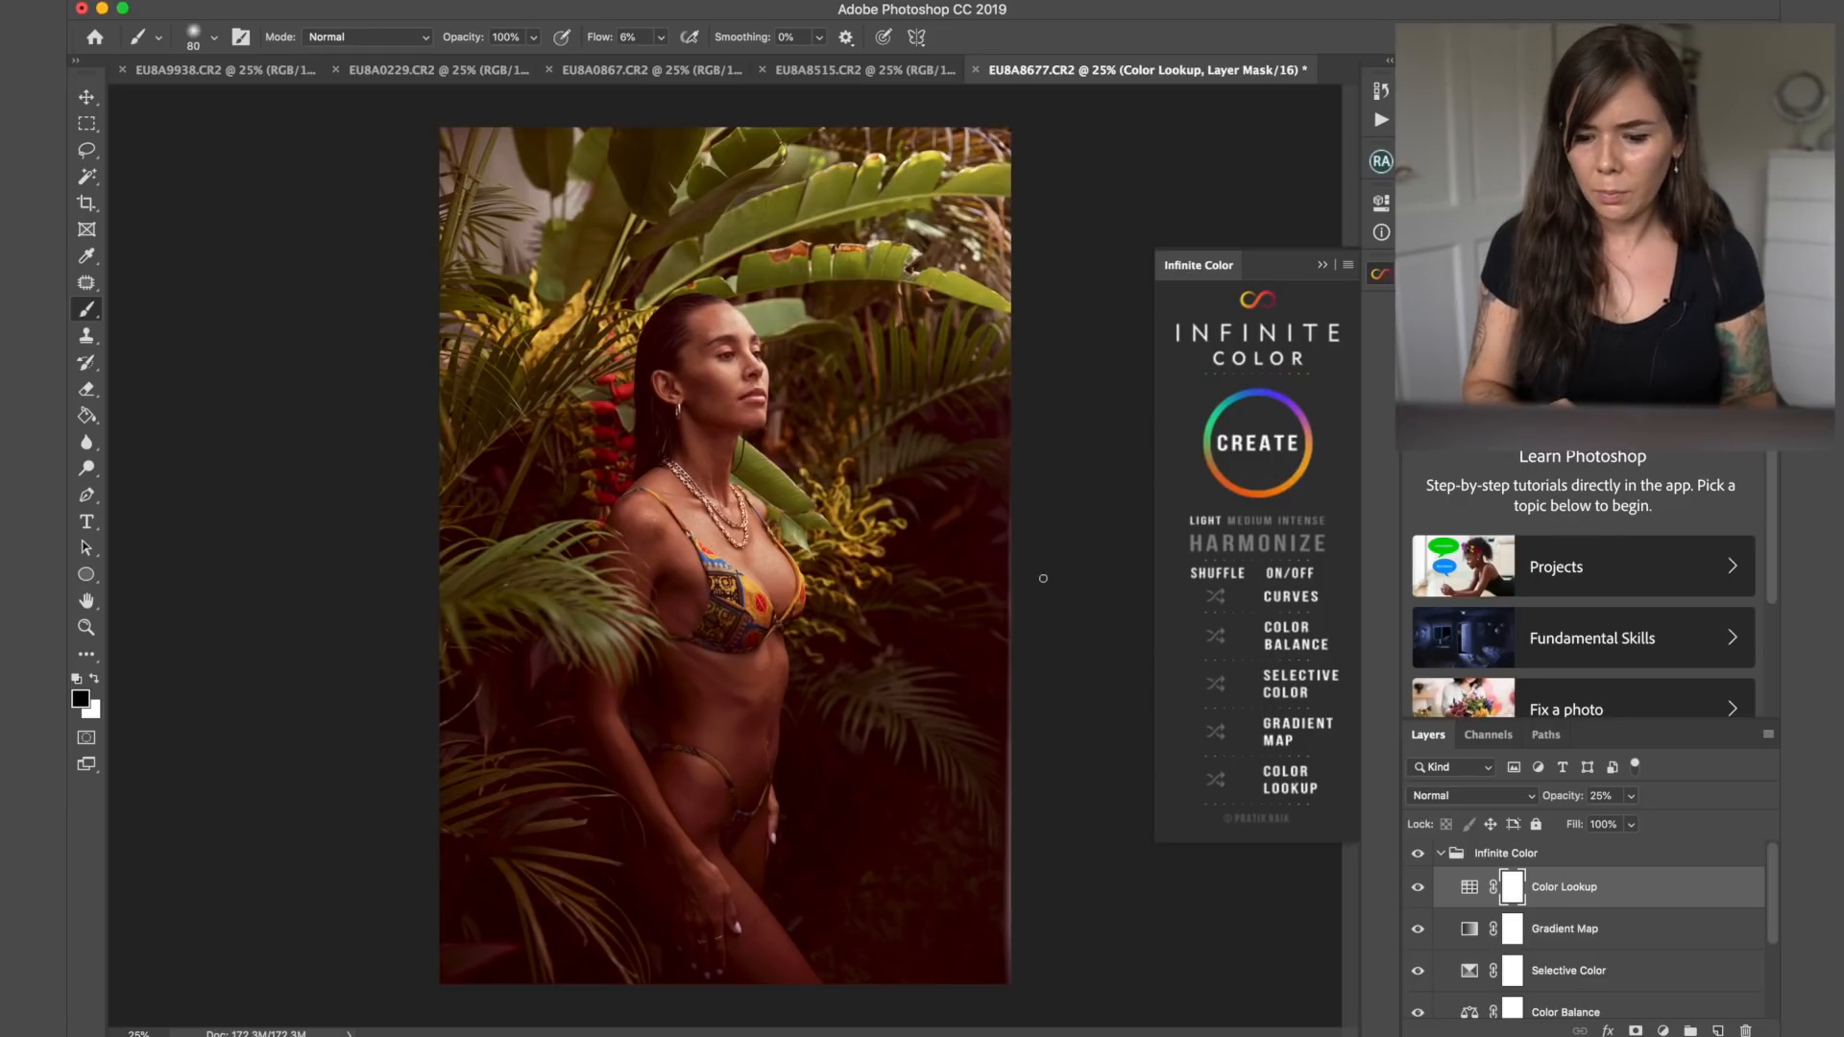
pyautogui.click(1506, 853)
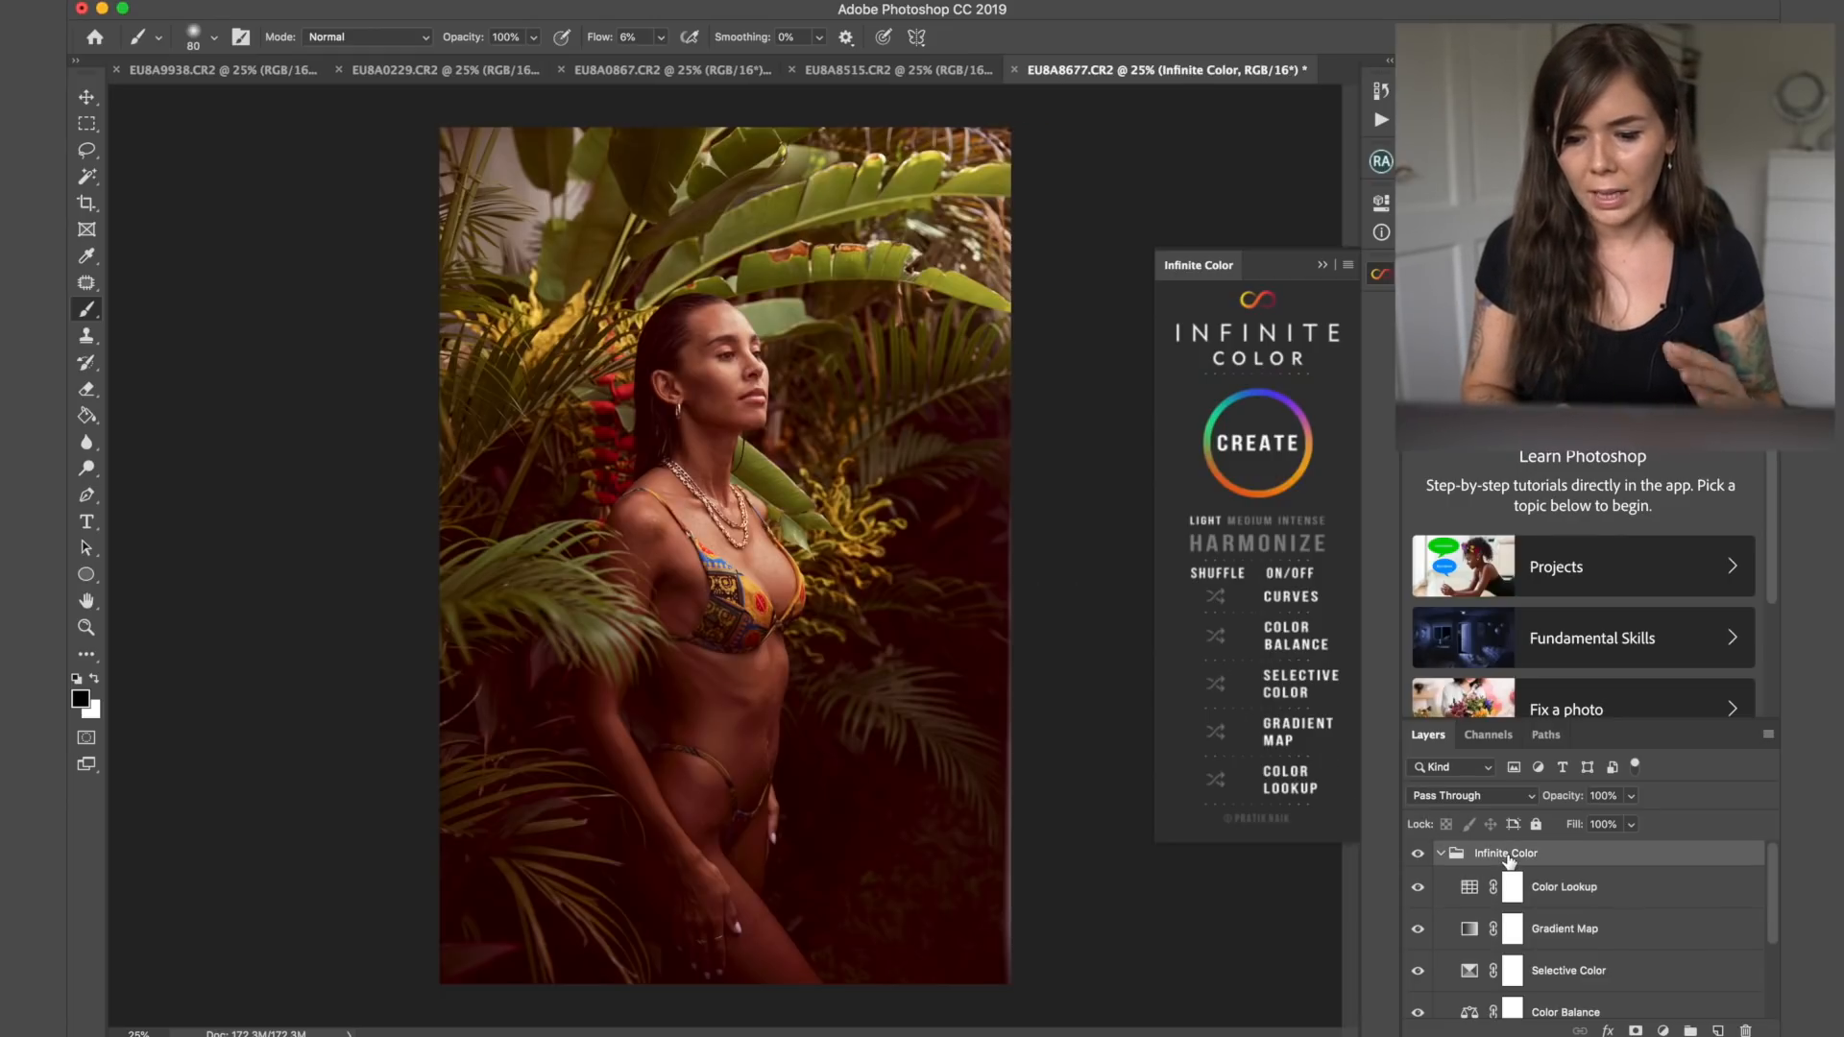
pyautogui.moveTo(1523, 835)
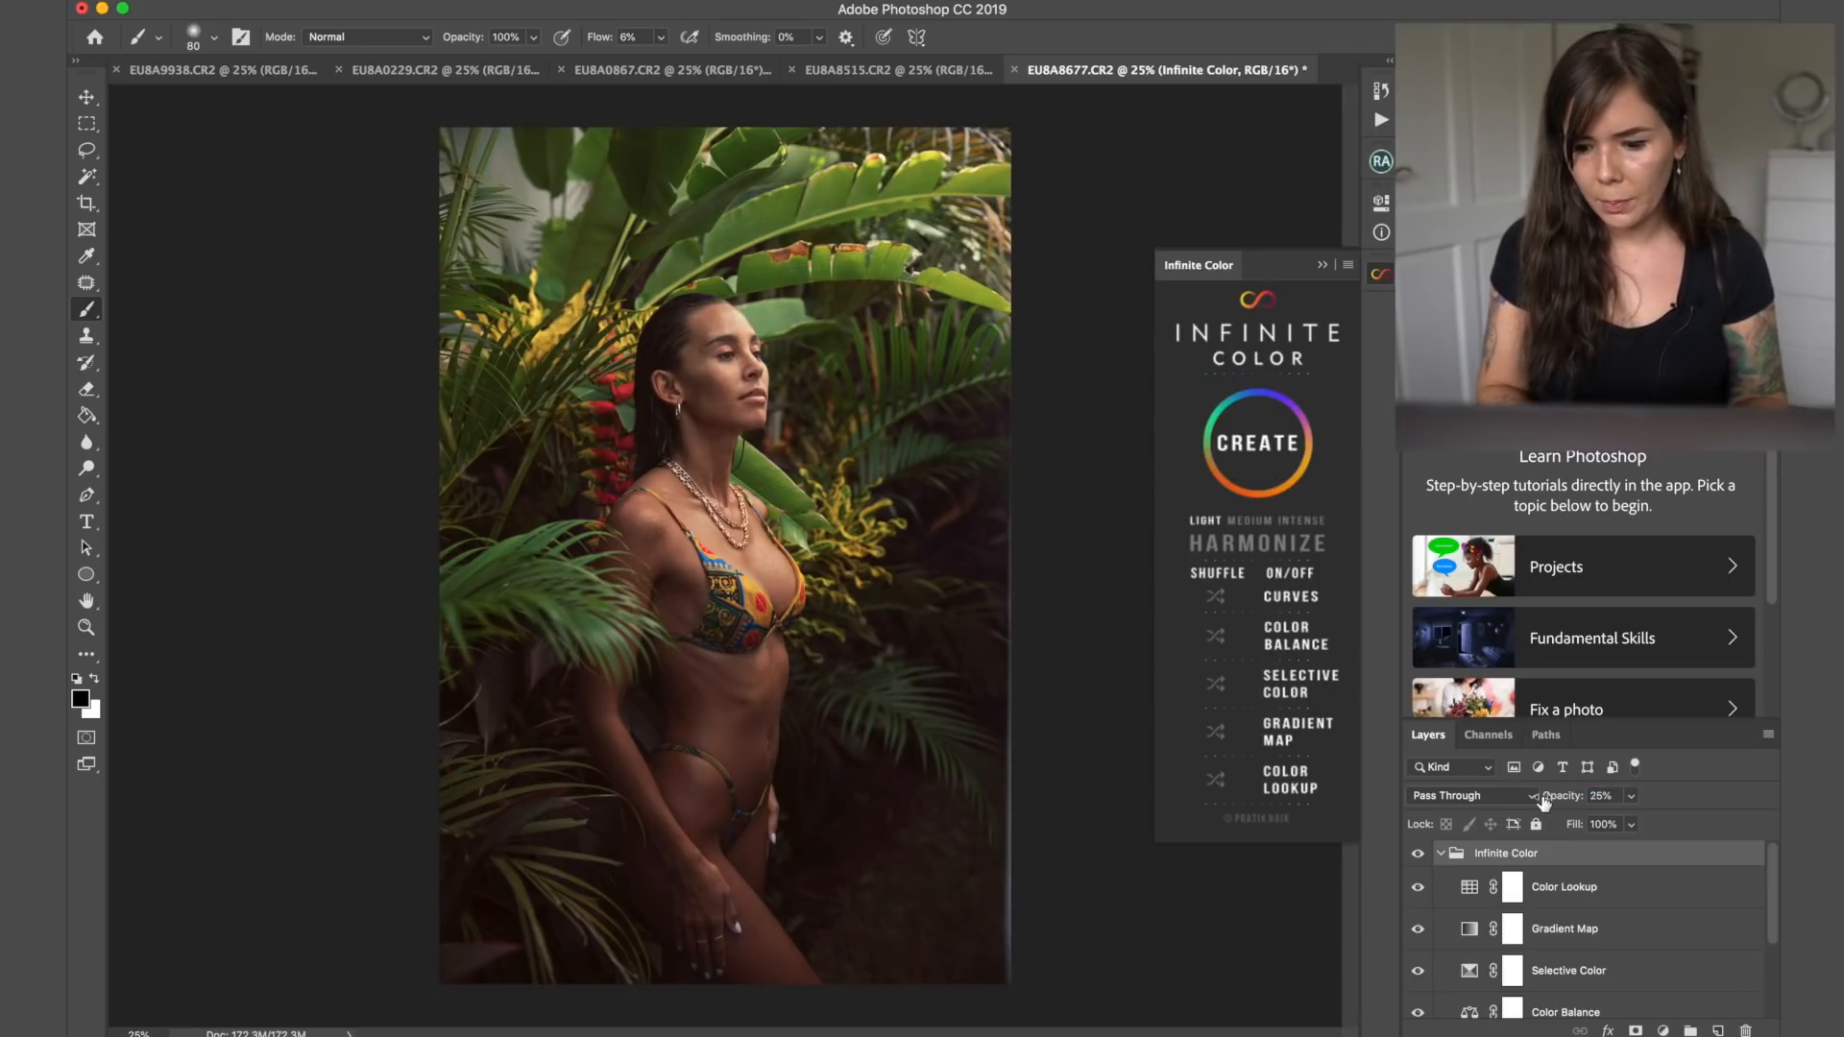
# - Compare the 25% grade group on and off, rename it Layer 2 and collapse it above layer 1
pyautogui.click(1417, 852)
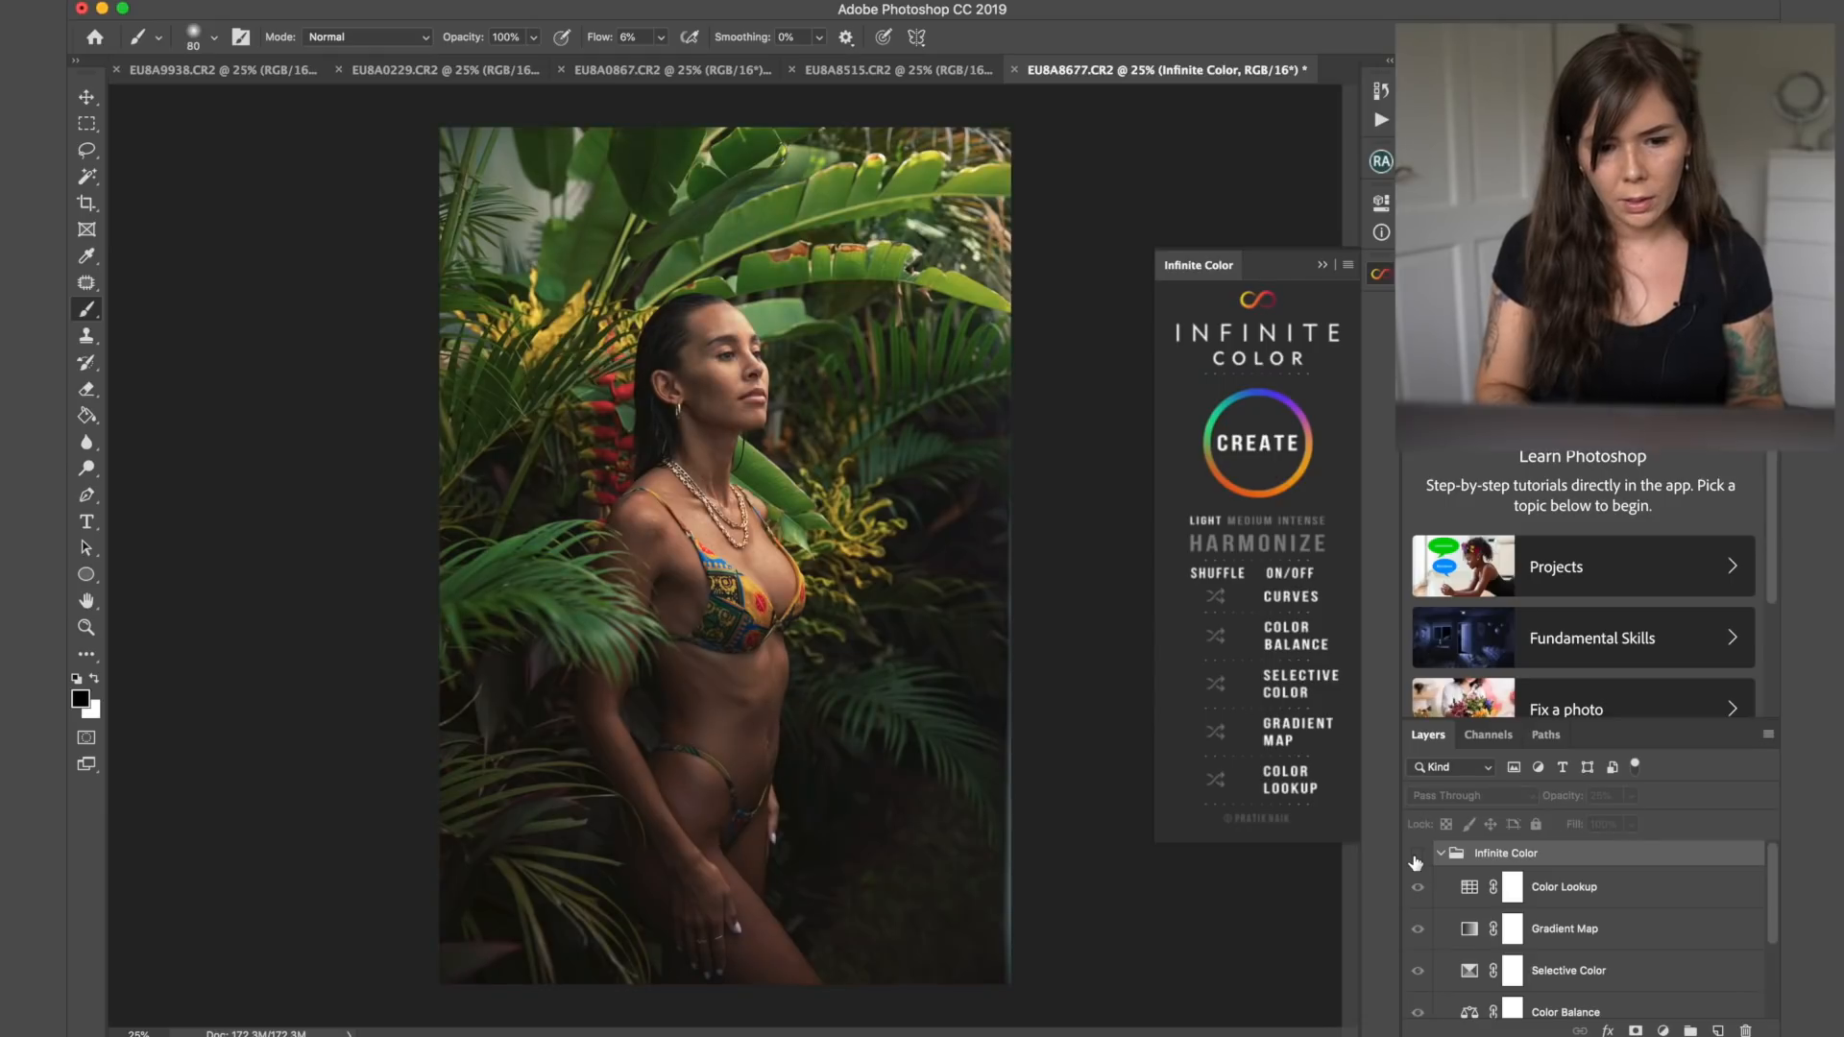
pyautogui.click(1417, 853)
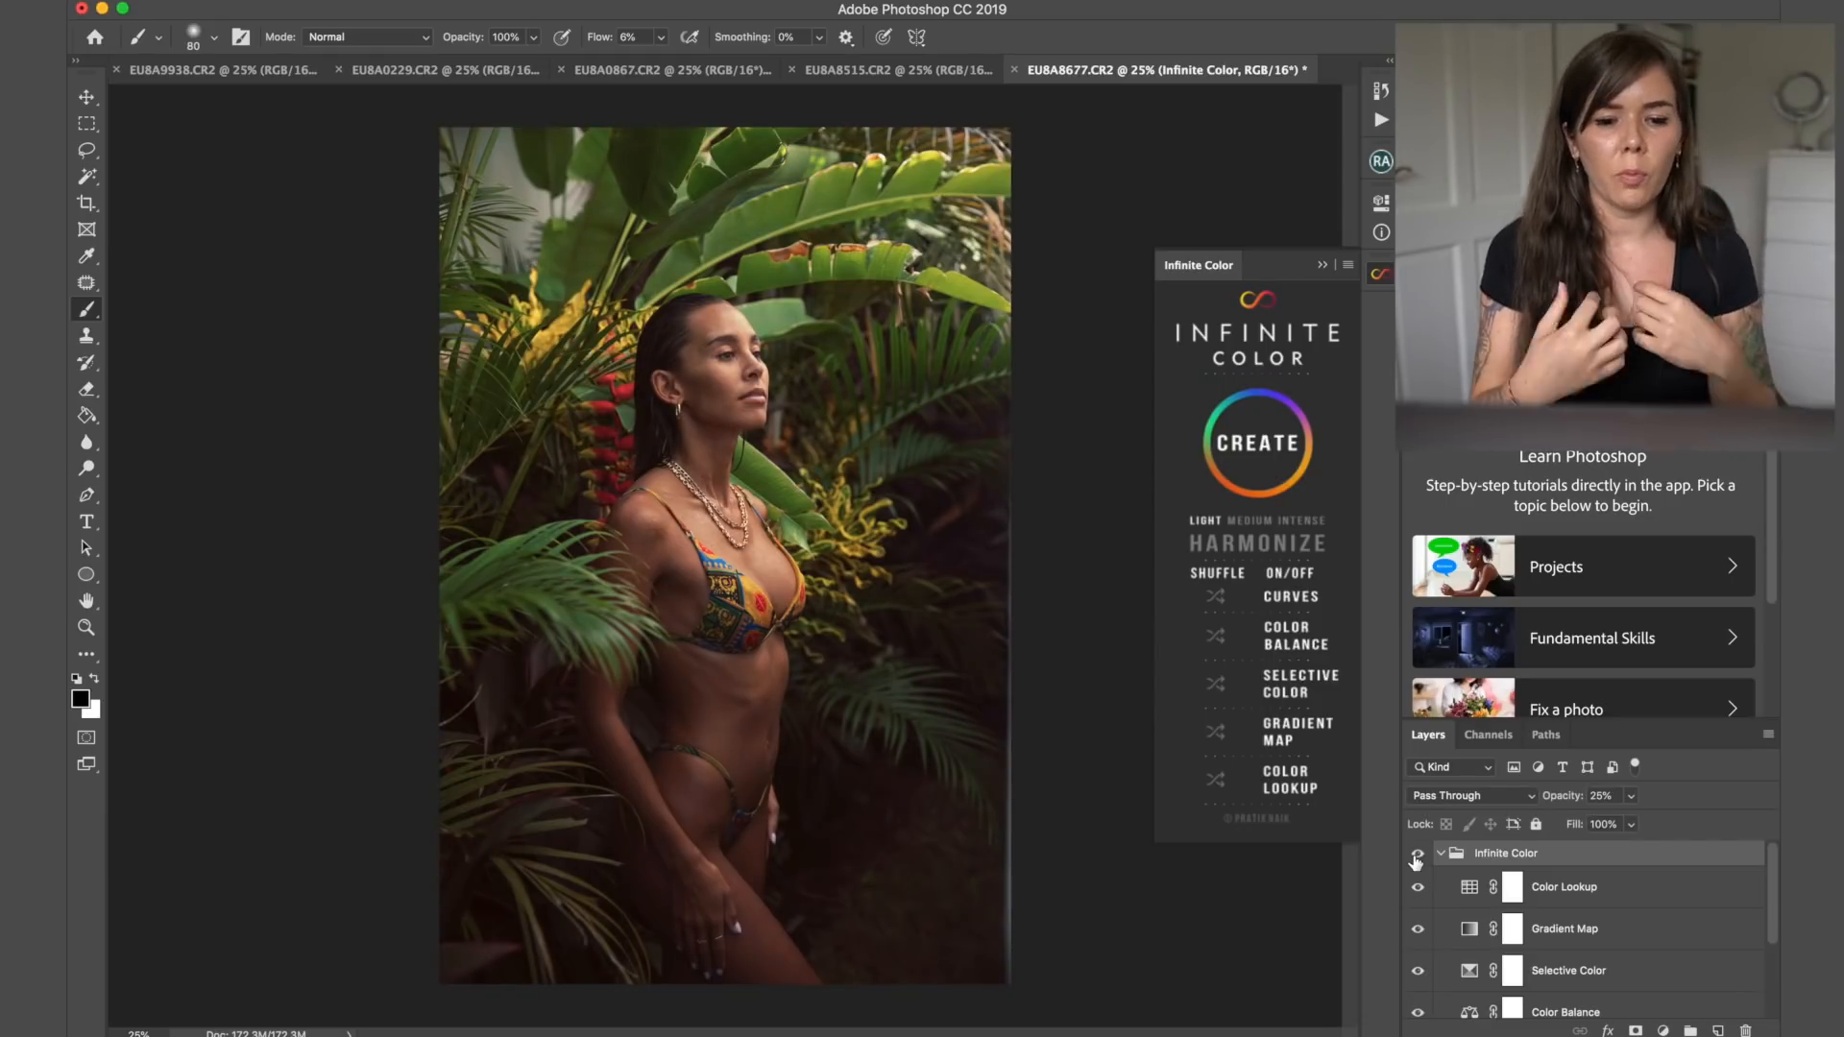
pyautogui.moveTo(1418, 860)
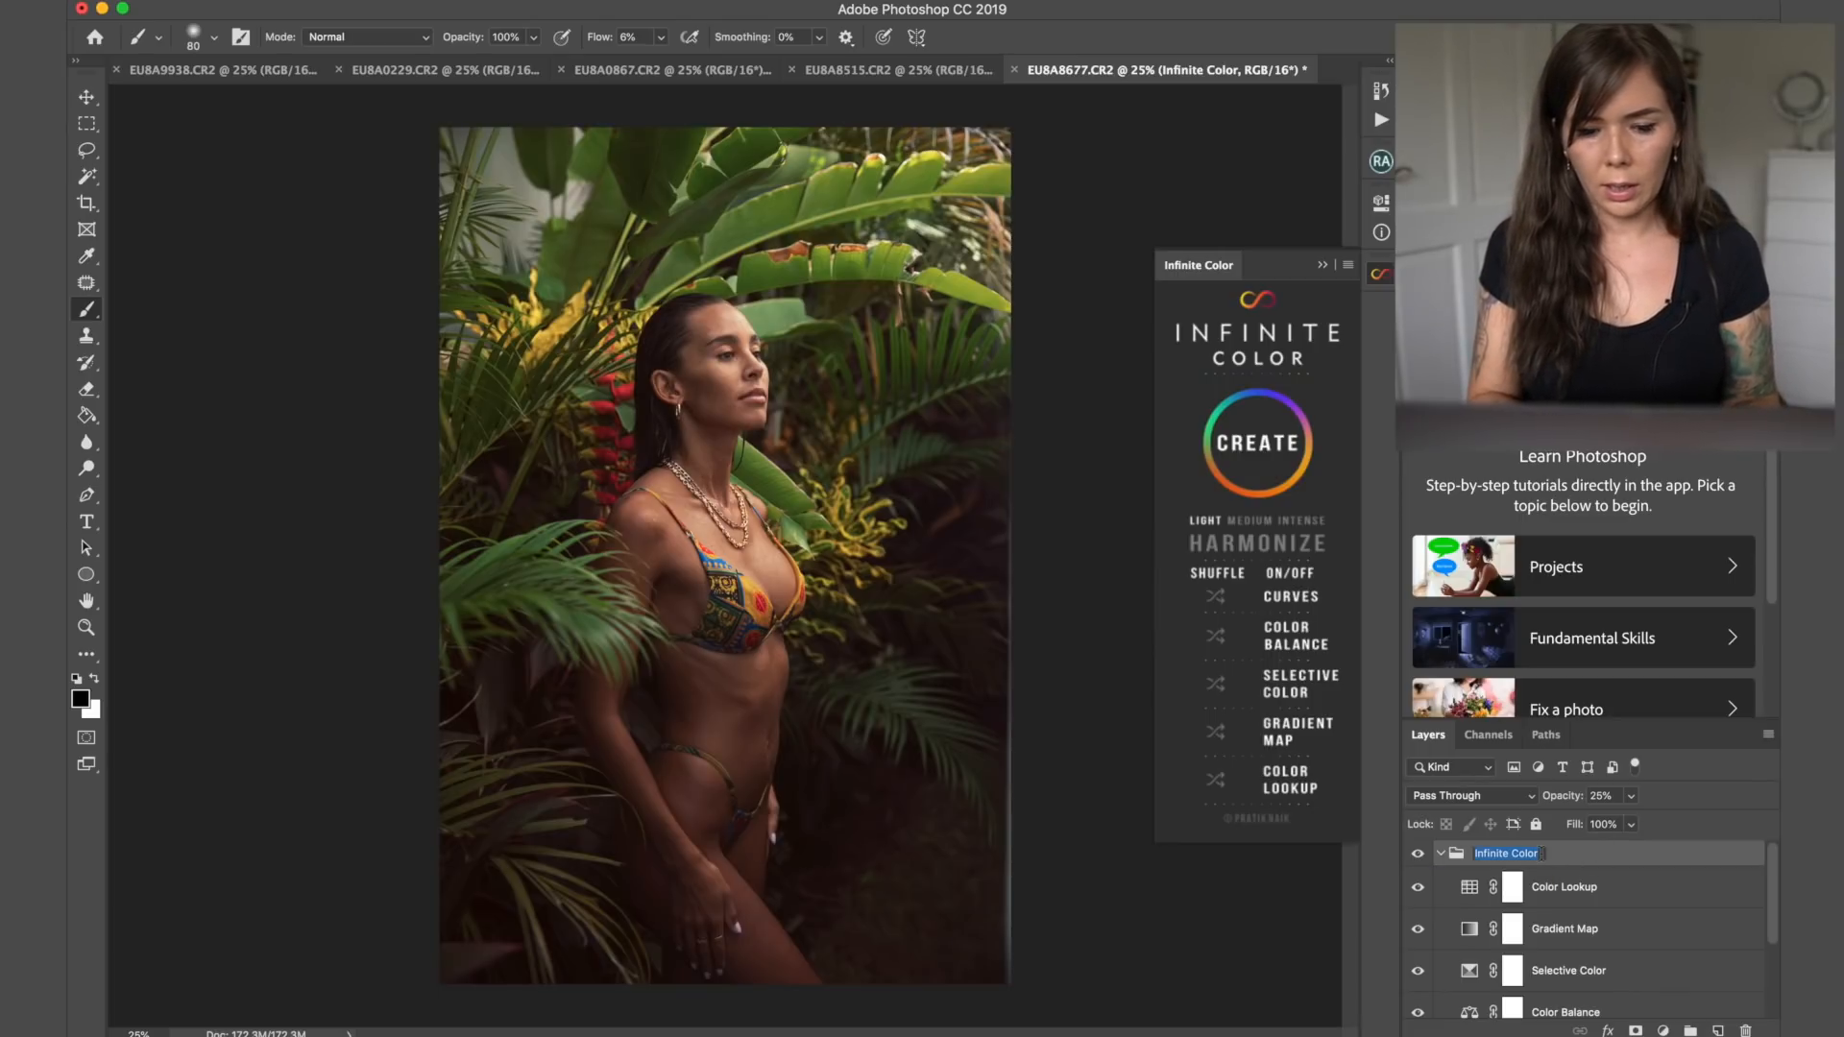
pyautogui.doubleClick(1506, 853)
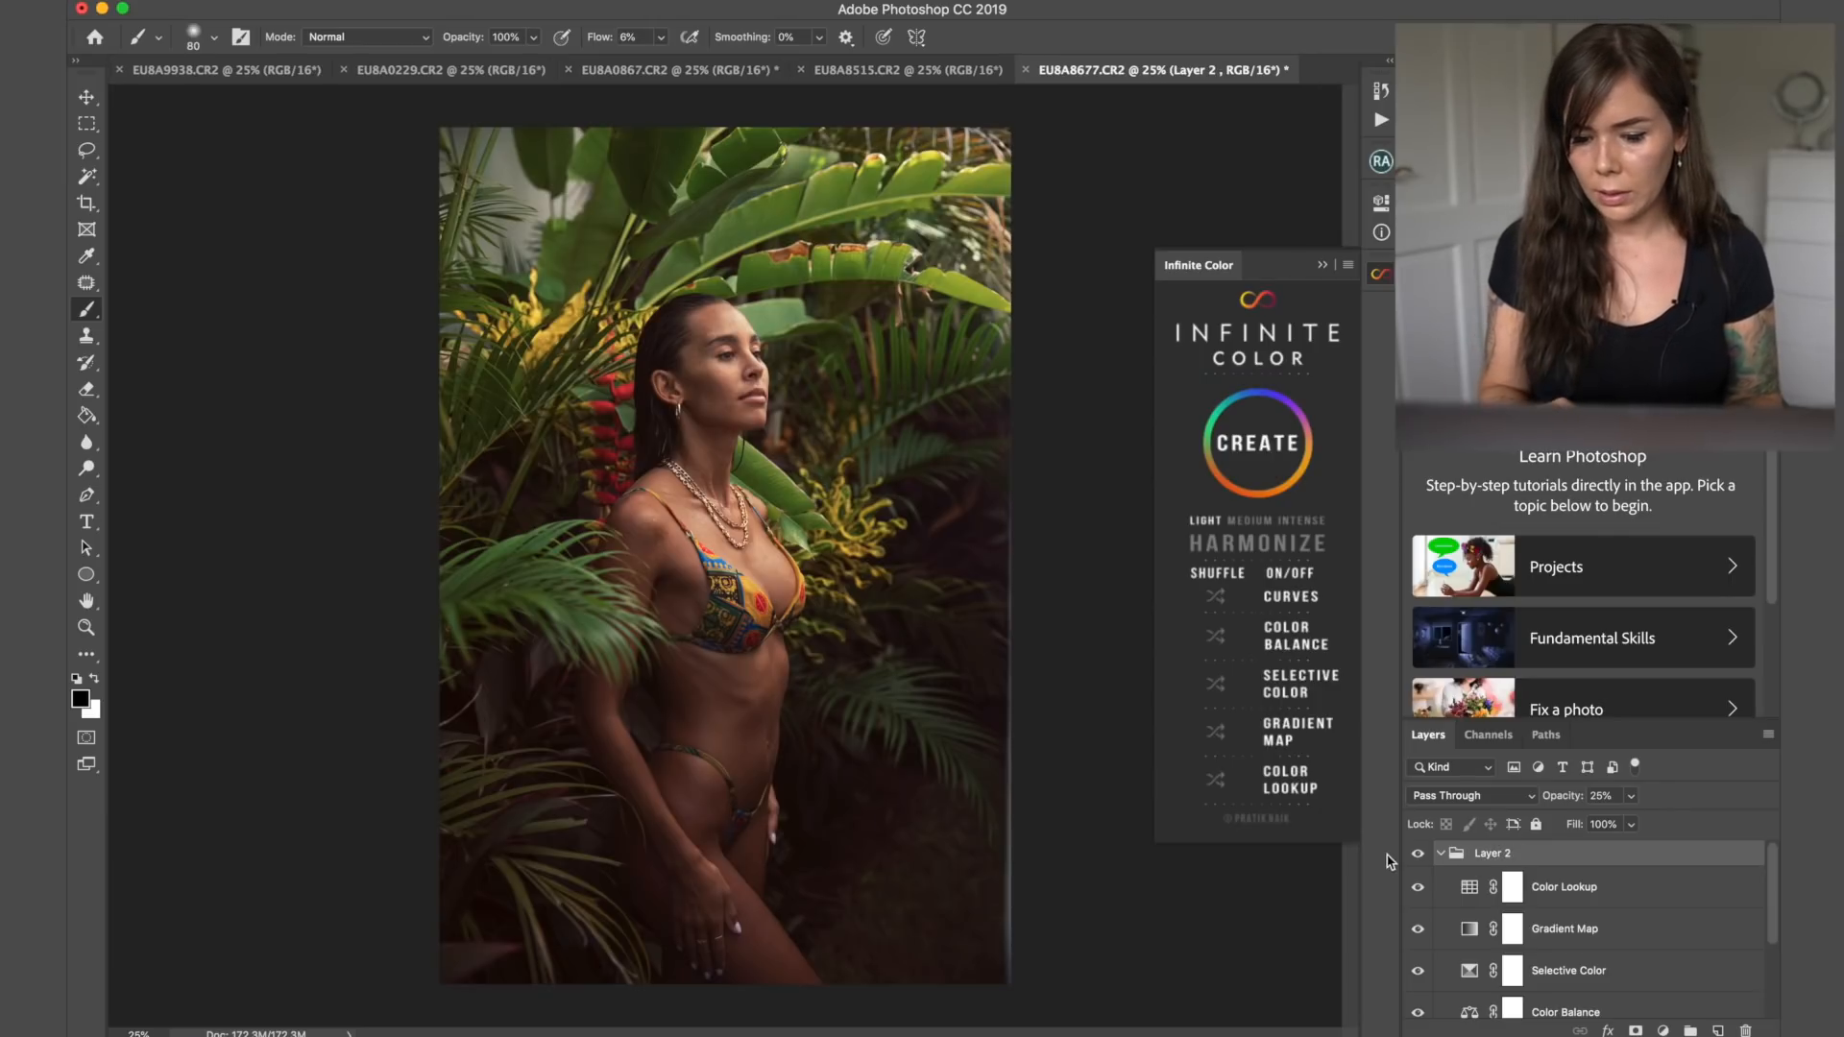
pyautogui.click(1439, 853)
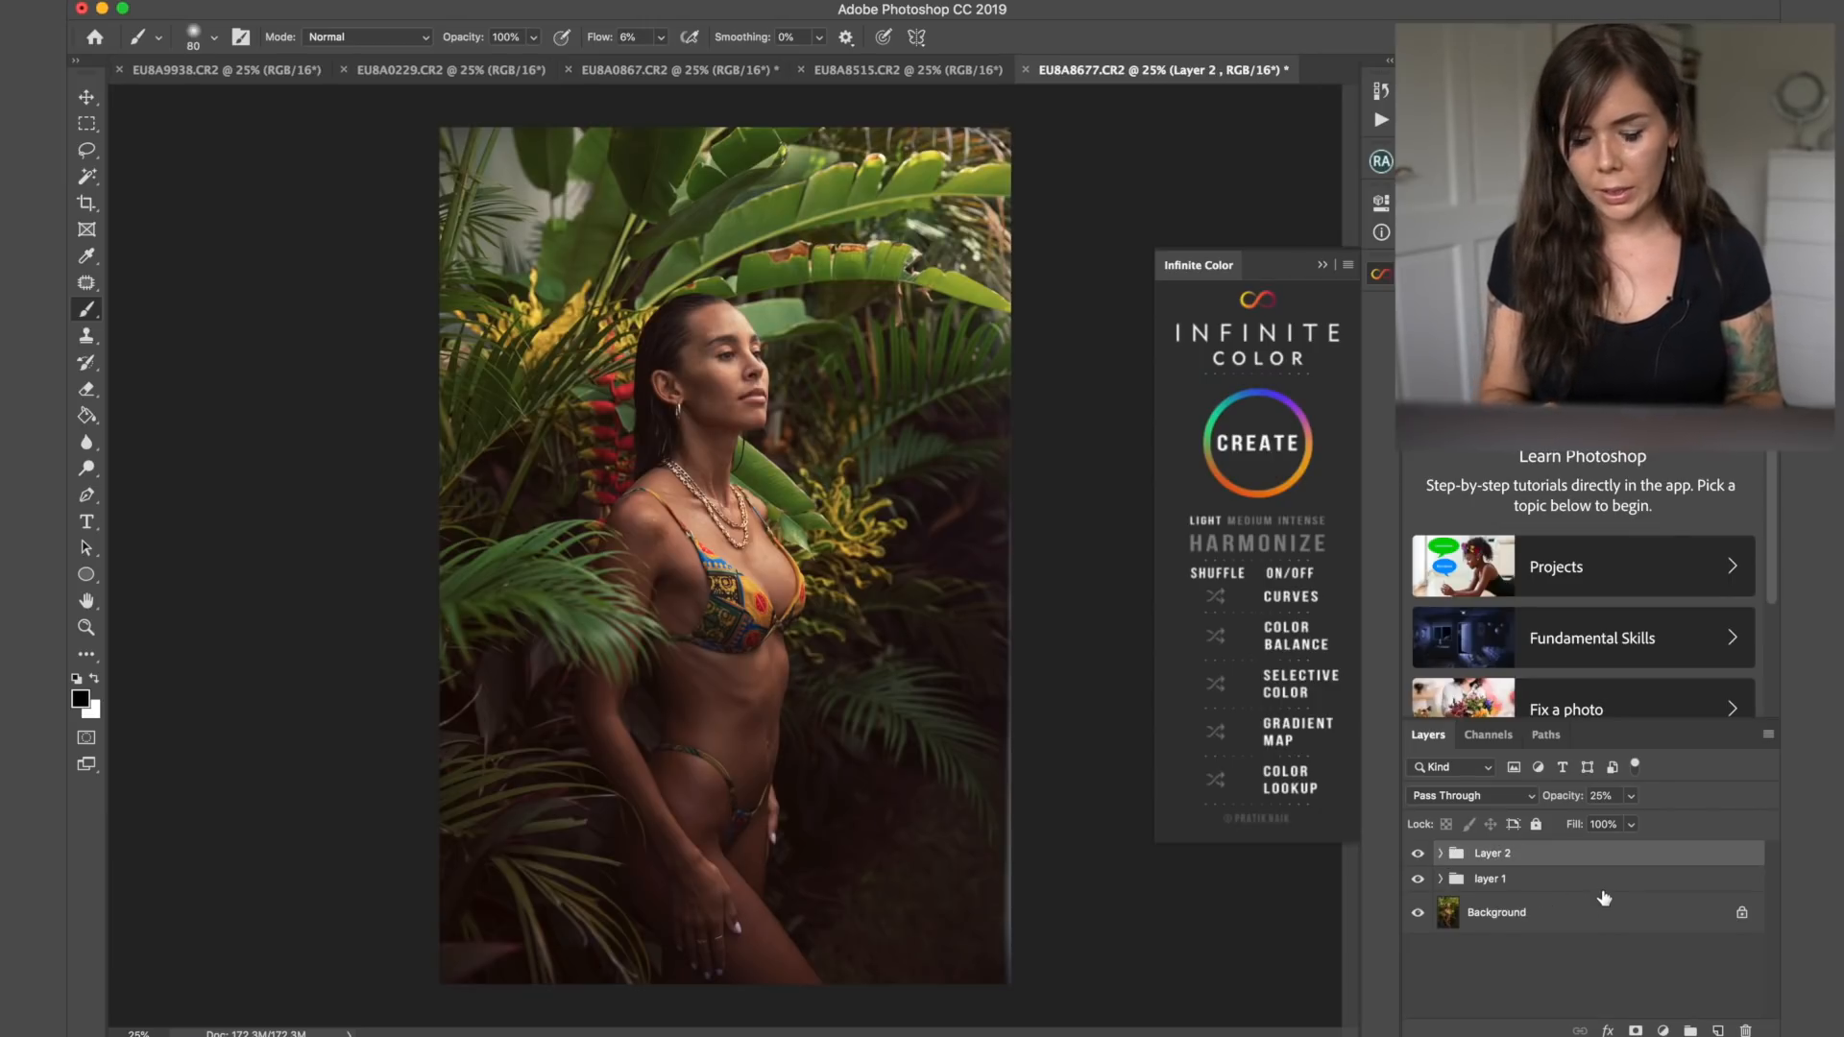
pyautogui.click(1254, 444)
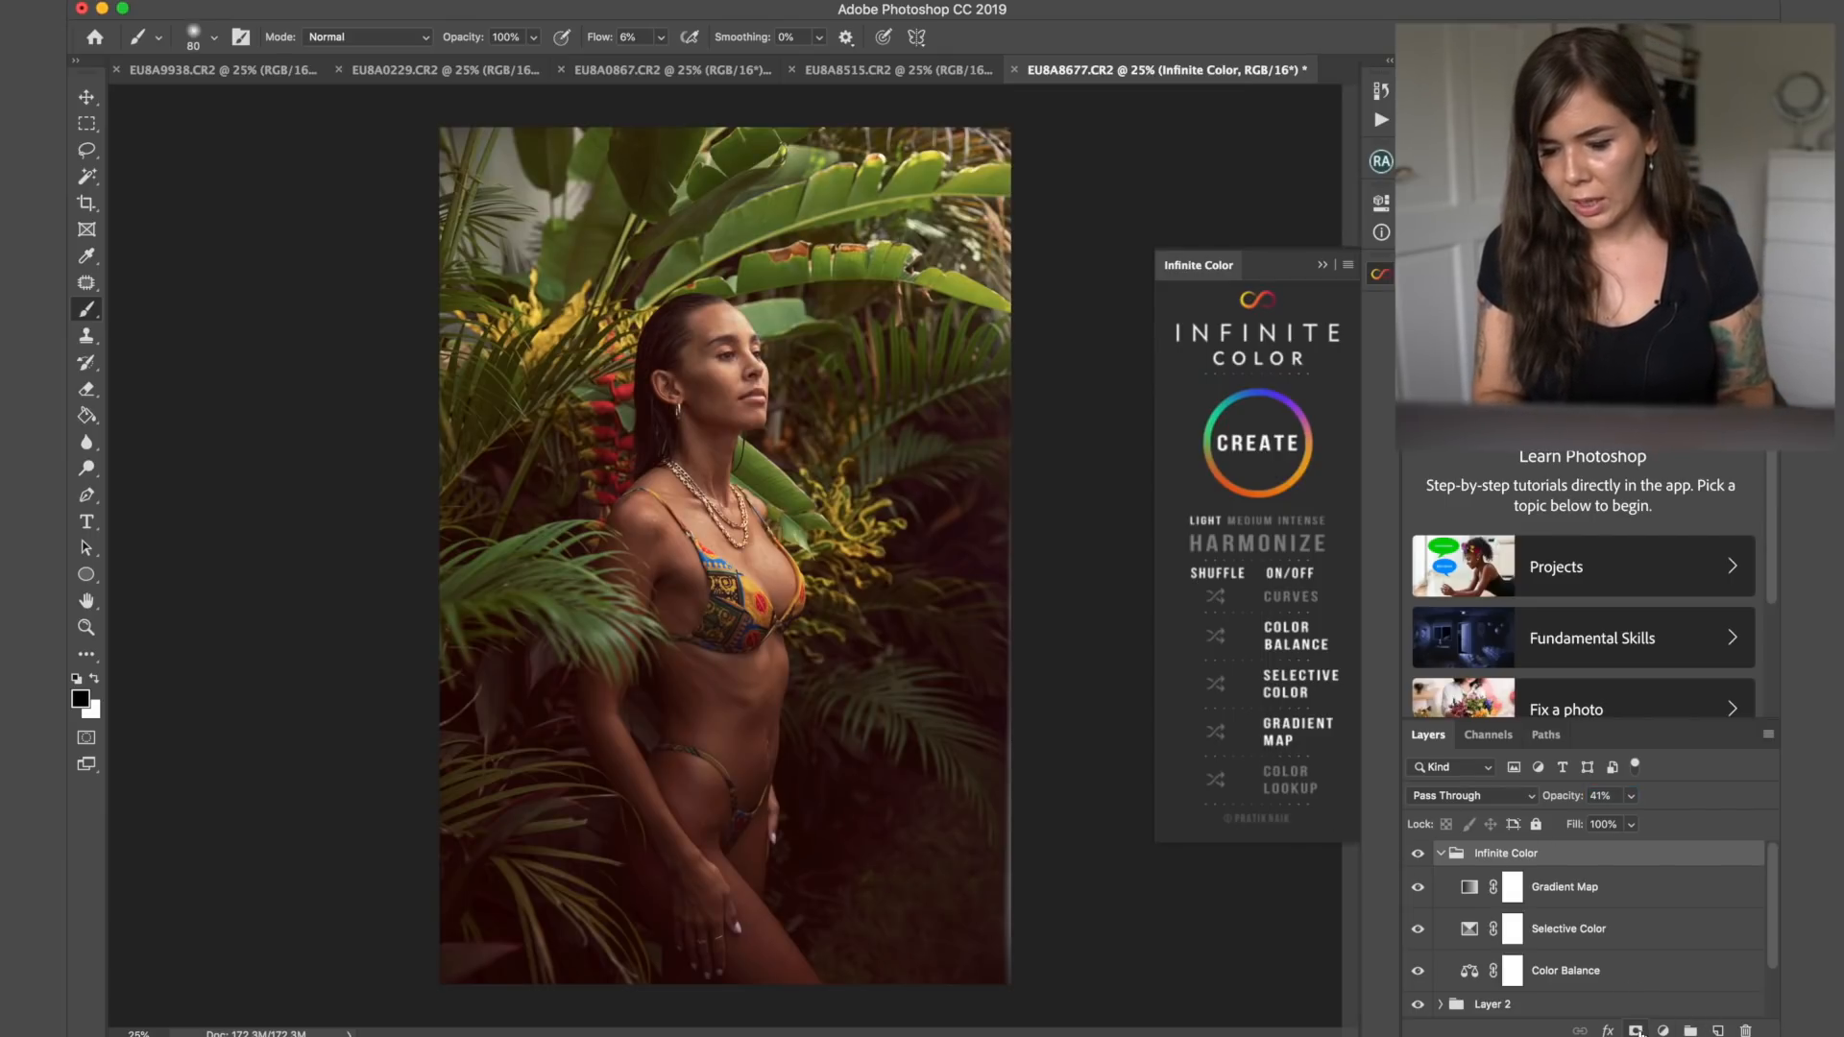
# - Hide the new 41% Infinite Color group behind a black layer mask for selective painting
pyautogui.click(1506, 860)
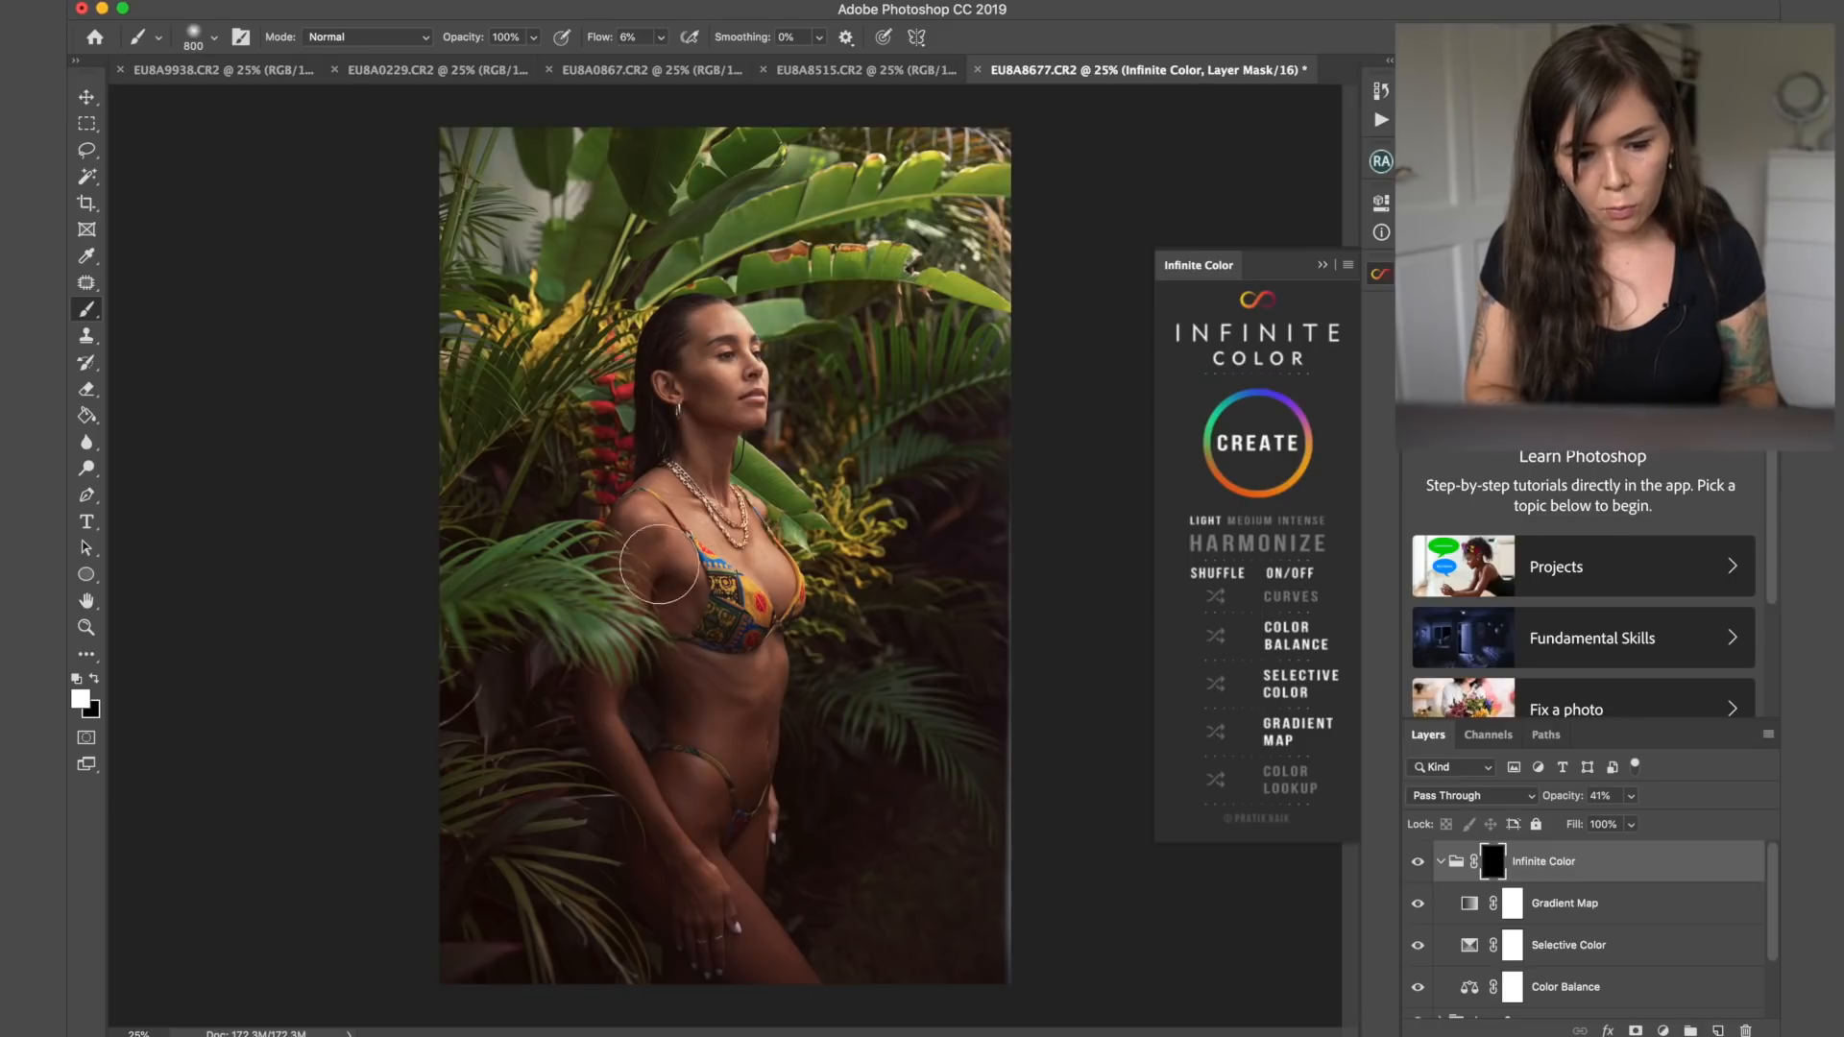
pyautogui.moveTo(699, 347)
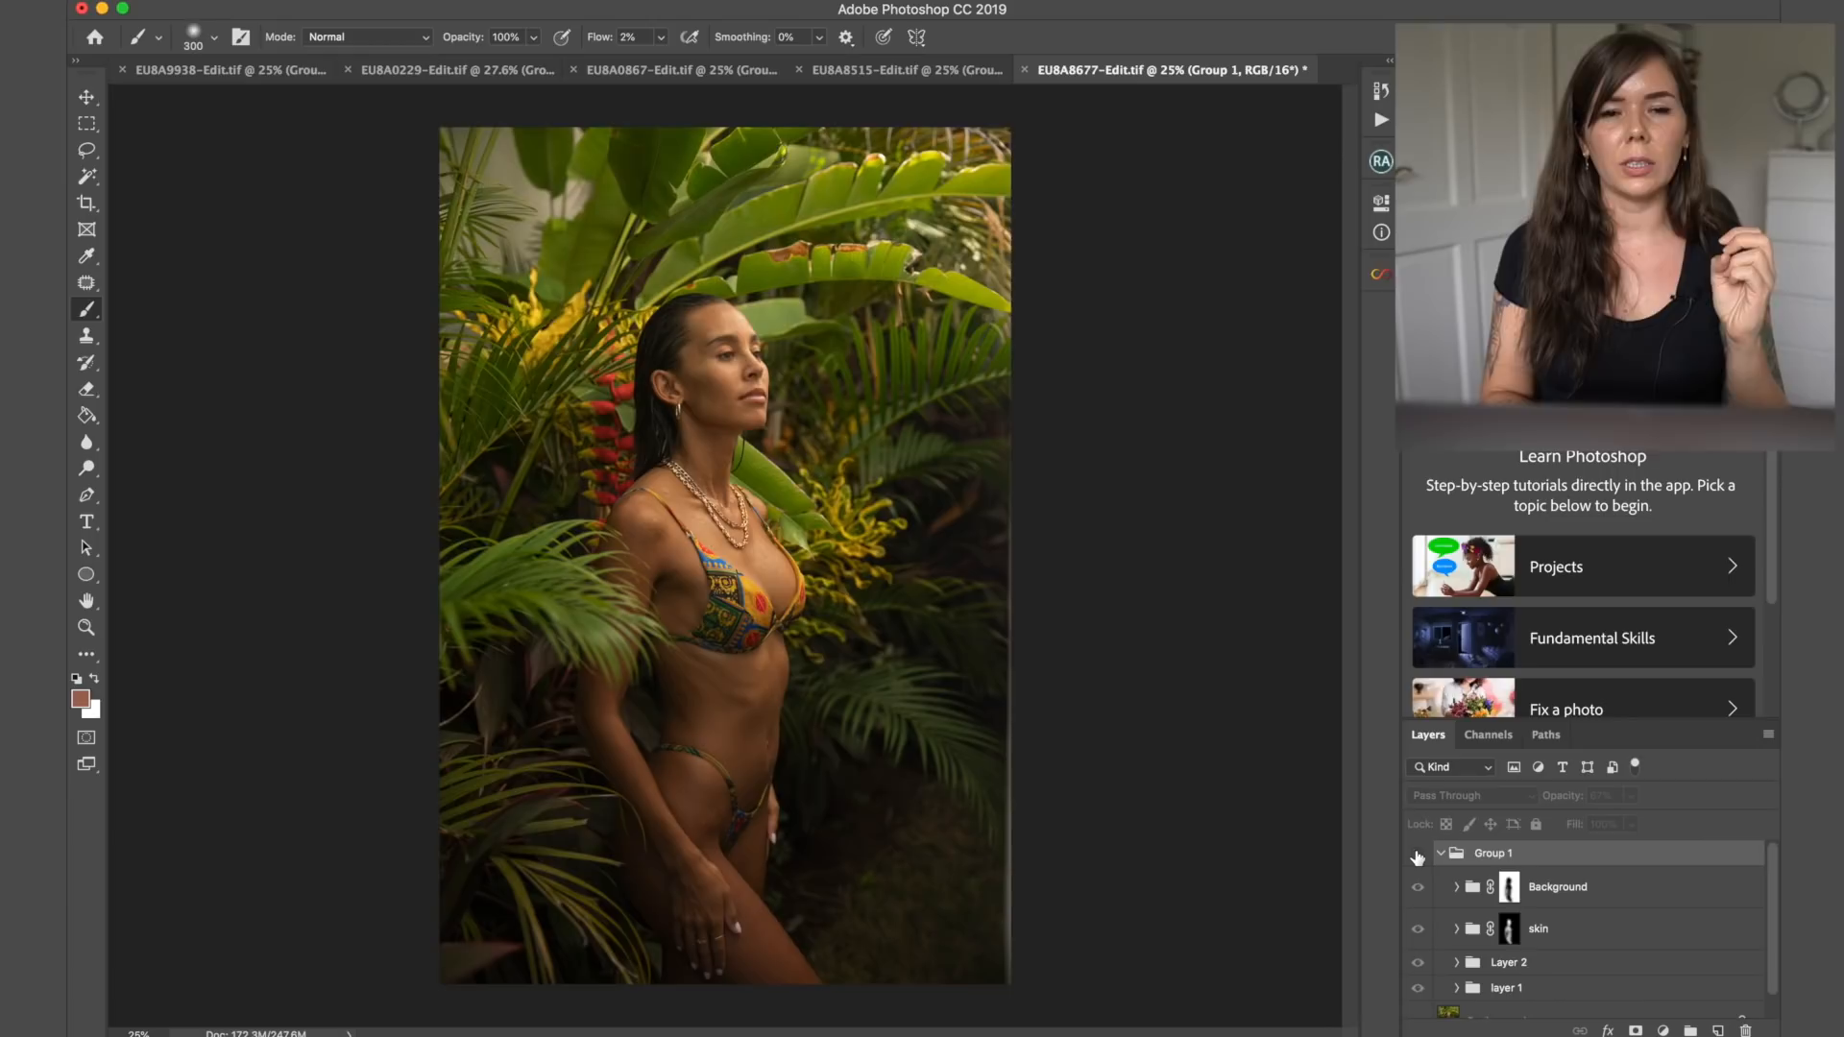
# - Compare the finished jungle grade before/after, then switch to the shower photo EU8A8515
pyautogui.click(1494, 852)
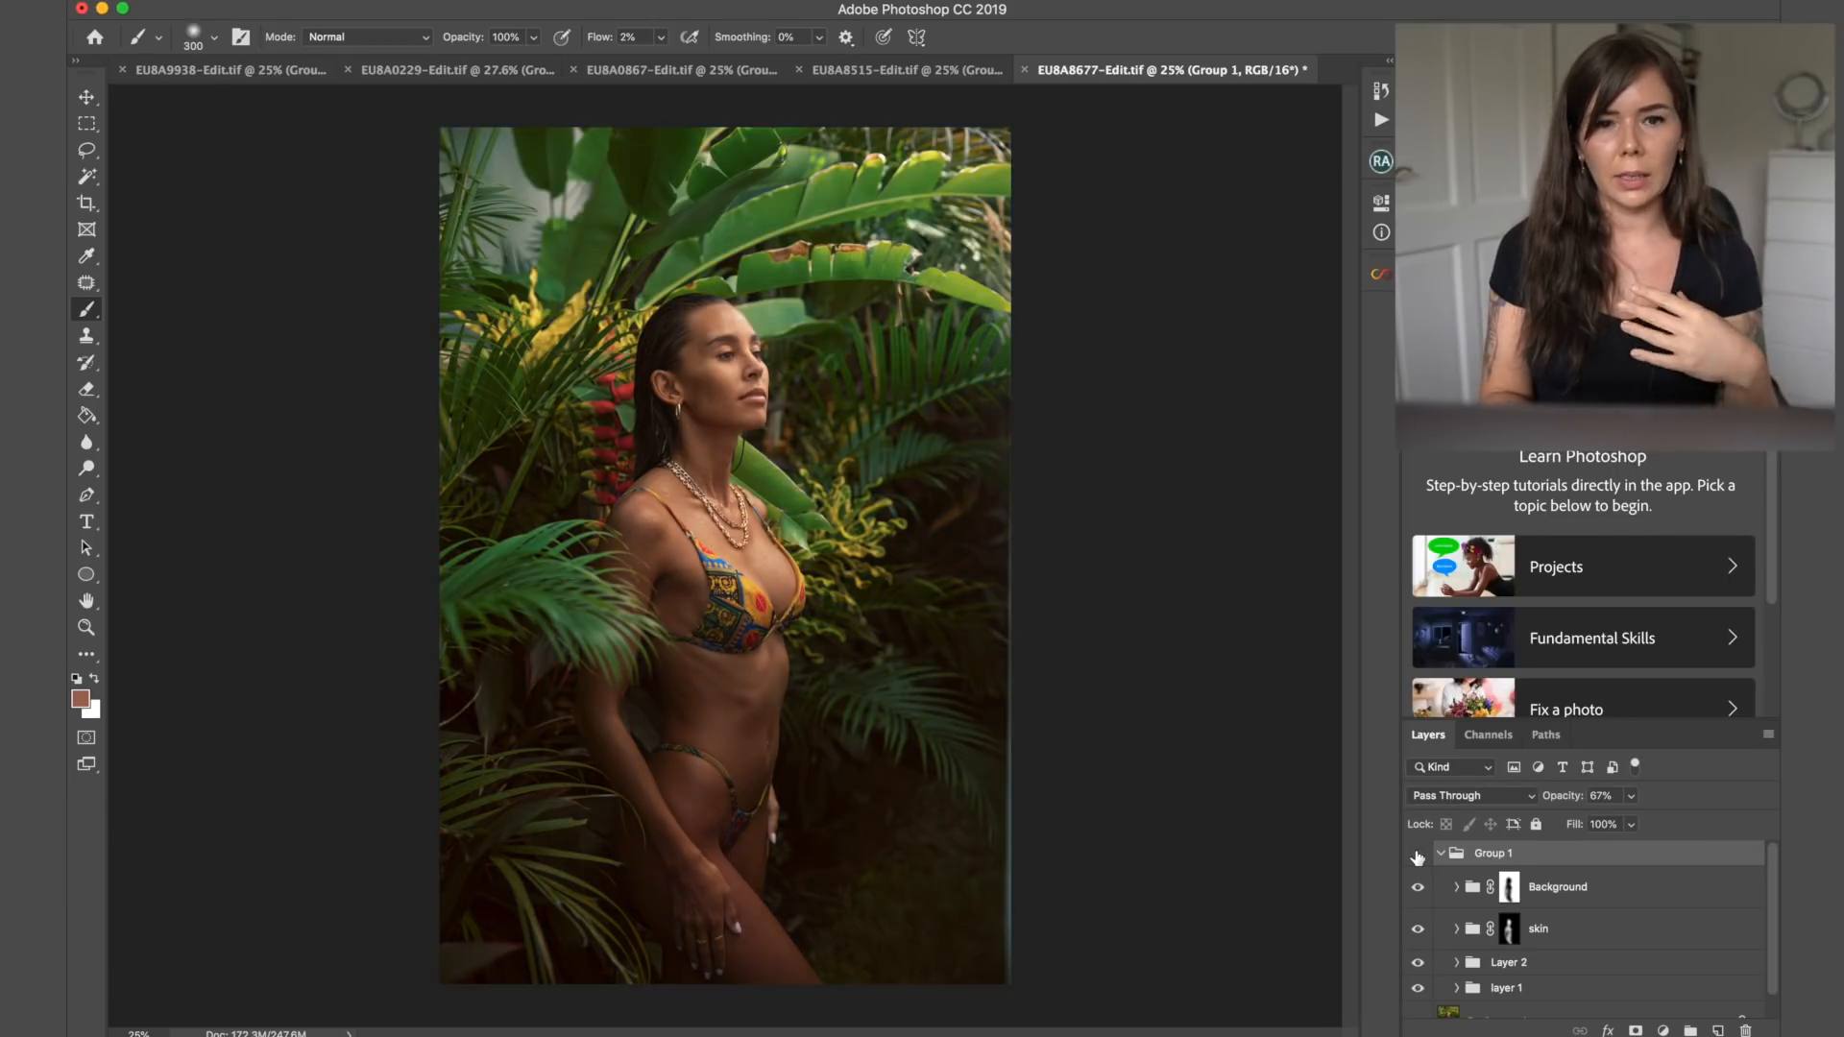
pyautogui.click(1417, 853)
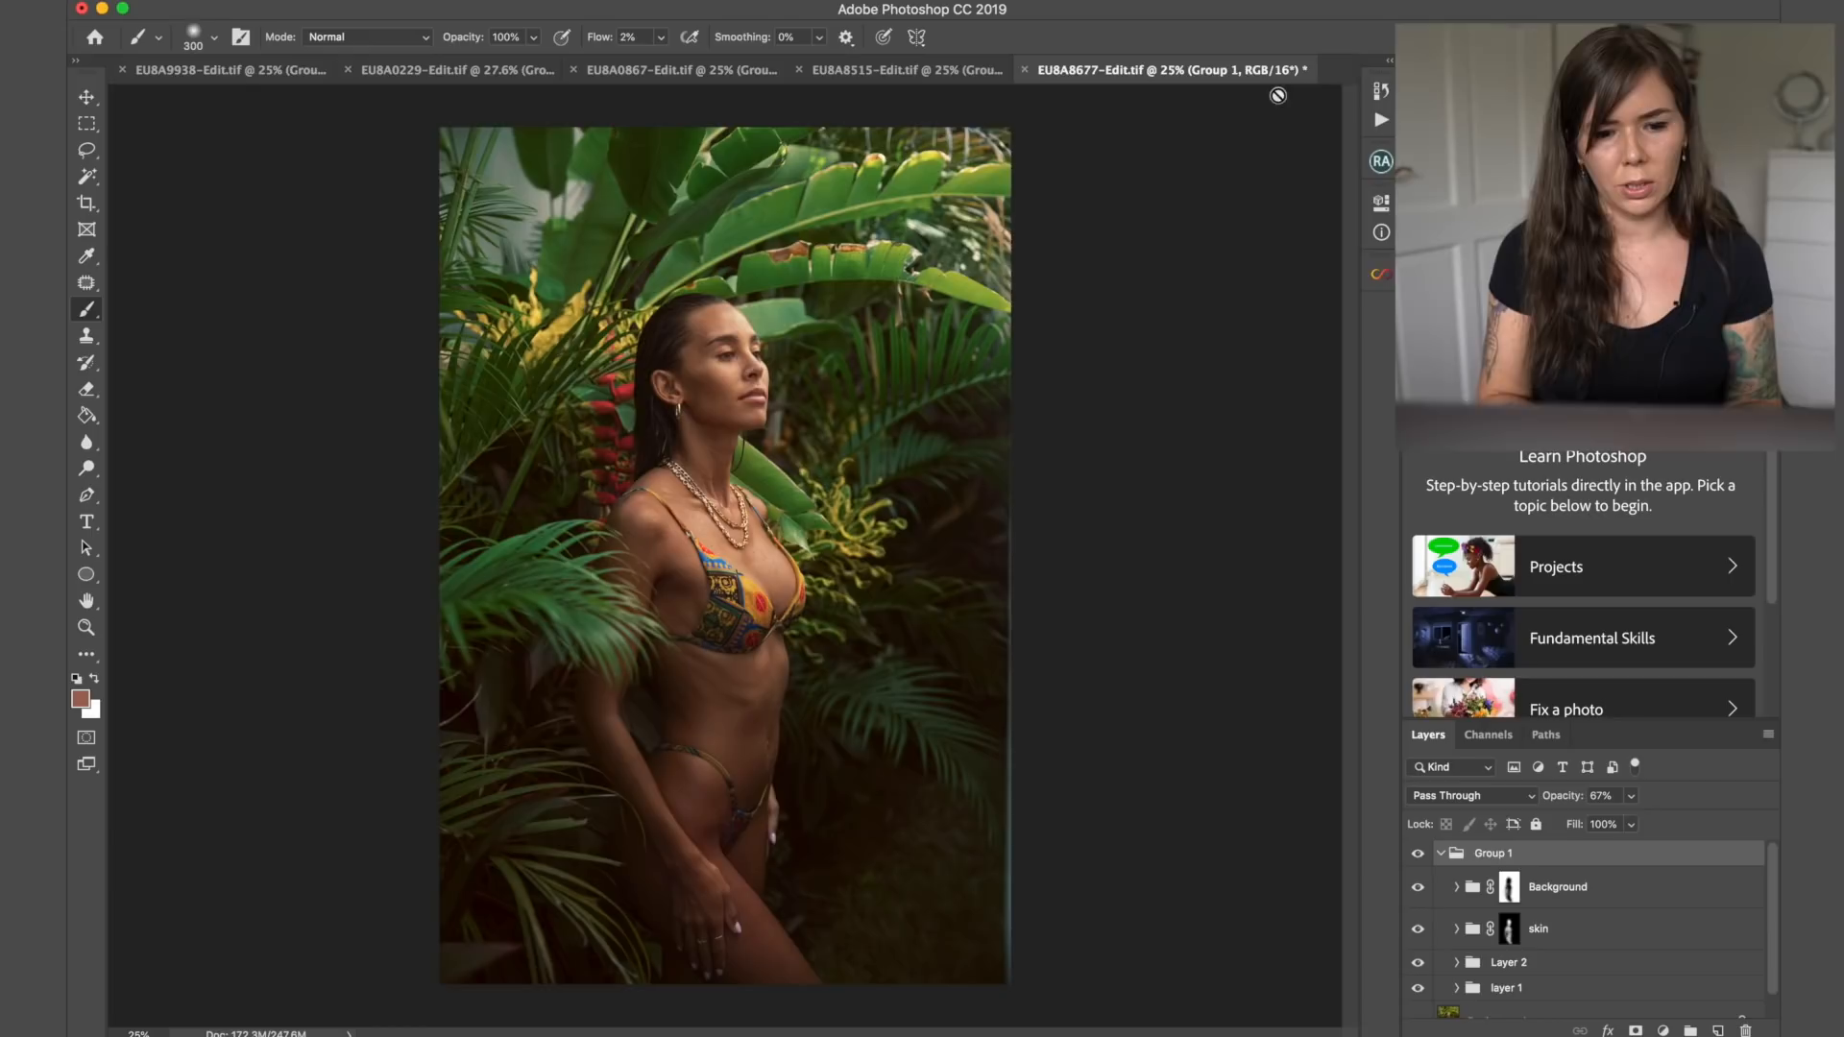
pyautogui.click(905, 69)
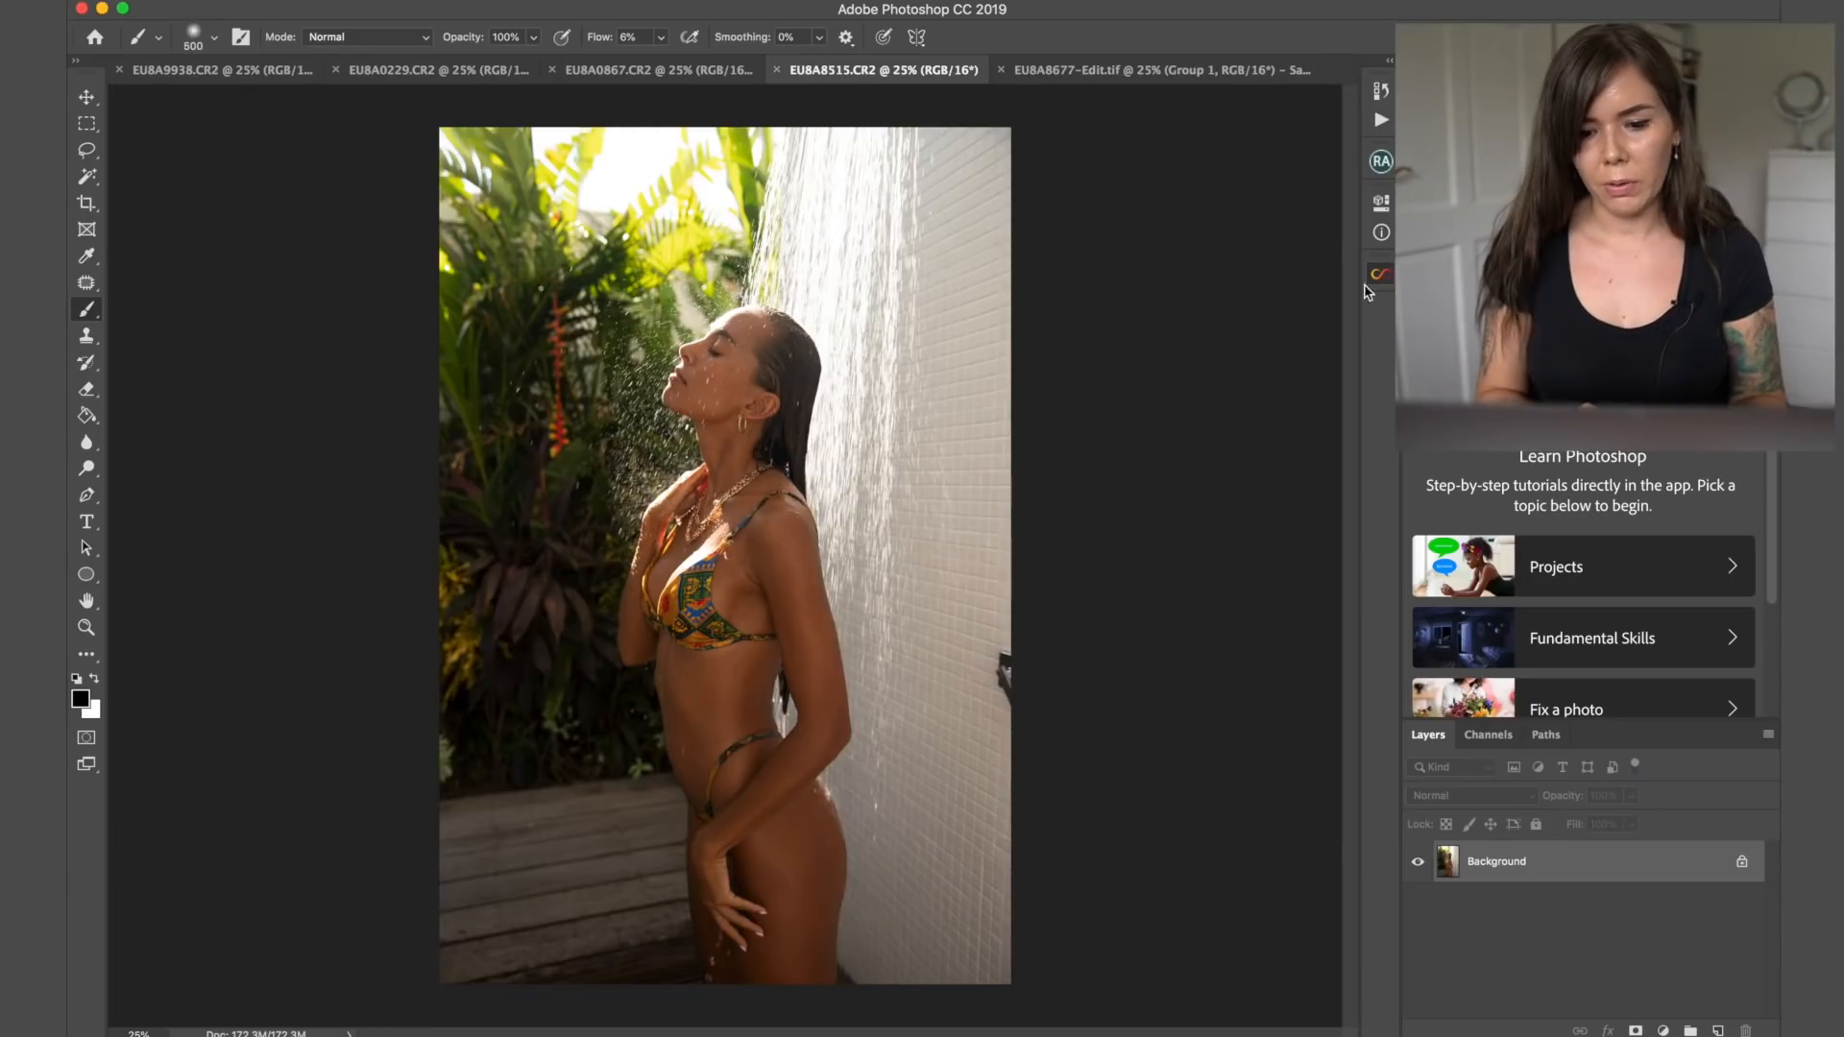
# - Generate a random Infinite Color grade on the shower photo and select its 51% group
pyautogui.click(1380, 275)
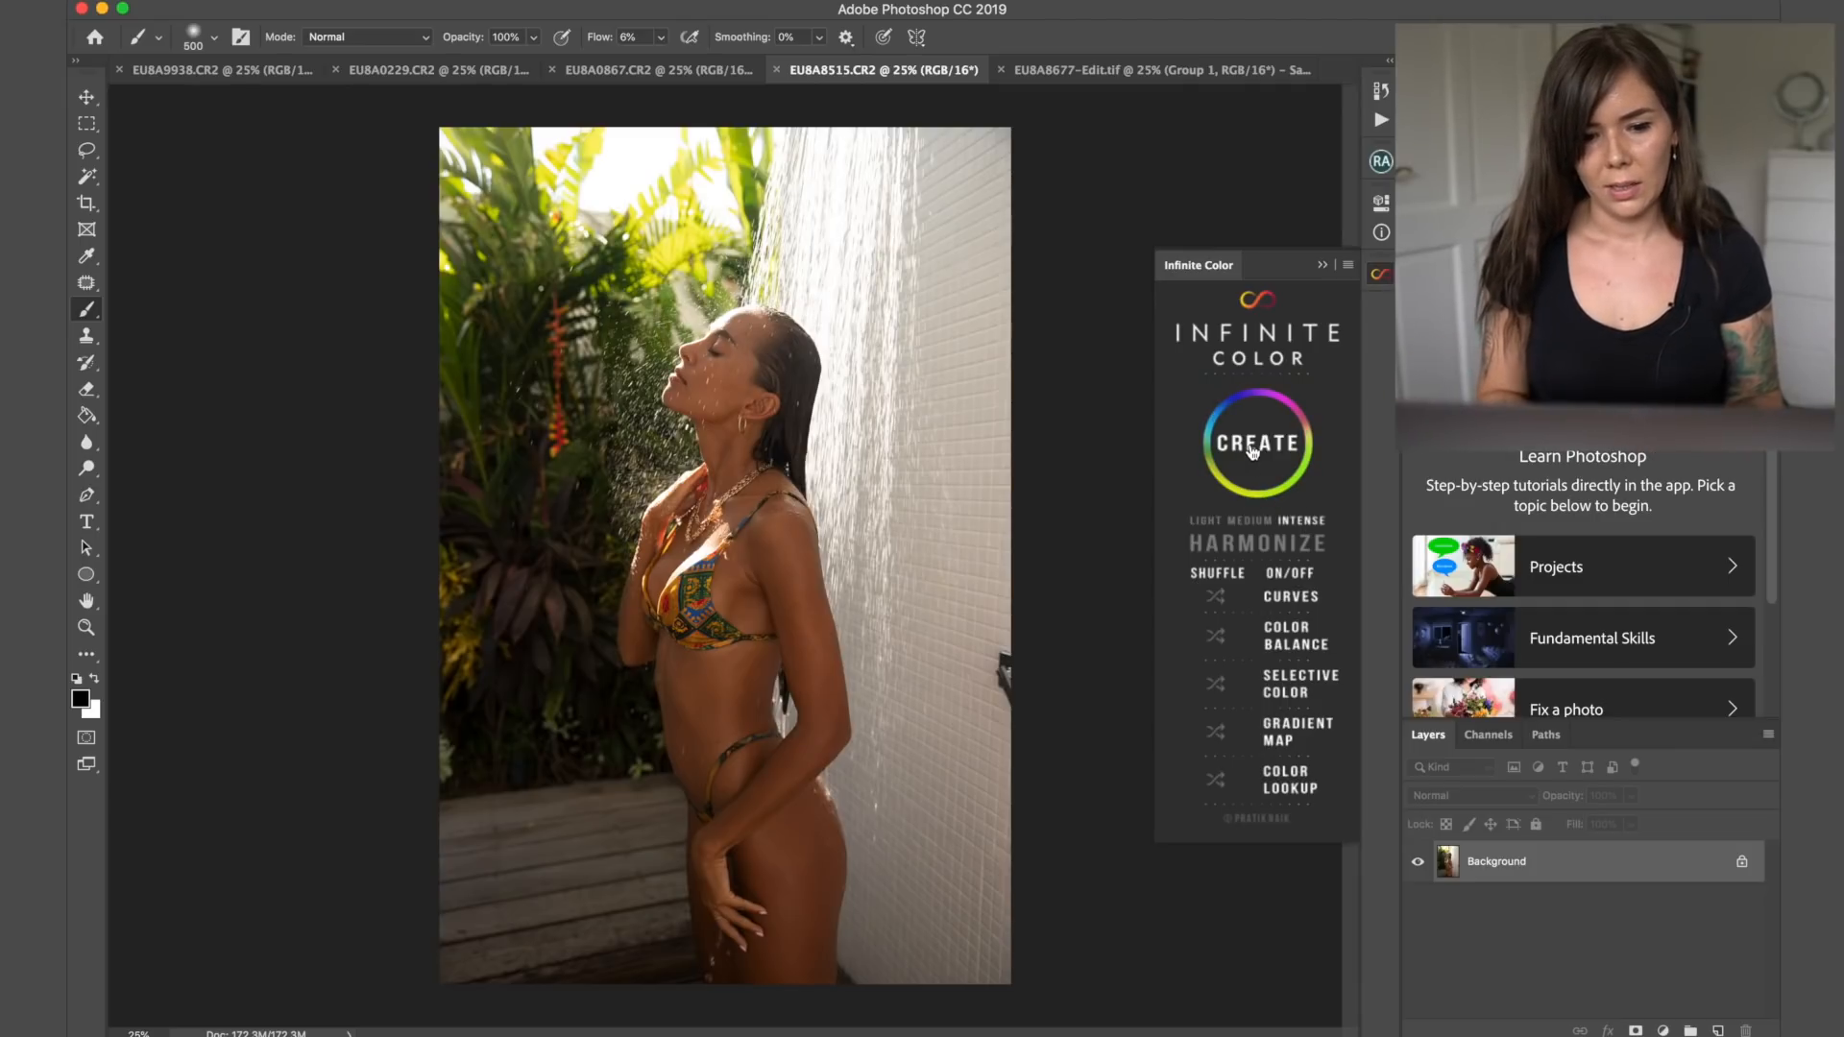
pyautogui.click(1255, 444)
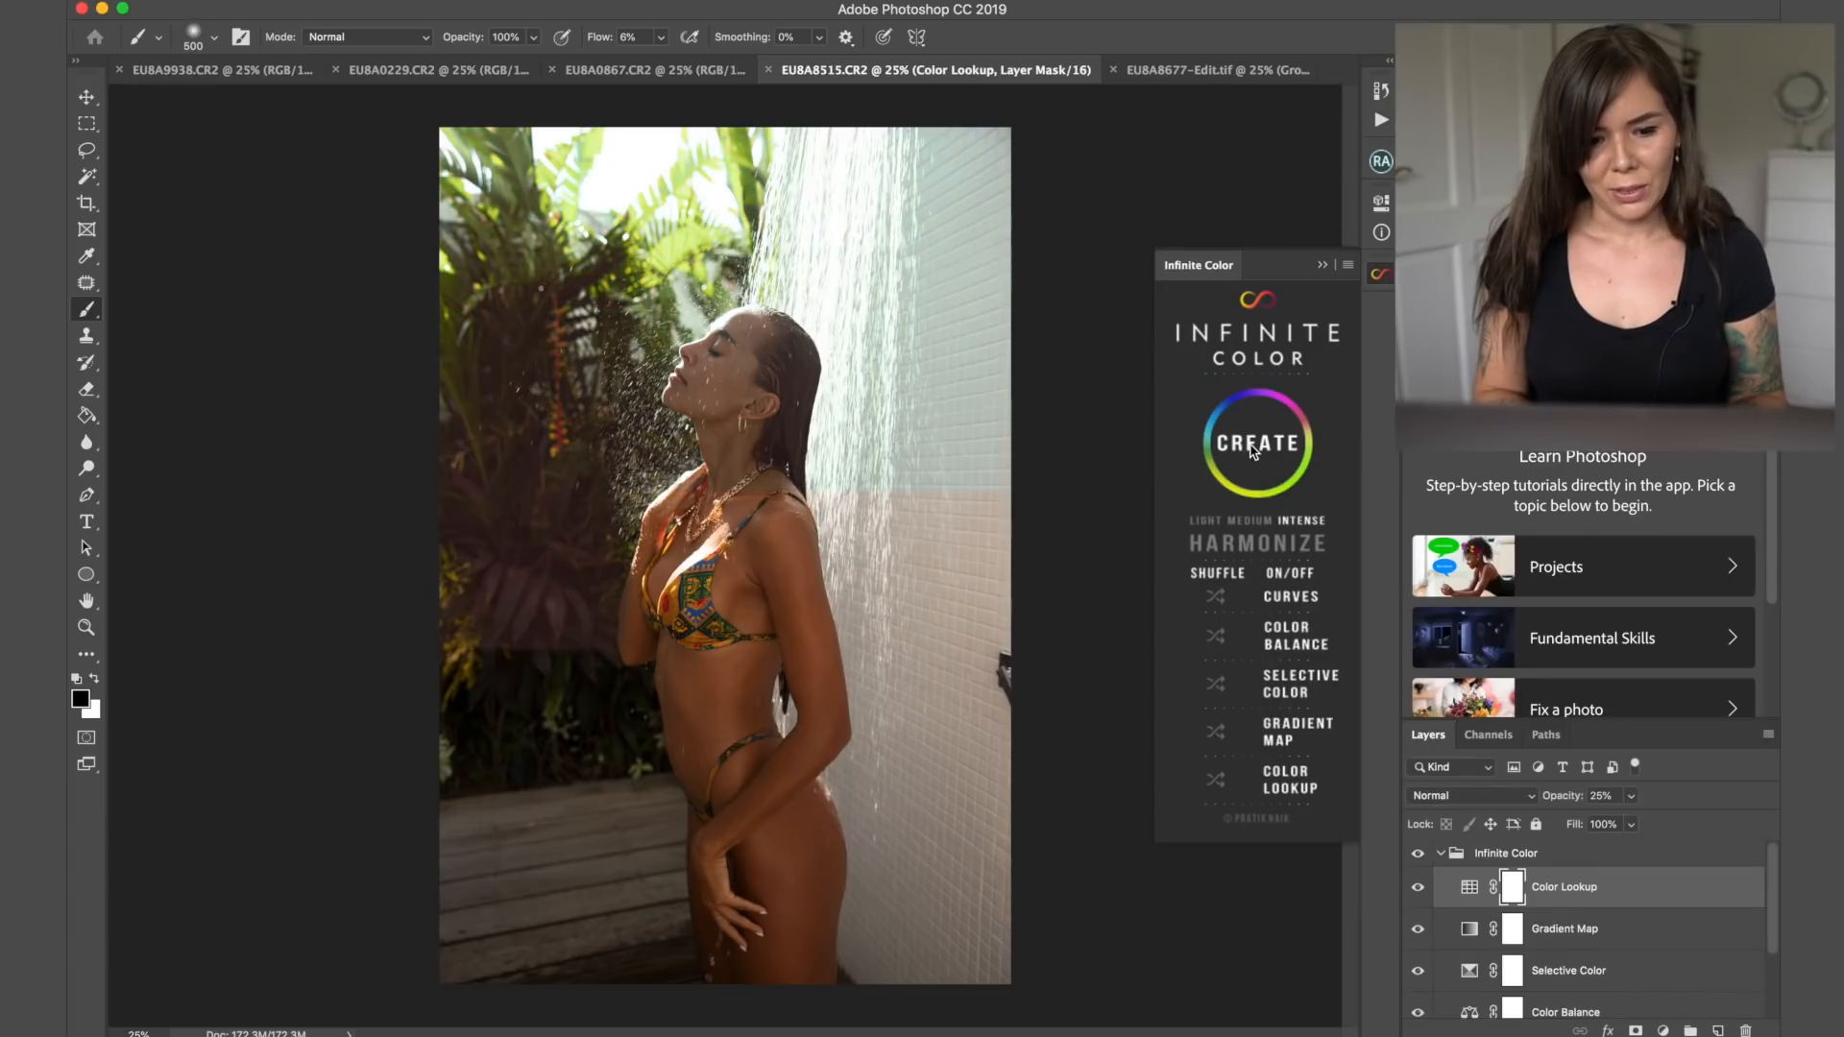
pyautogui.click(1255, 443)
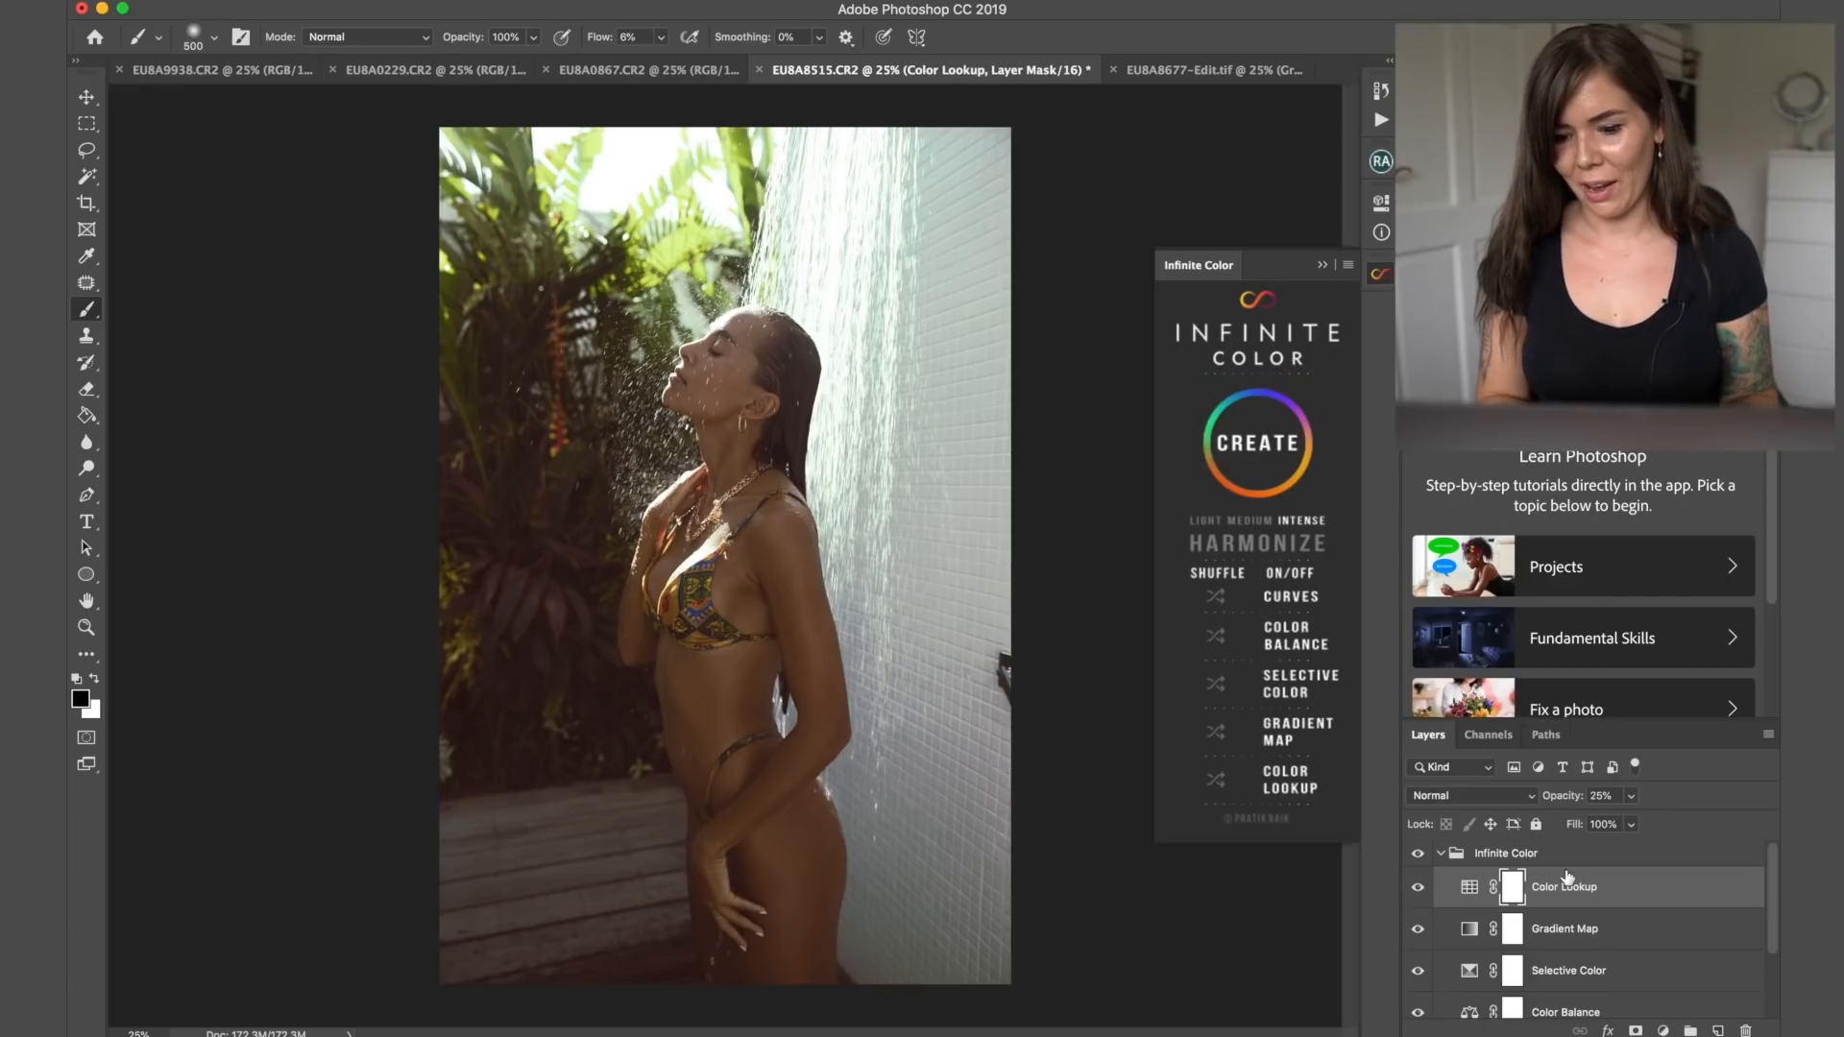
pyautogui.click(1506, 852)
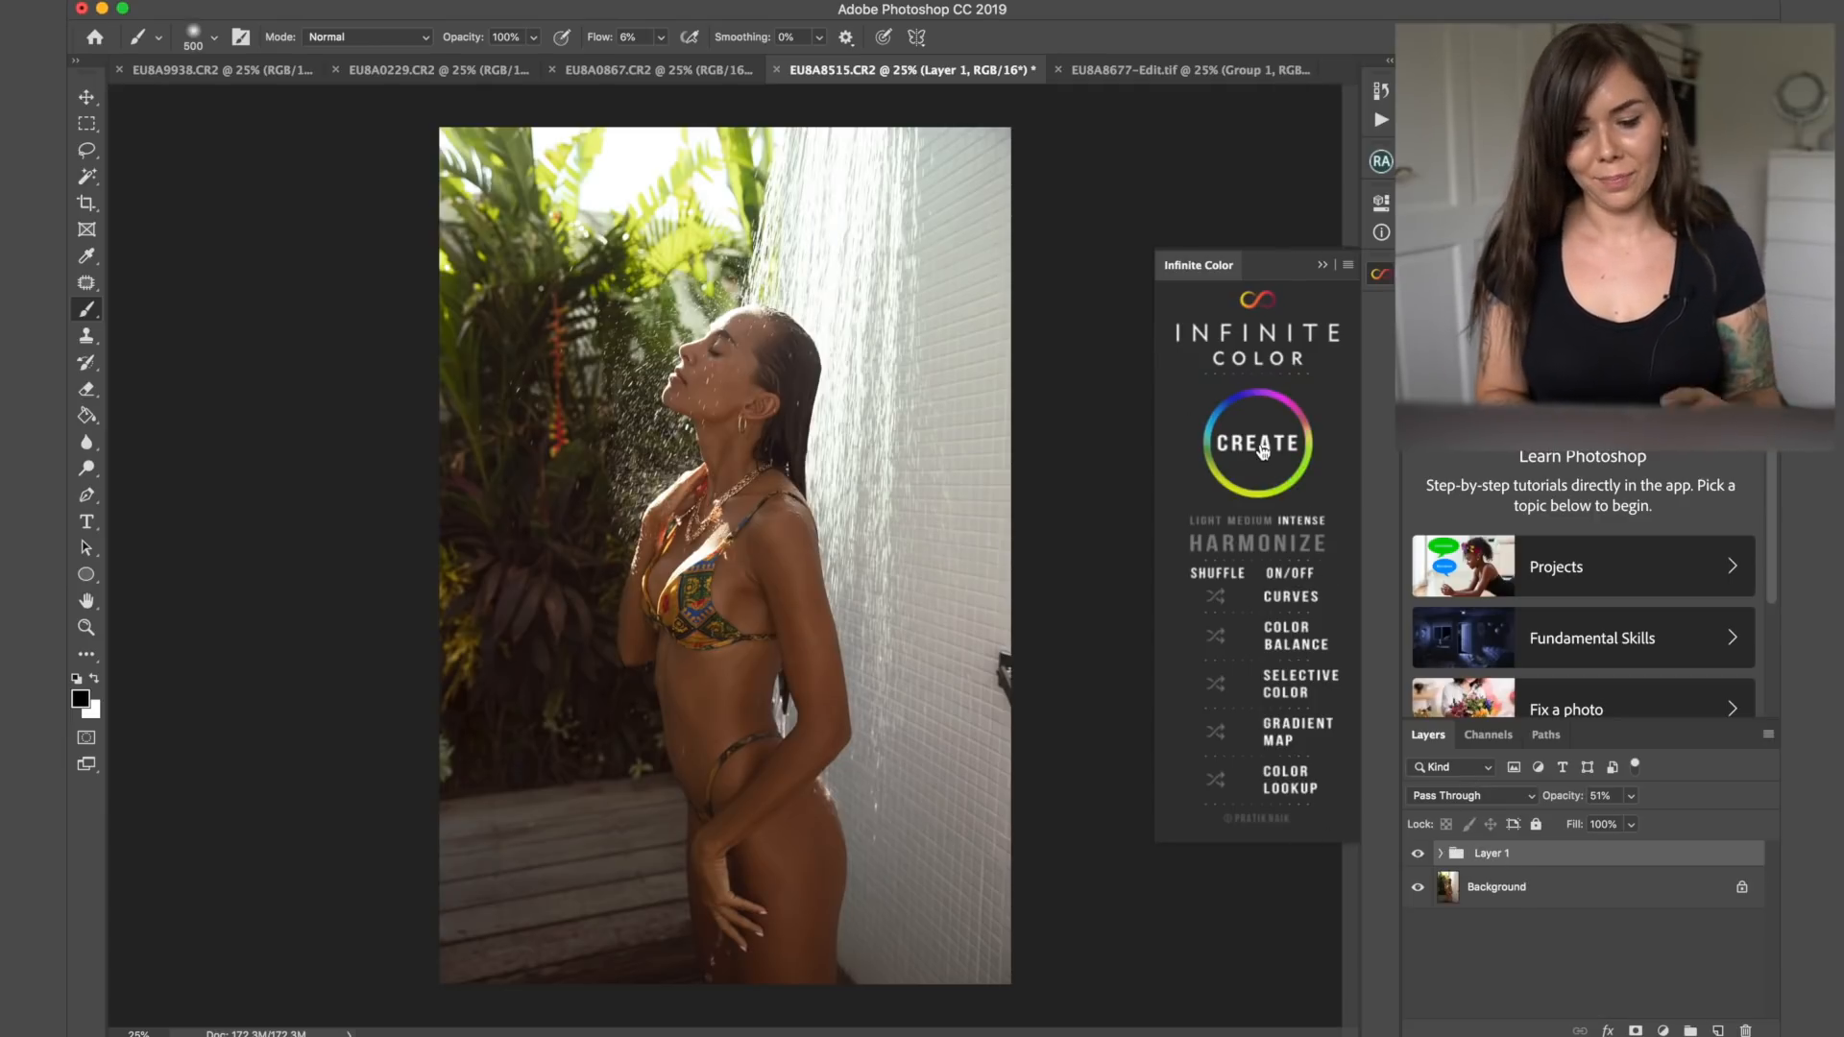
# - Stack a second grade at medium intensity and compare it switched off and on
pyautogui.click(1254, 443)
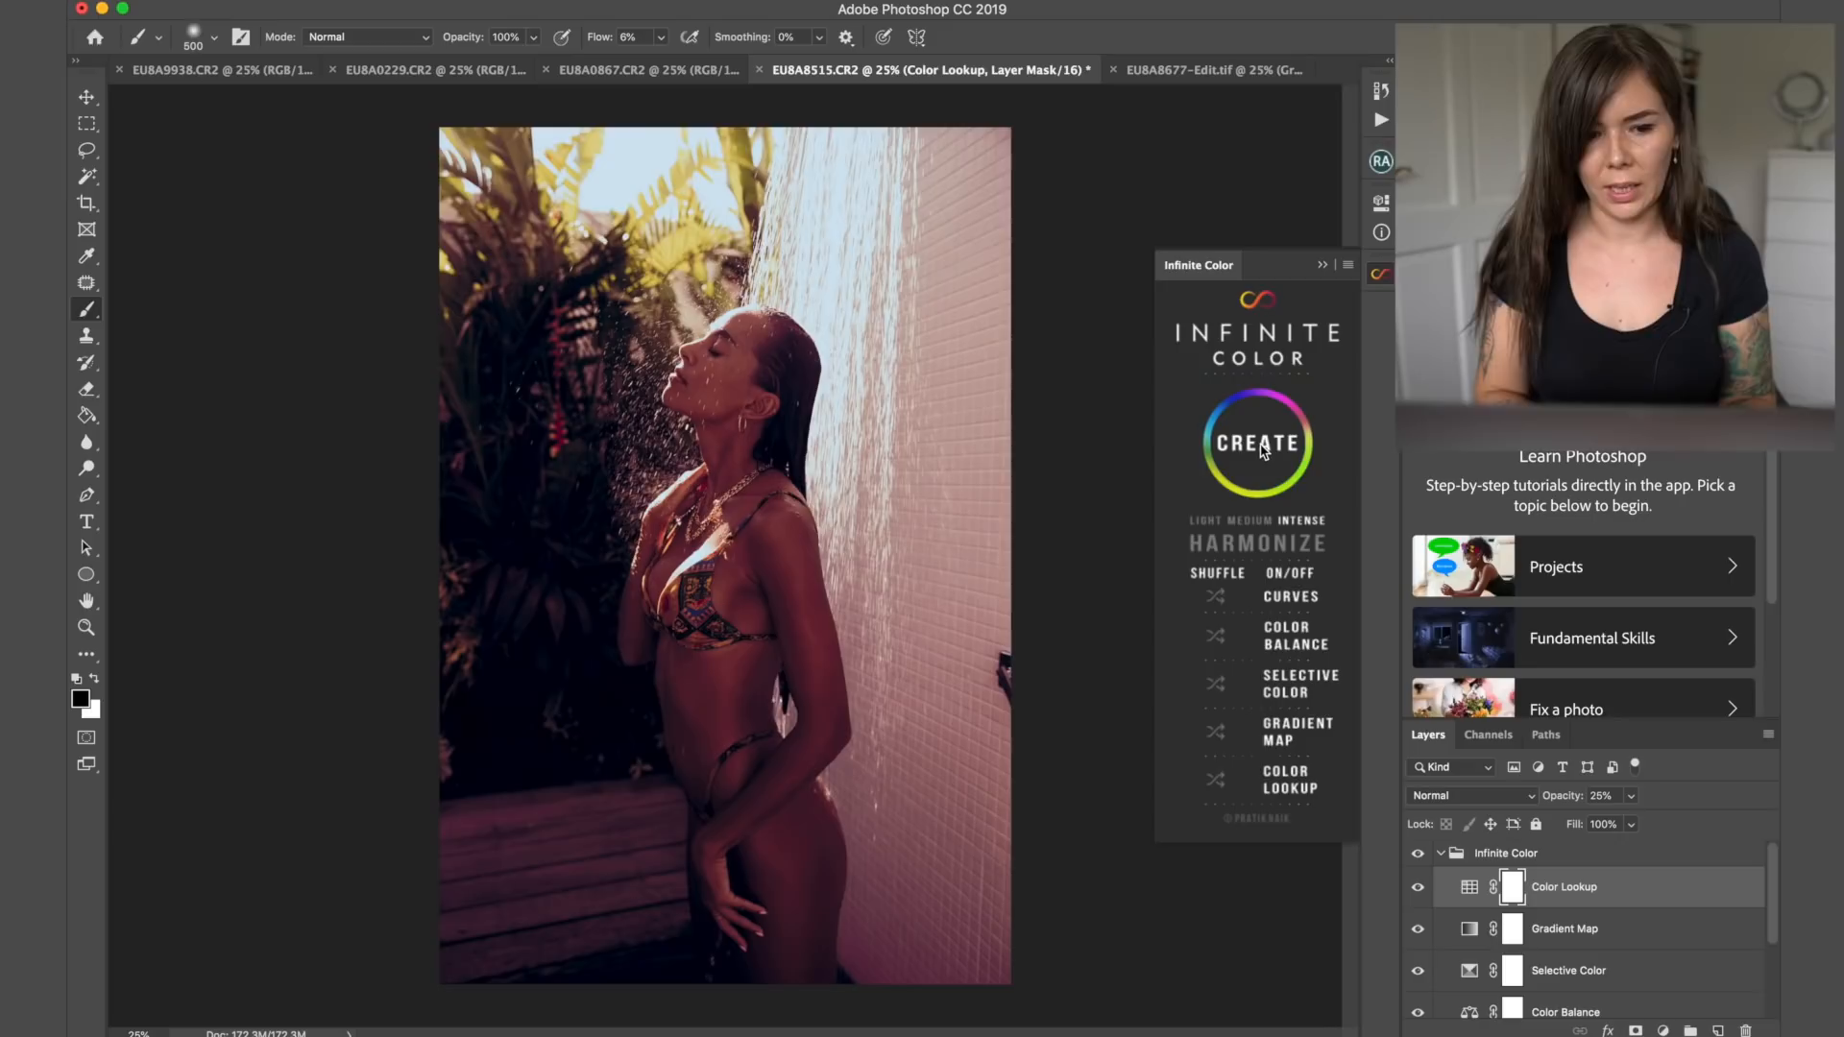
pyautogui.click(1254, 443)
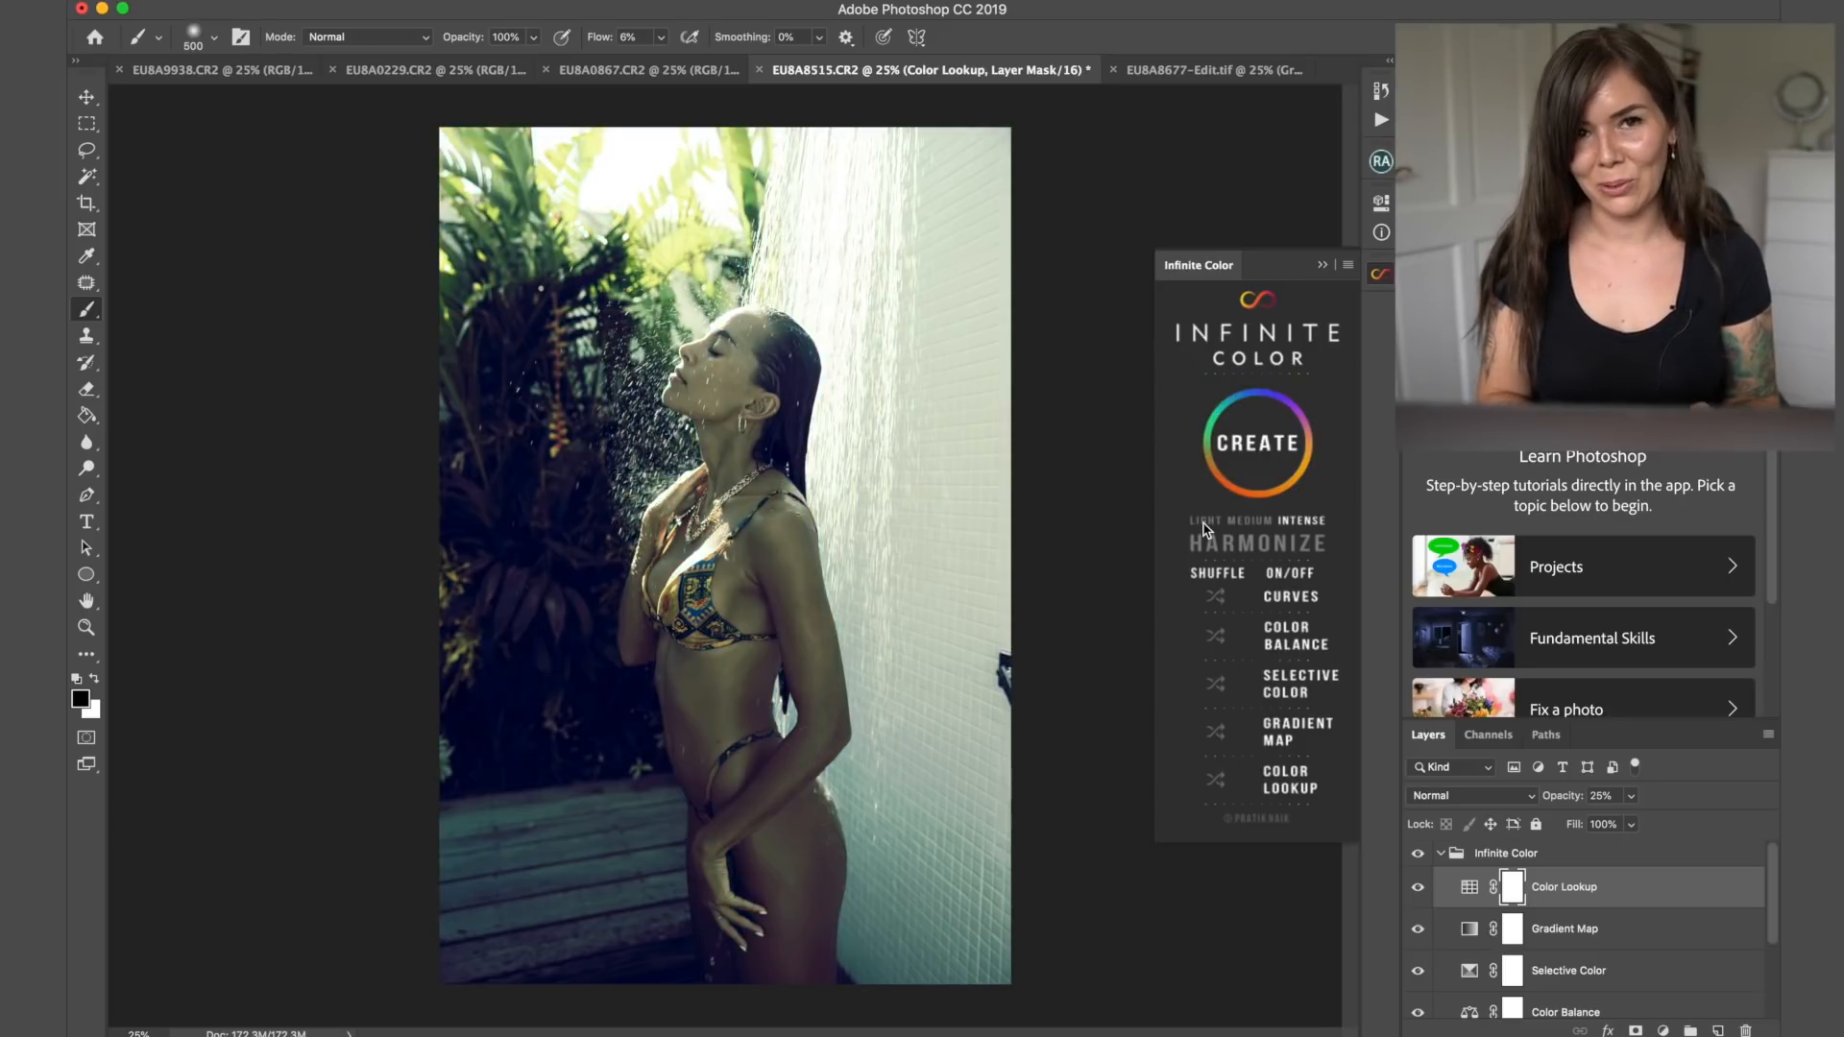
pyautogui.moveTo(1236, 526)
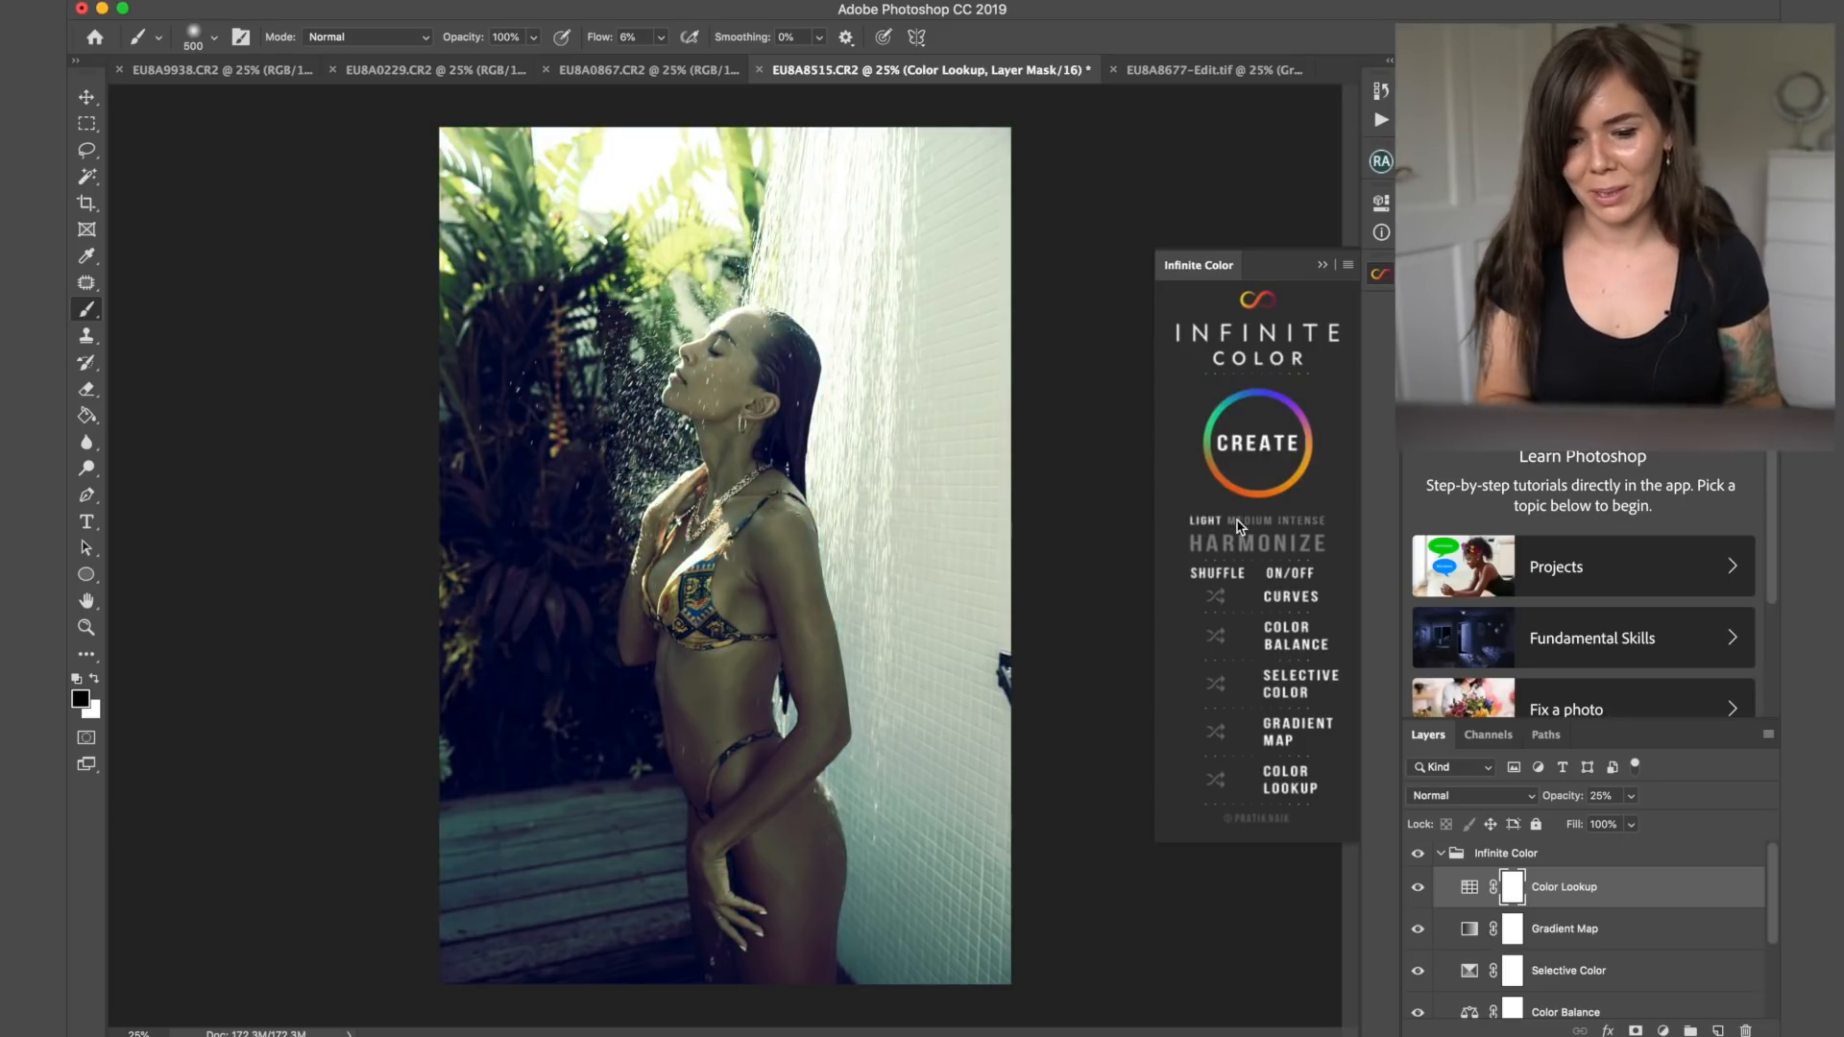
pyautogui.click(1254, 444)
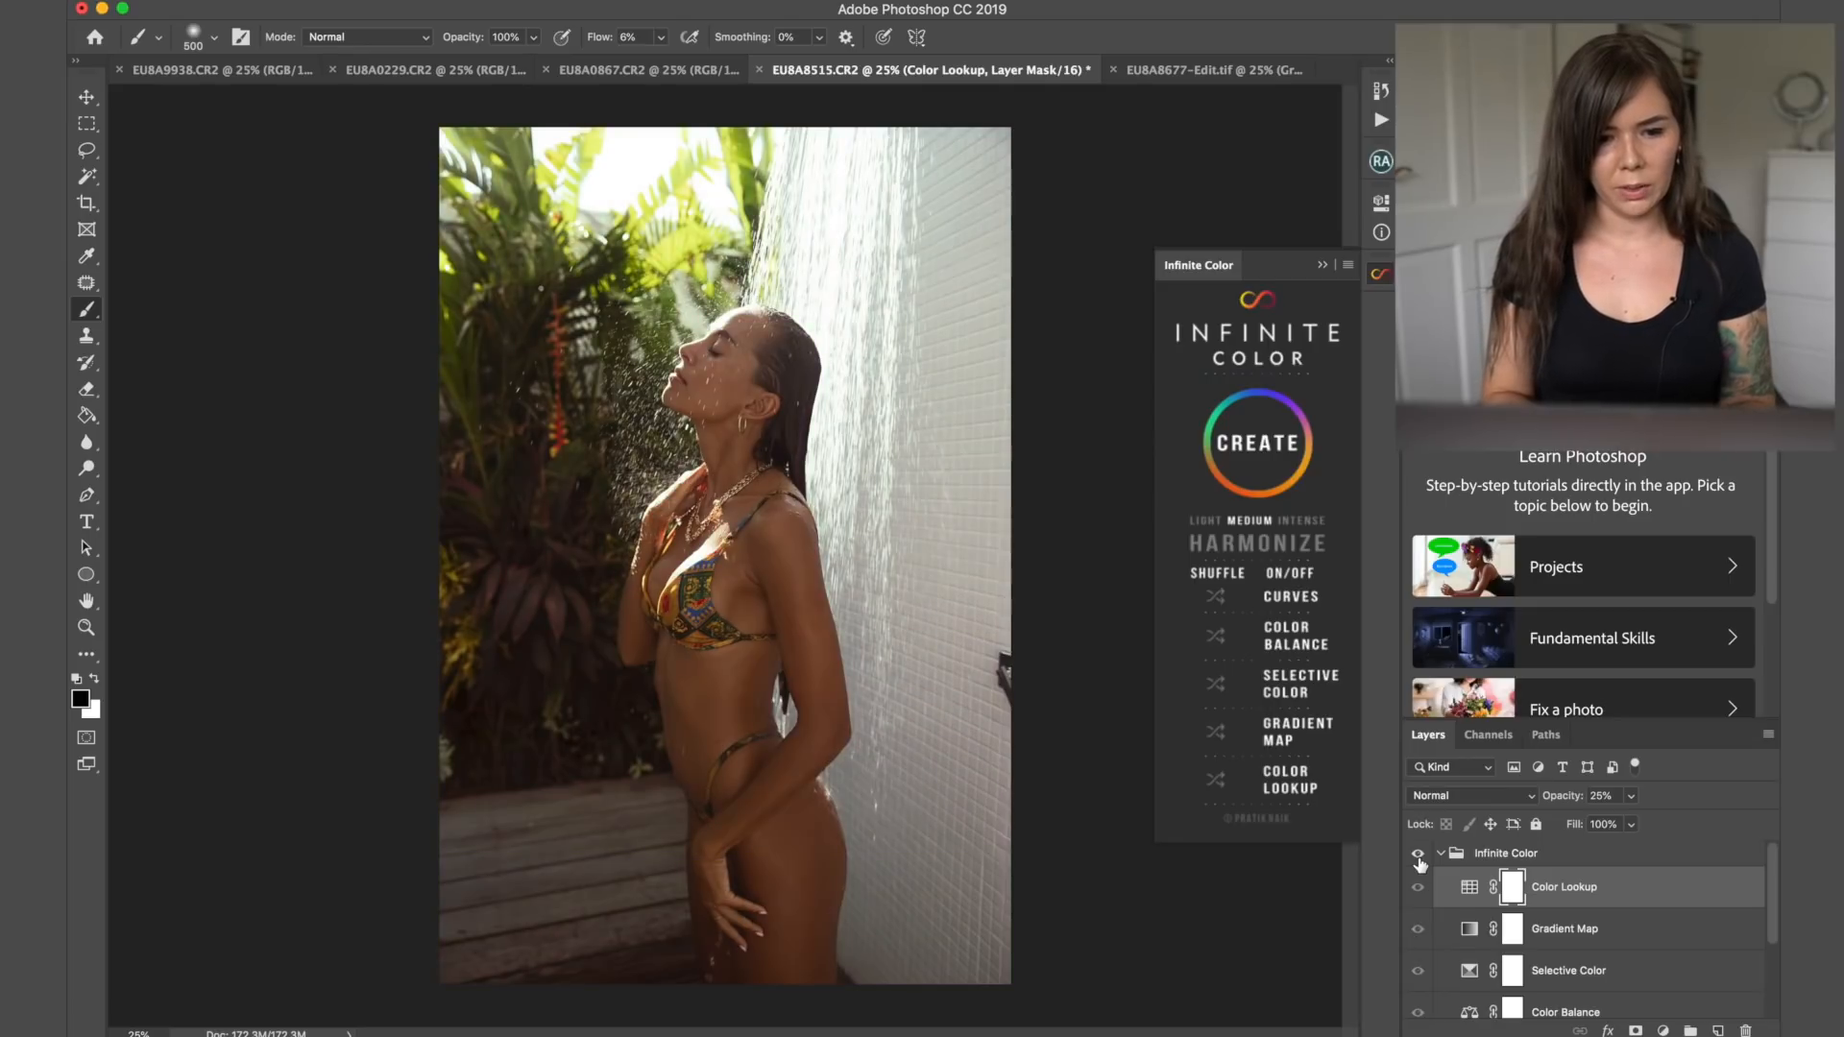
pyautogui.click(1417, 862)
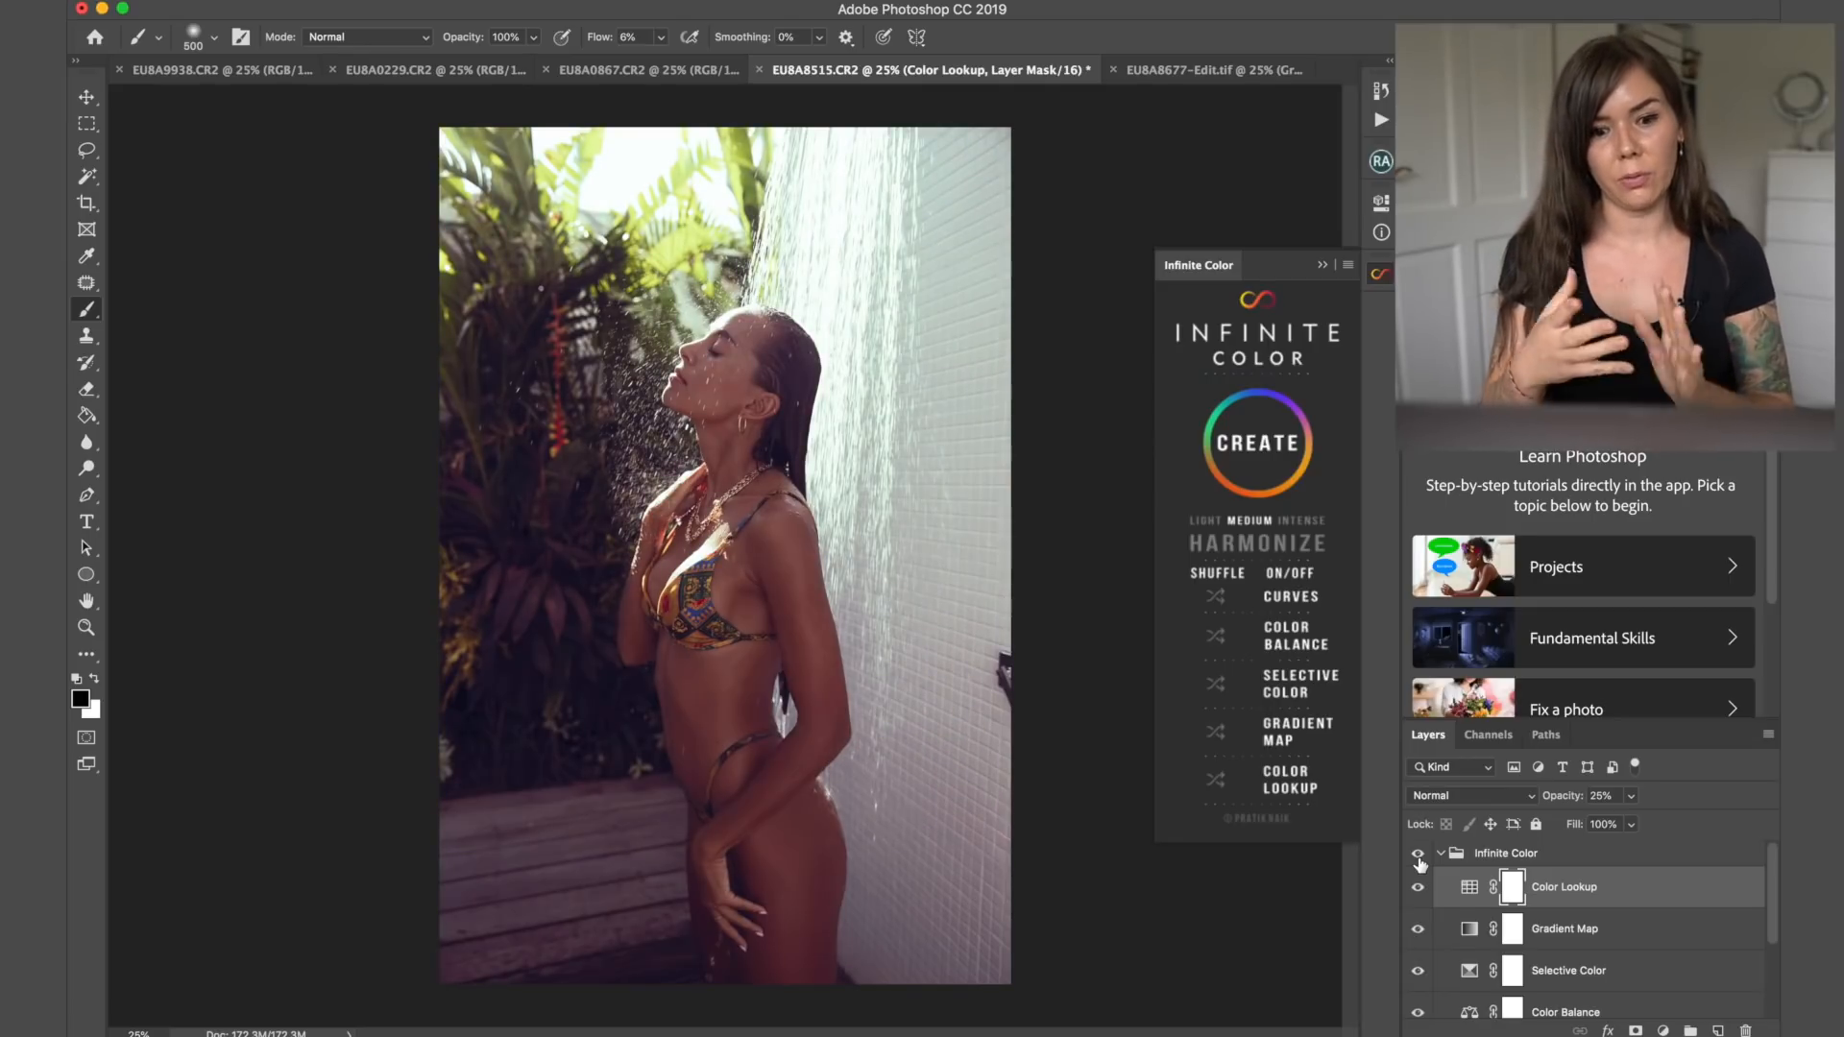
pyautogui.click(1418, 853)
pyautogui.write('L')
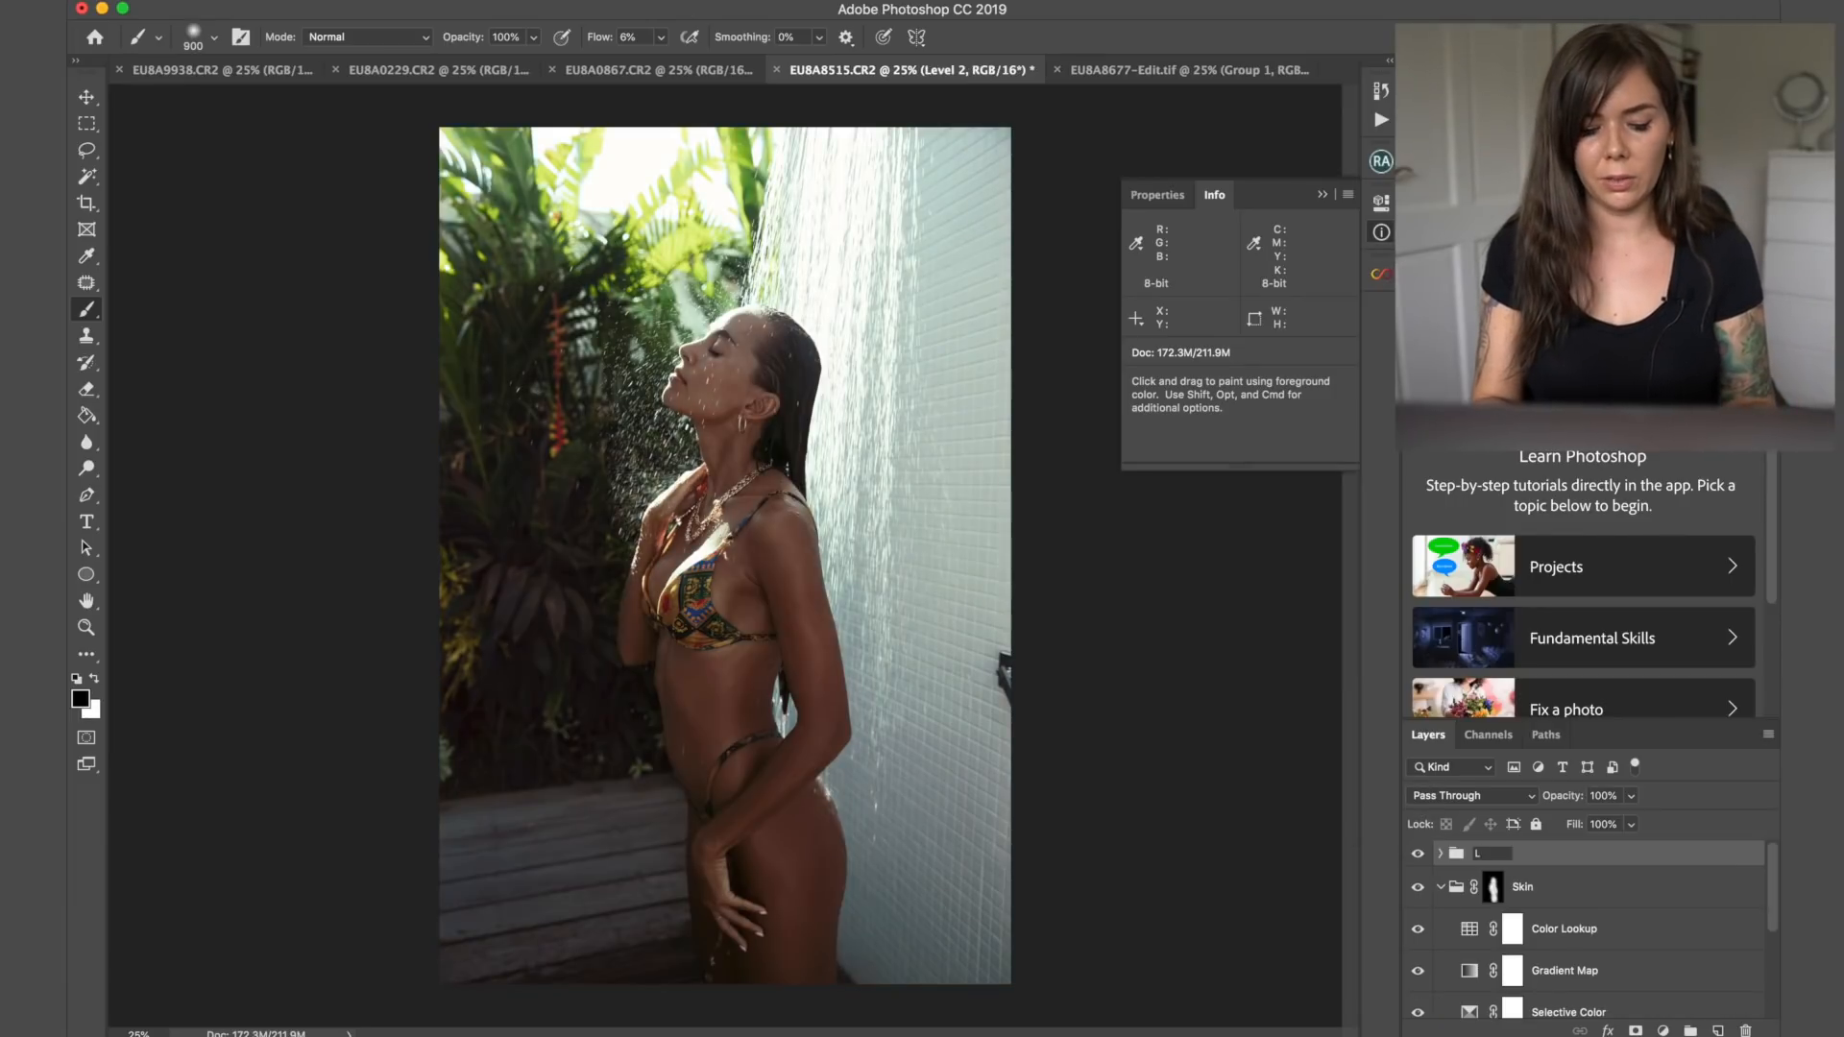
# - Generate a new grade above the masked Skin group, switch off its gradient map, then move to the poolside photo
pyautogui.click(1381, 275)
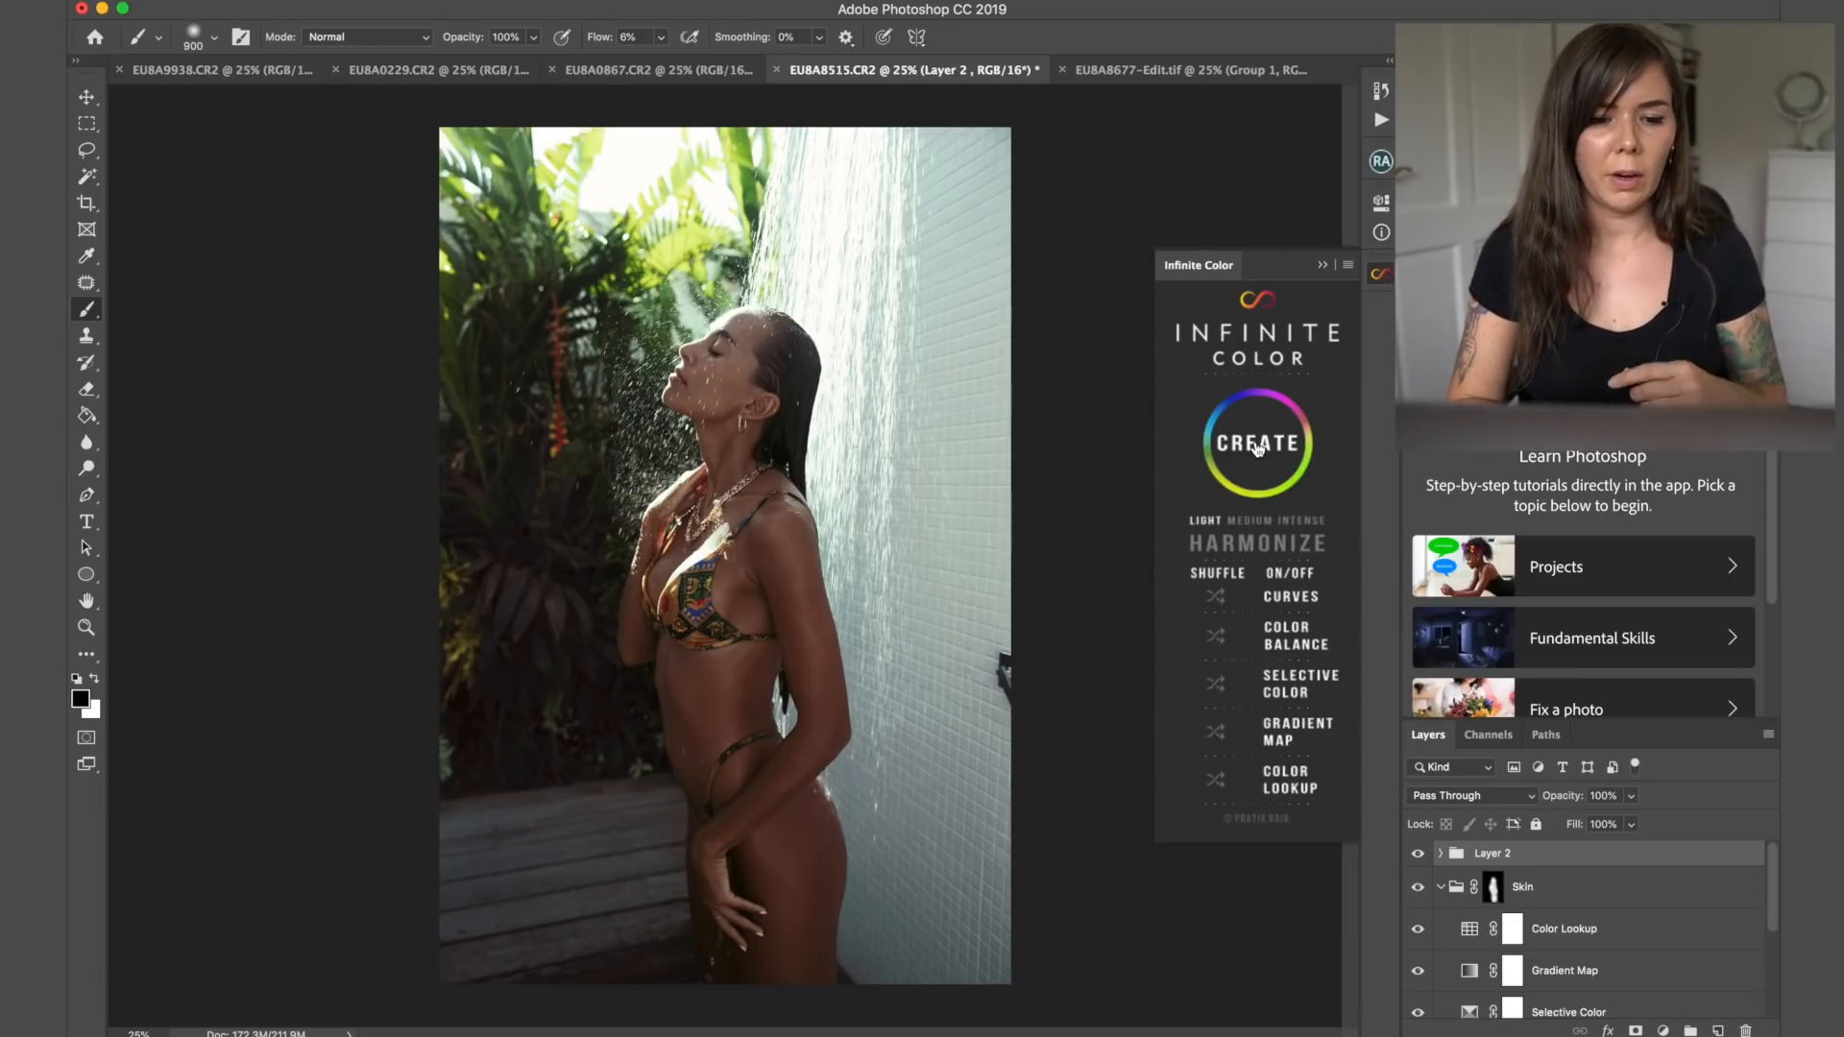
pyautogui.click(1254, 443)
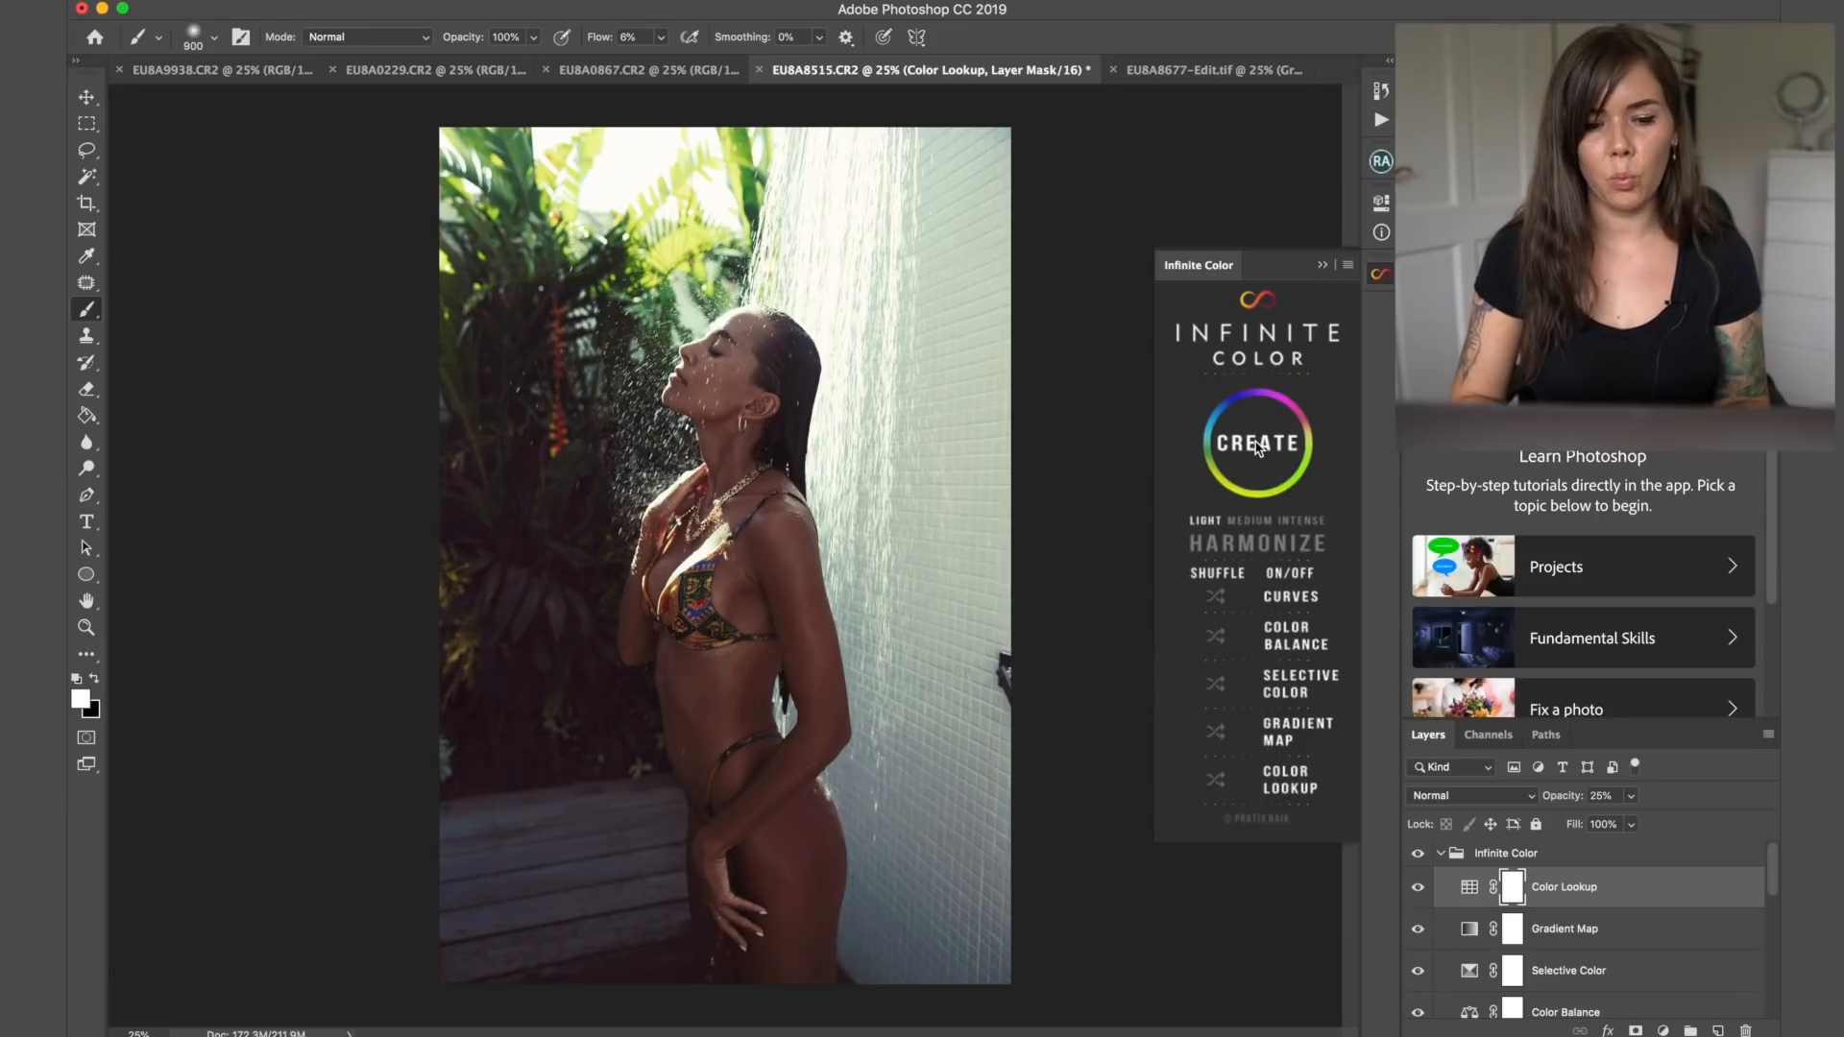
pyautogui.click(1254, 444)
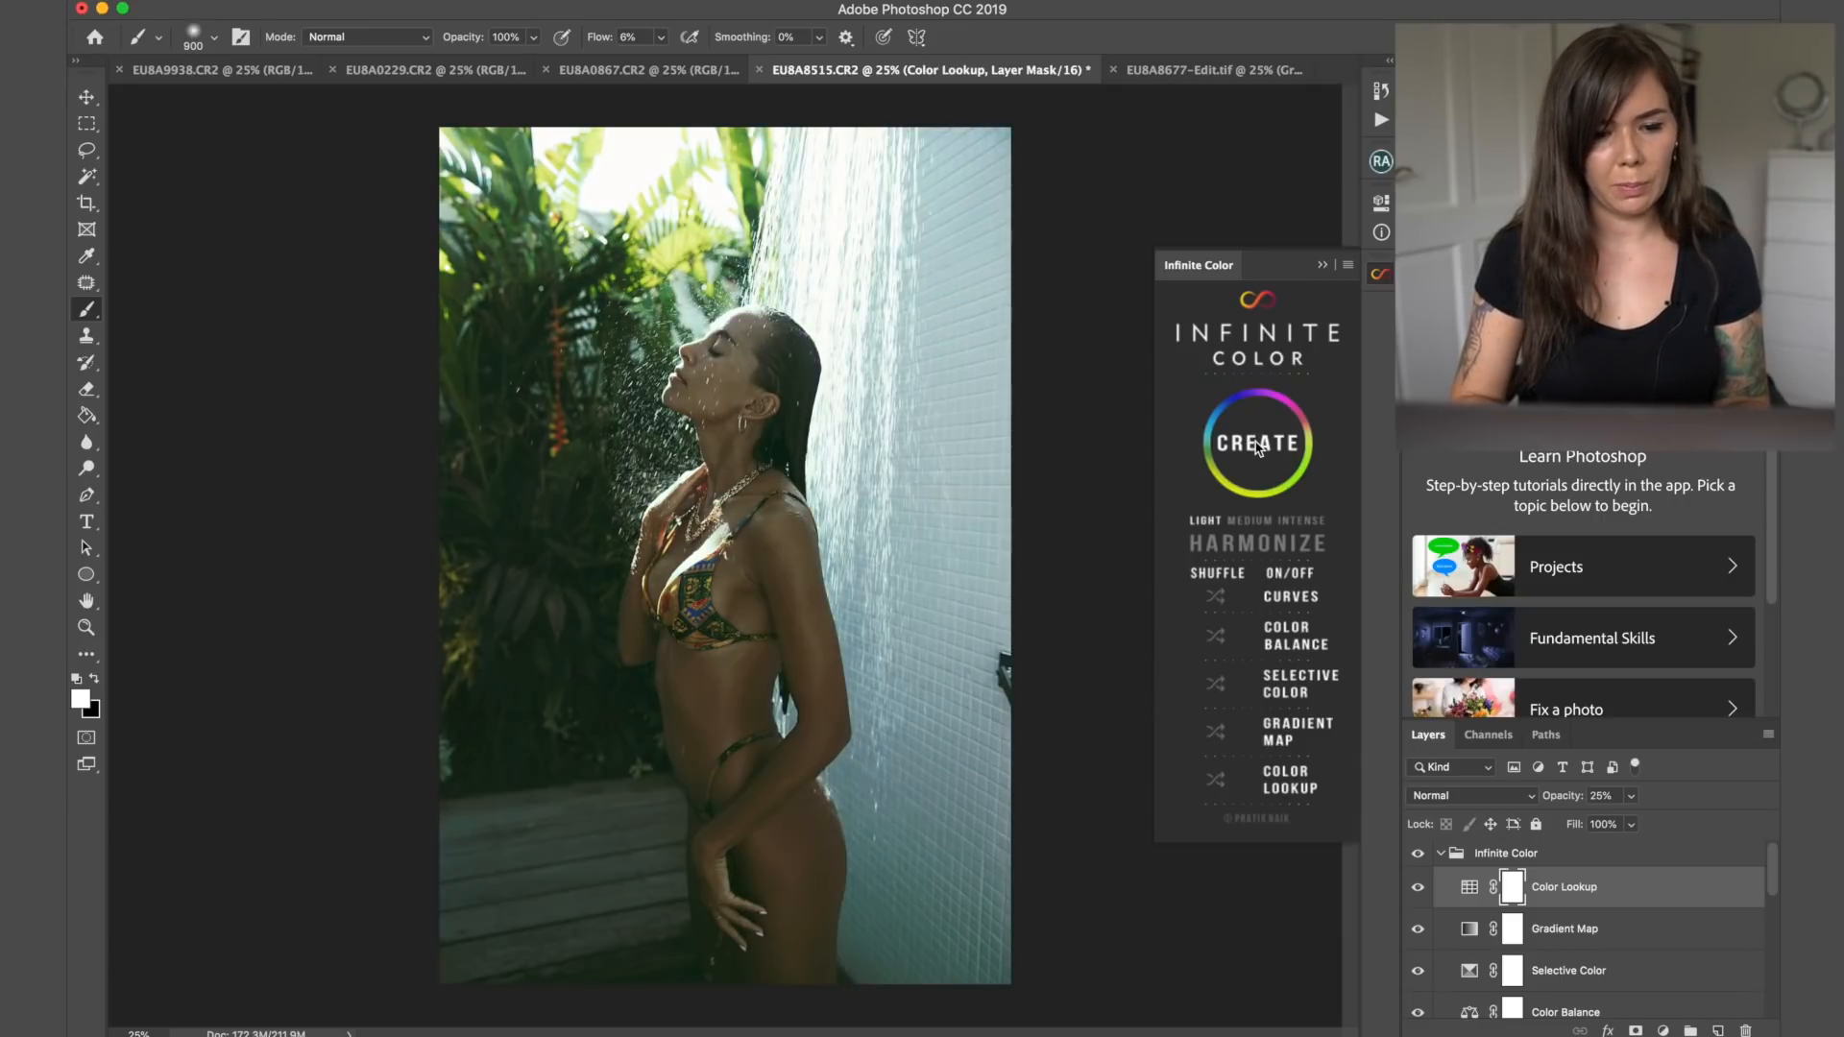
pyautogui.click(1254, 444)
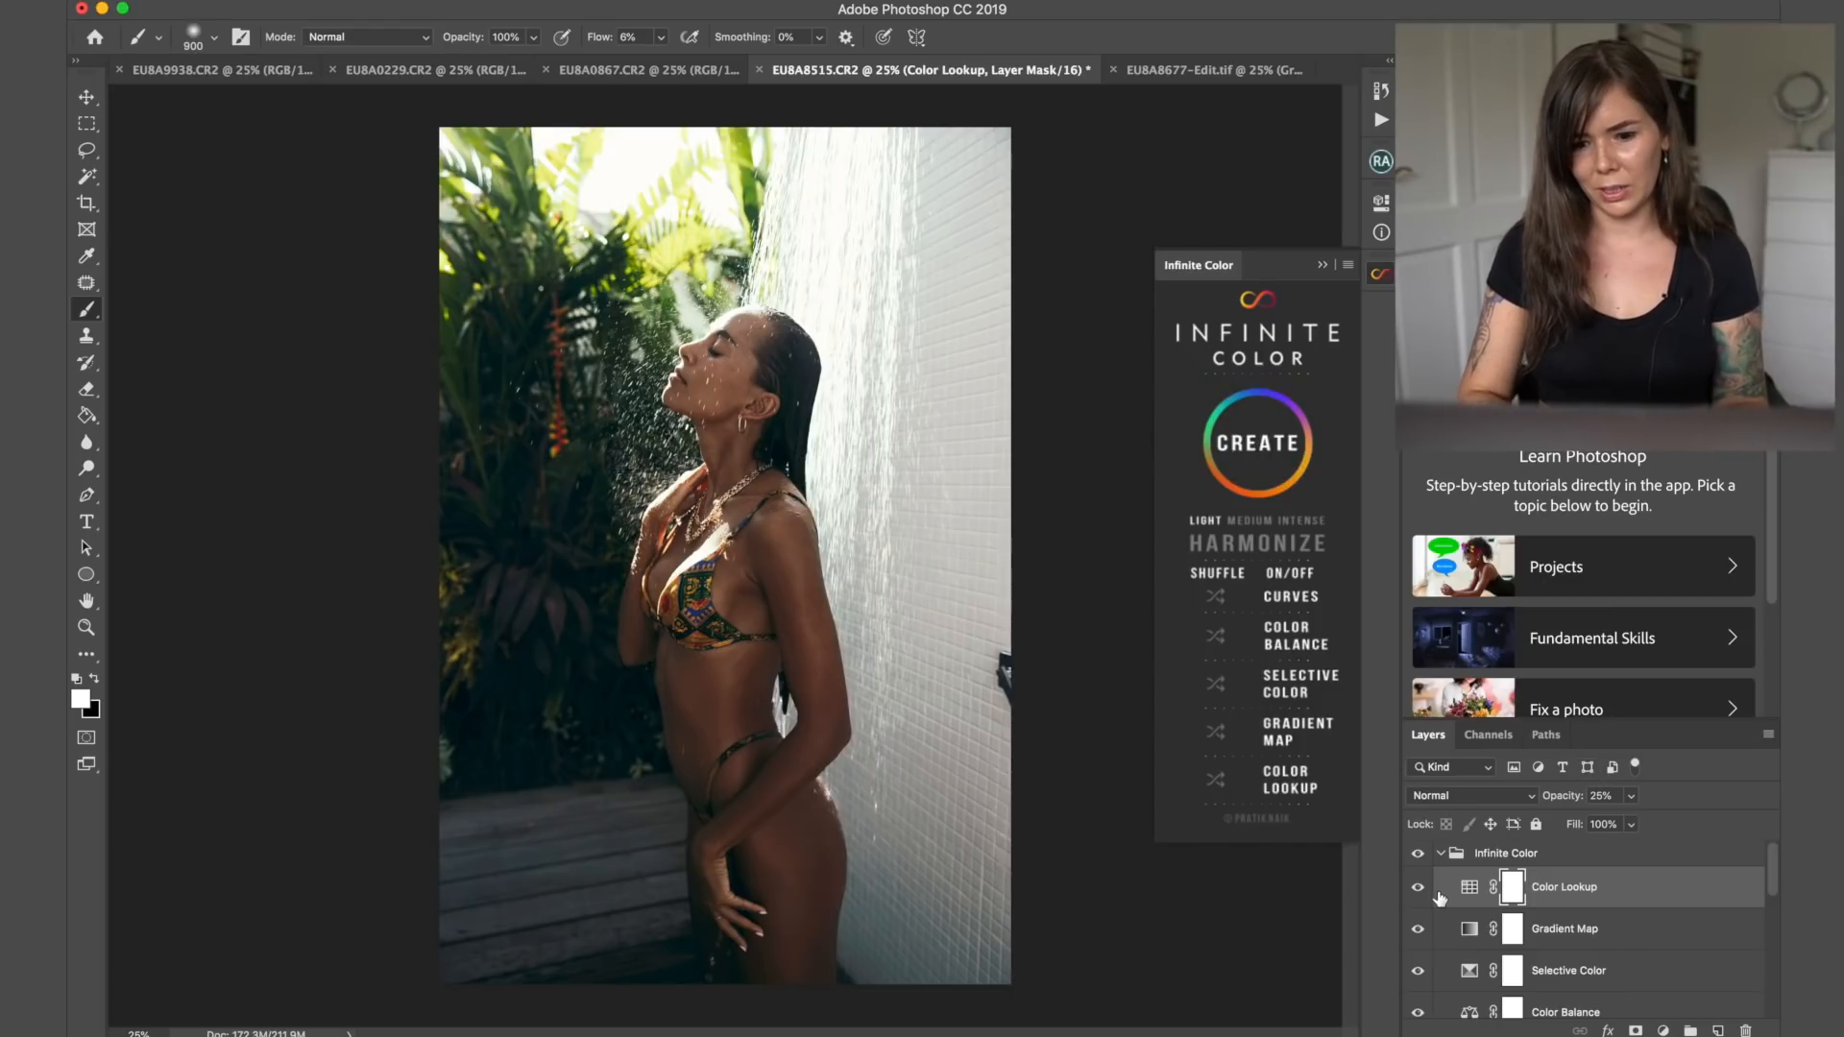
pyautogui.click(1418, 852)
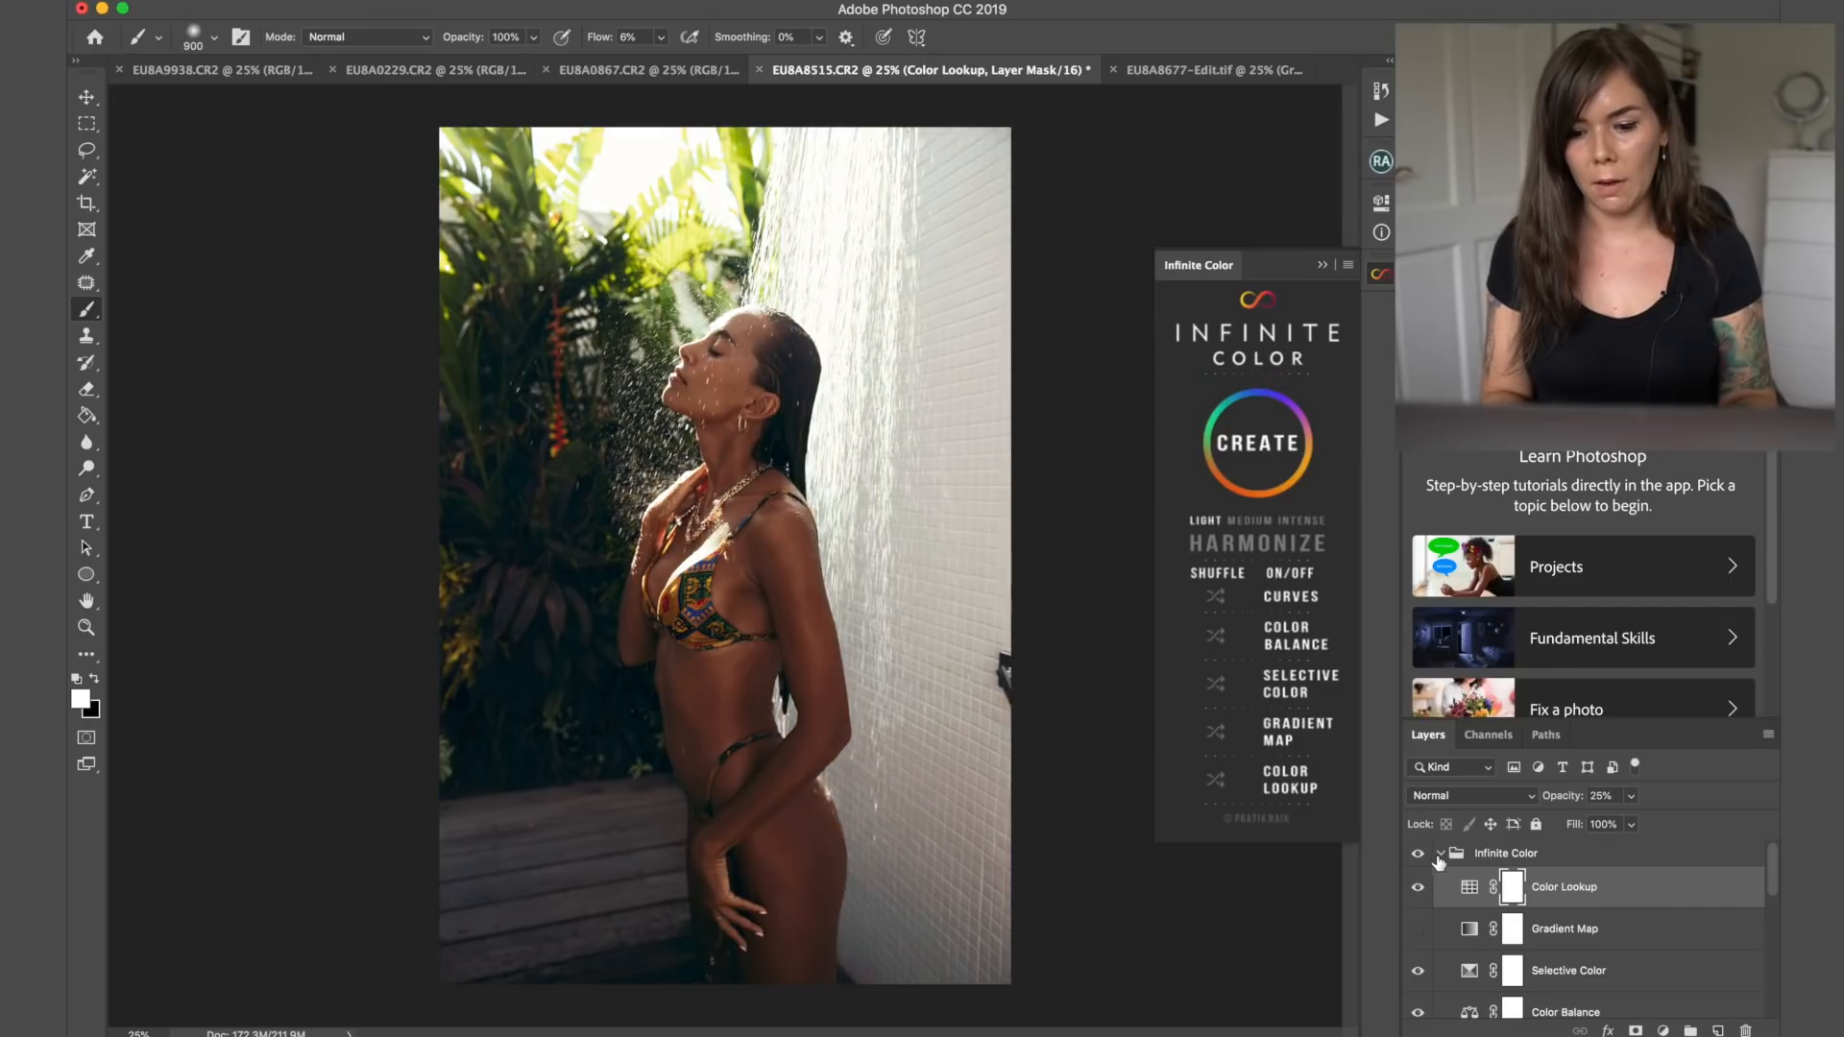
pyautogui.click(653, 69)
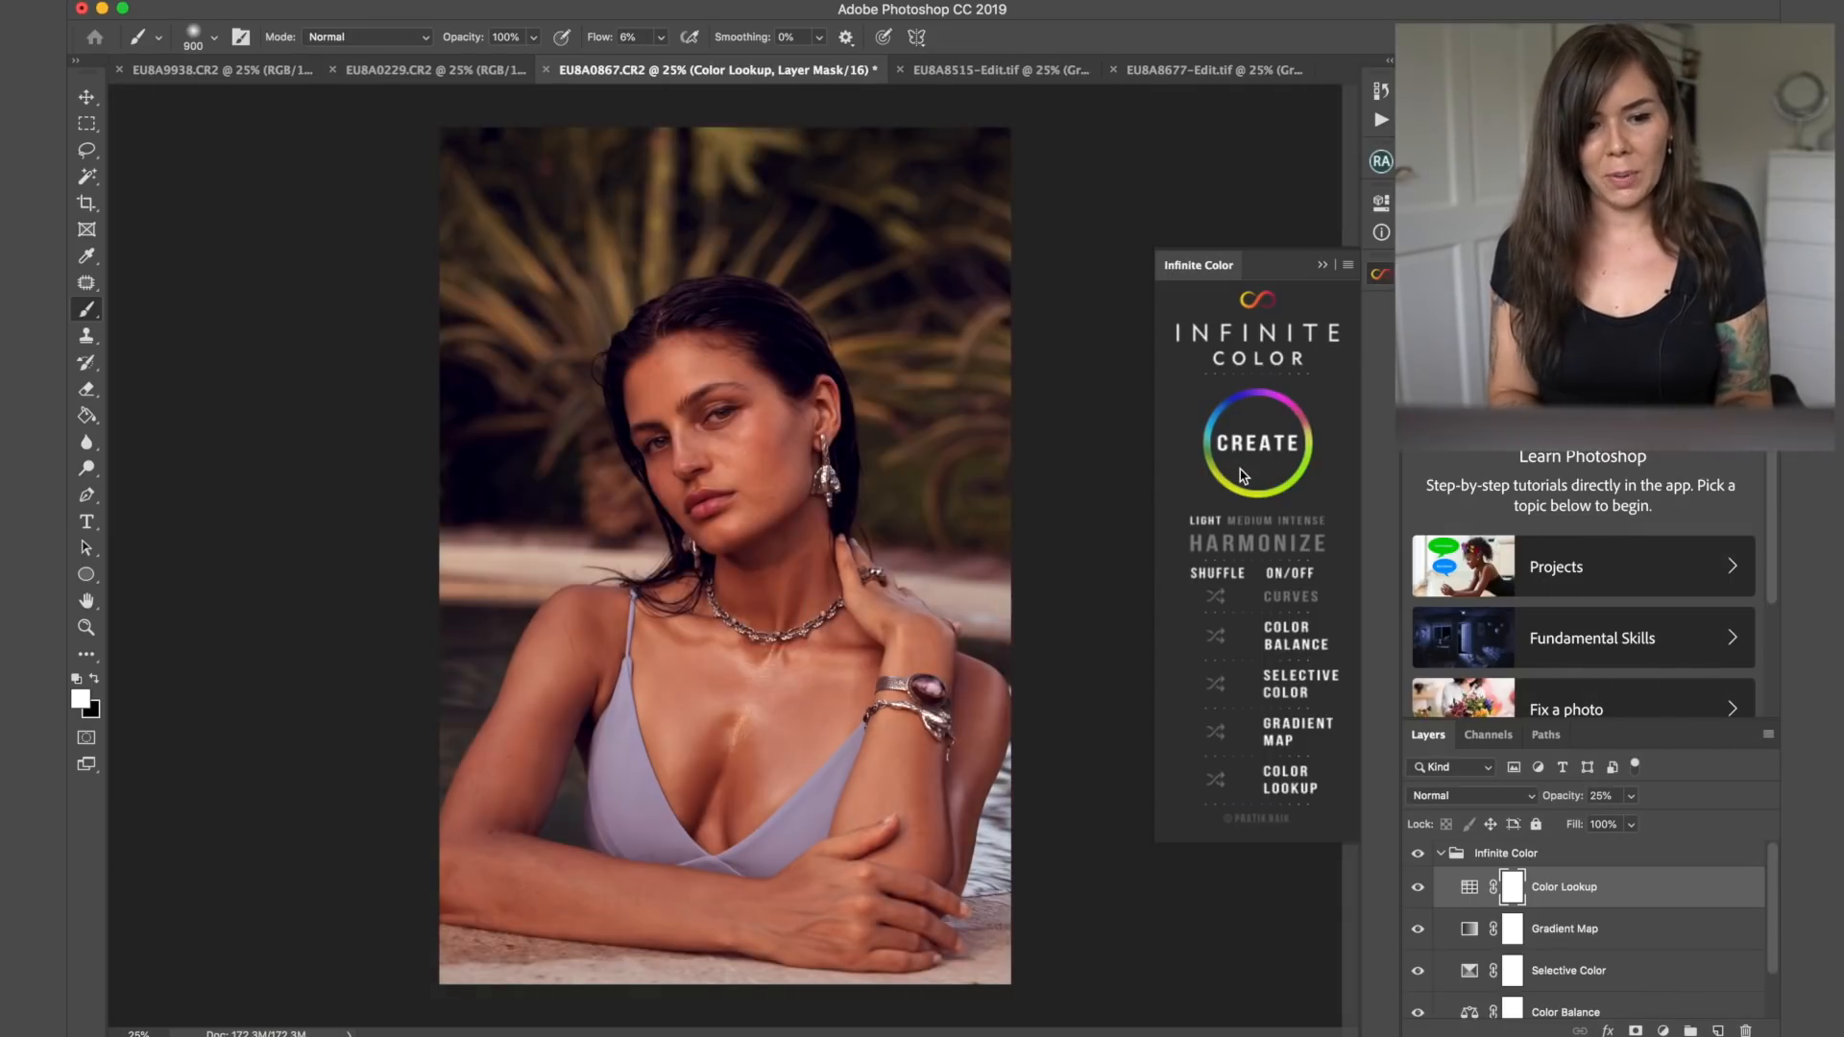
# - Regenerate the poolside portrait's grade for a greener look and rename its group Background
pyautogui.click(1254, 444)
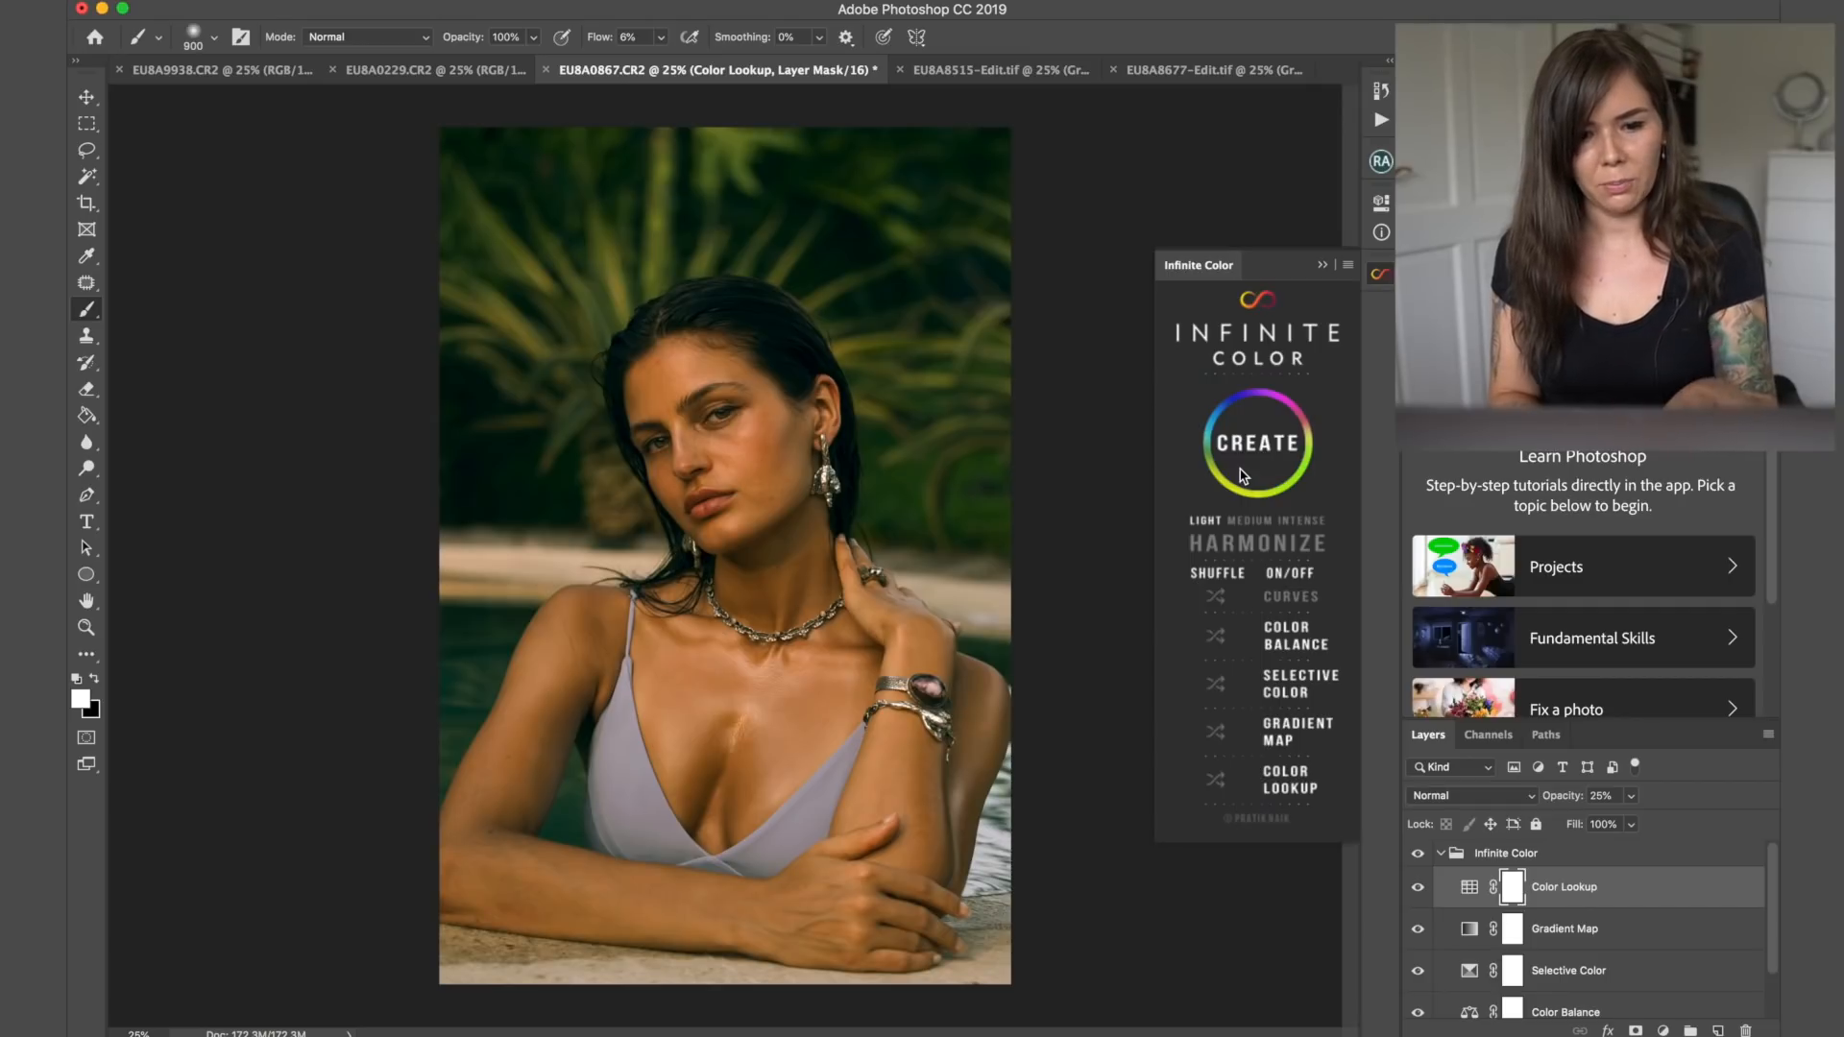
pyautogui.click(1321, 265)
pyautogui.write('Back')
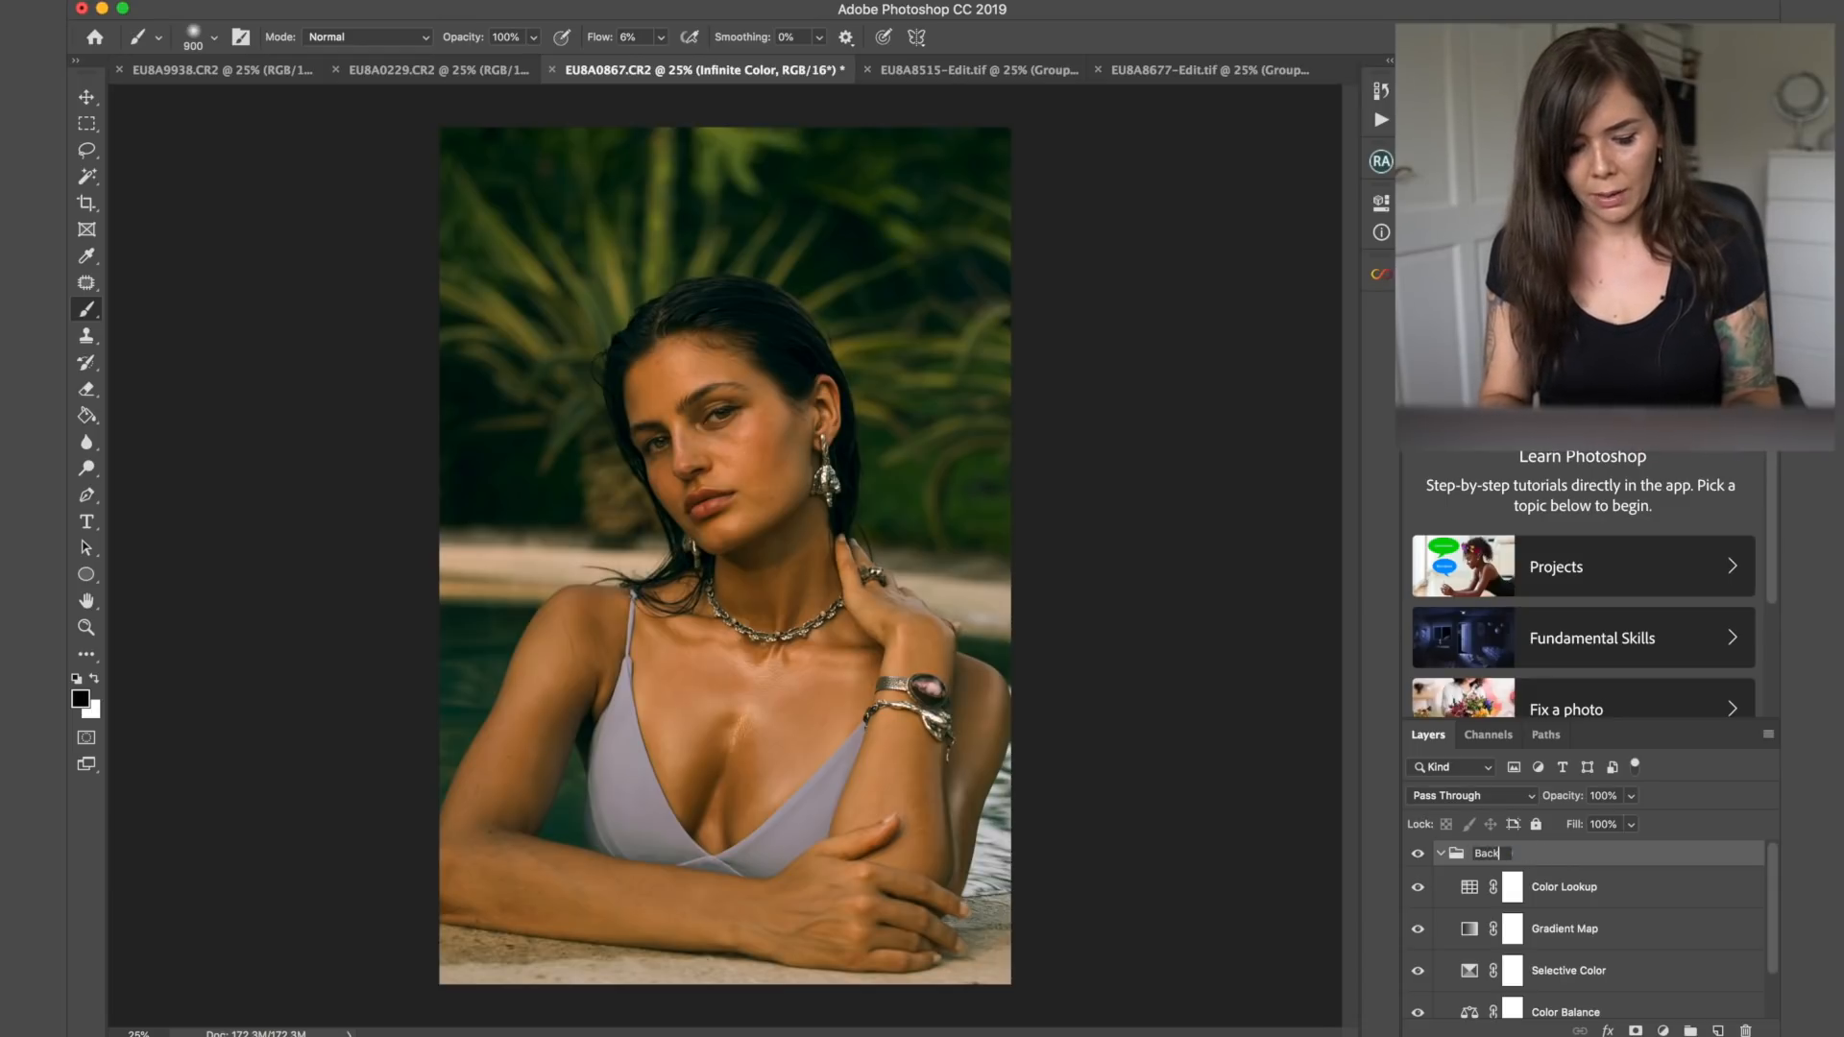
pyautogui.press('Return')
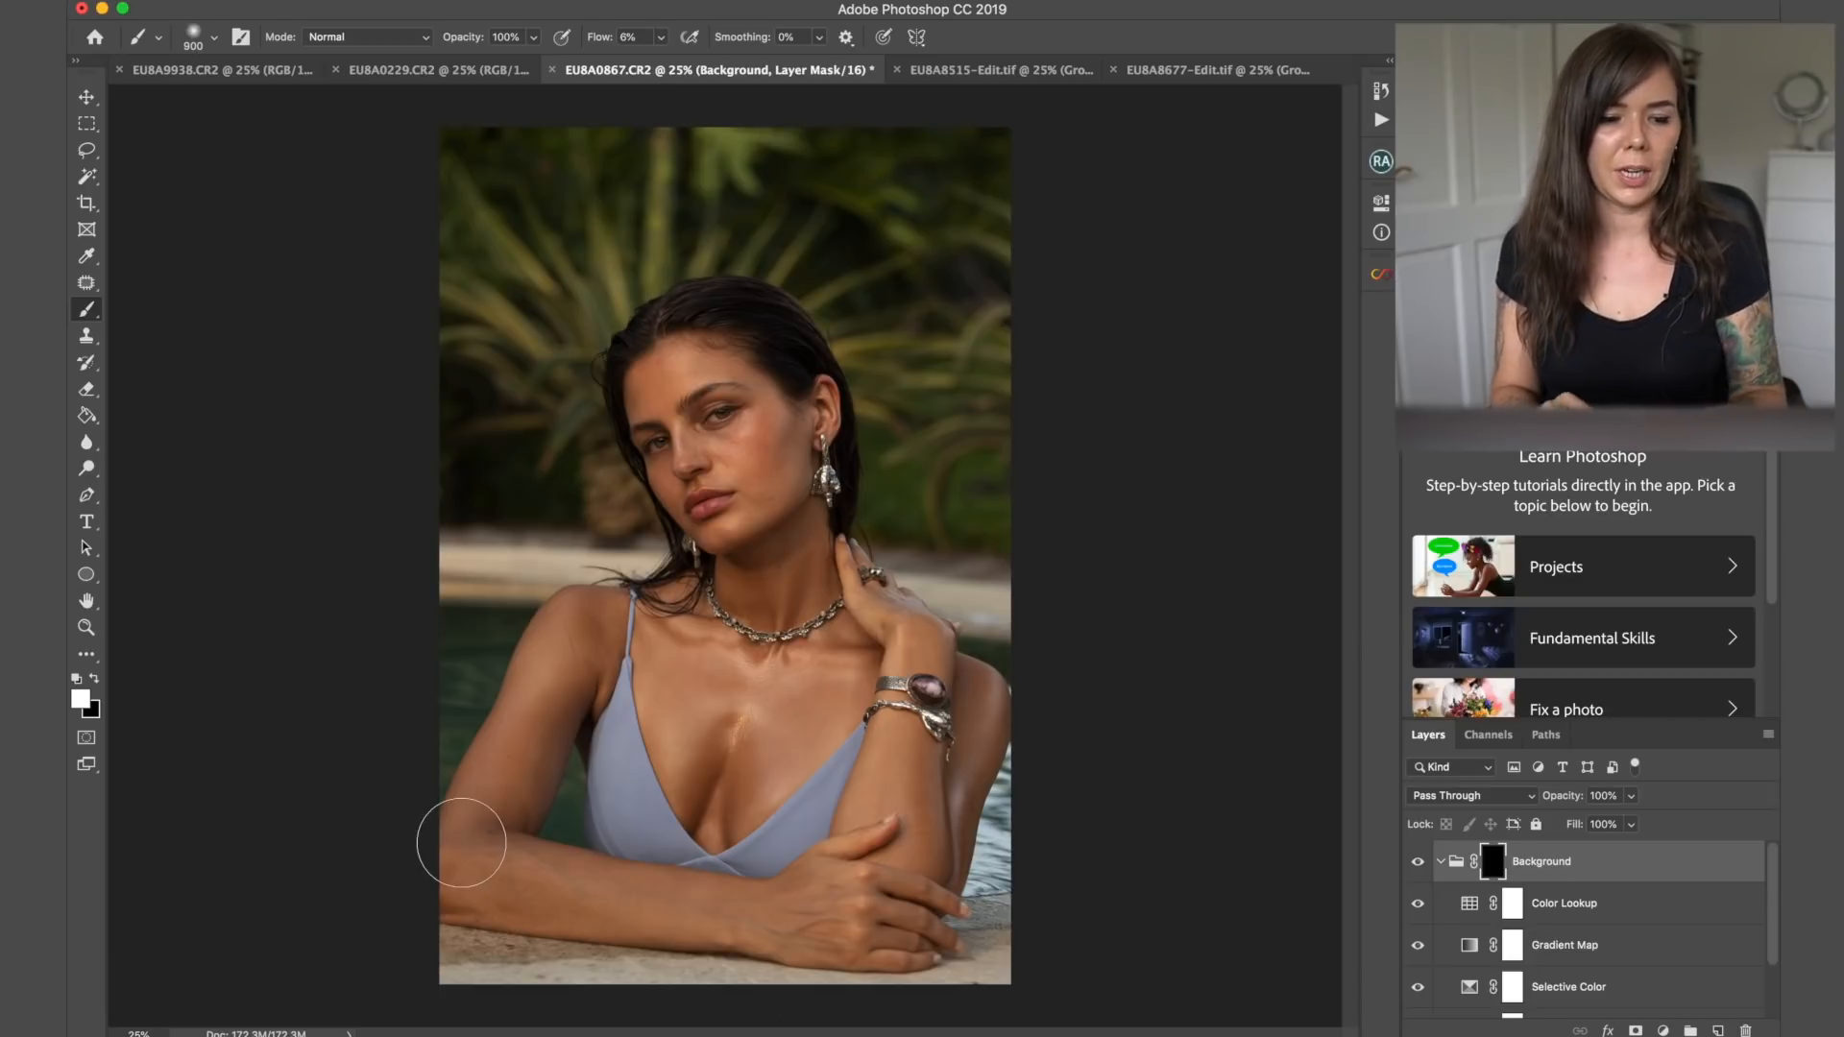
pyautogui.moveTo(577, 448)
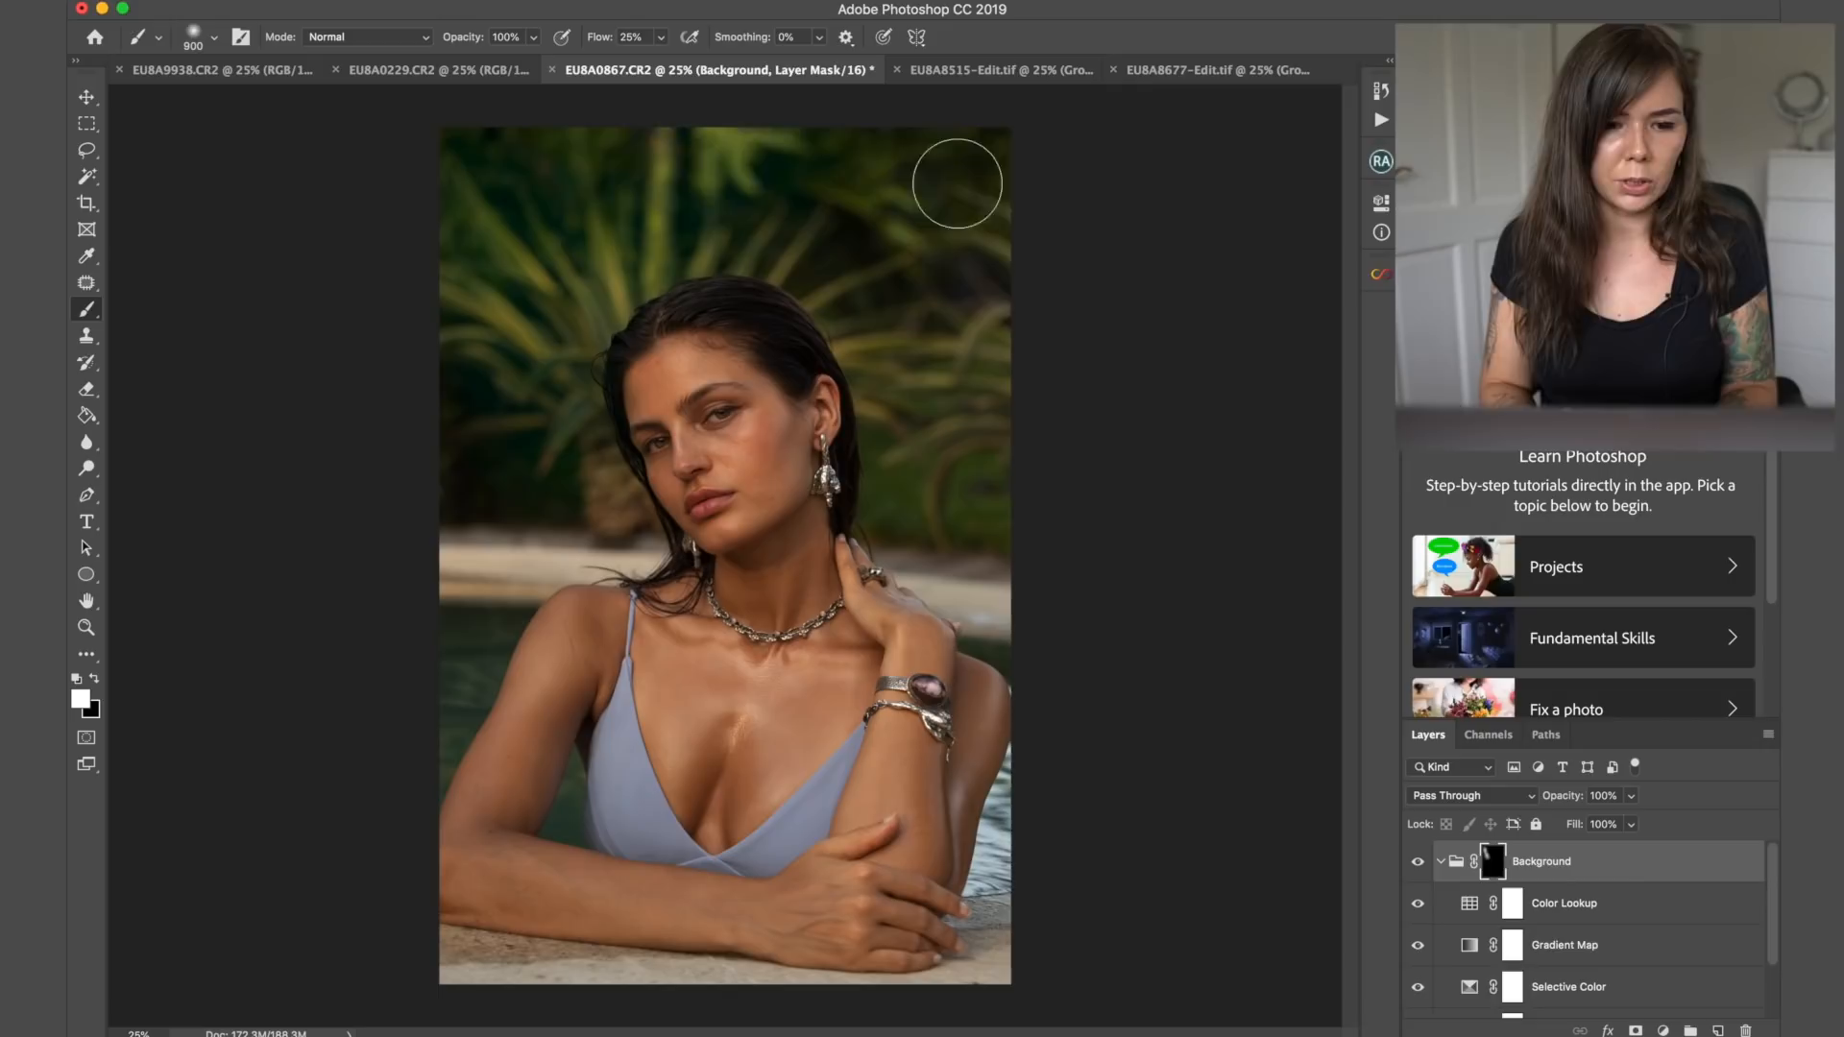
pyautogui.moveTo(923, 515)
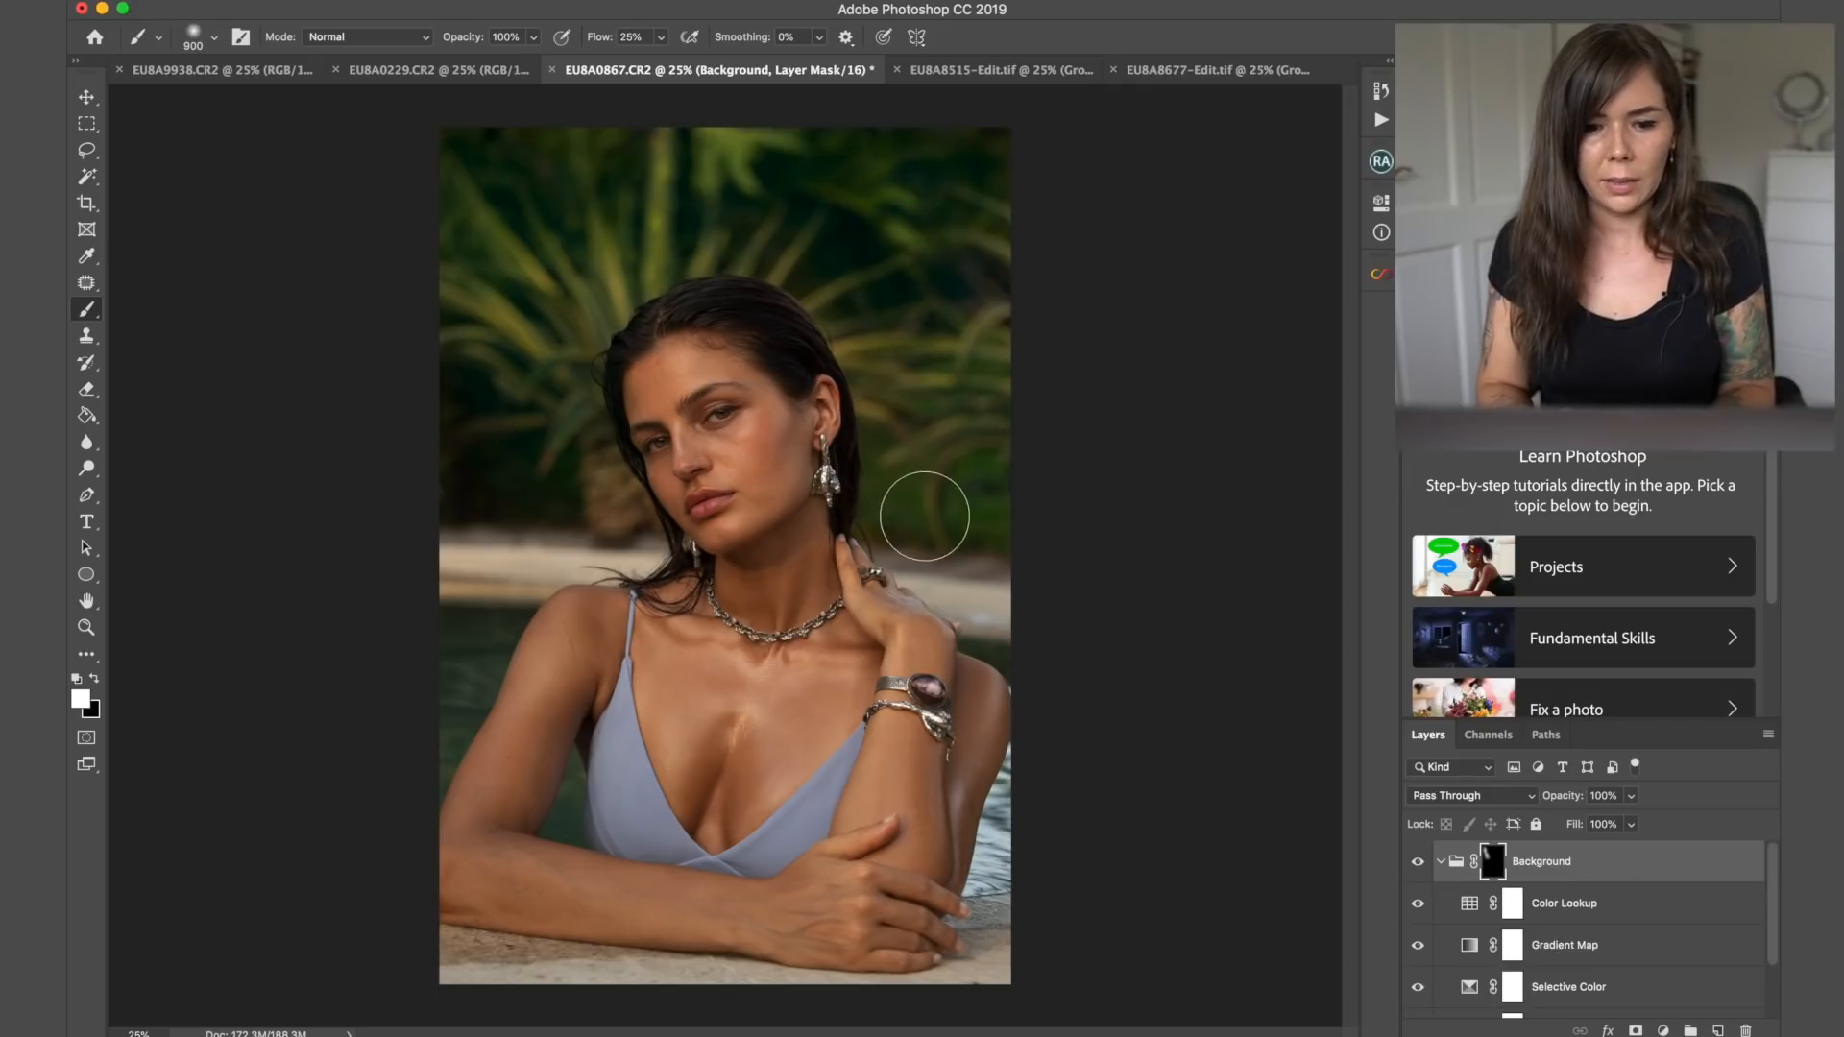
pyautogui.moveTo(778, 205)
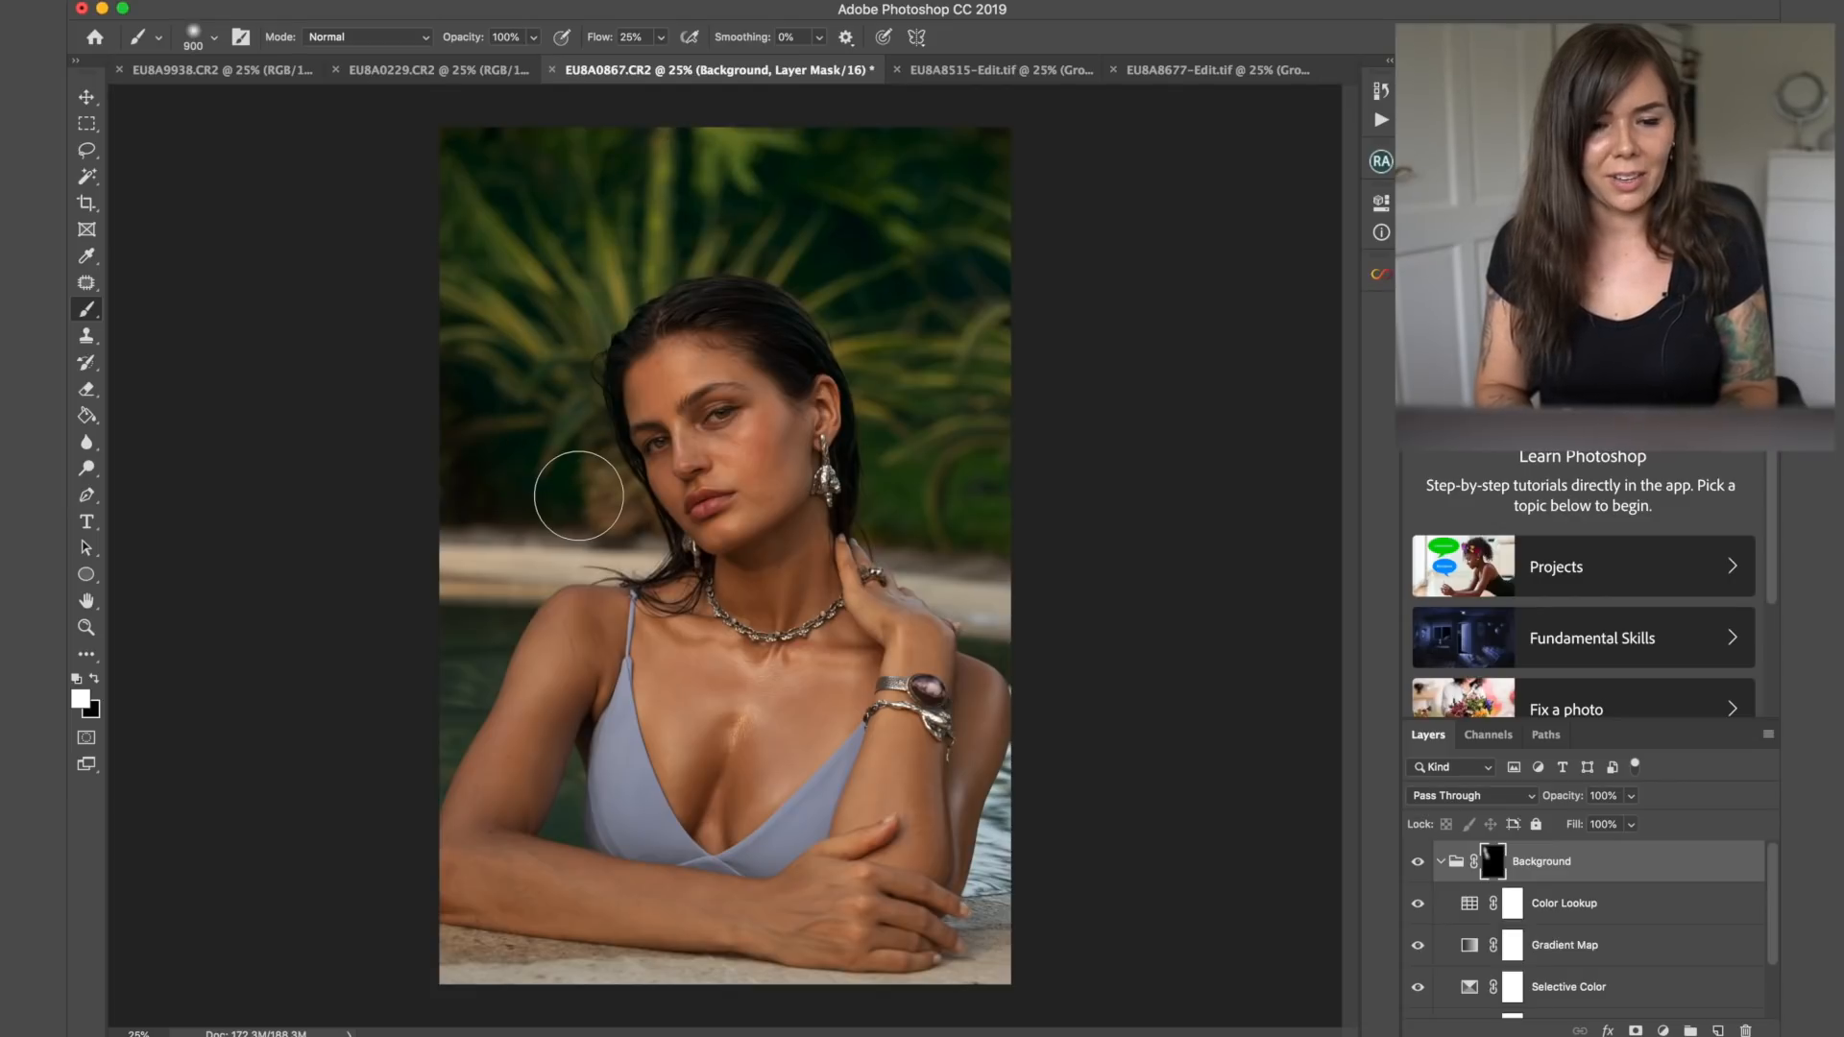
pyautogui.moveTo(536, 493)
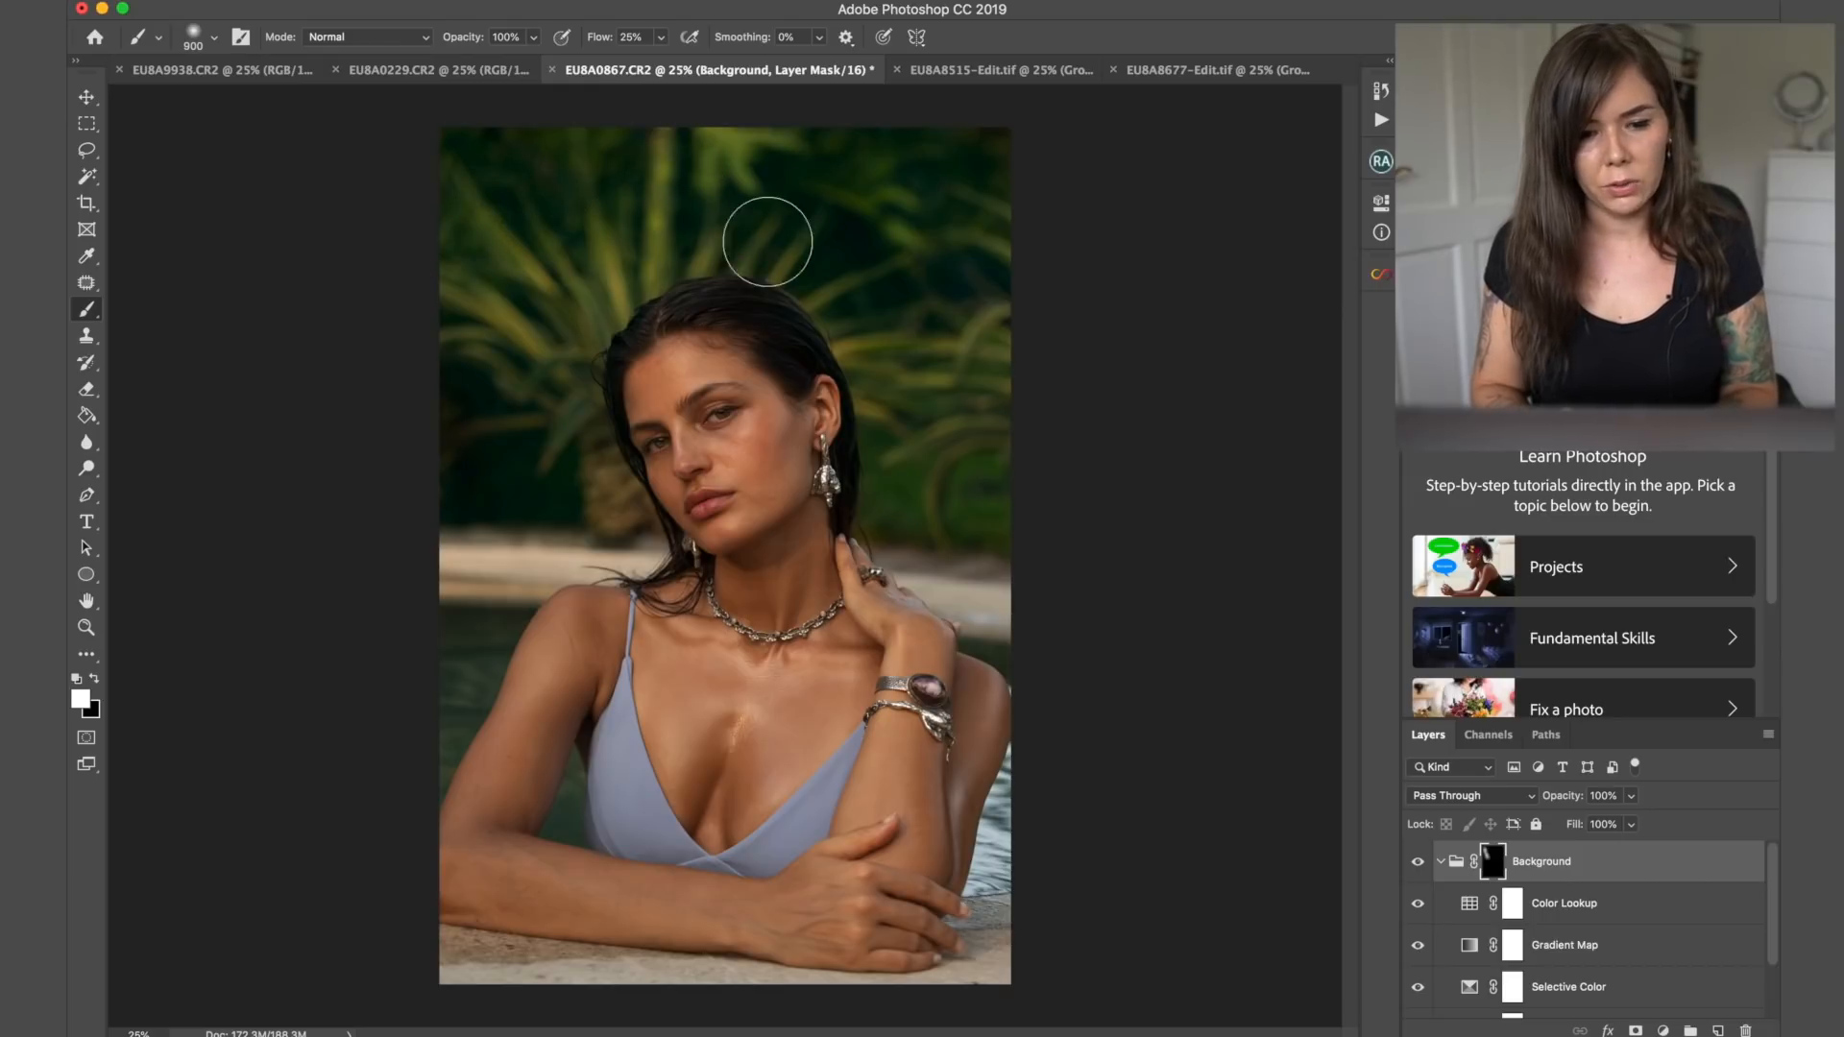
pyautogui.moveTo(1001, 388)
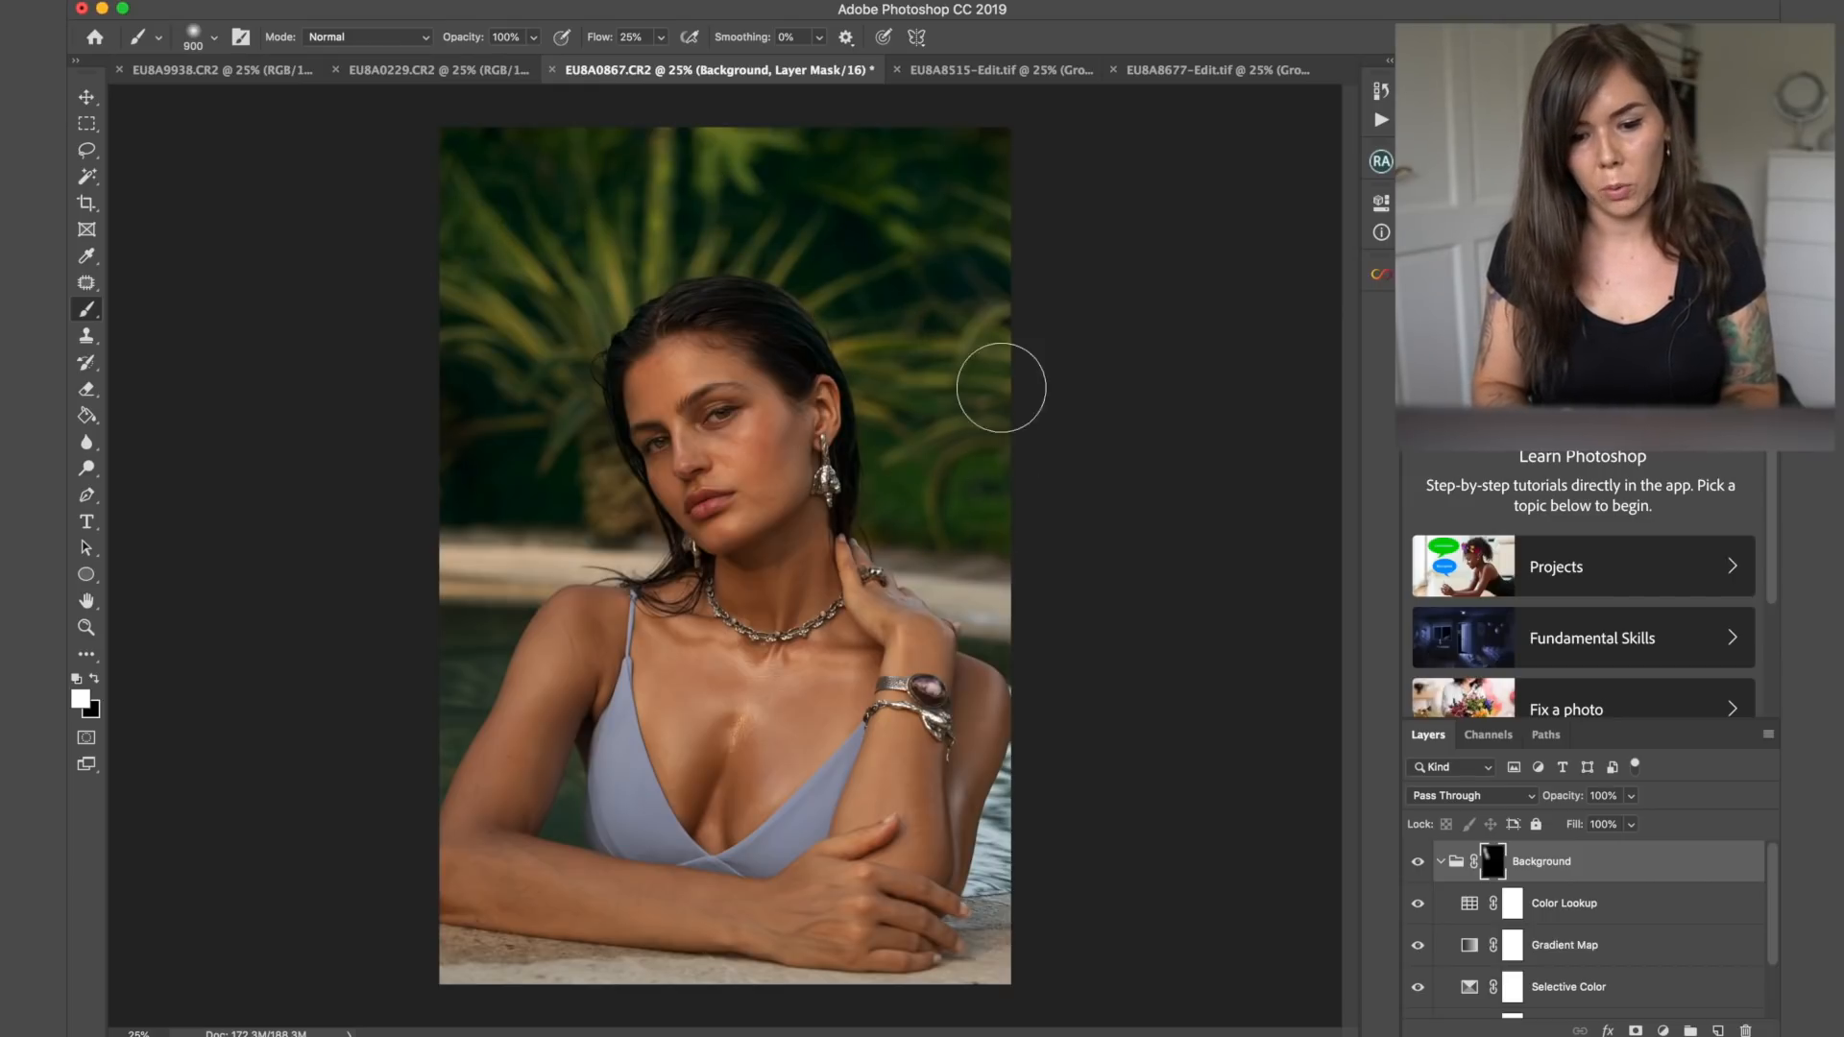
pyautogui.moveTo(624, 188)
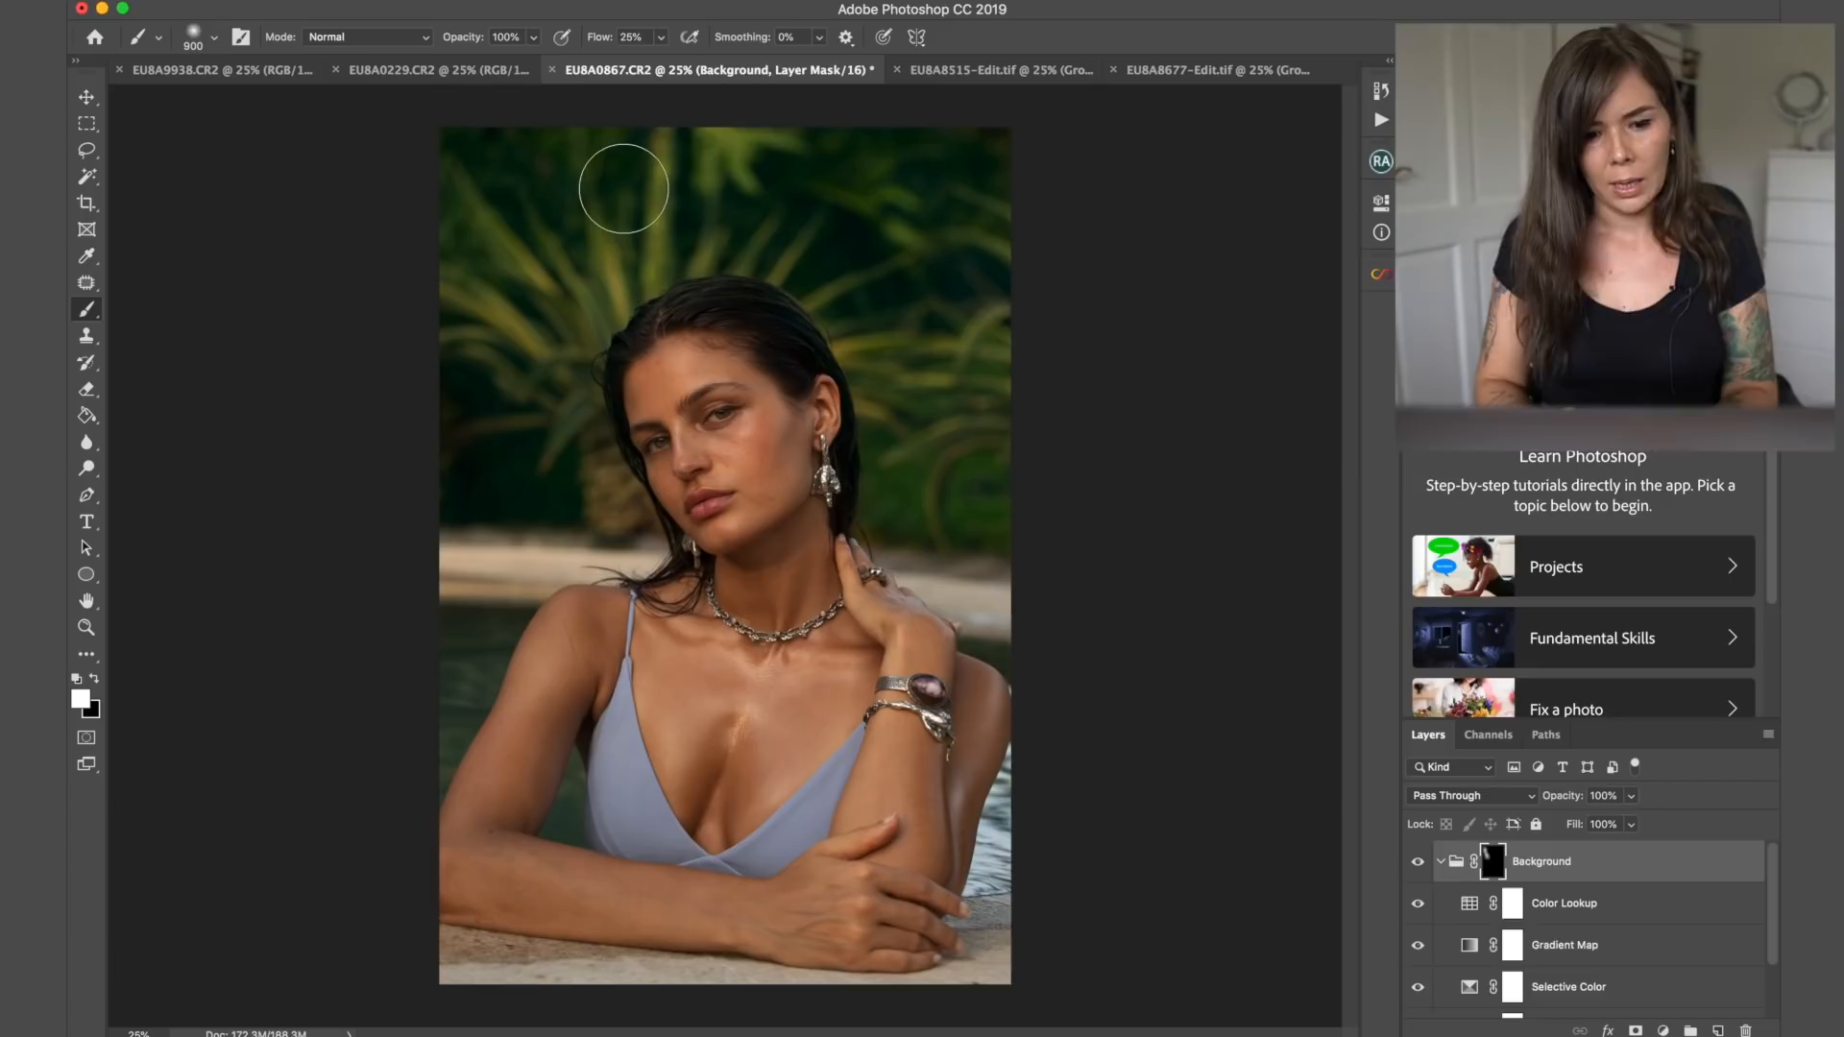
pyautogui.moveTo(563, 467)
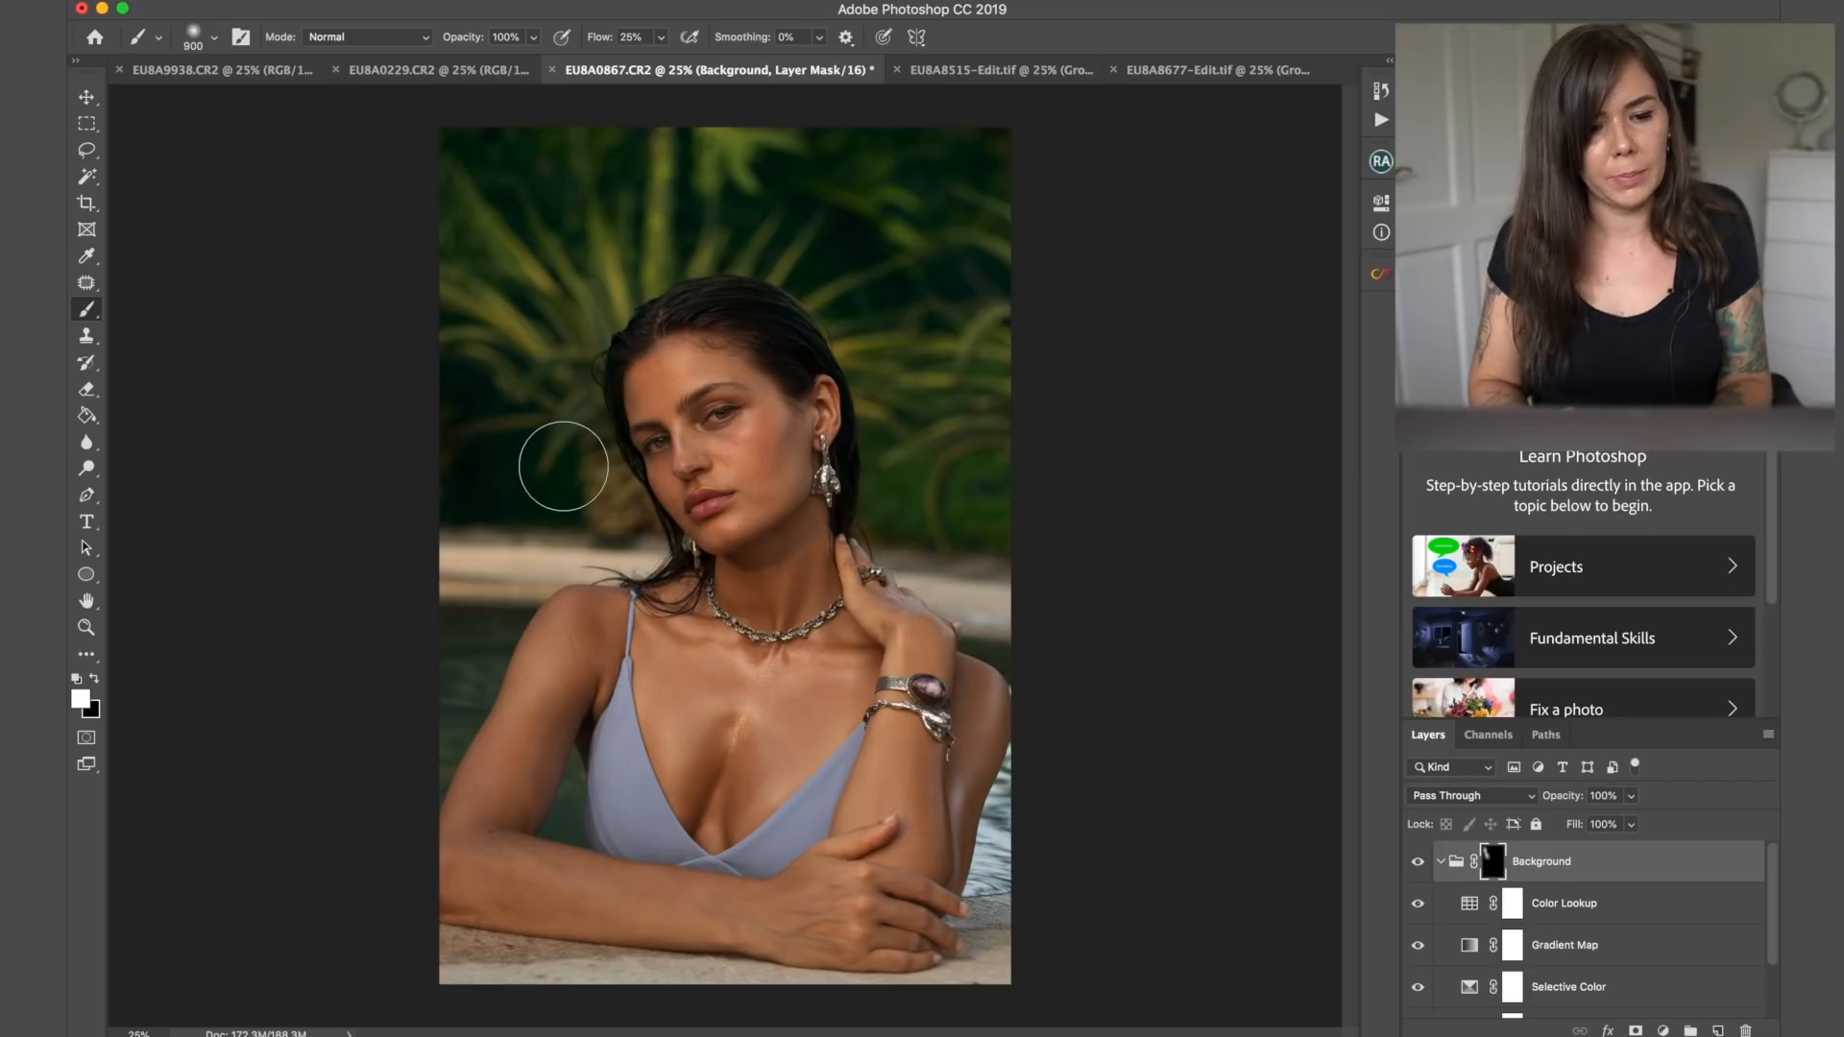
# - Generate a new Infinite Color grade group, which adds a reddish cast over the portrait
pyautogui.click(1254, 444)
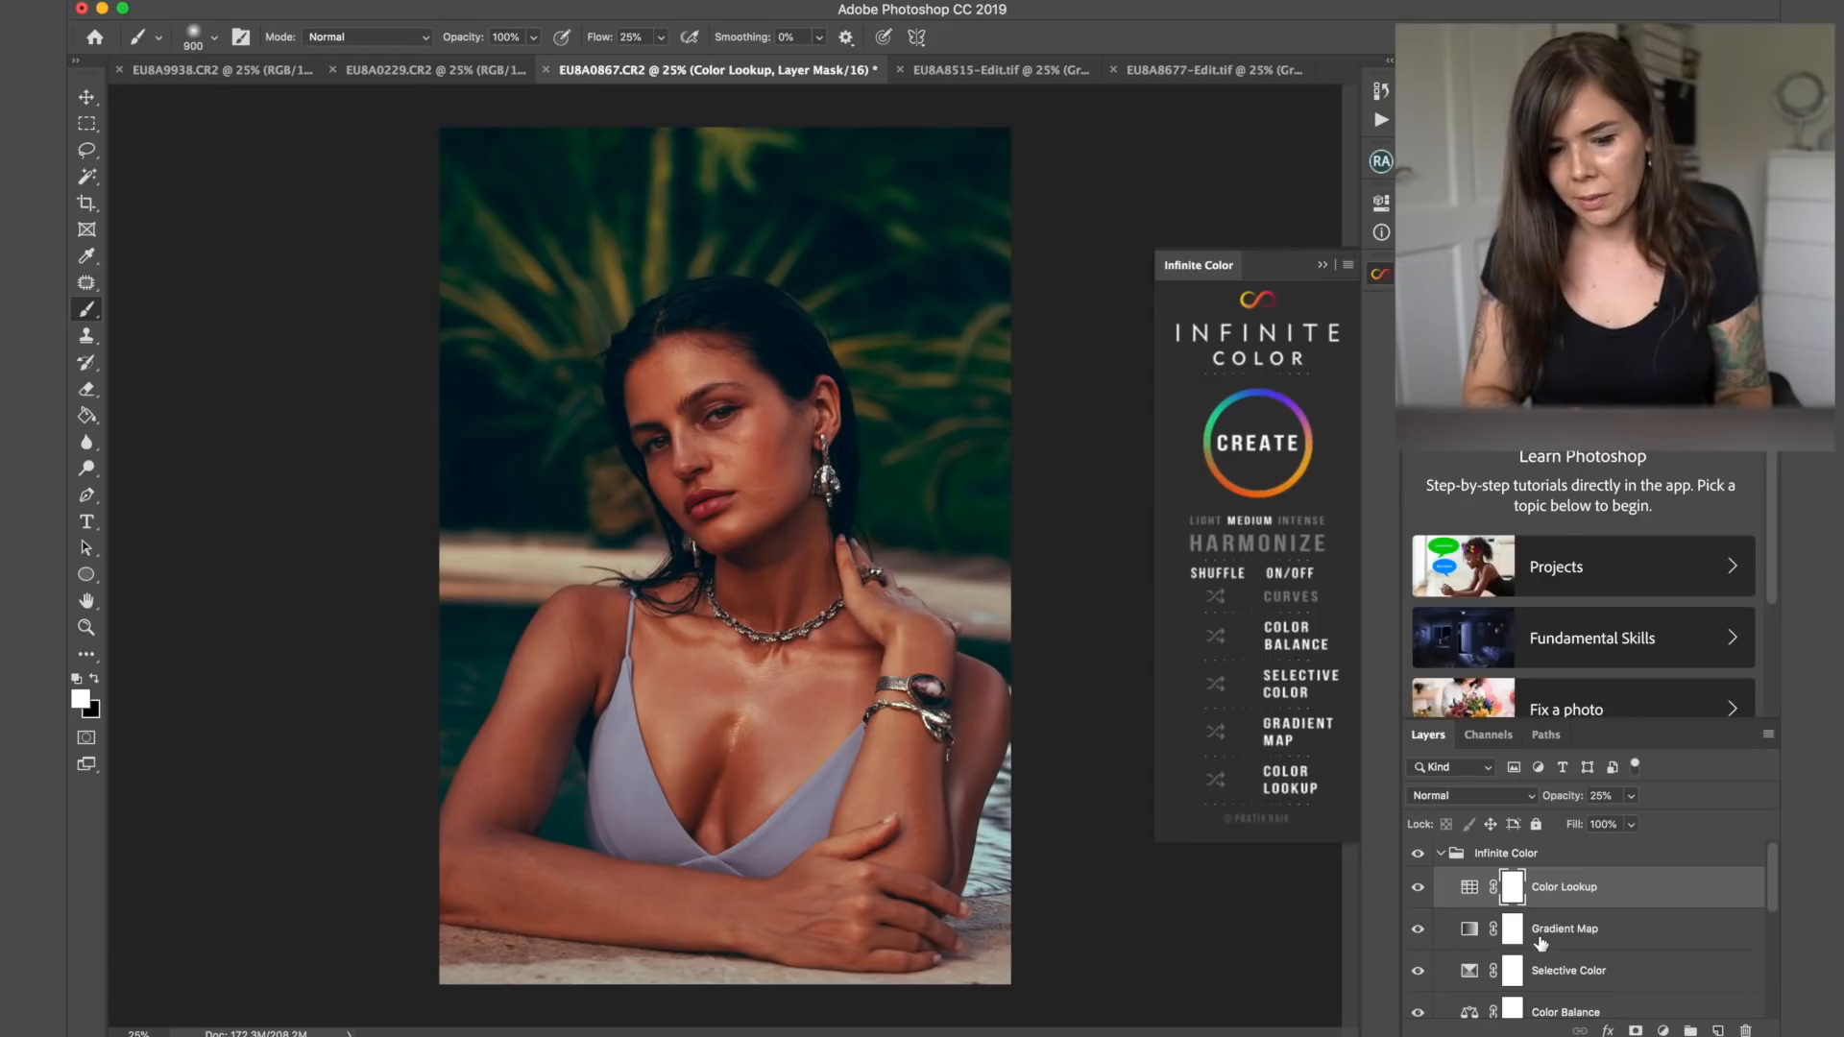
# - Select the new Infinite Color group and compare it with and without its Selective Color layer
pyautogui.click(1506, 853)
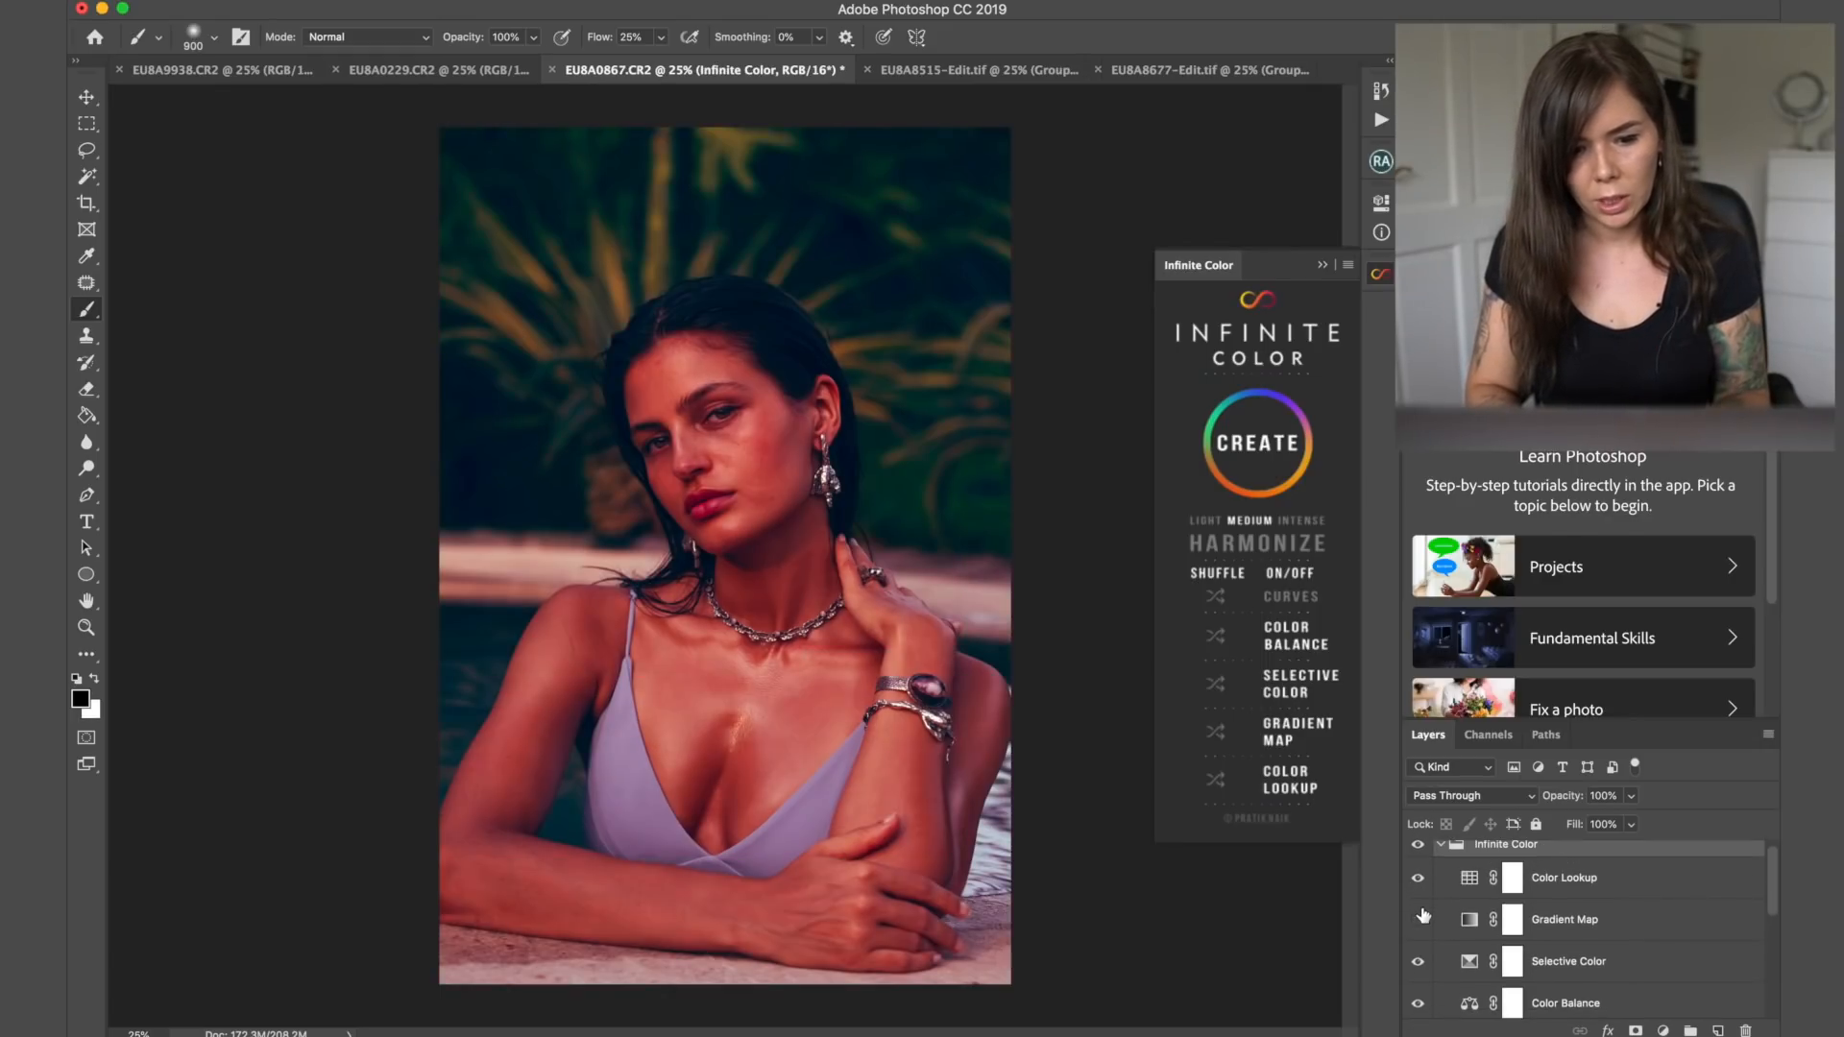
pyautogui.click(1418, 920)
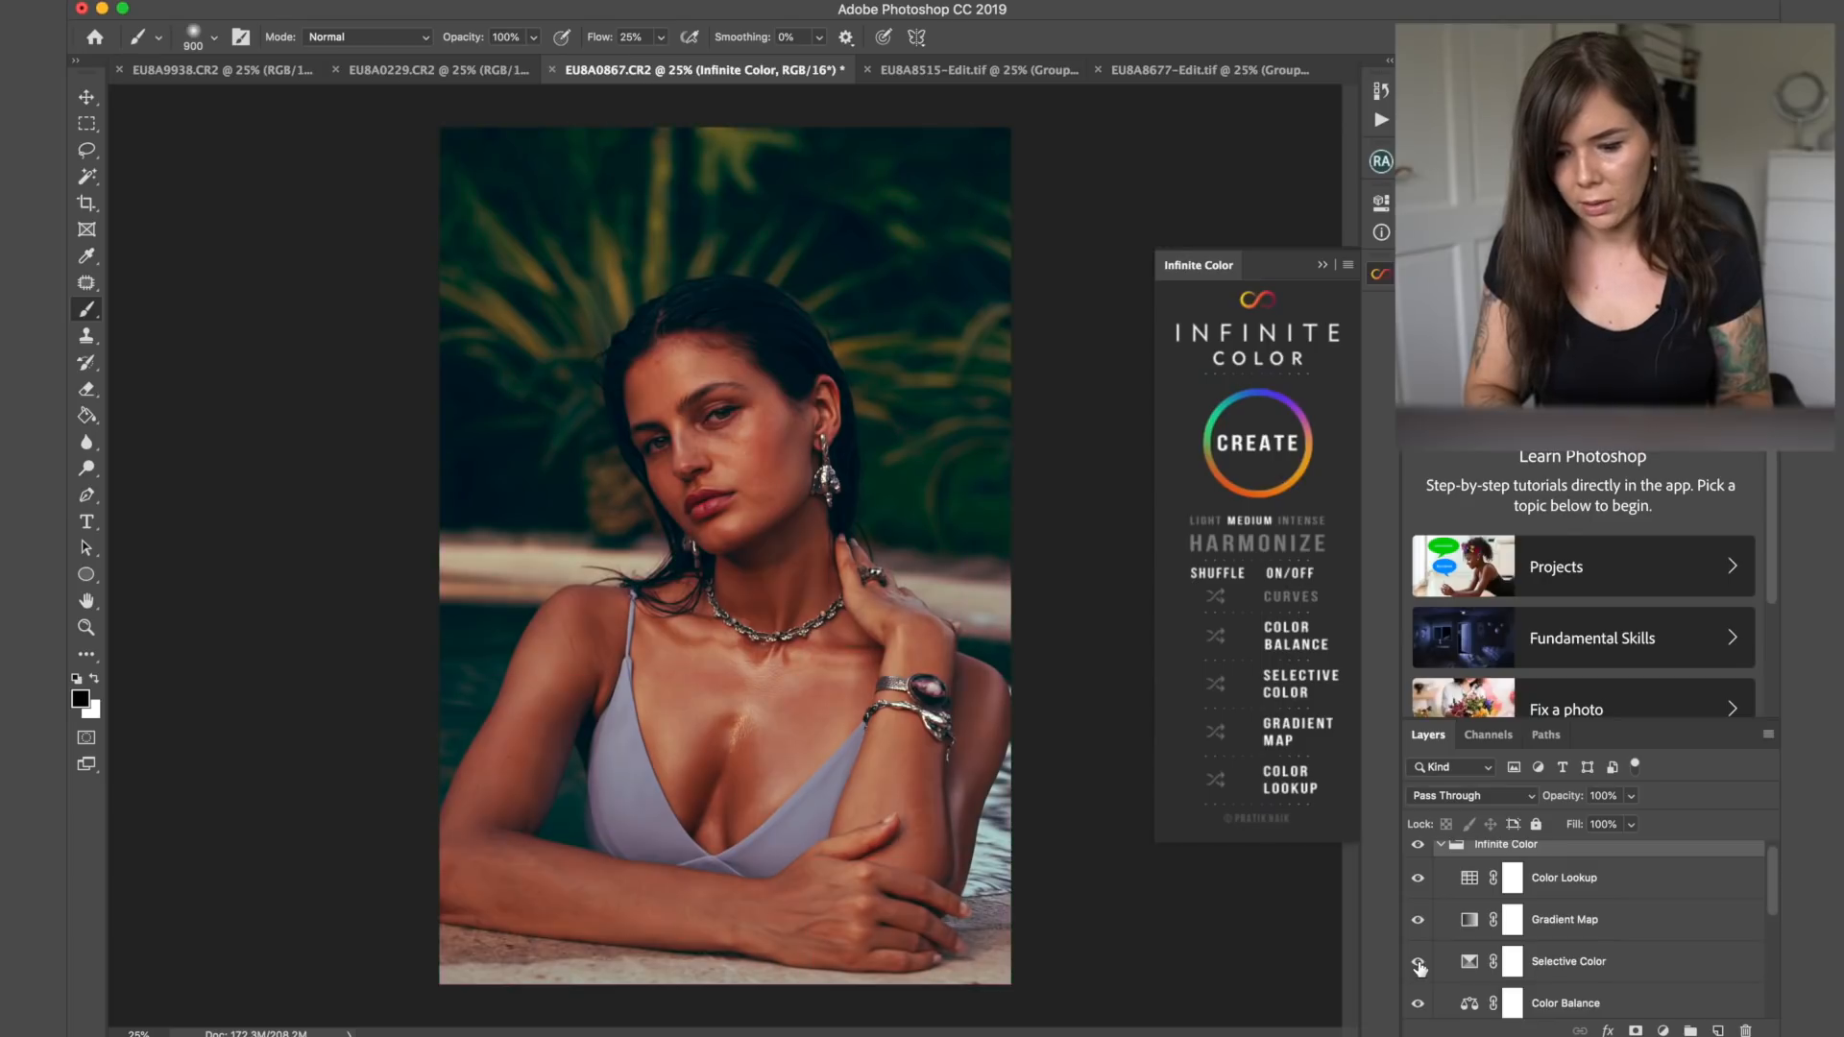
pyautogui.click(1418, 964)
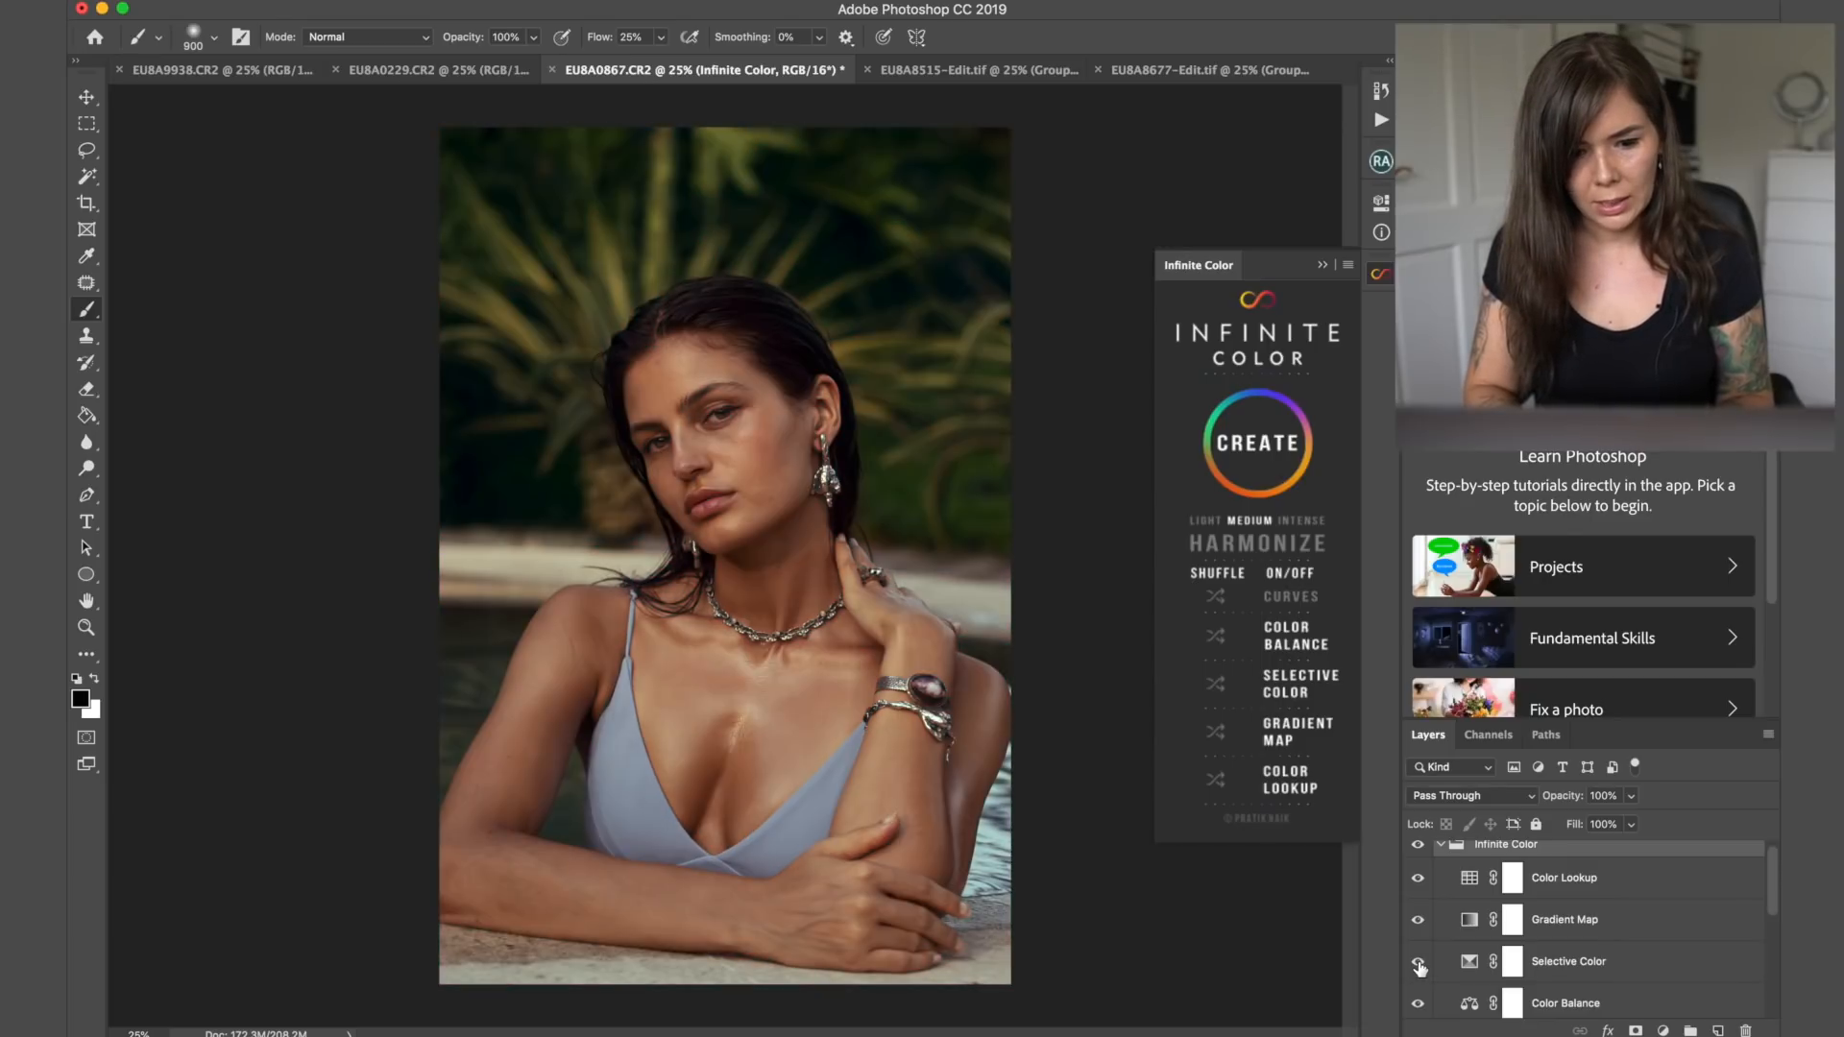
pyautogui.click(1418, 964)
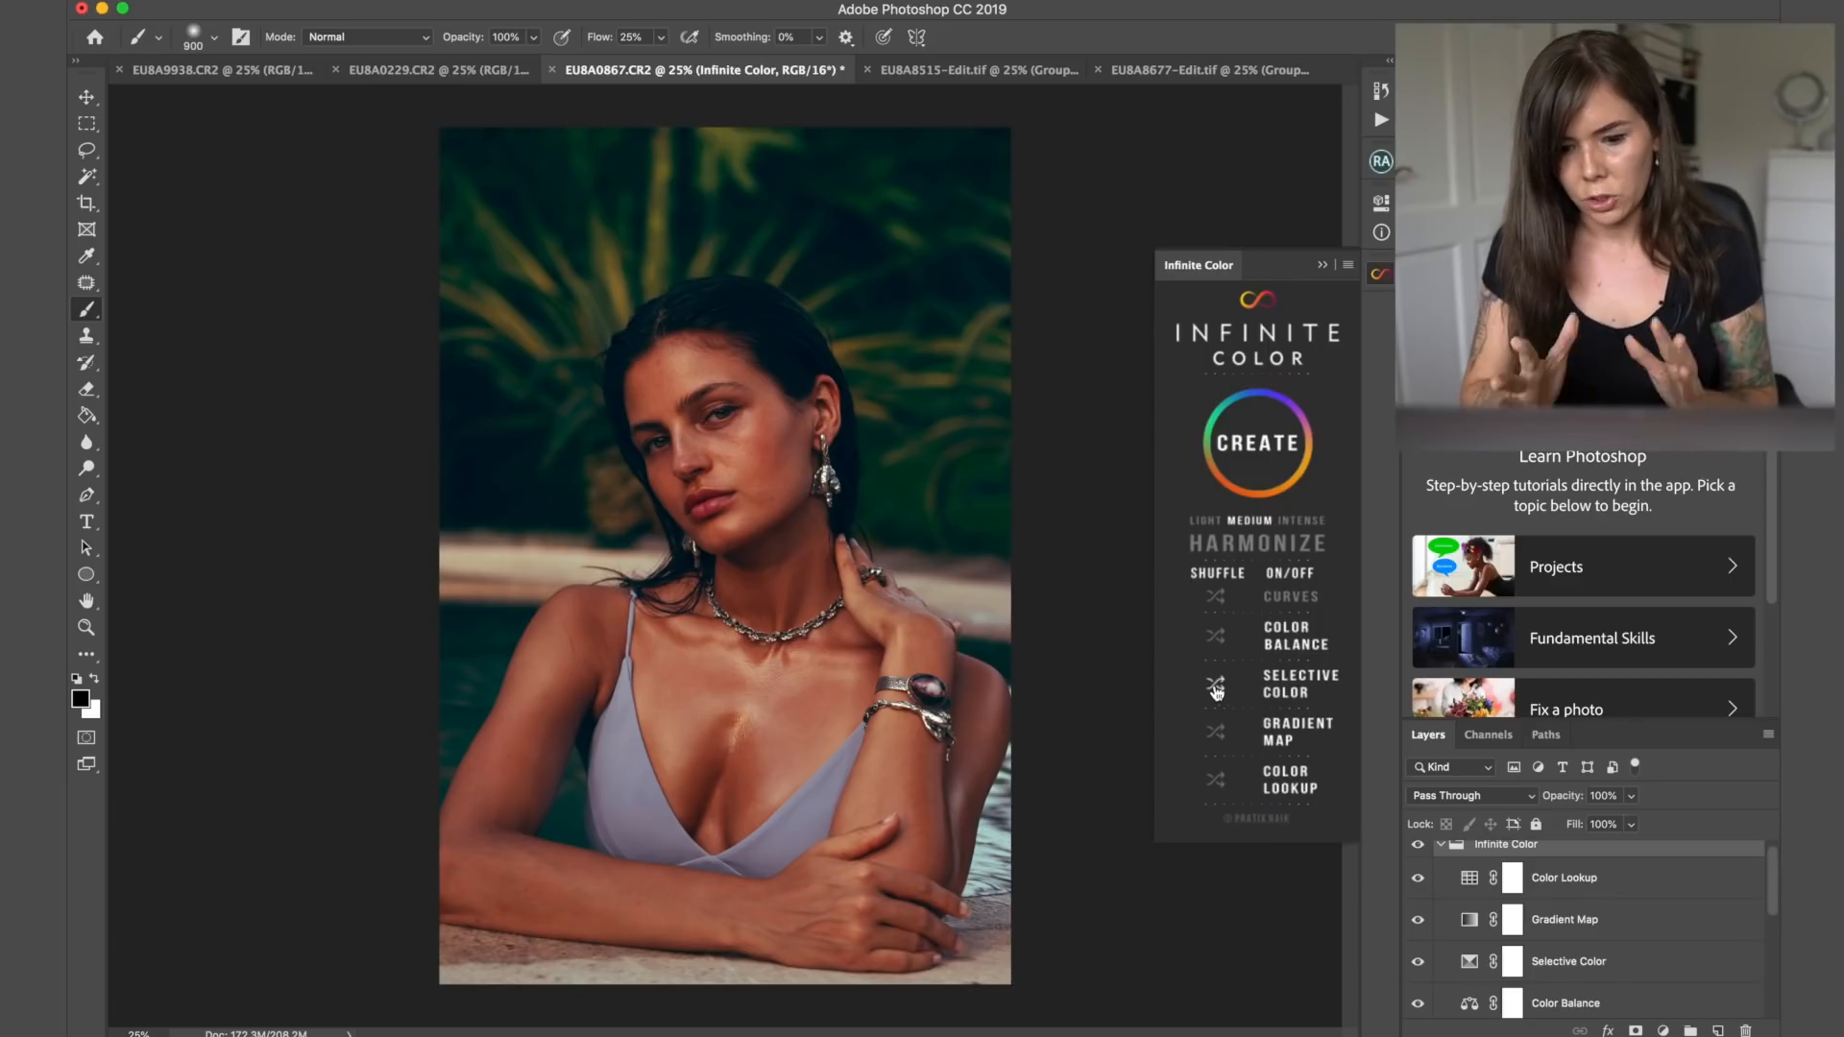
# - Reshuffle the Selective Color part into a cooler grade and collapse the Infinite Color panel
pyautogui.click(1567, 961)
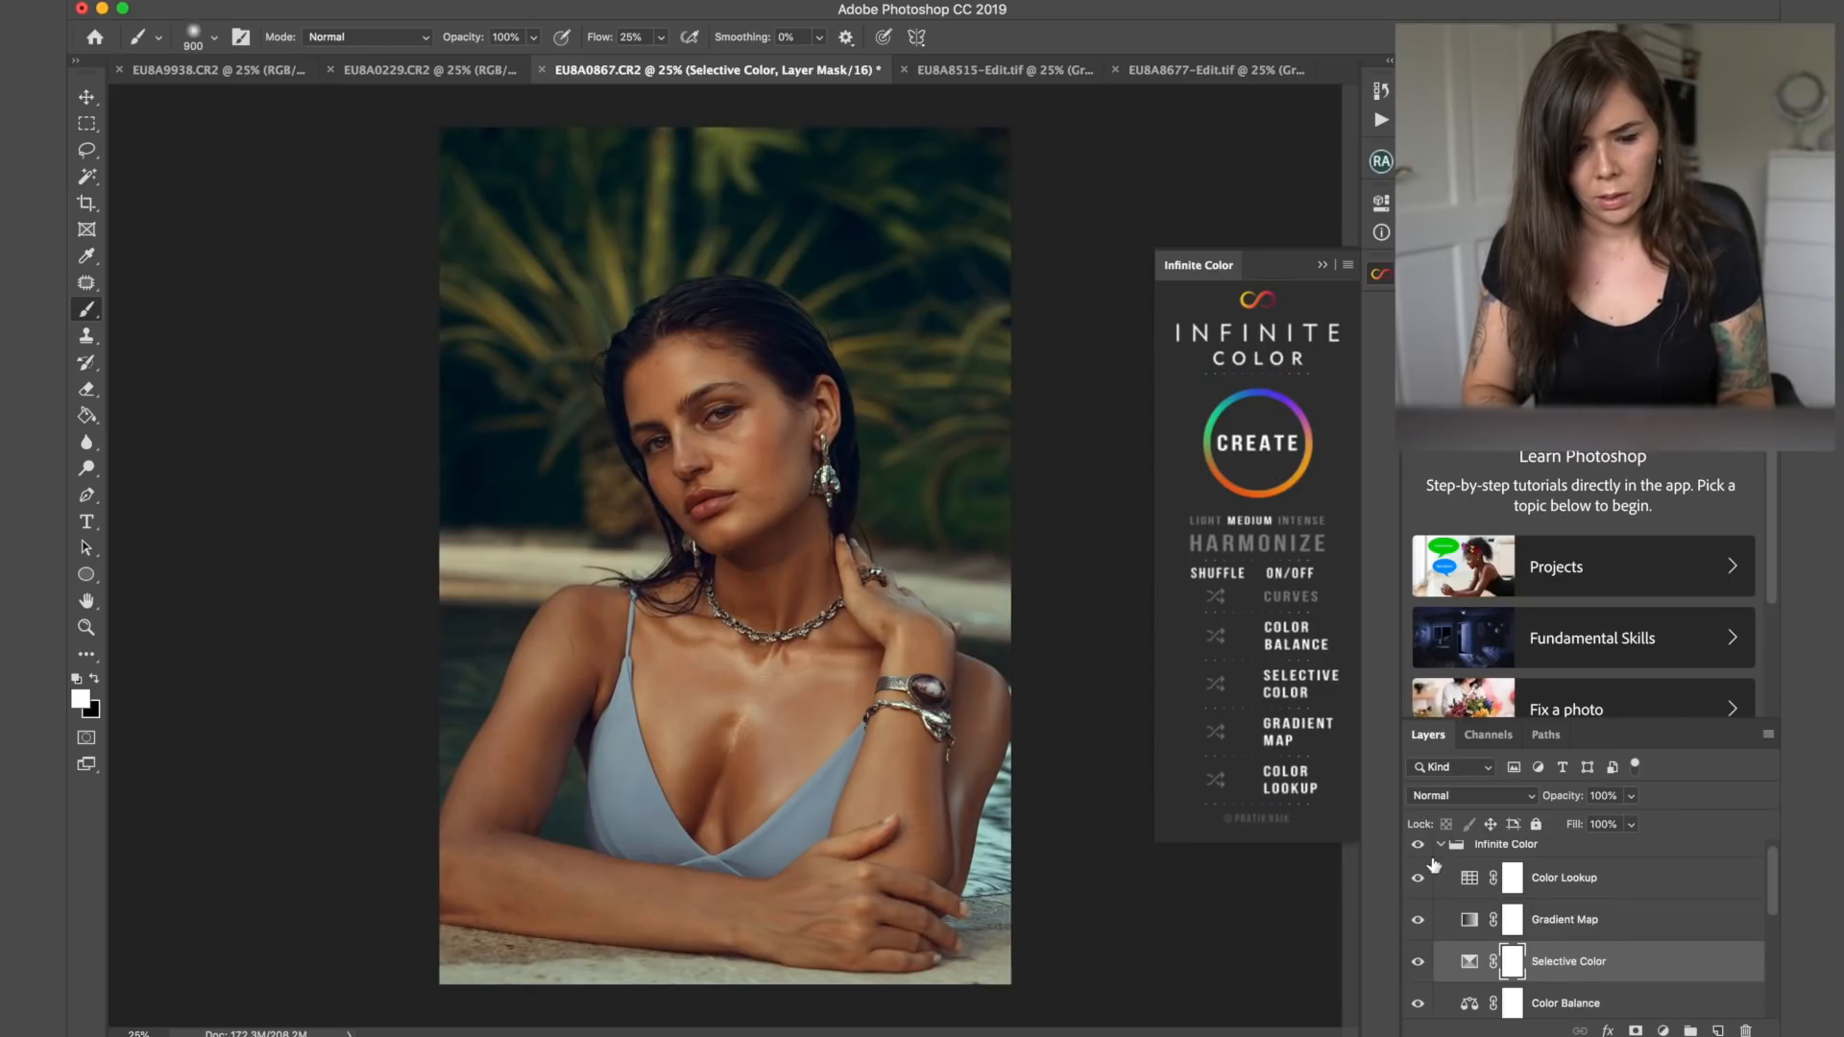
pyautogui.click(1417, 845)
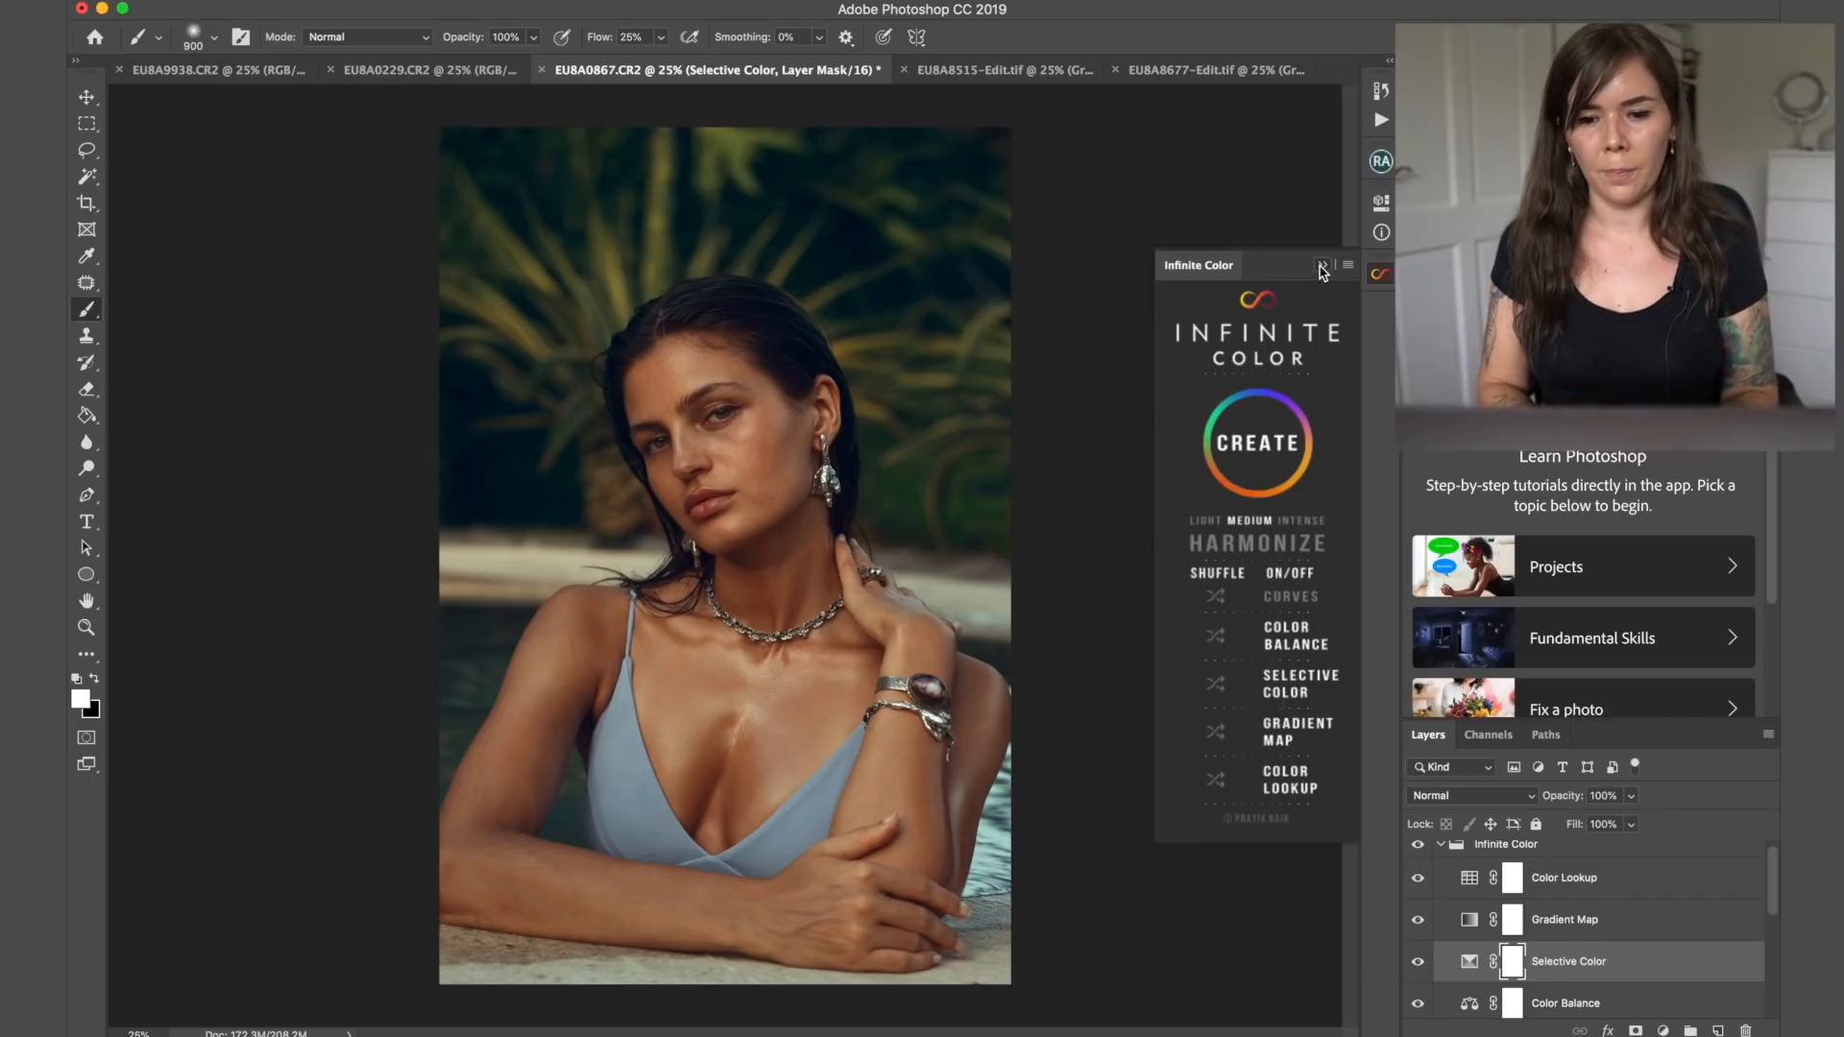
pyautogui.click(1322, 266)
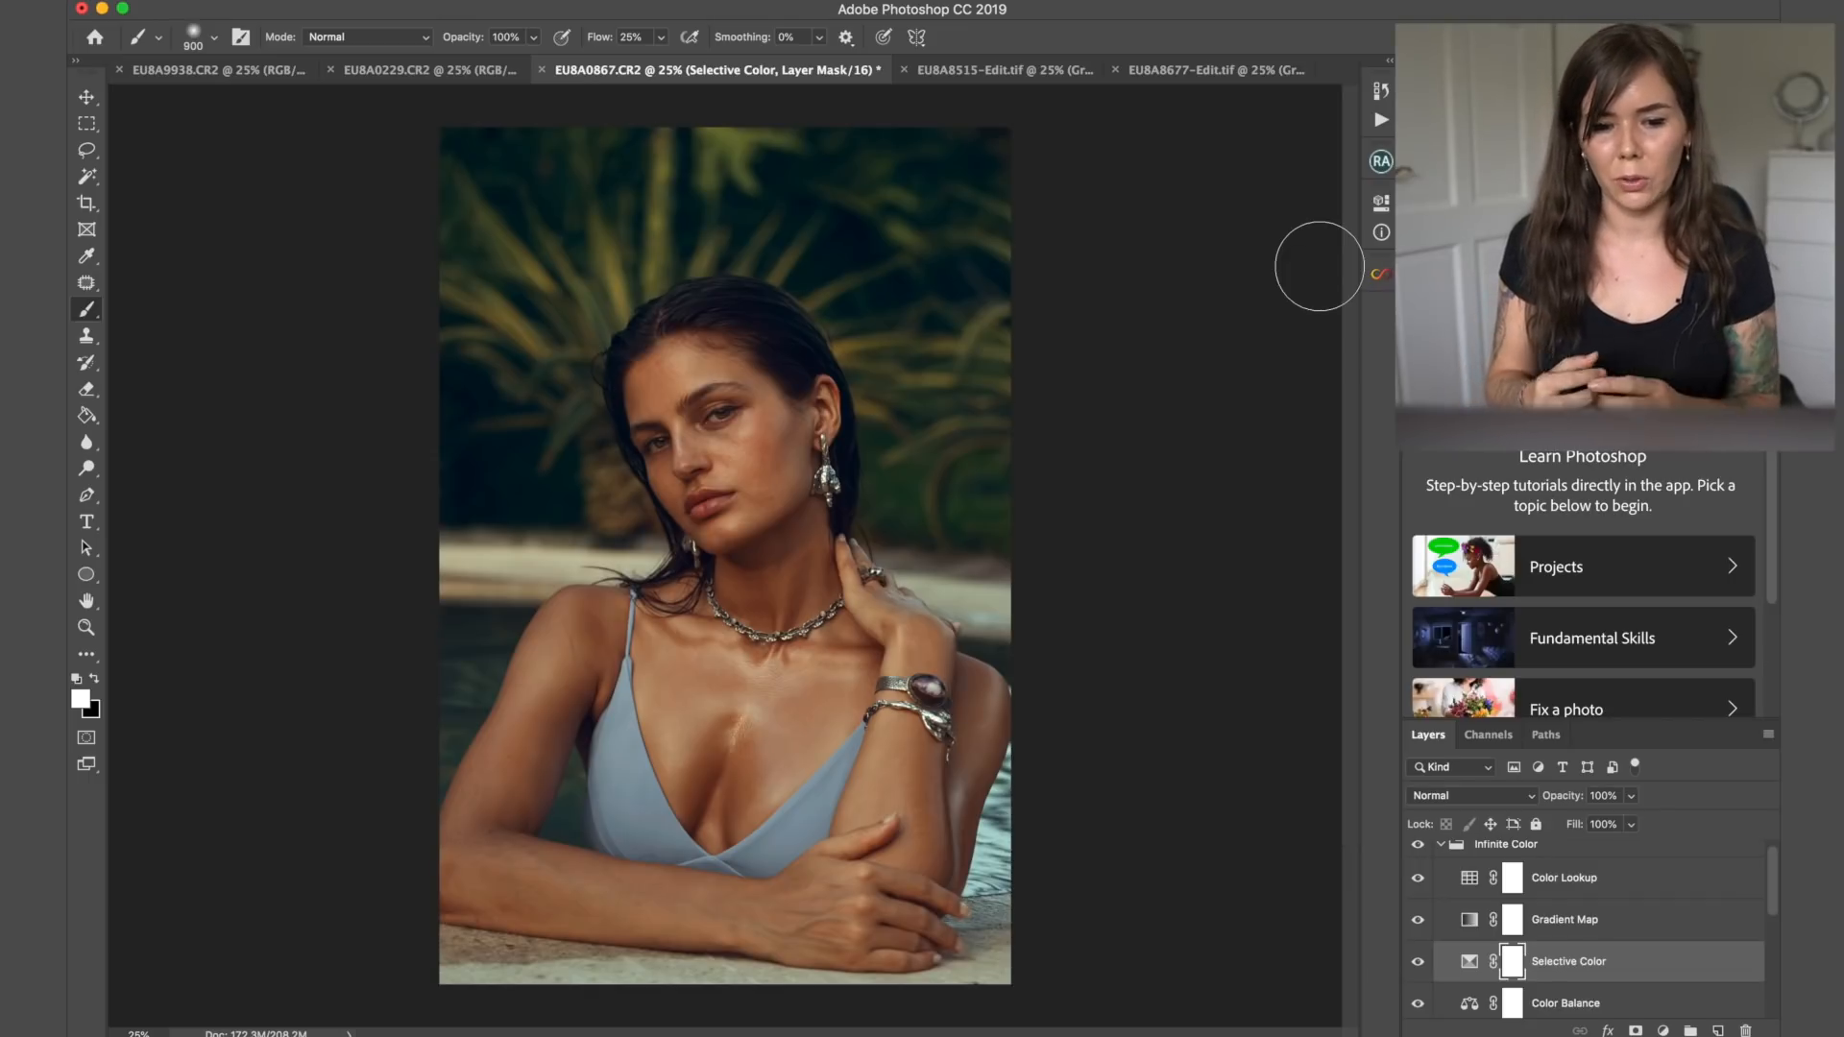
pyautogui.moveTo(582, 215)
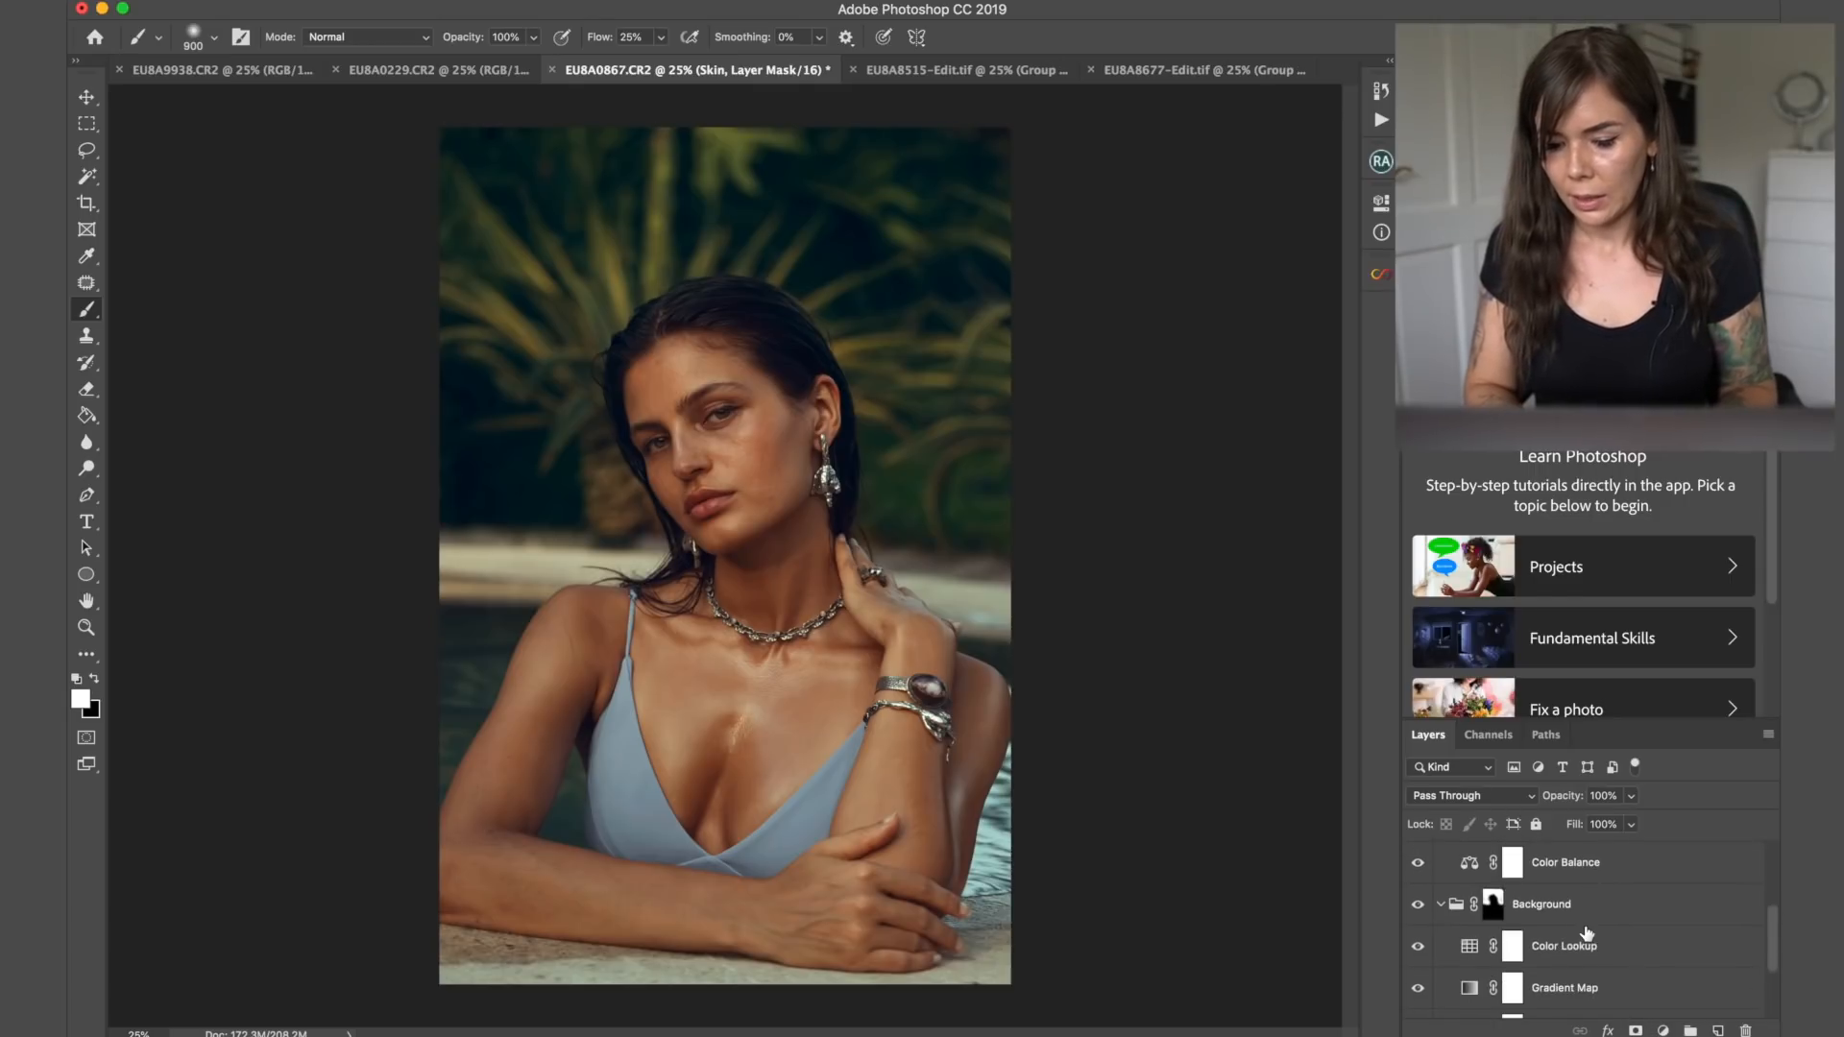
# - Name the group Skin, load its mask as a selection, compare it, and collapse it
pyautogui.click(1494, 903)
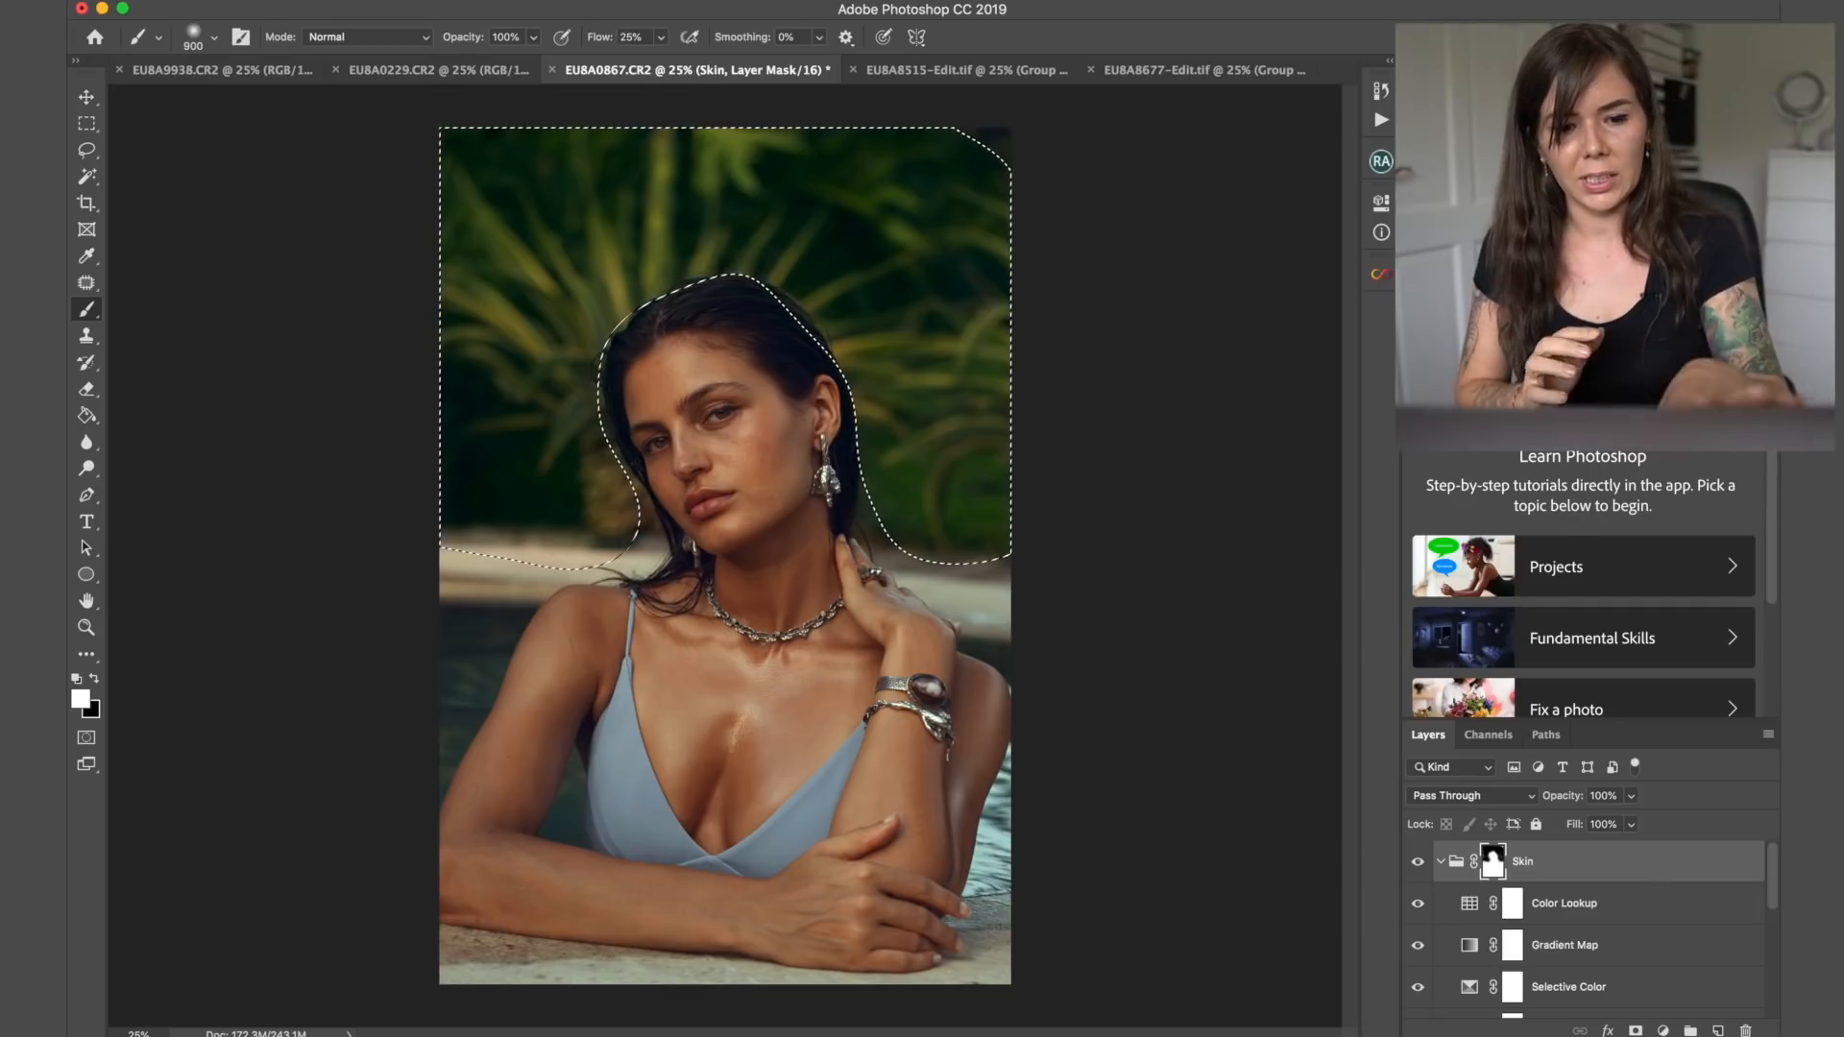
pyautogui.click(86, 283)
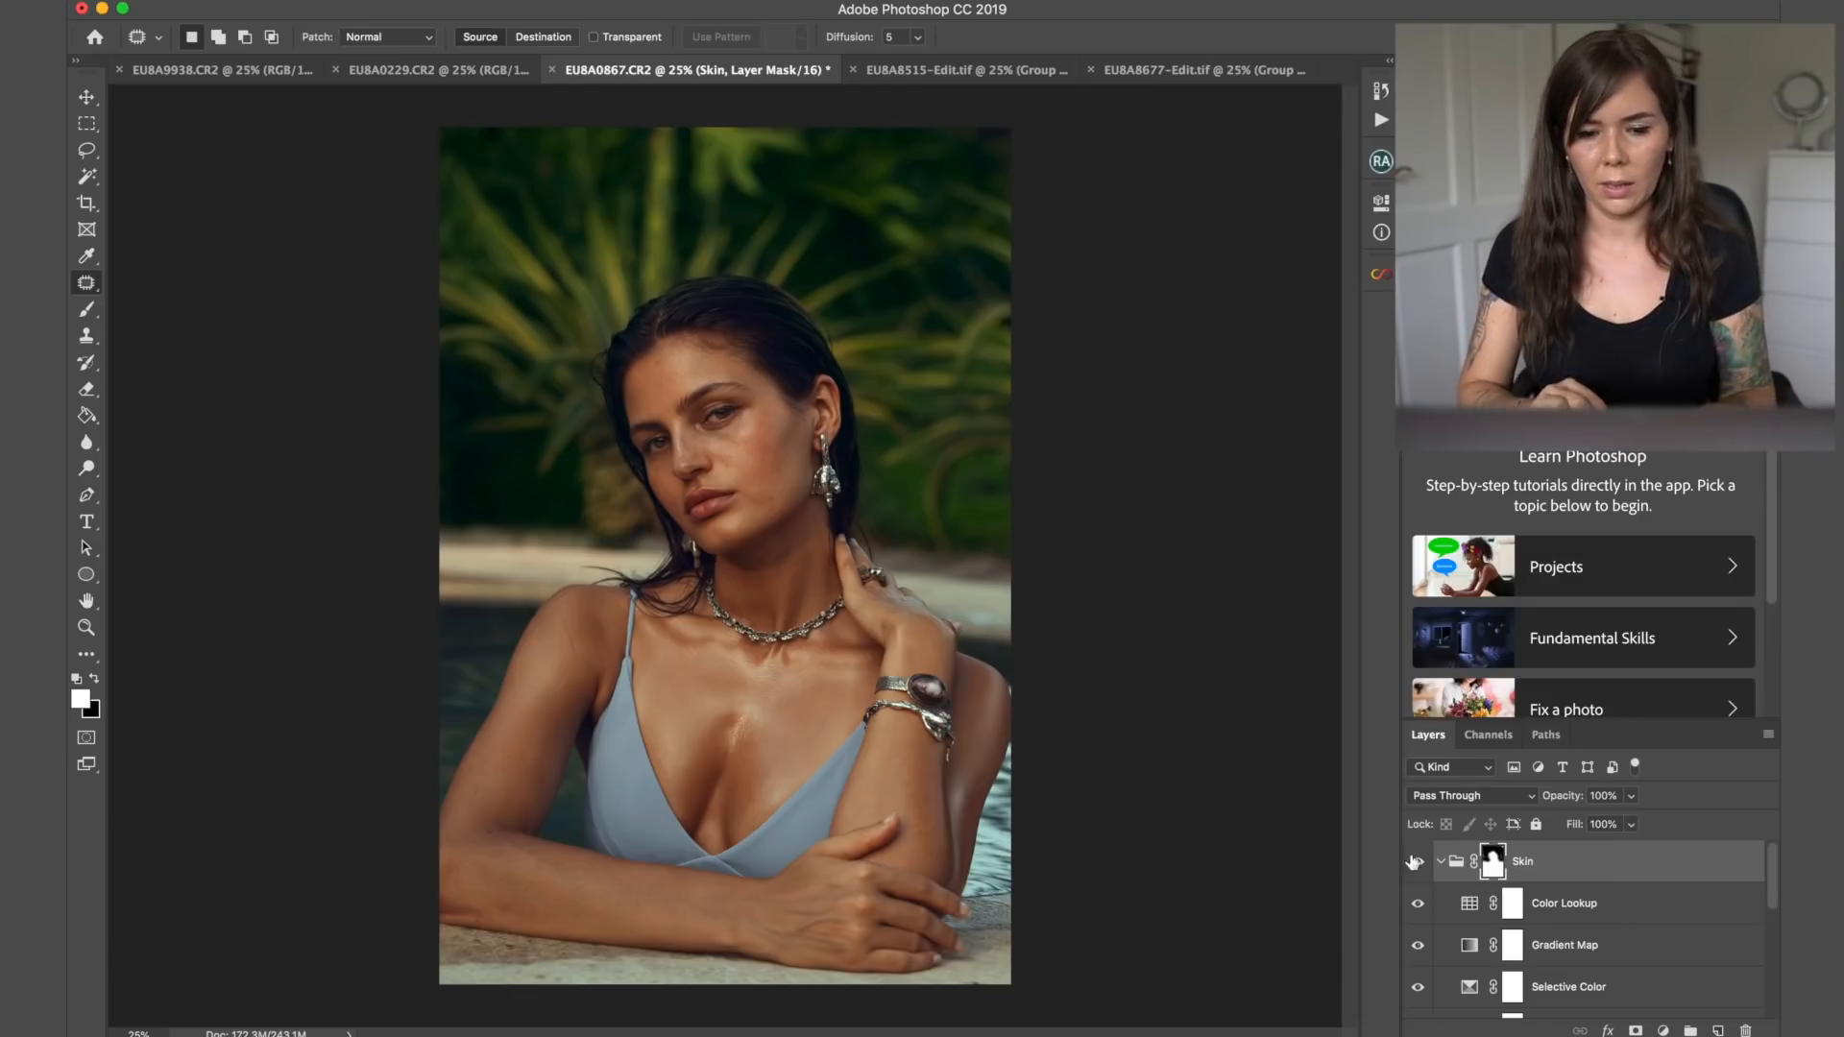
pyautogui.click(1418, 861)
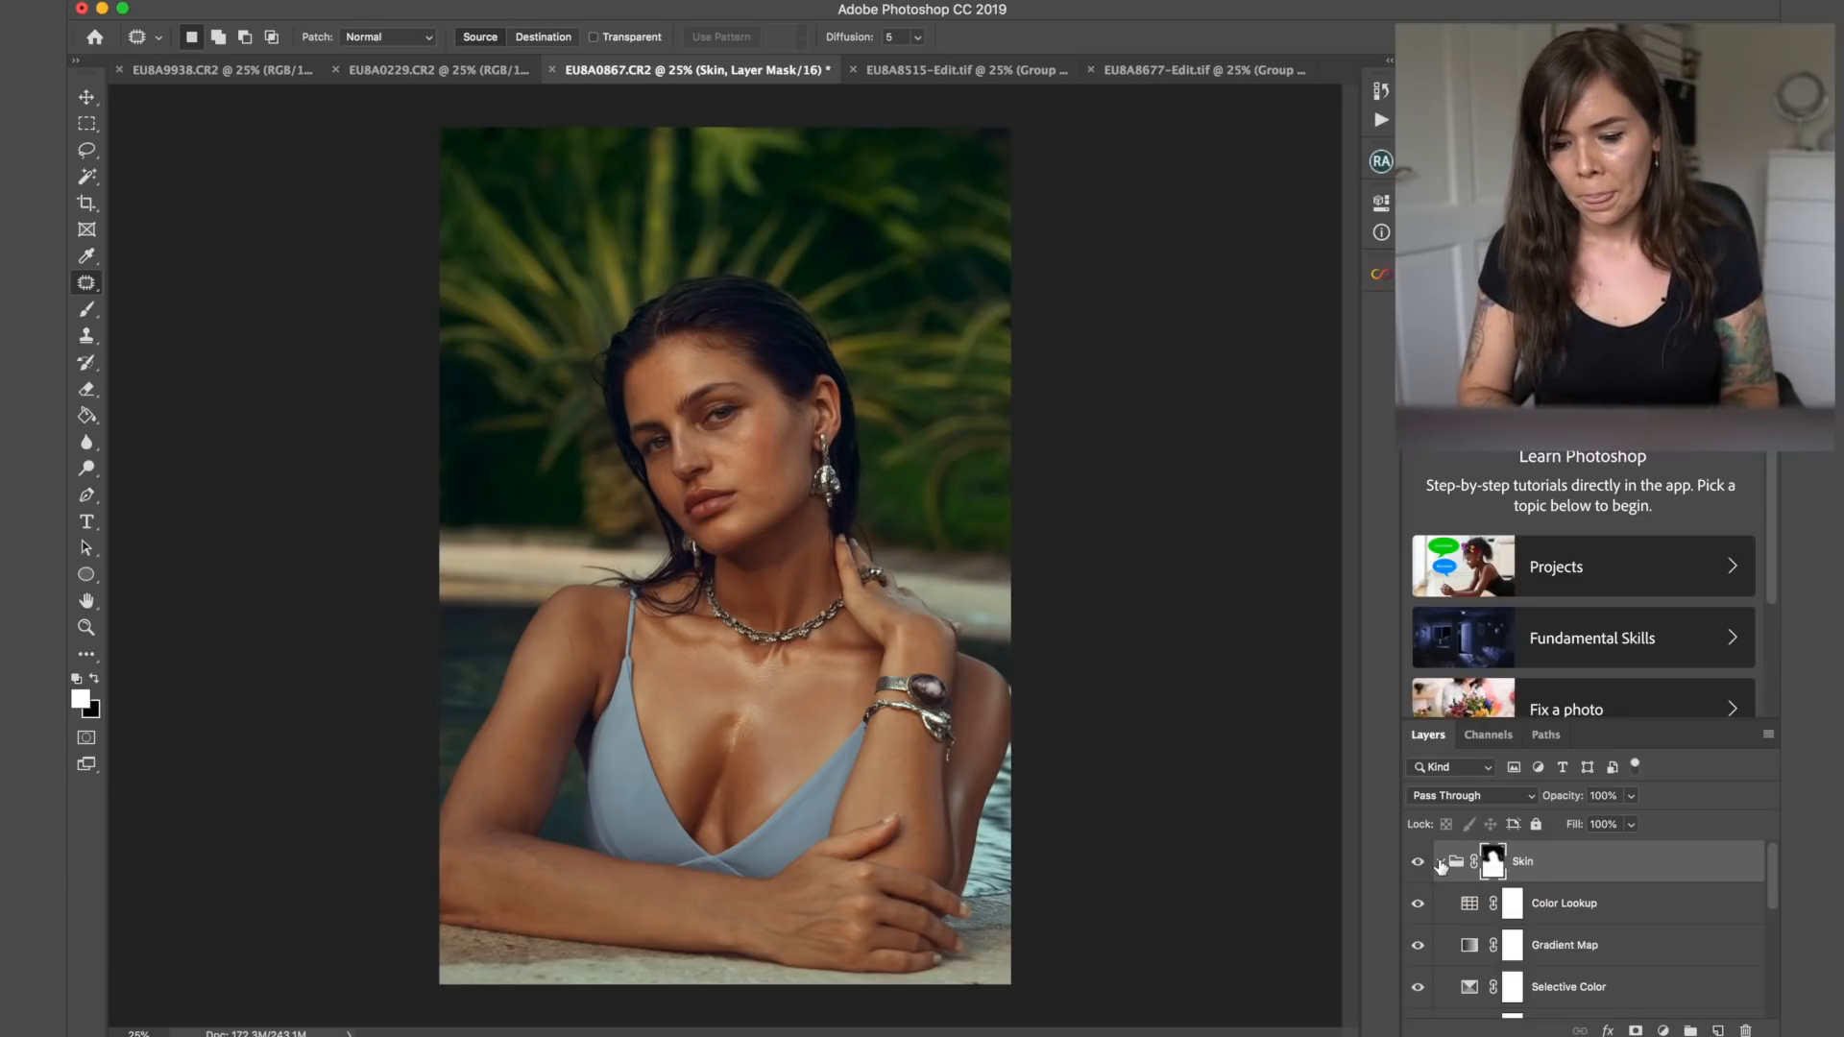
pyautogui.click(1439, 866)
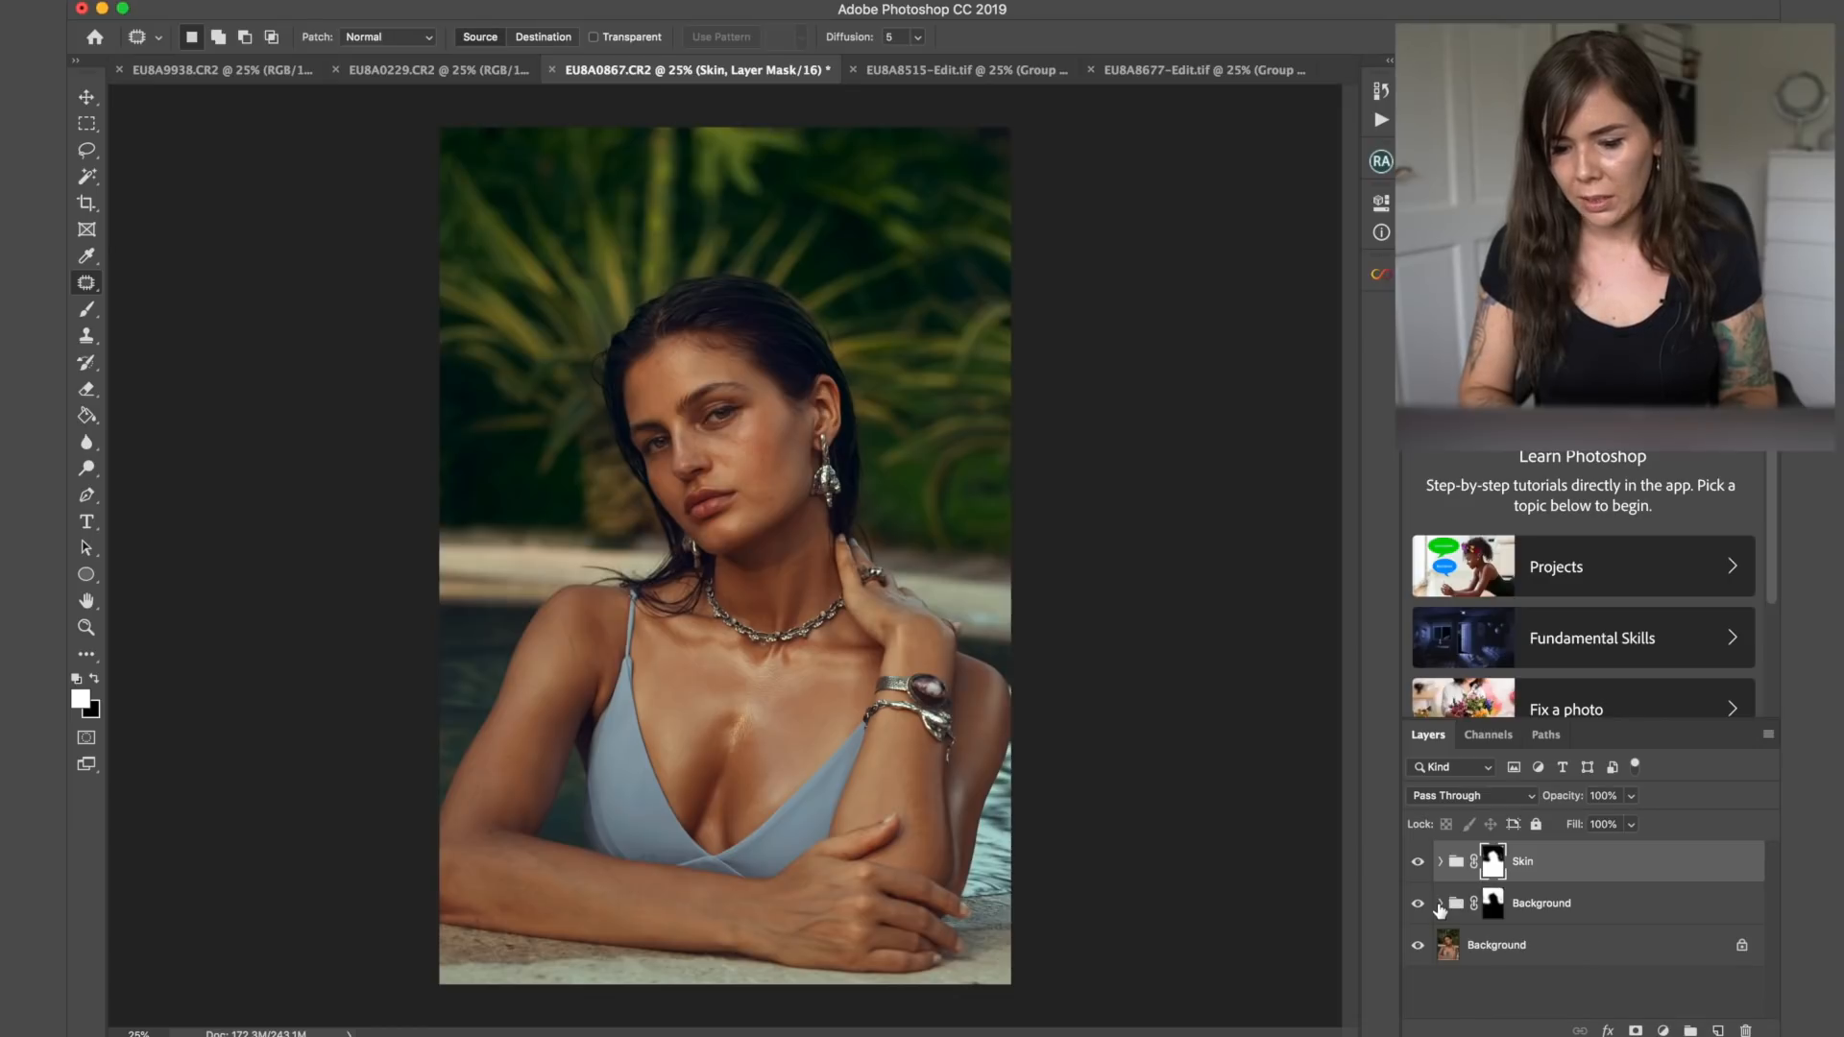
# - Create a third Infinite Color grade at Medium strength and fade the group to 26% opacity
pyautogui.click(1381, 275)
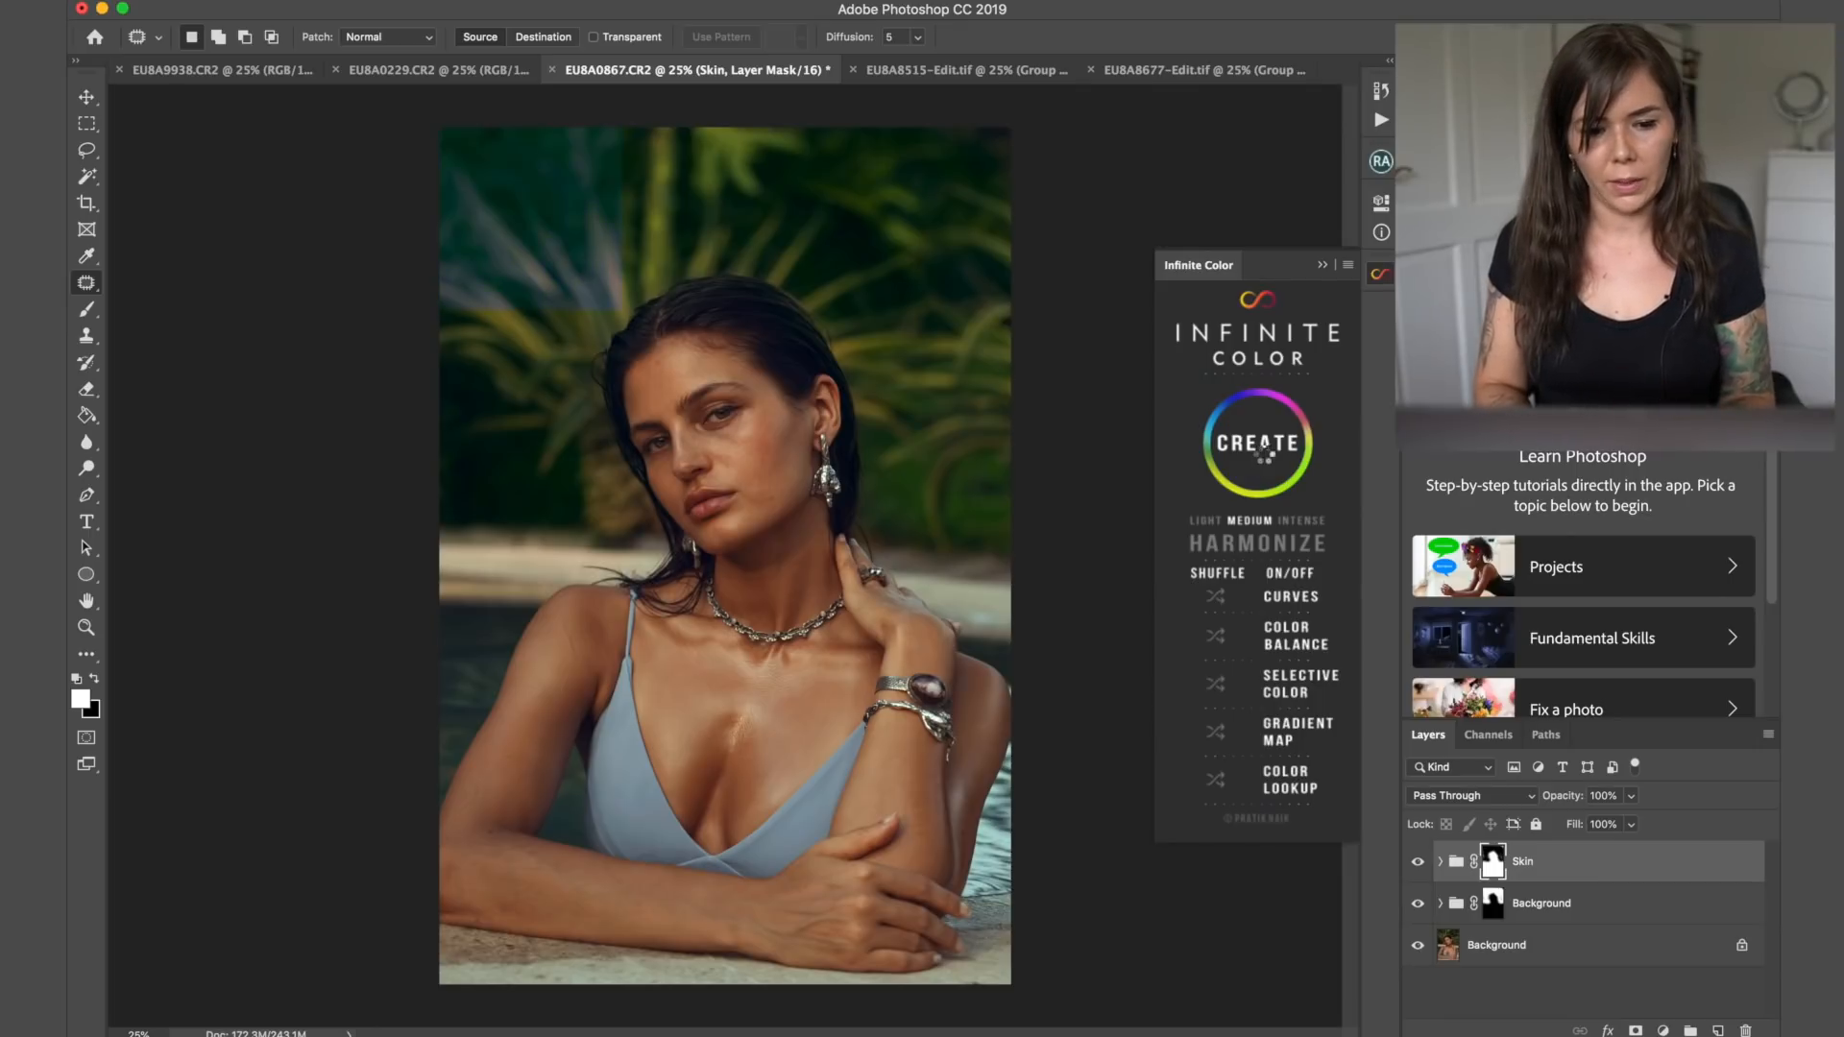
pyautogui.click(1254, 443)
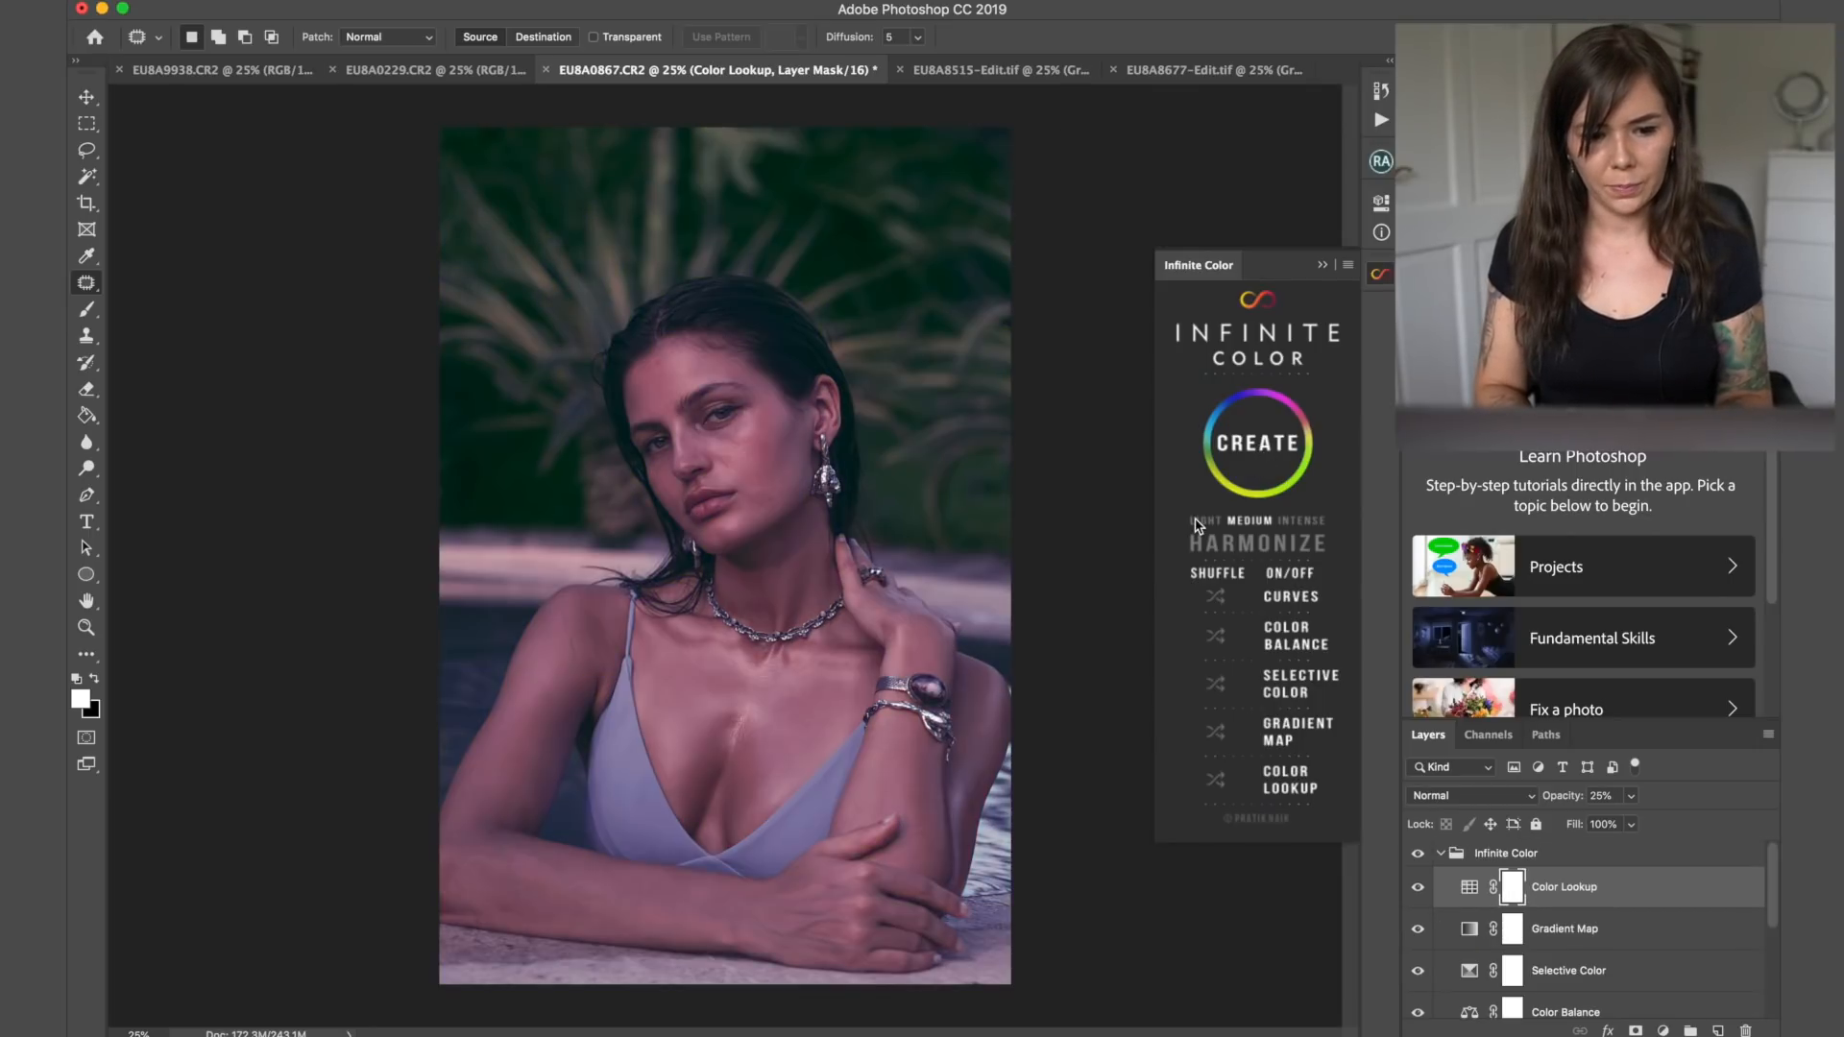
pyautogui.click(1254, 444)
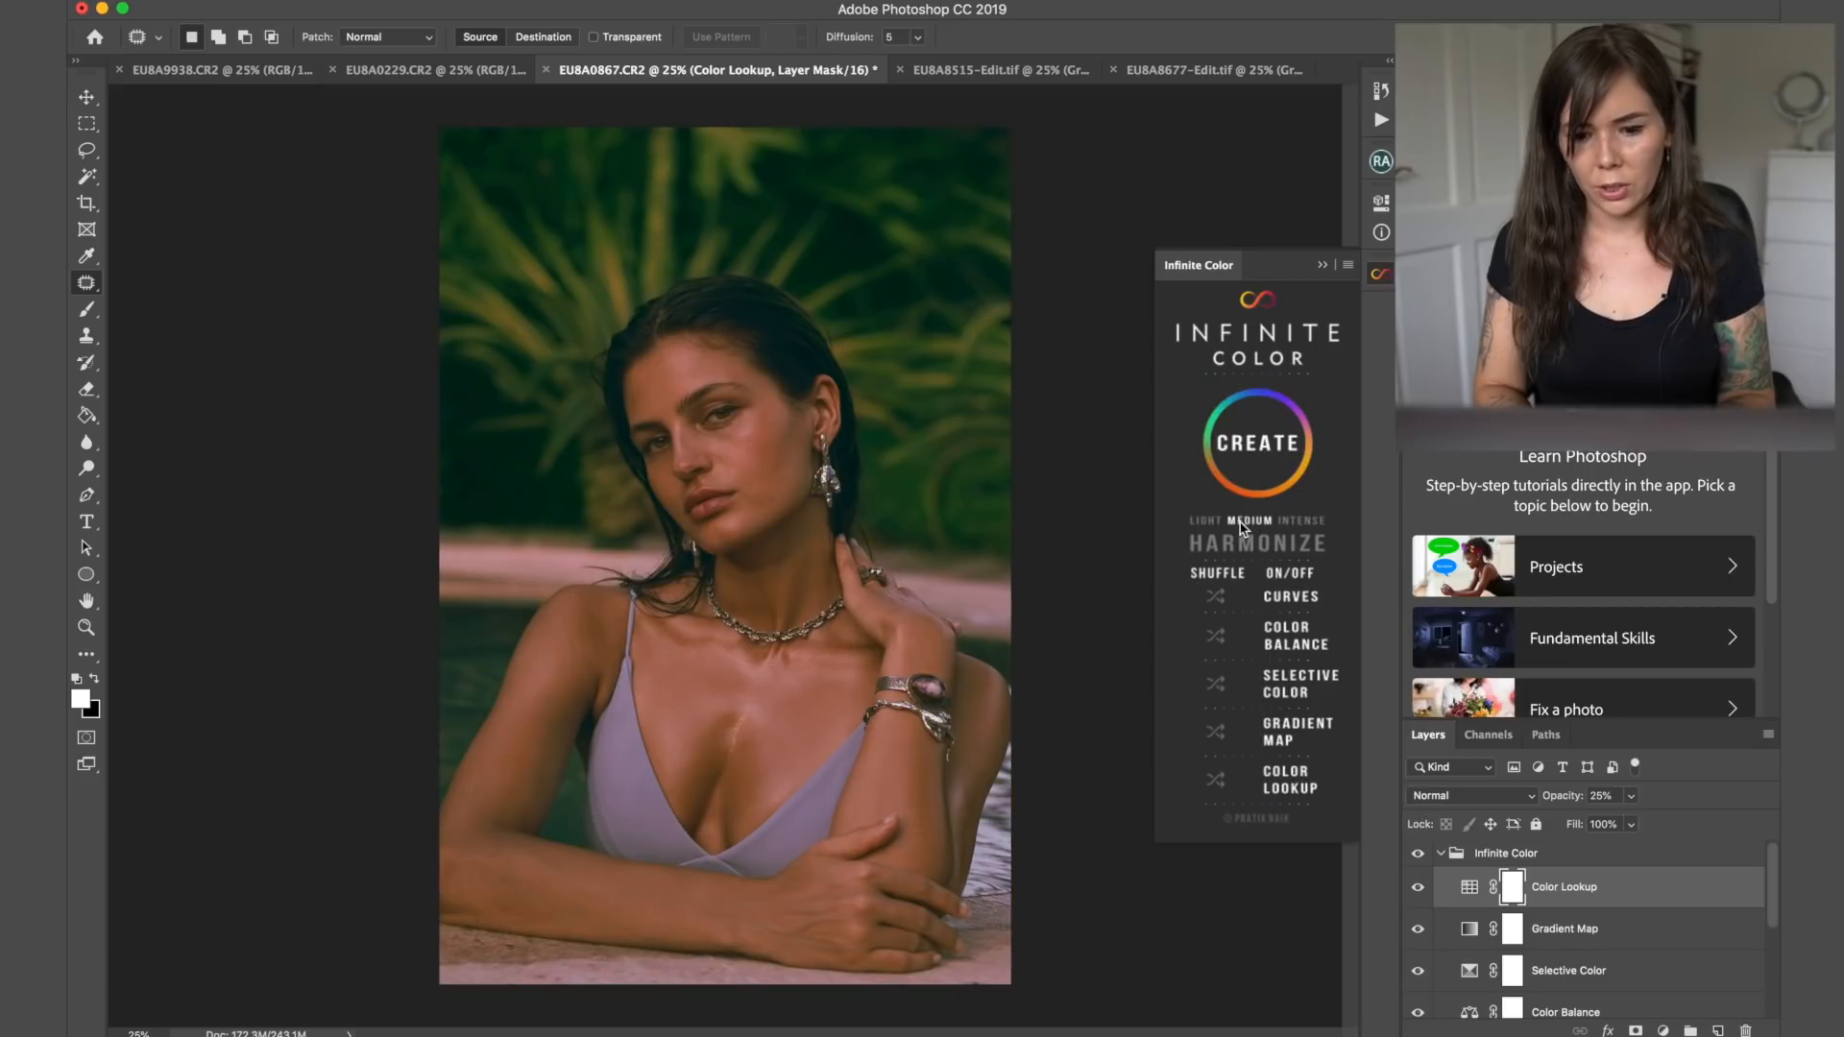
pyautogui.moveTo(1372, 705)
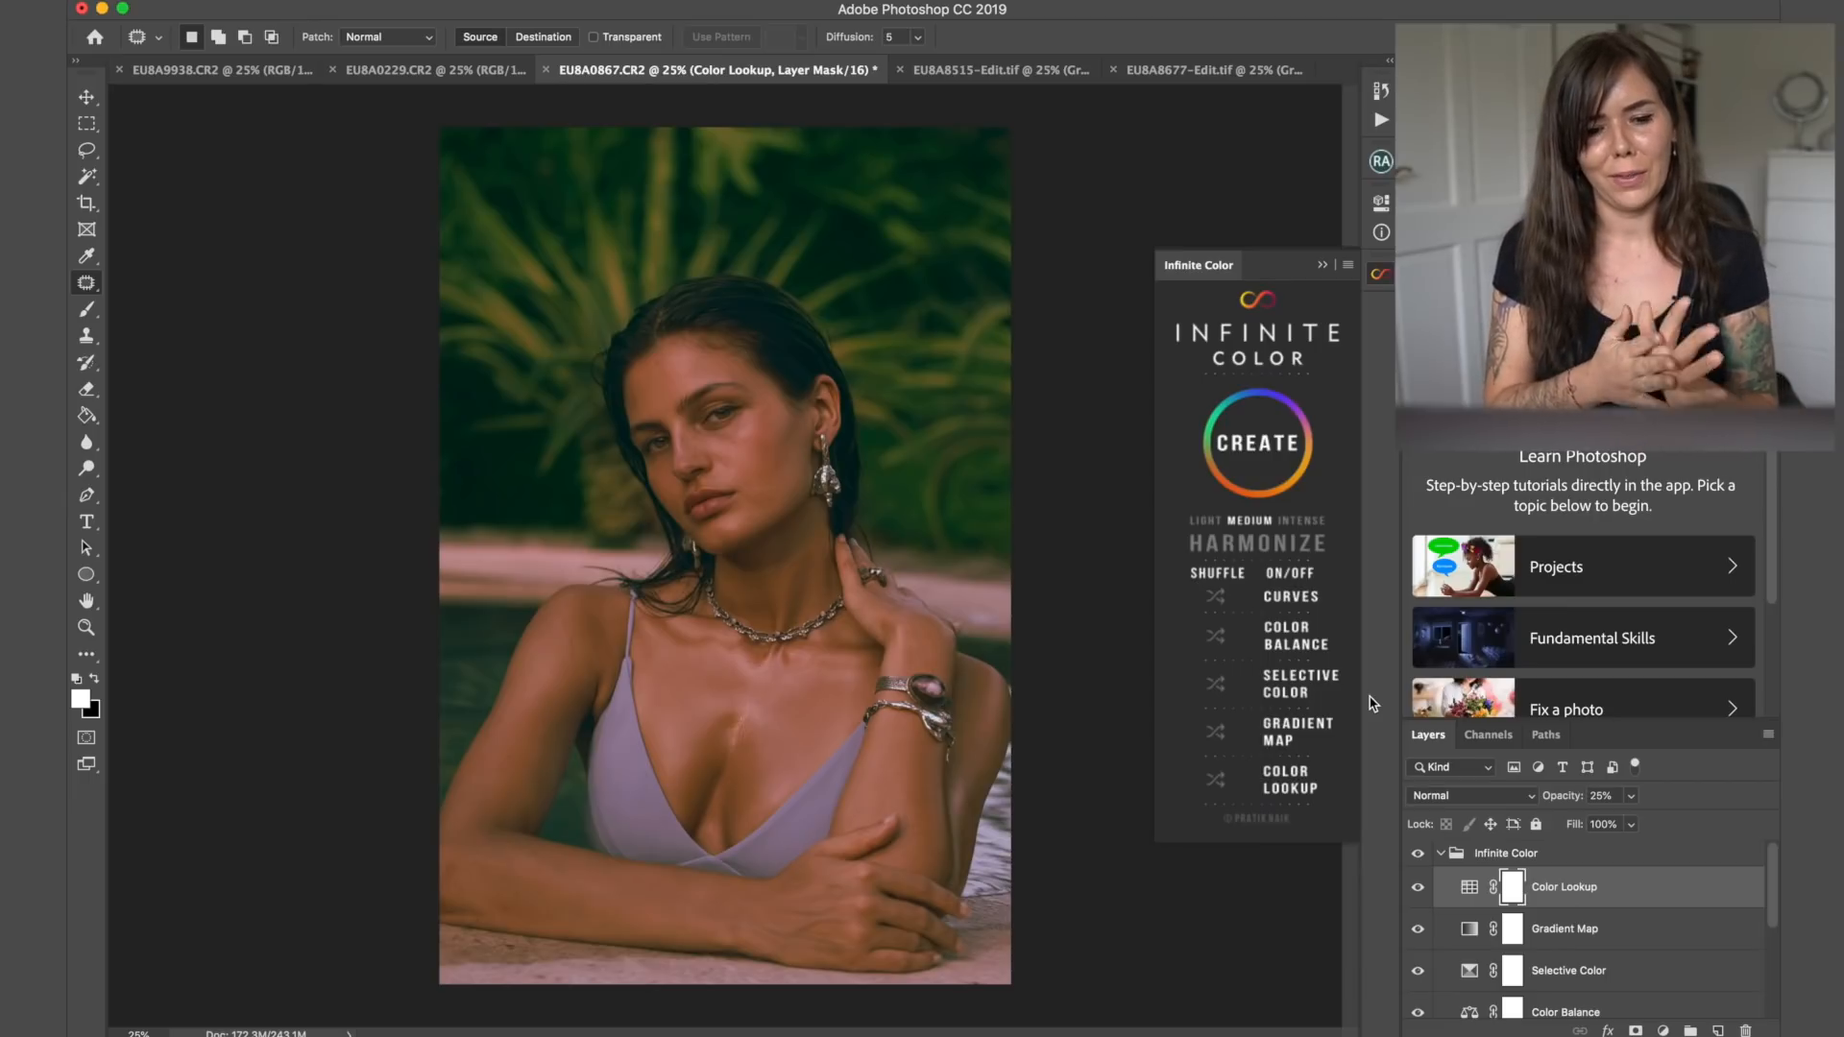
pyautogui.click(1505, 852)
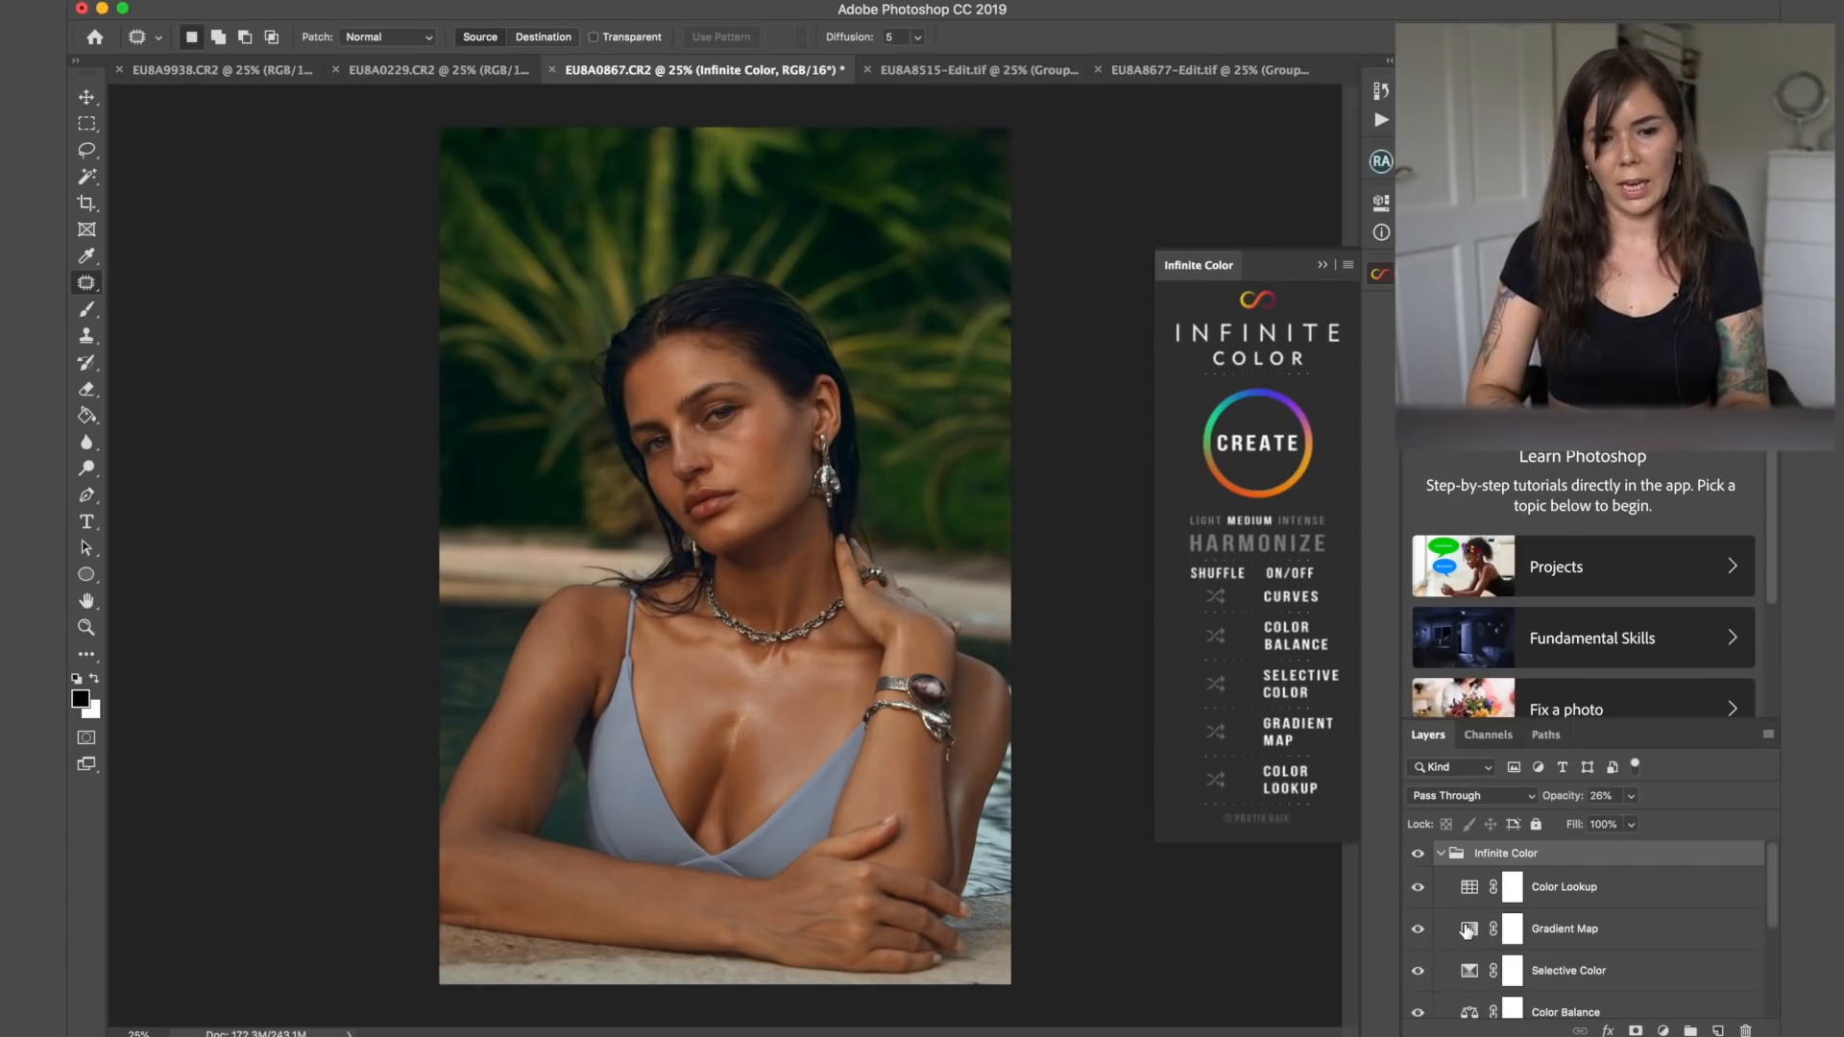
# - On EU8A9938.CR2, create an Infinite Color grade, reshuffle its Color Balance, and hide it to compare
pyautogui.click(218, 69)
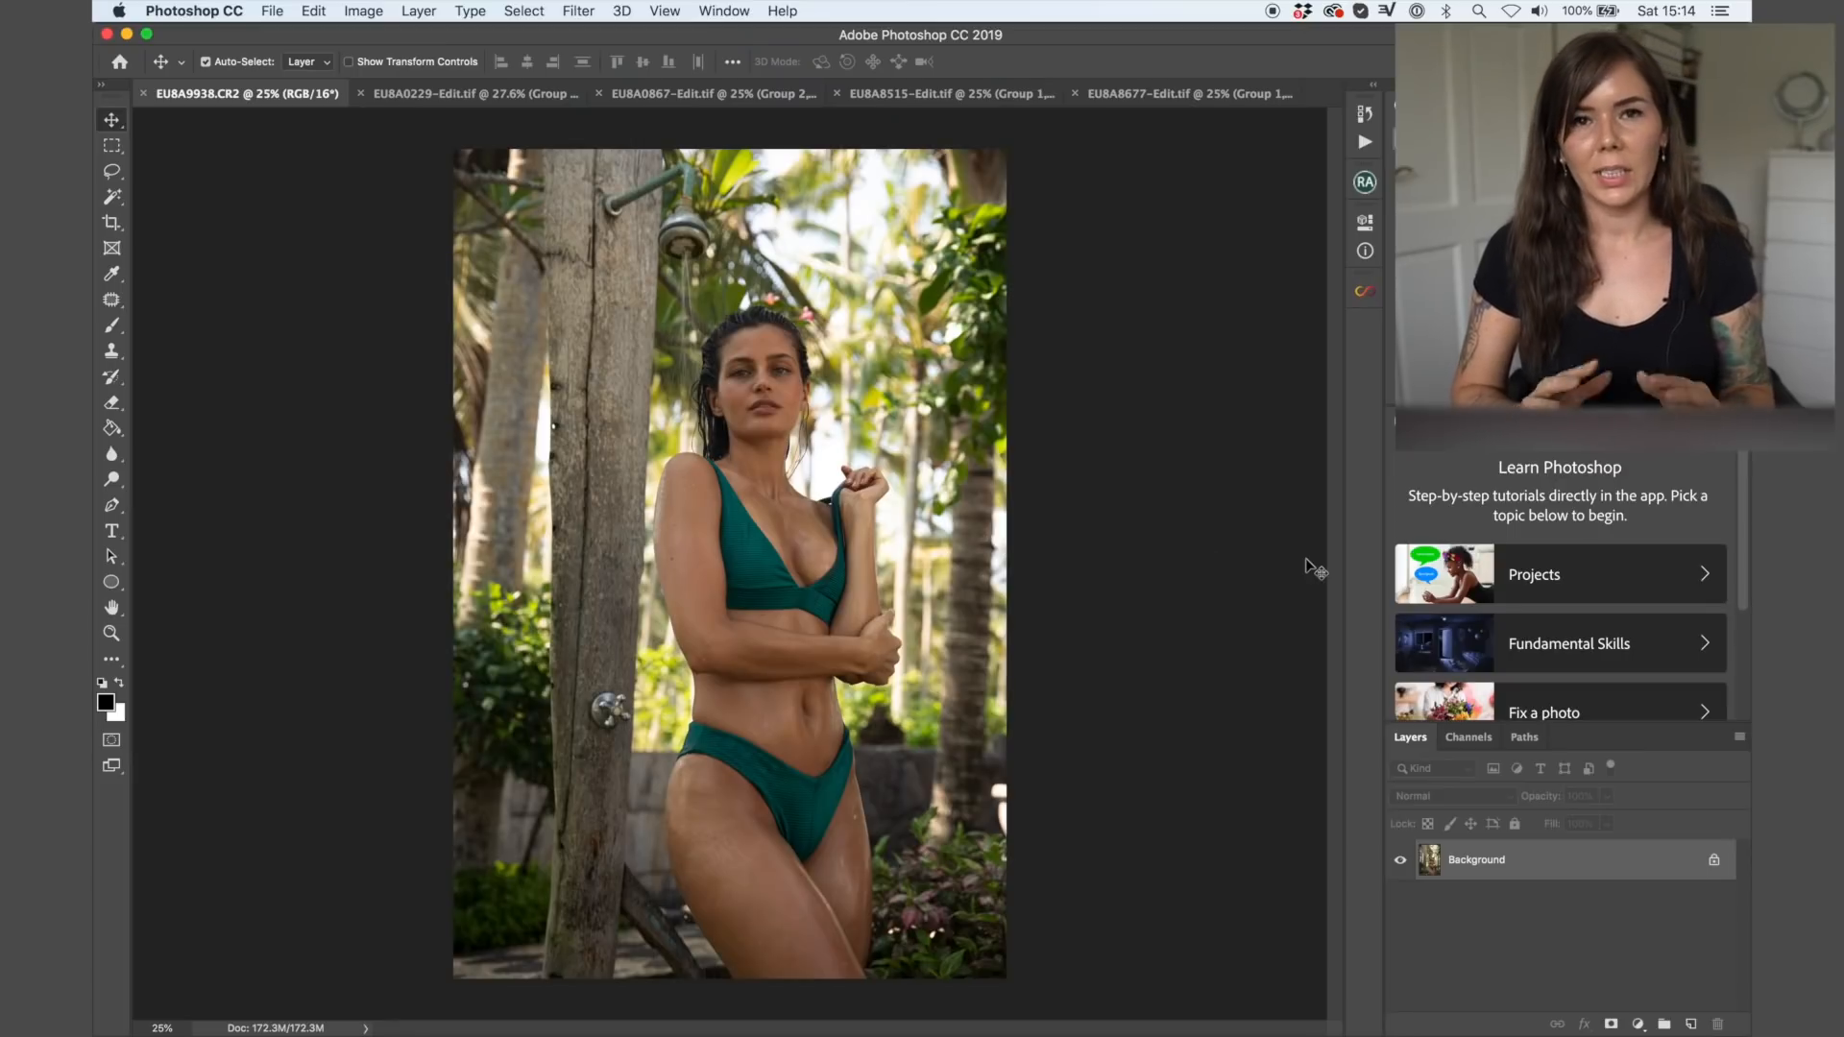
pyautogui.moveTo(1369, 283)
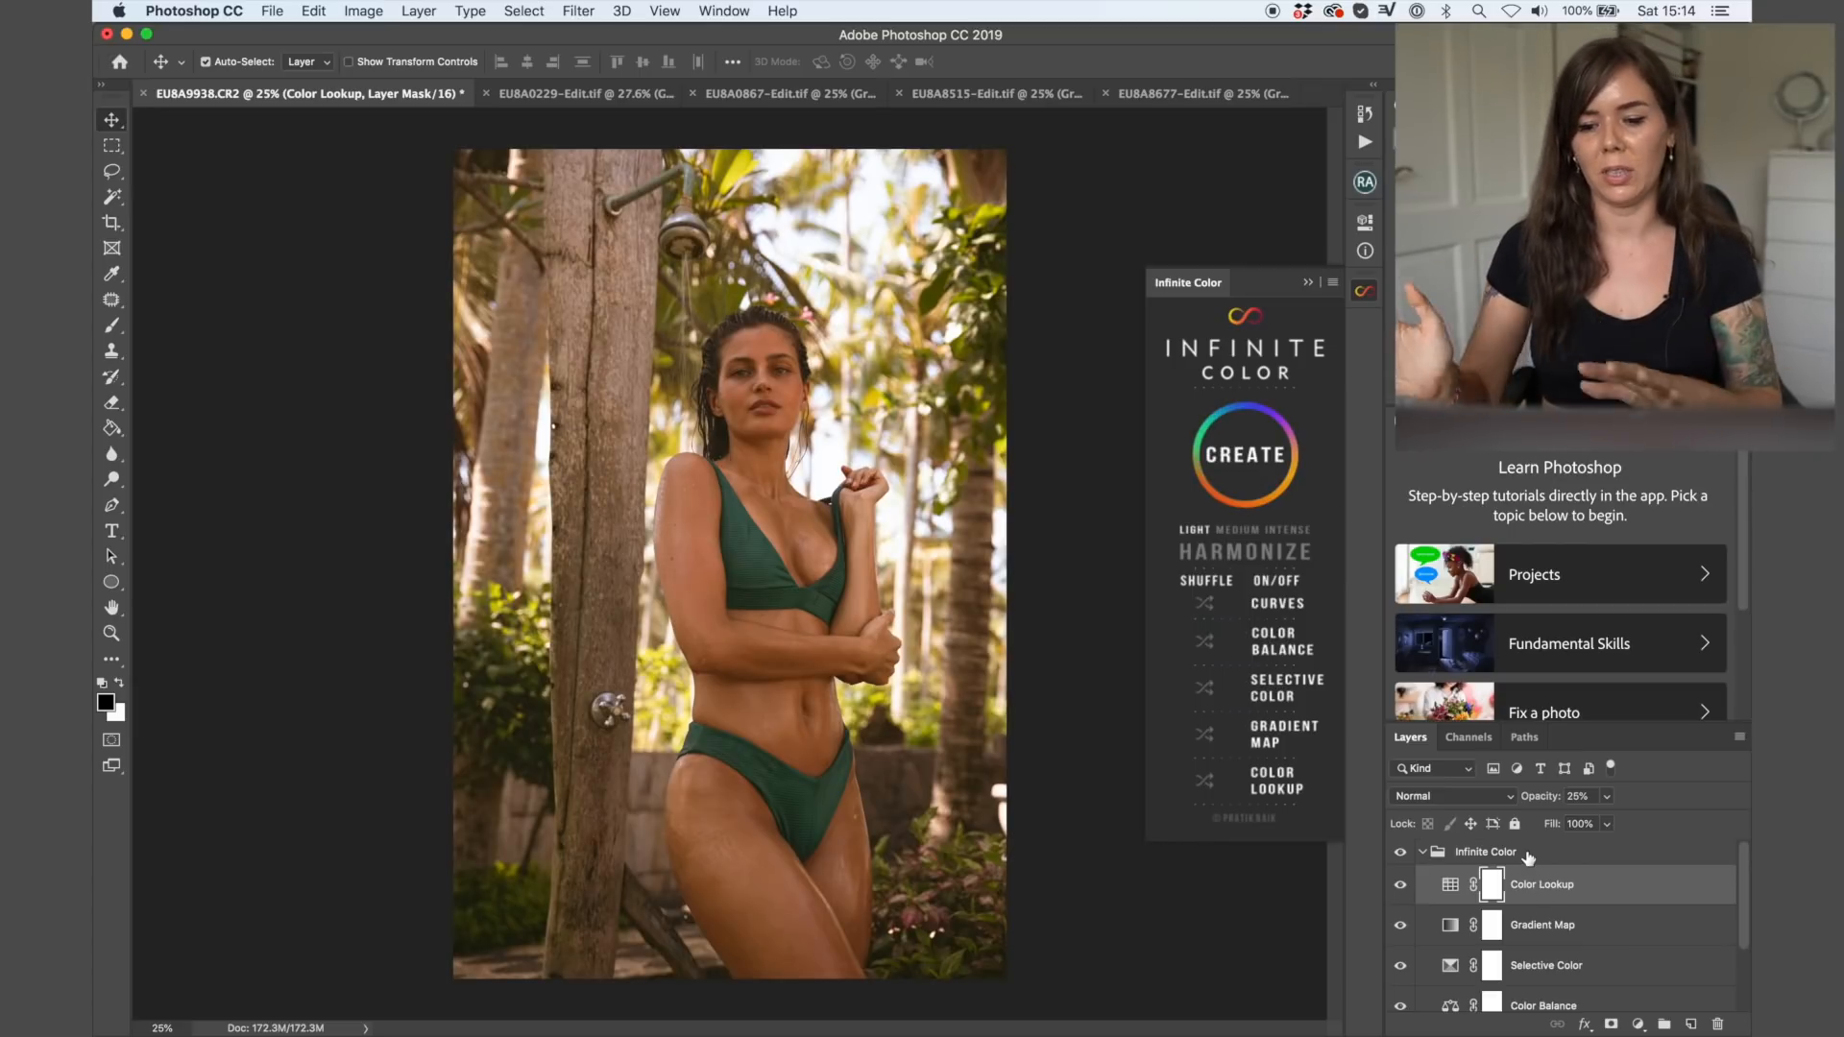
pyautogui.click(1485, 851)
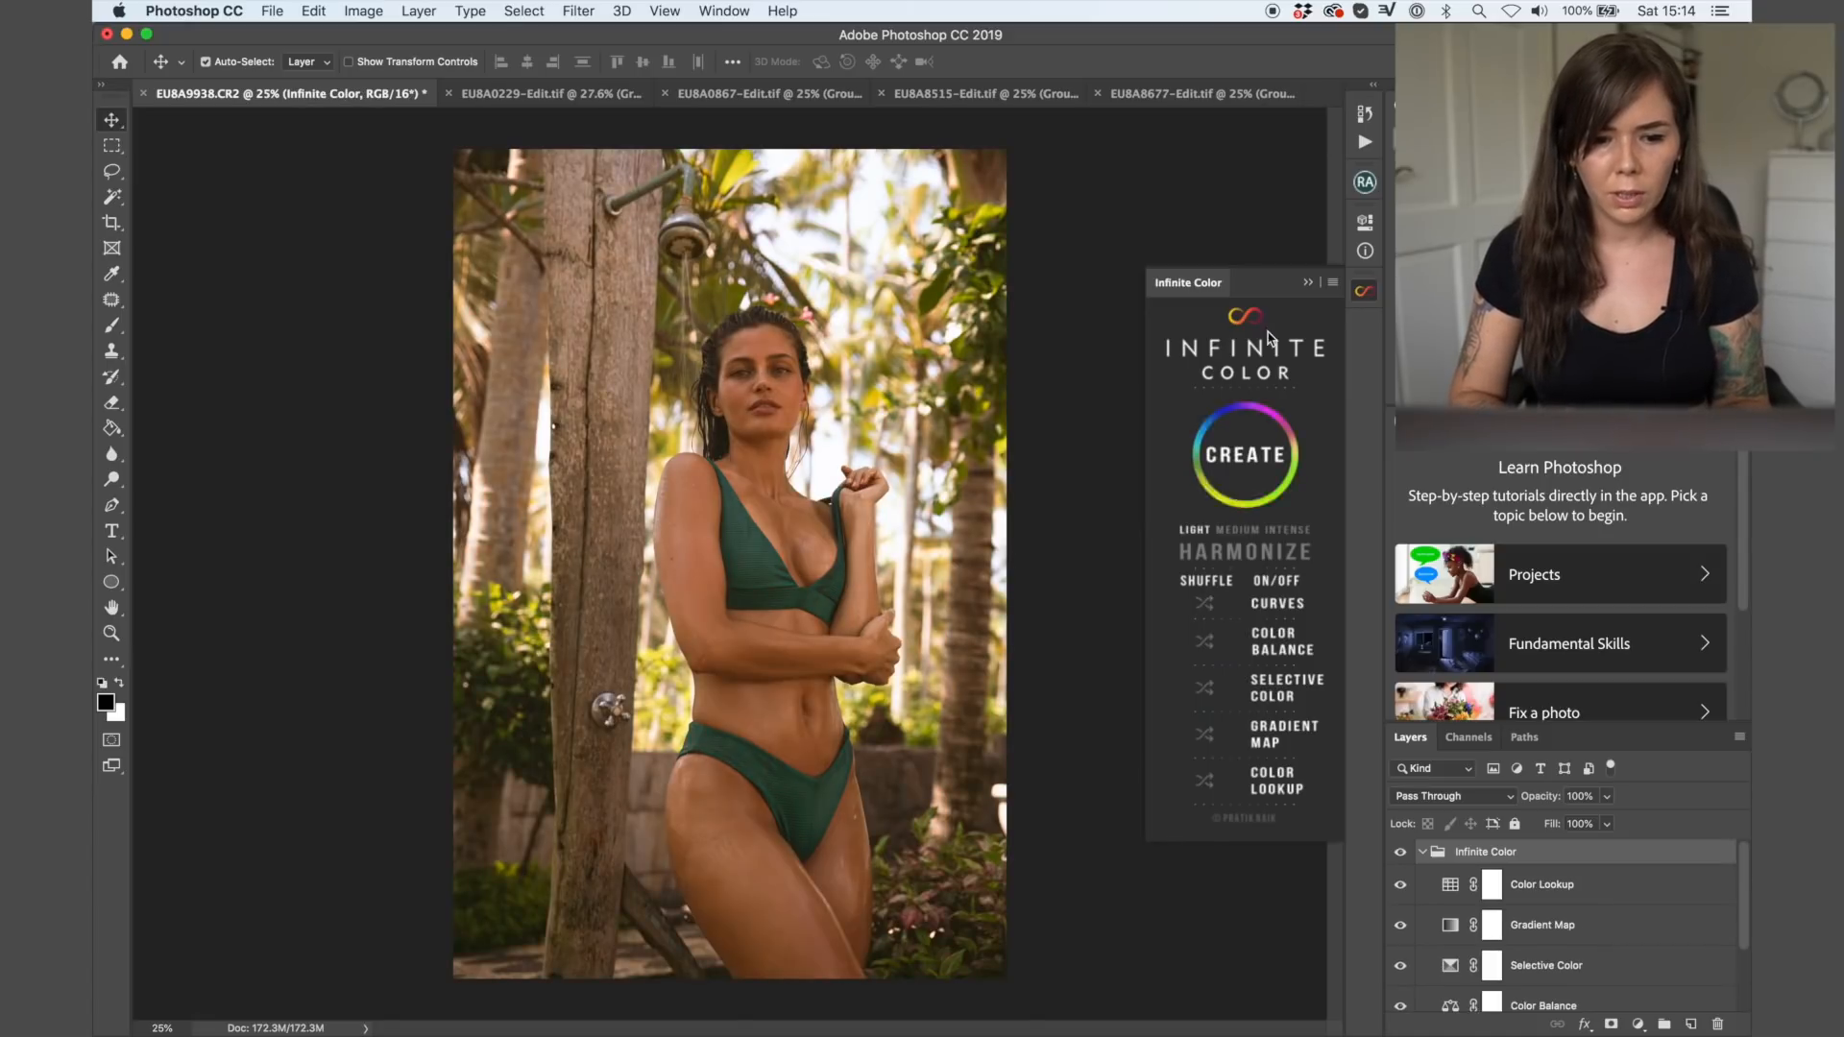
pyautogui.click(1205, 644)
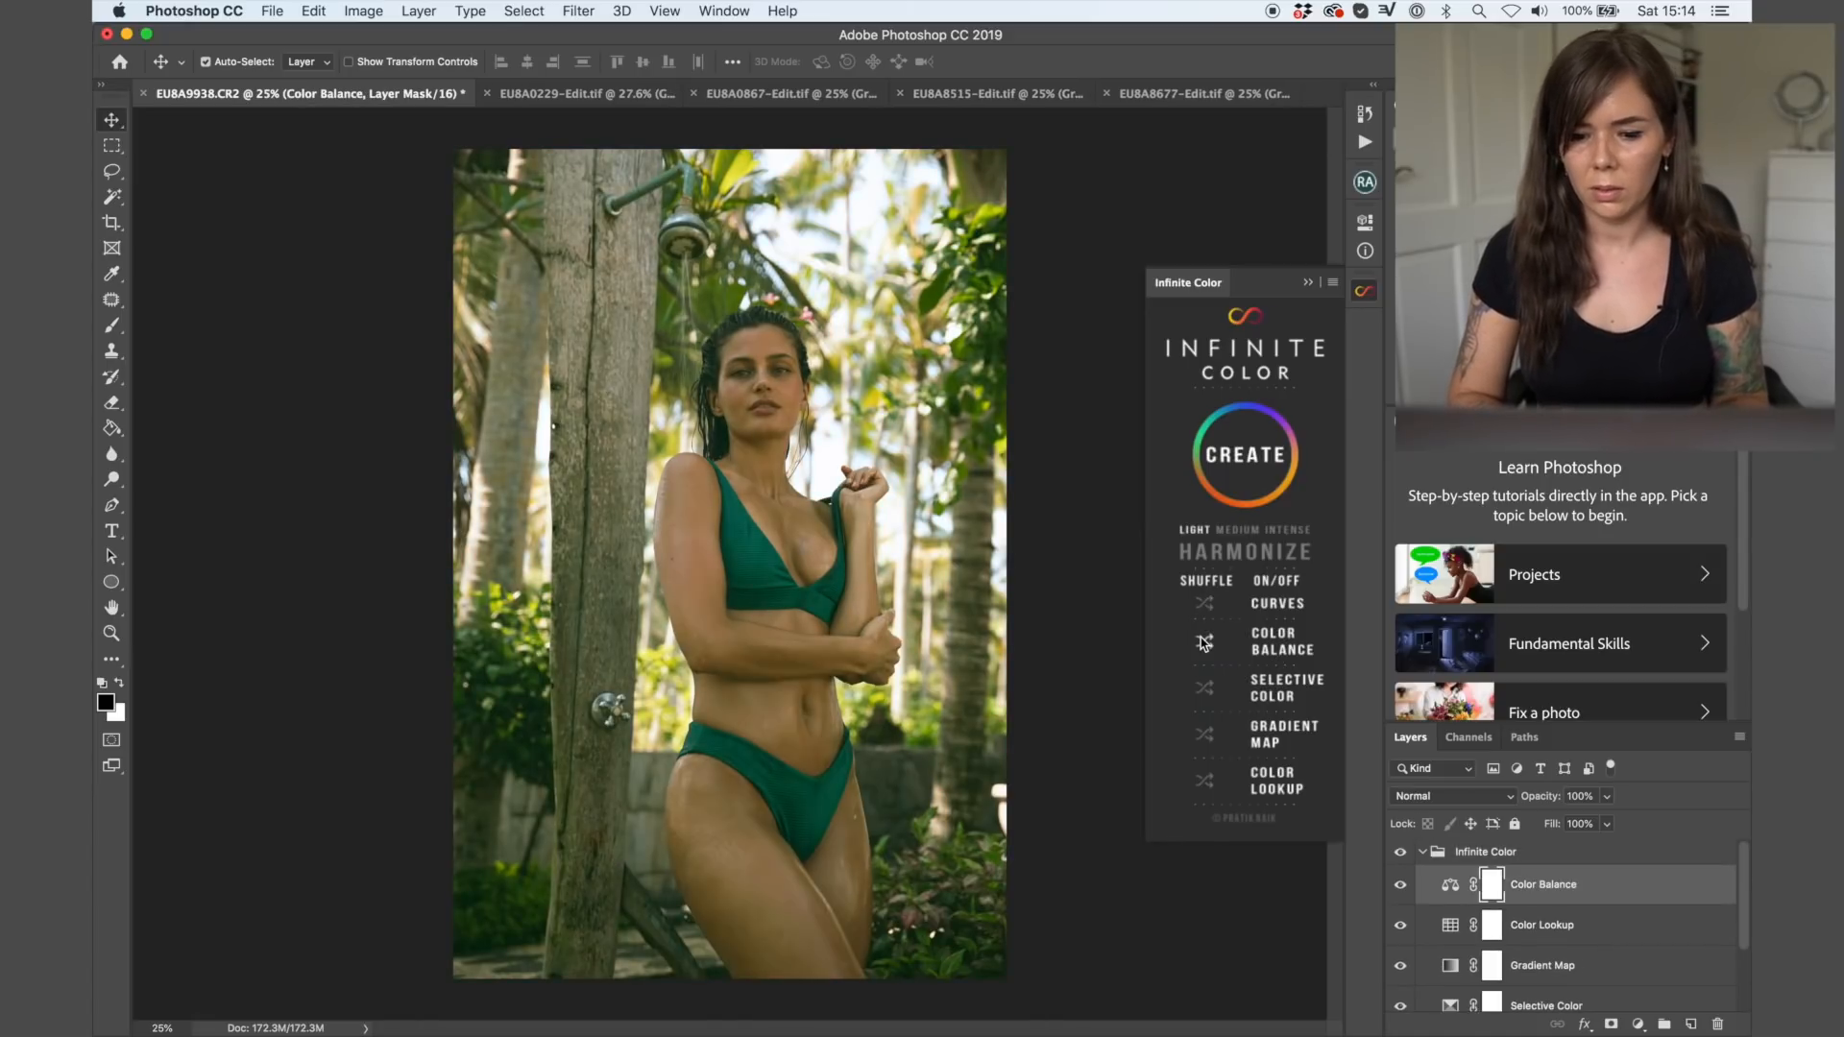
pyautogui.click(1204, 689)
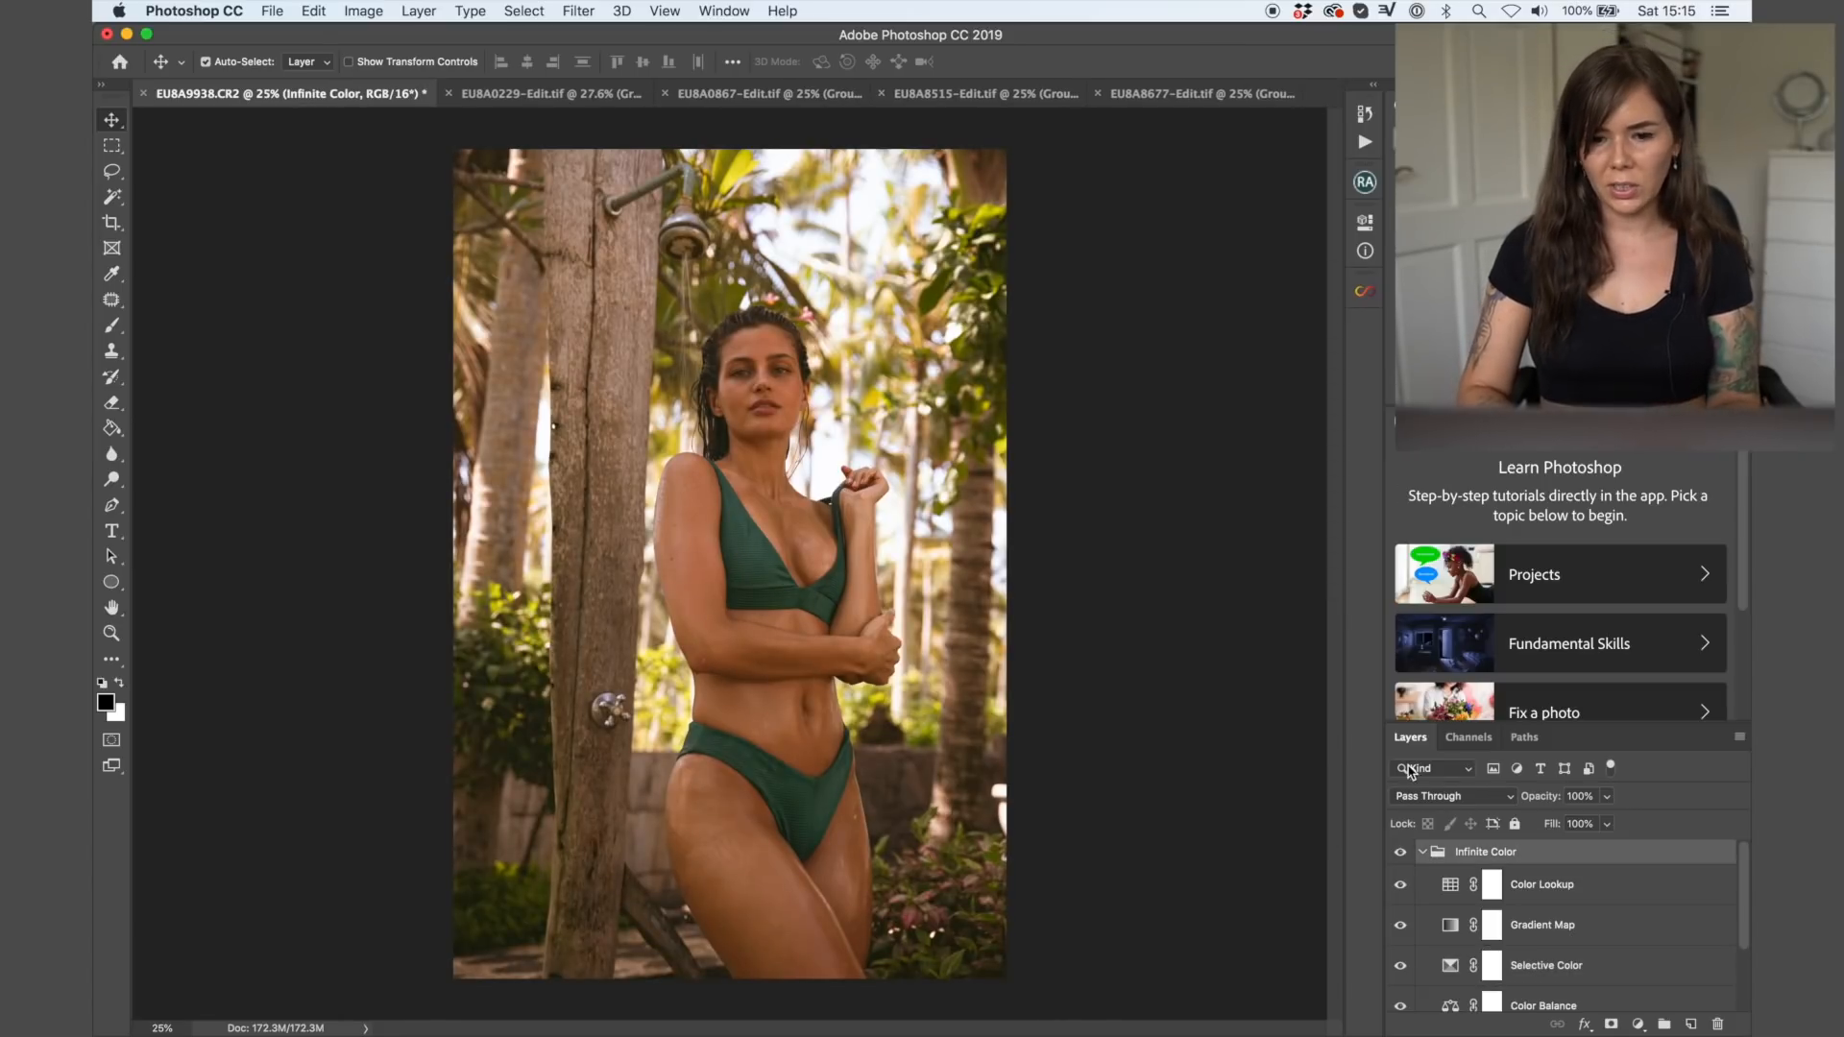
pyautogui.click(1401, 851)
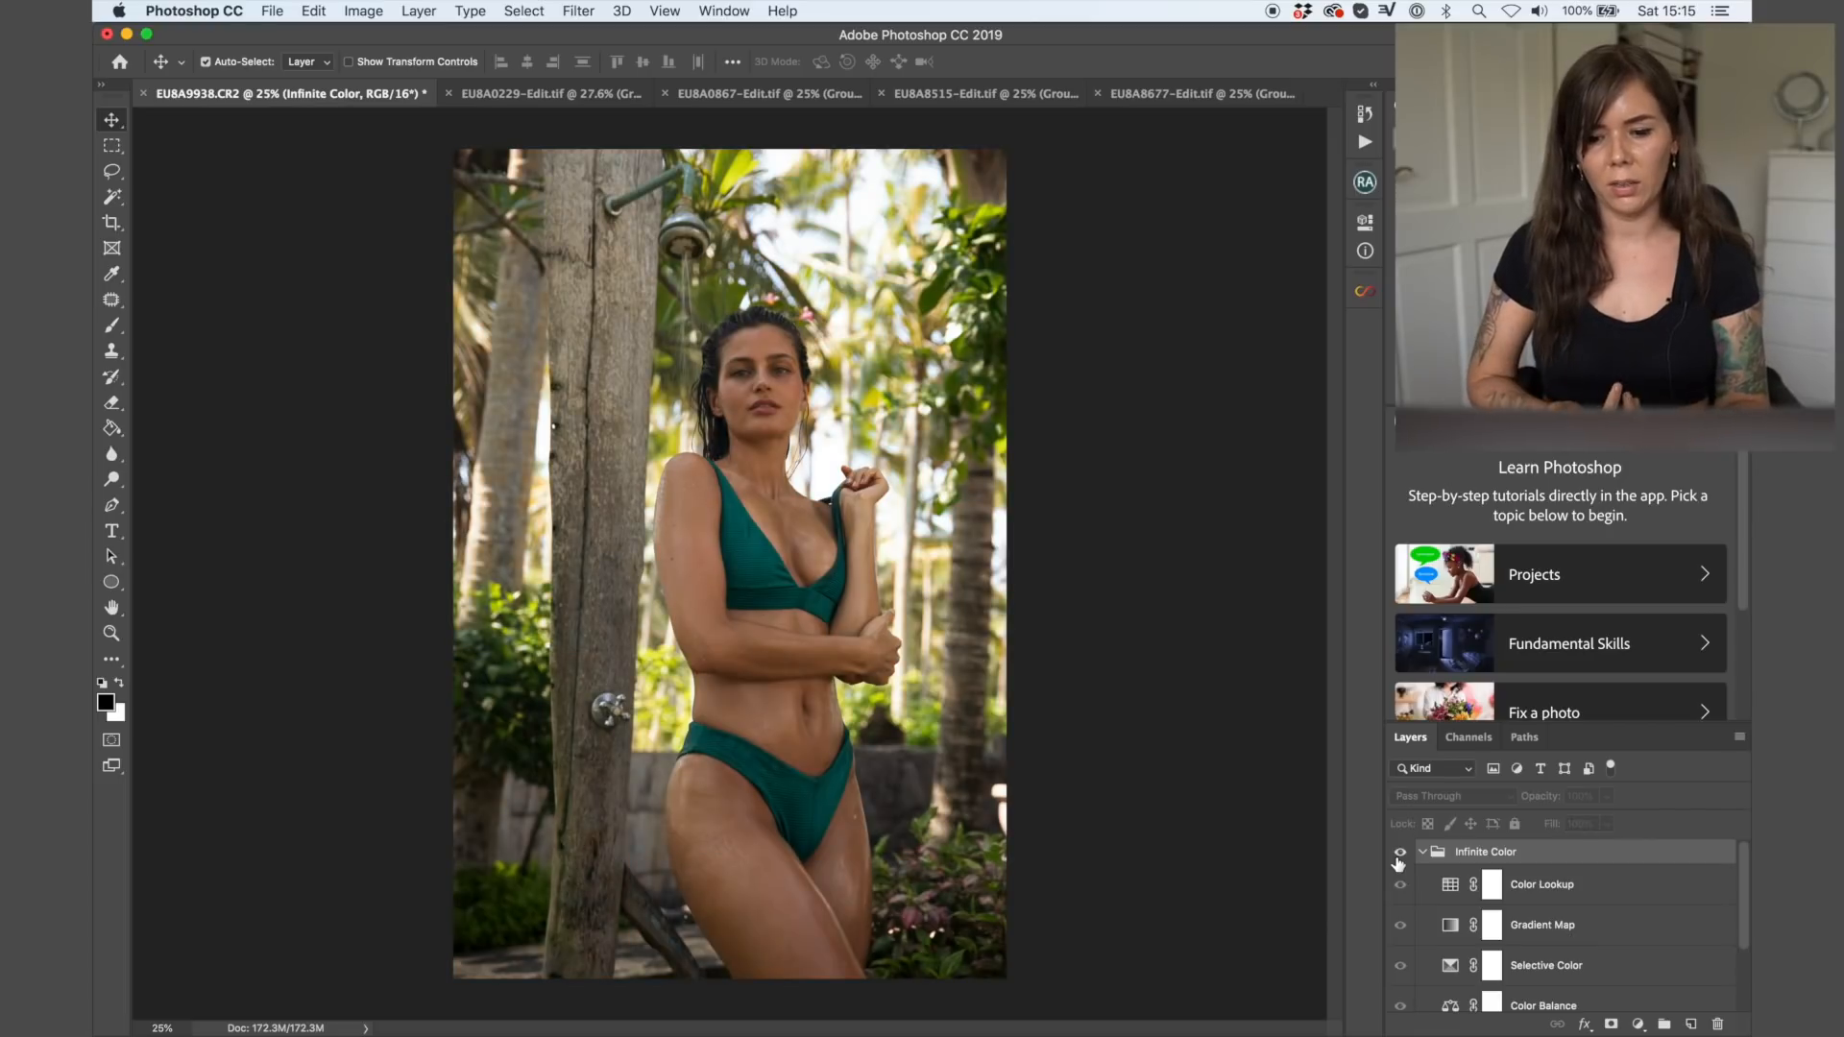